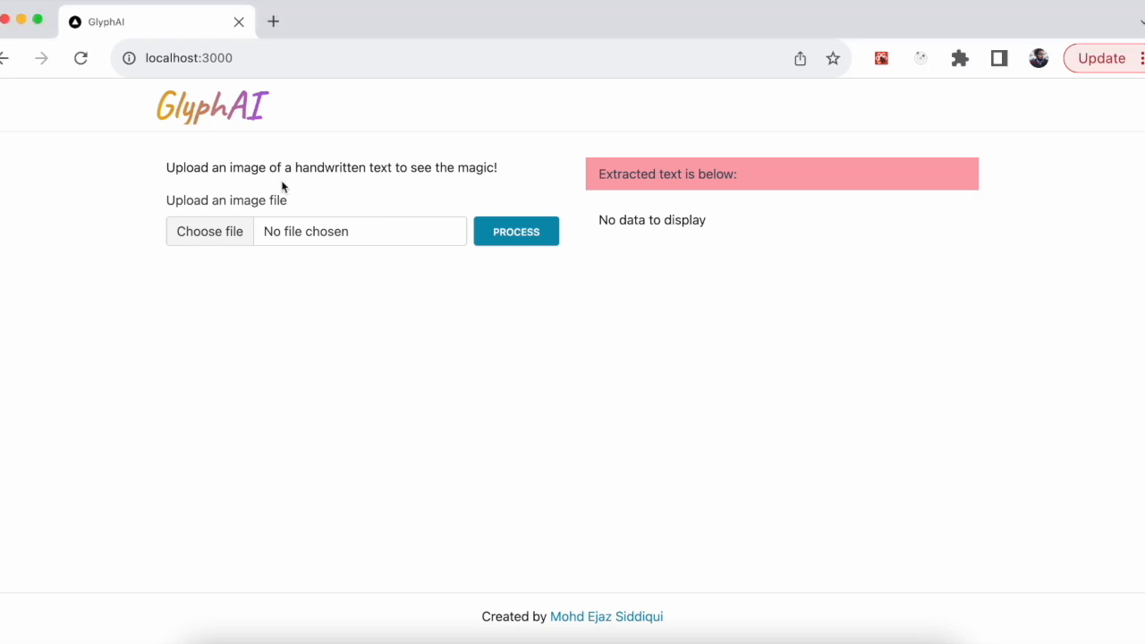
mouse_move(332, 168)
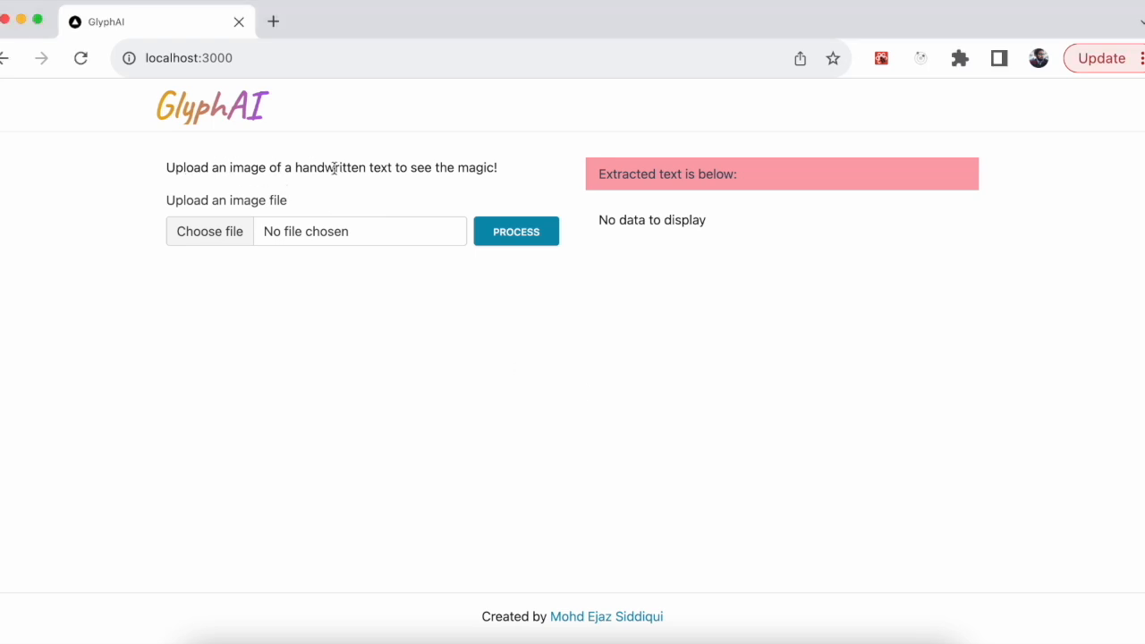
- Load the handwritten to-do note pic1.jpeg into GlyphAI for preview
double_click(333, 168)
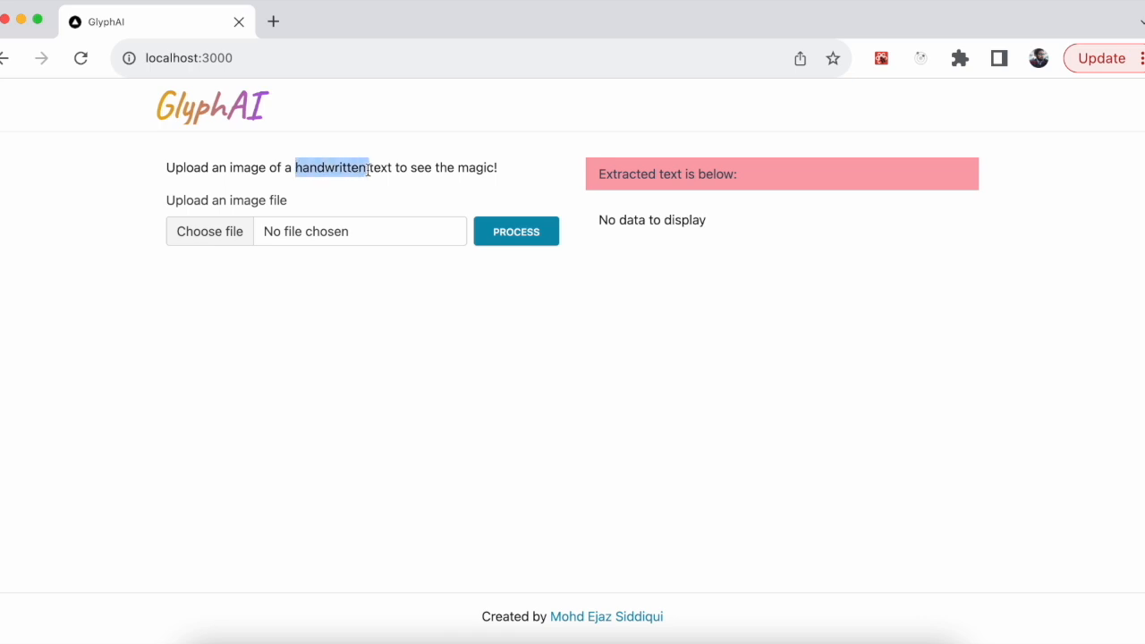
mouse_move(301, 197)
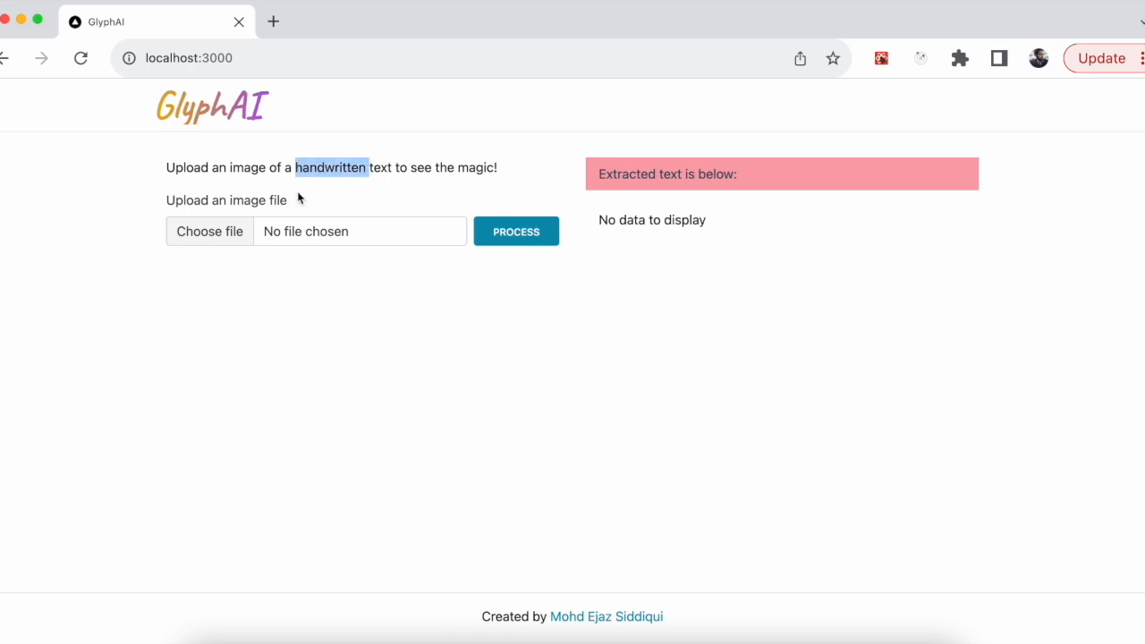
mouse_move(279, 193)
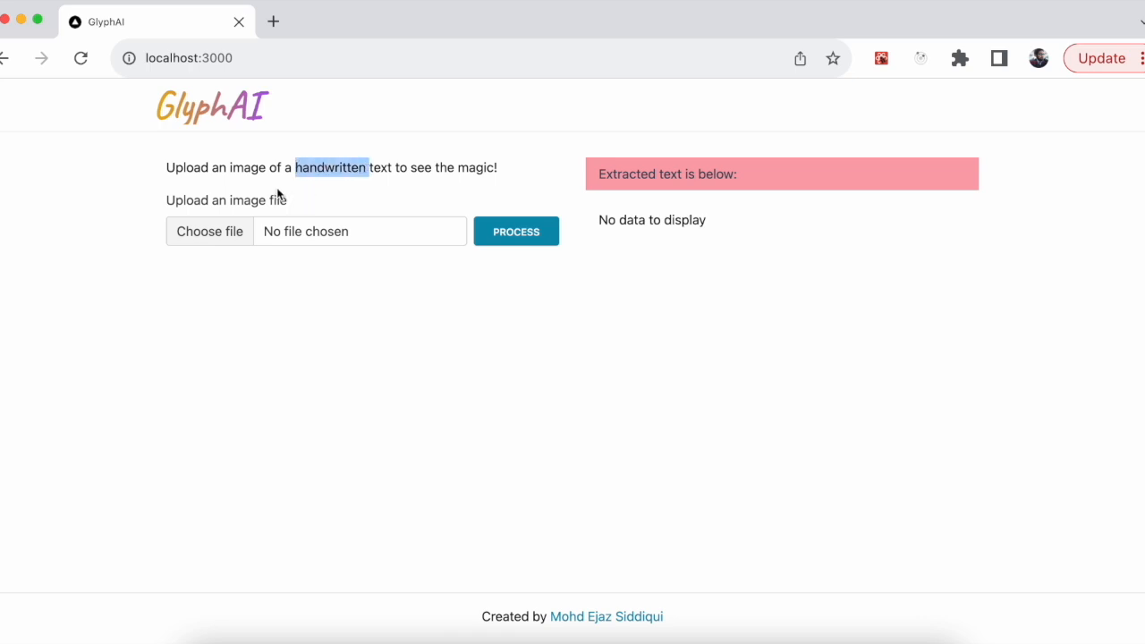
mouse_move(278, 208)
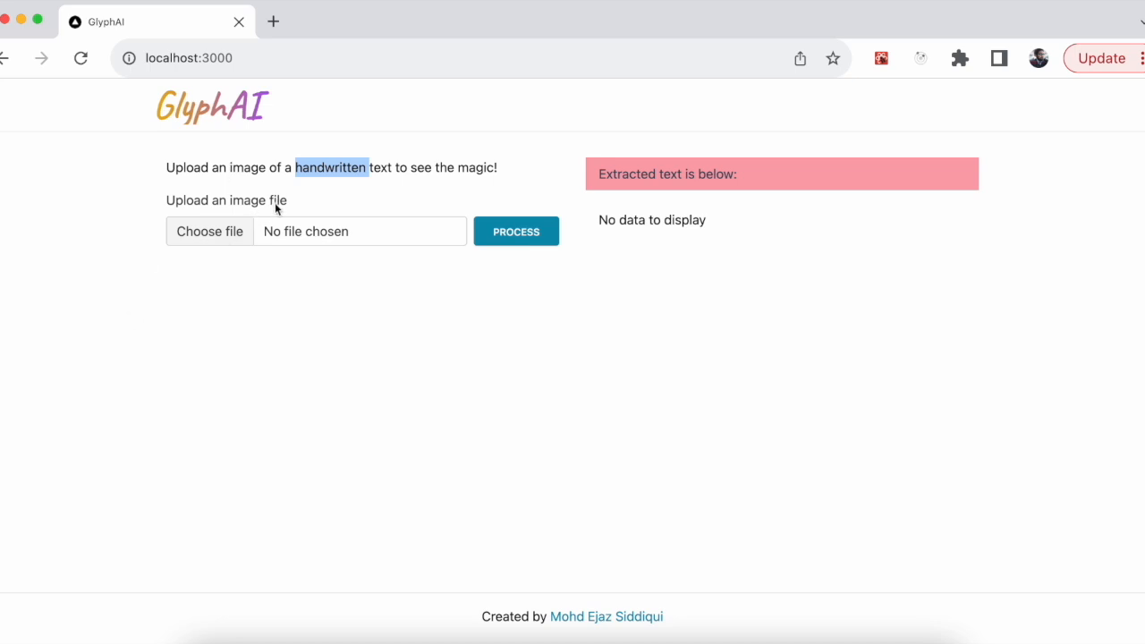
mouse_move(737, 283)
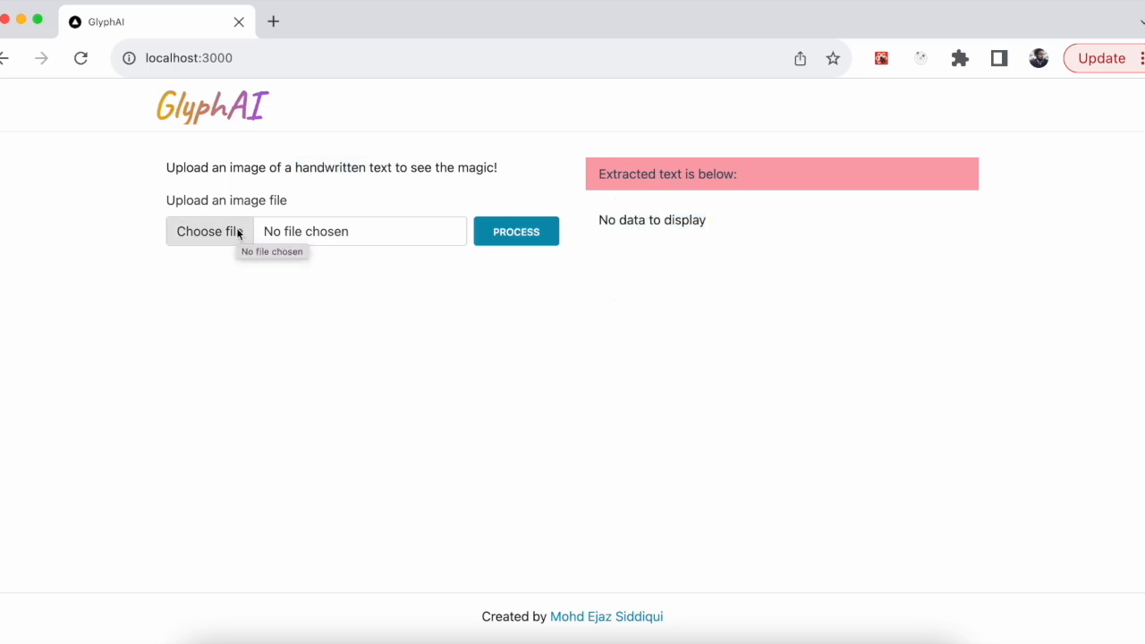
click(209, 231)
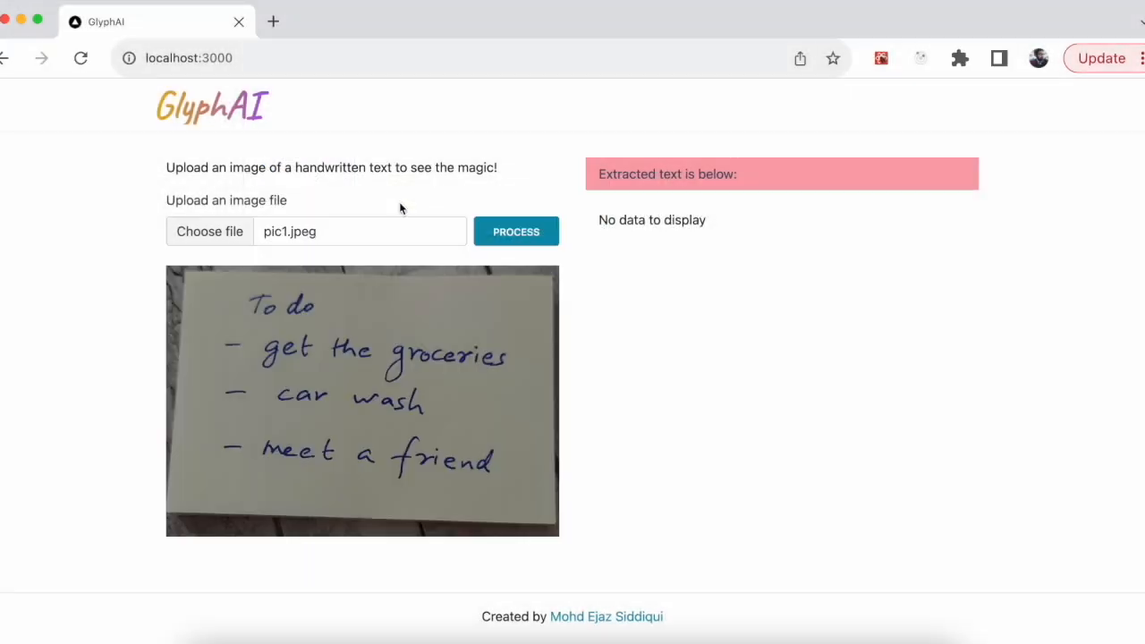
mouse_move(602, 420)
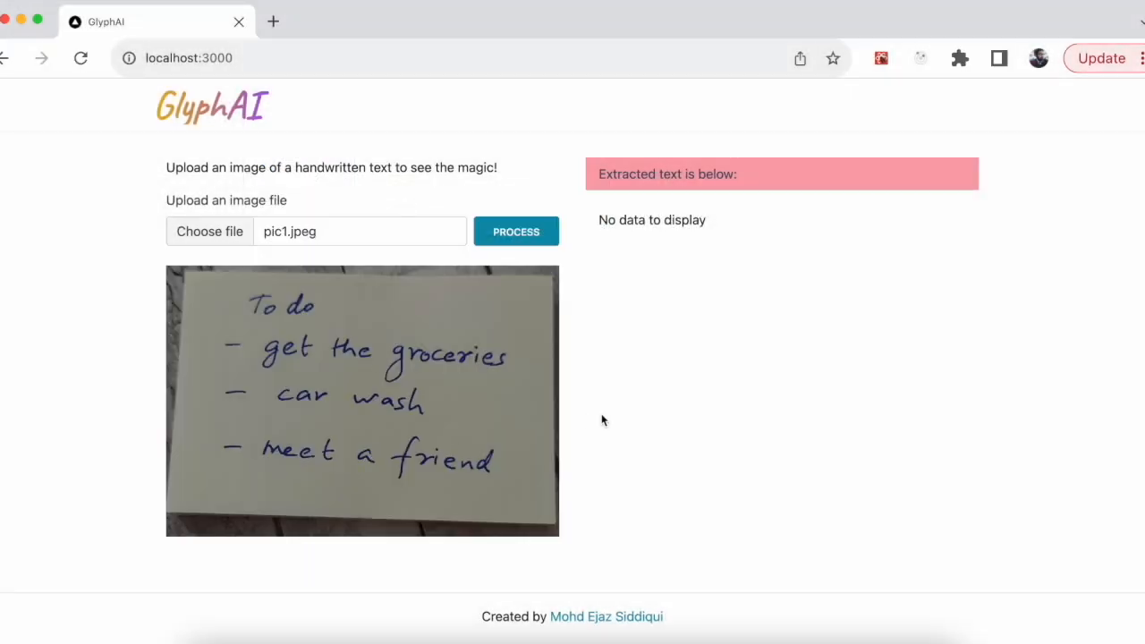
mouse_move(421, 597)
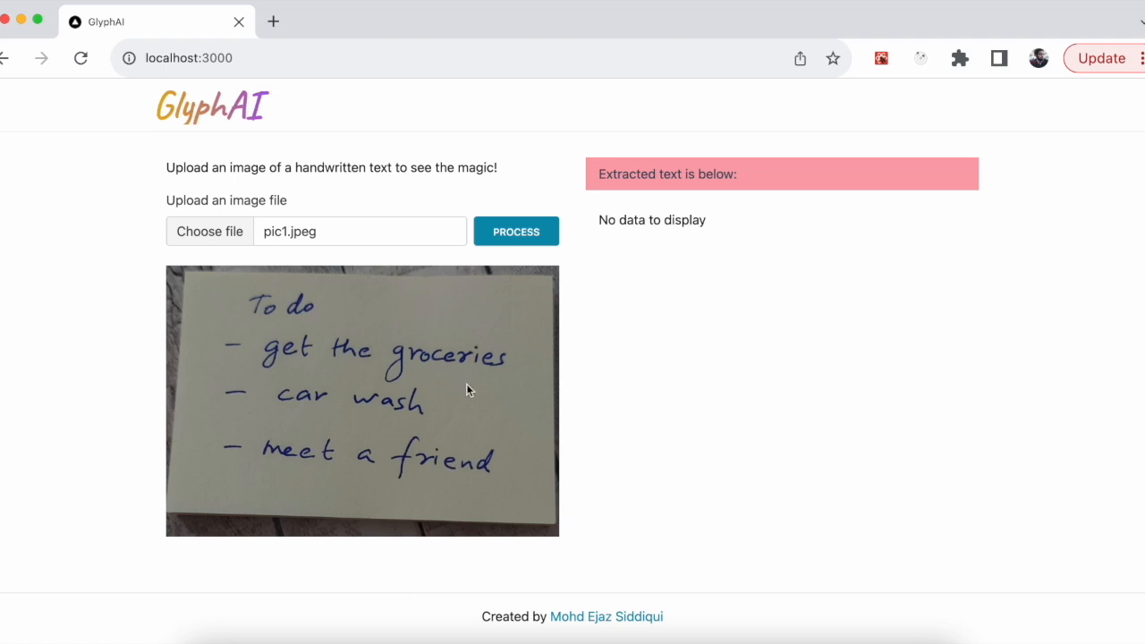
- Process the note and highlight the extracted to-do text: groceries, car wash, meet a friend
click(516, 231)
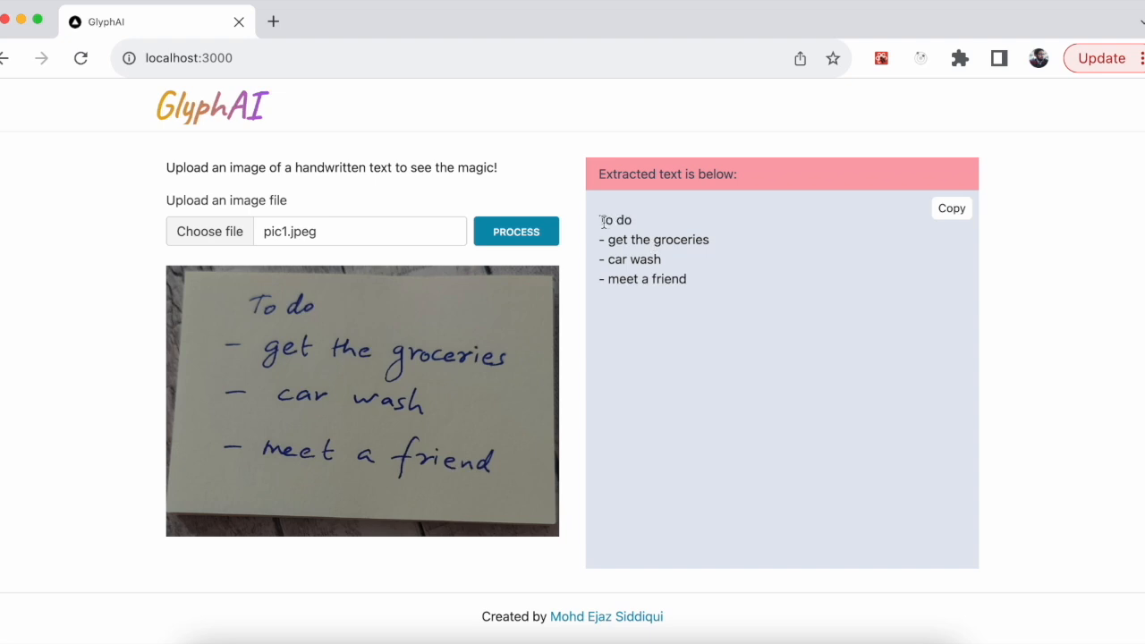
drag(601, 219, 687, 279)
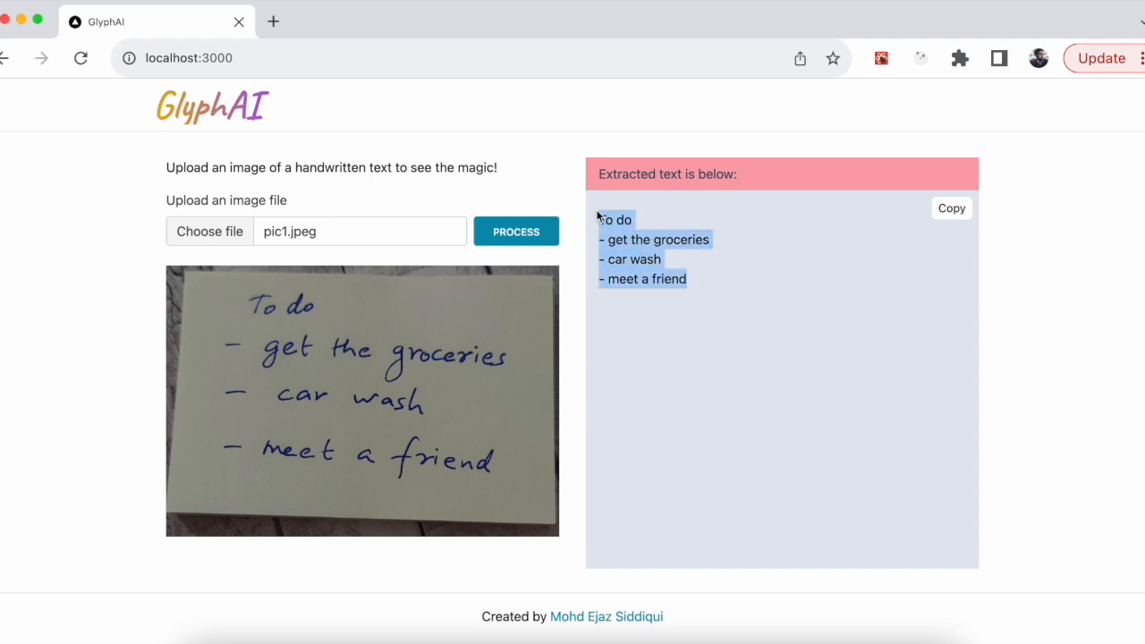
mouse_move(725, 401)
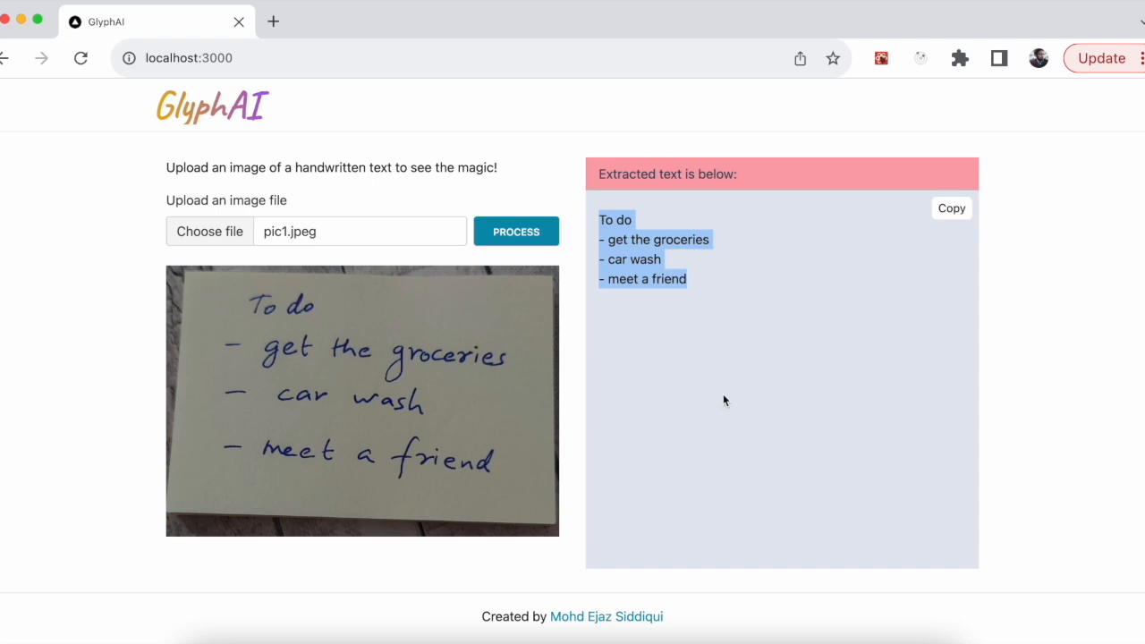
mouse_move(343, 458)
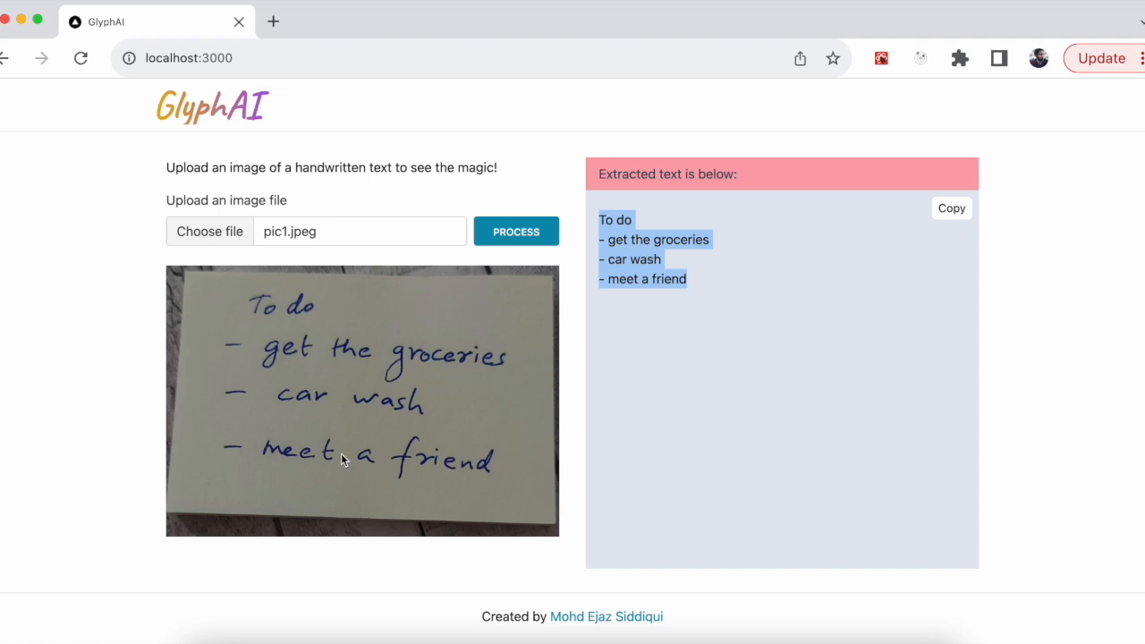
mouse_move(405, 396)
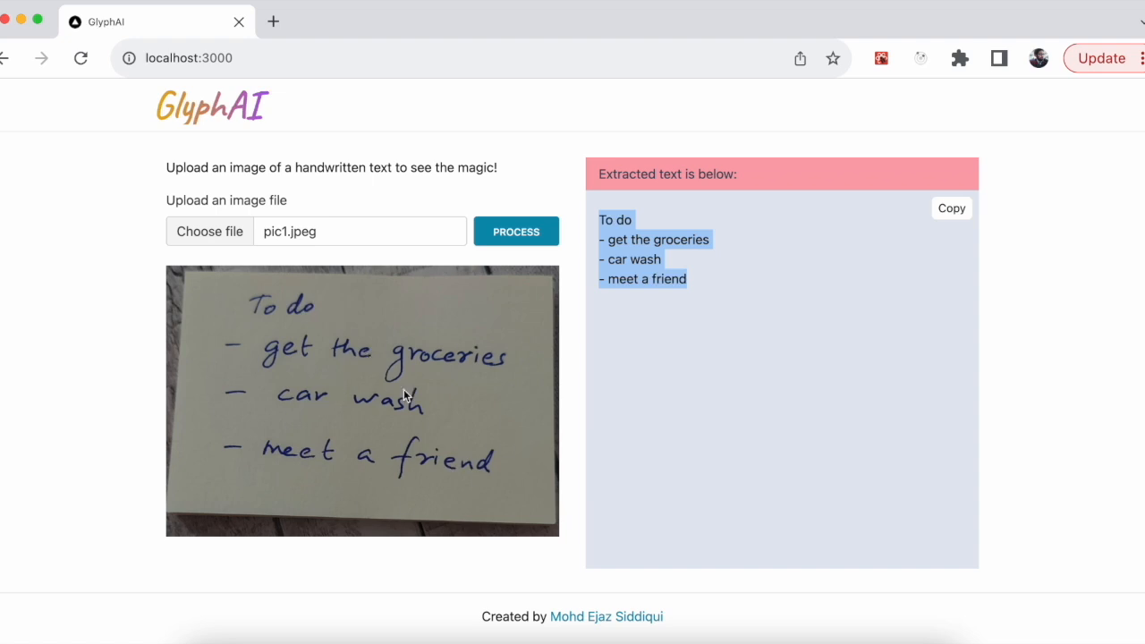
mouse_move(490, 376)
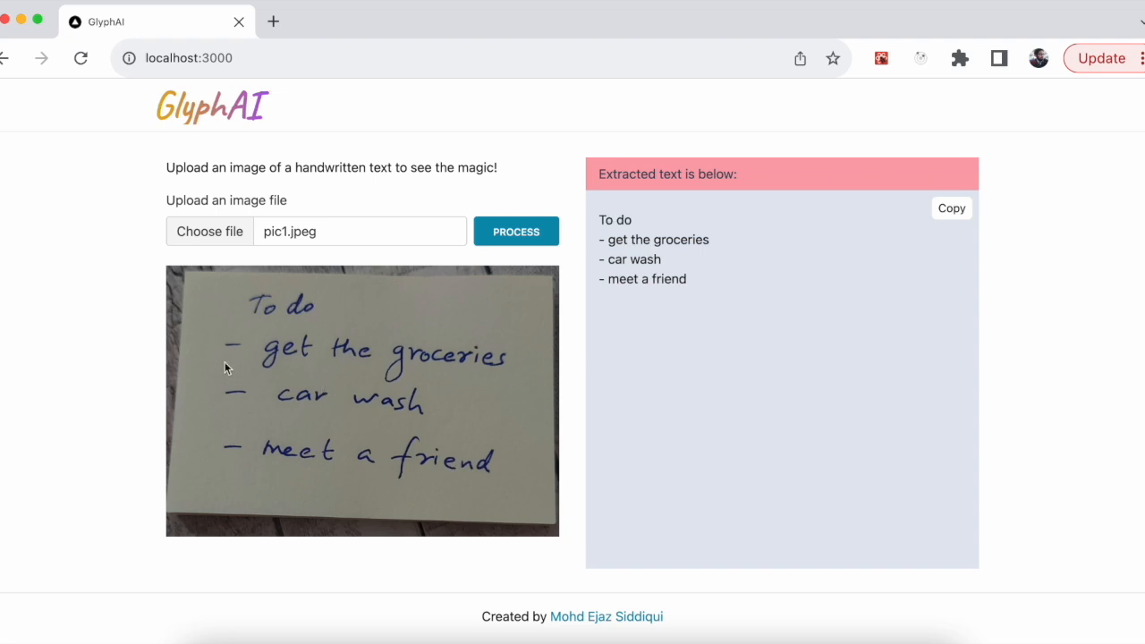
mouse_move(735, 319)
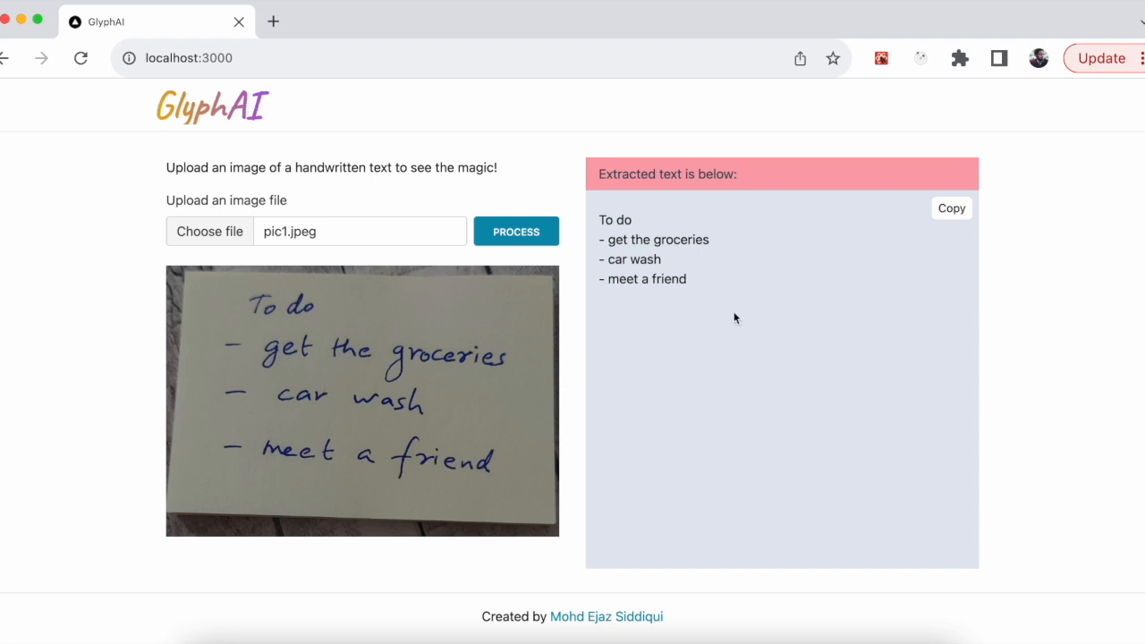
mouse_move(691, 393)
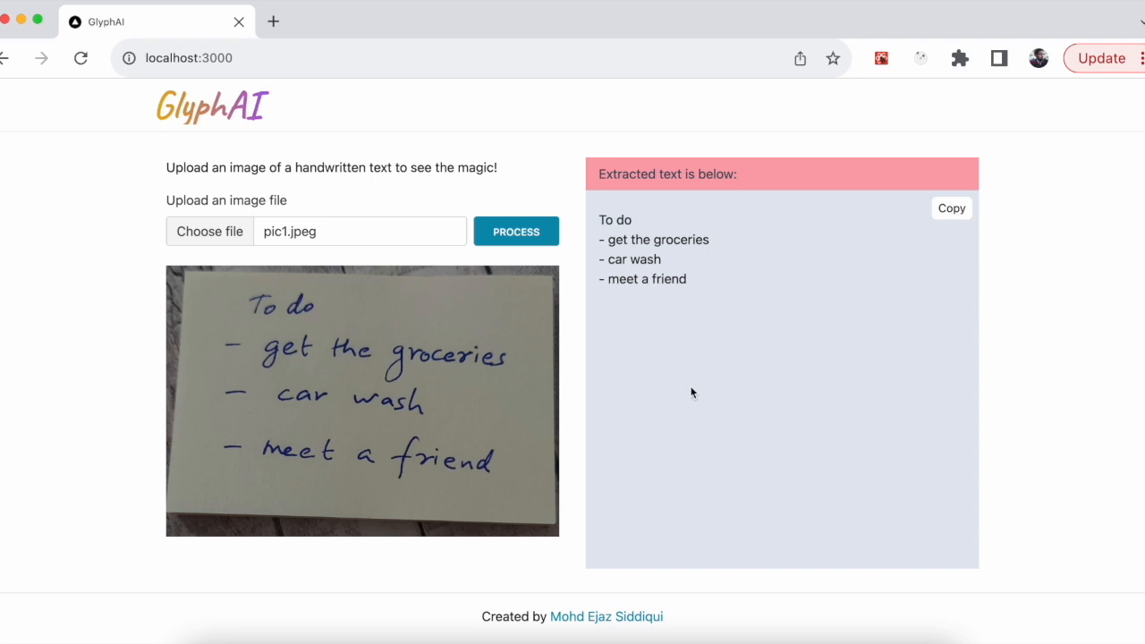
mouse_move(404, 304)
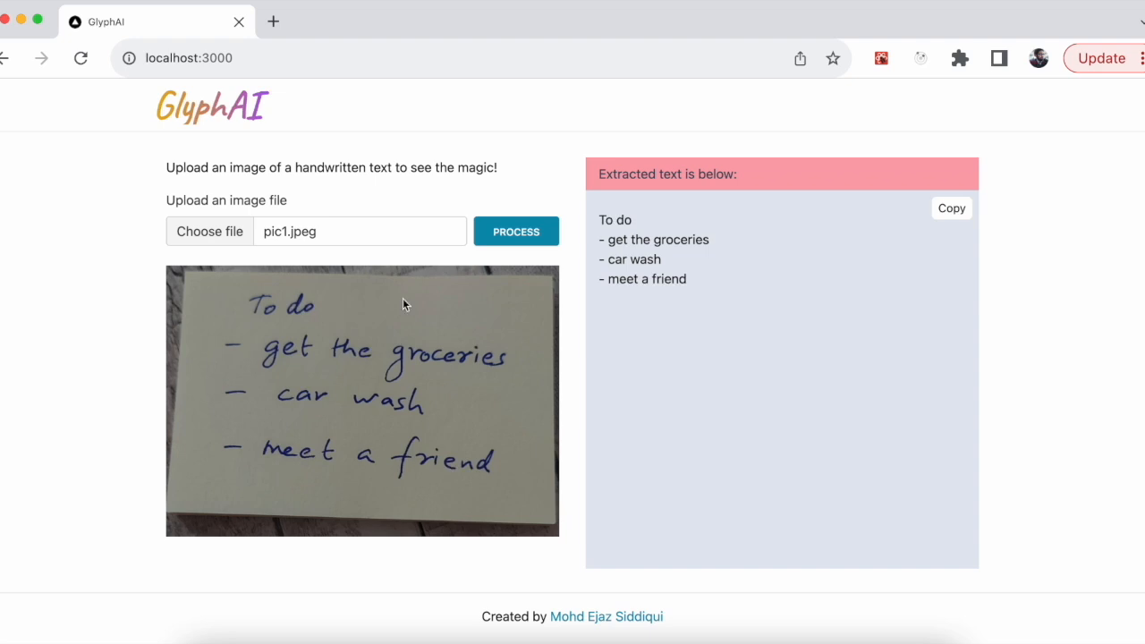
mouse_move(210, 231)
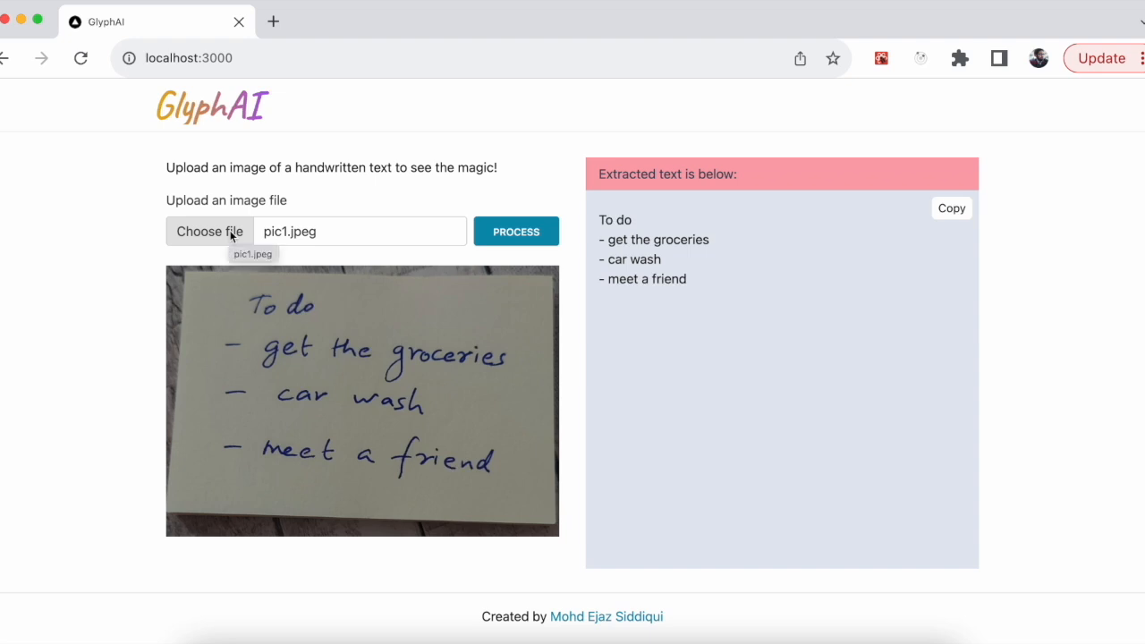
- Load the second handwritten note pic2.jpg into GlyphAI for preview
click(209, 231)
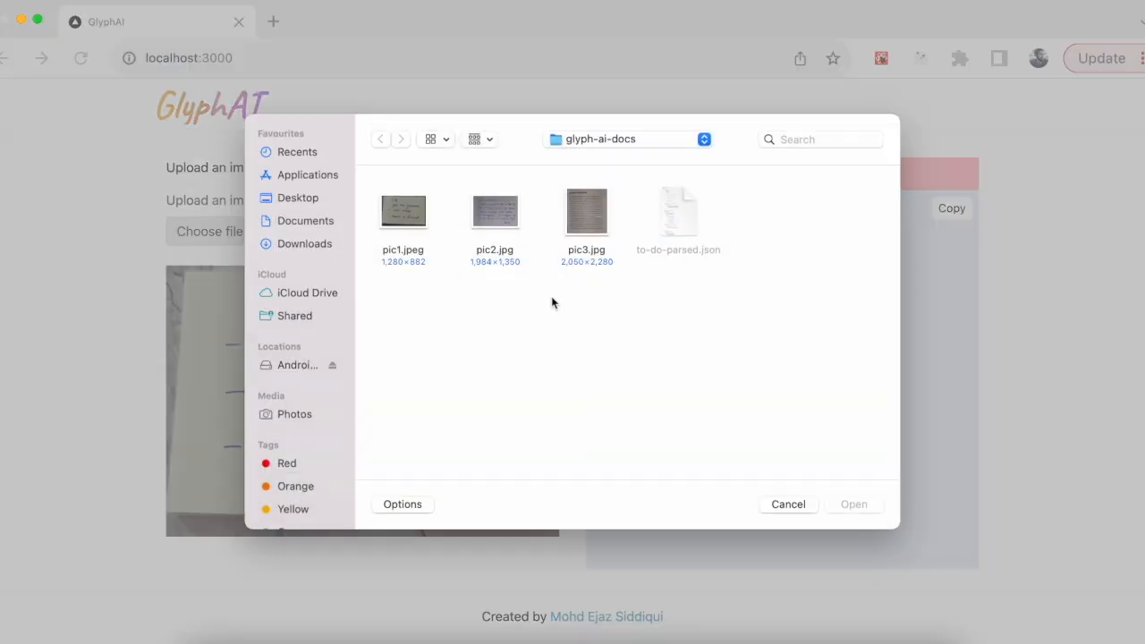
mouse_move(111, 437)
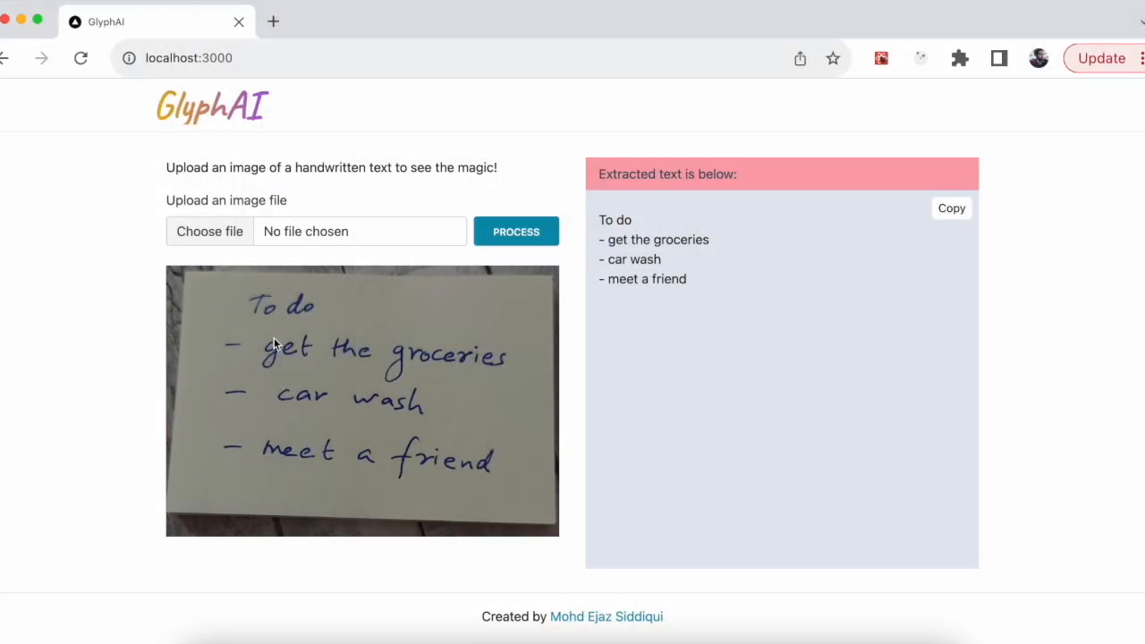
mouse_move(422, 537)
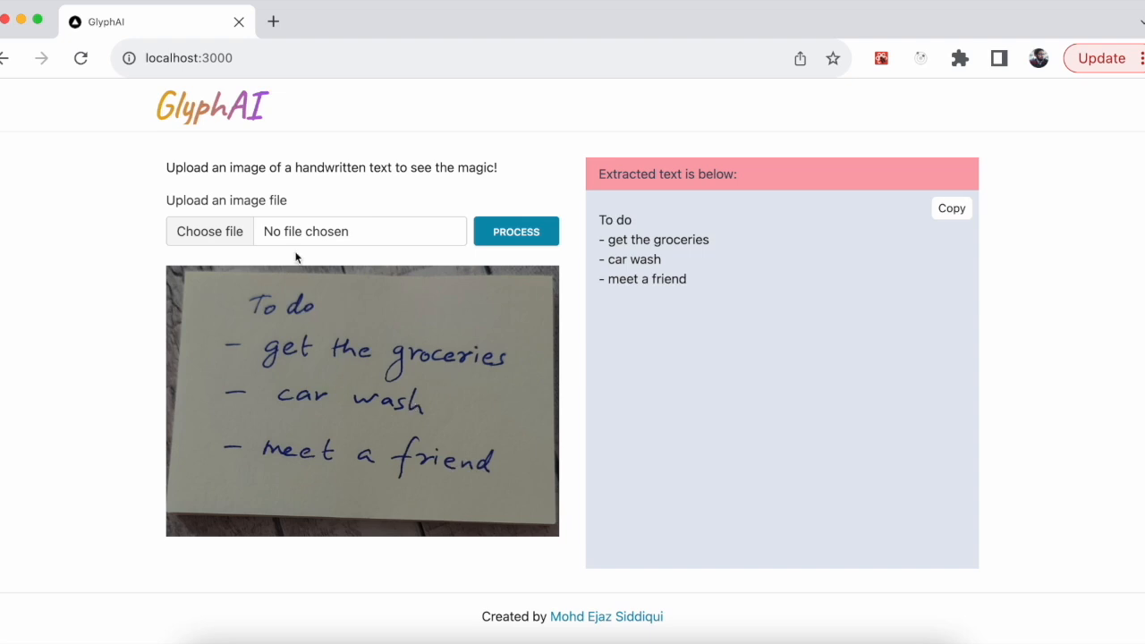
click(210, 230)
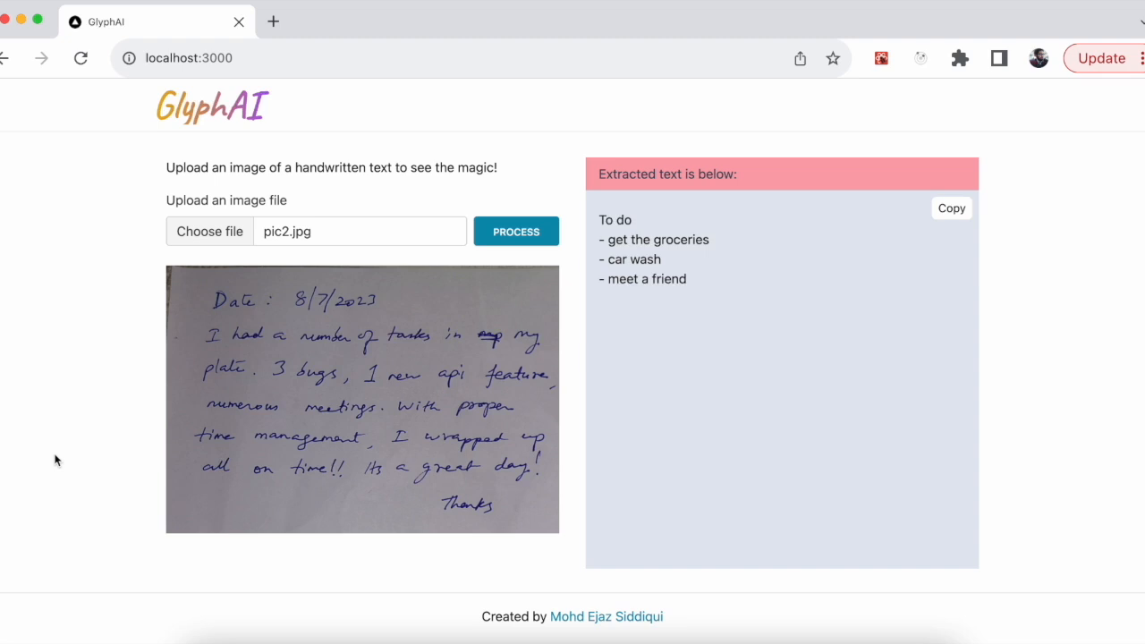
mouse_move(429, 278)
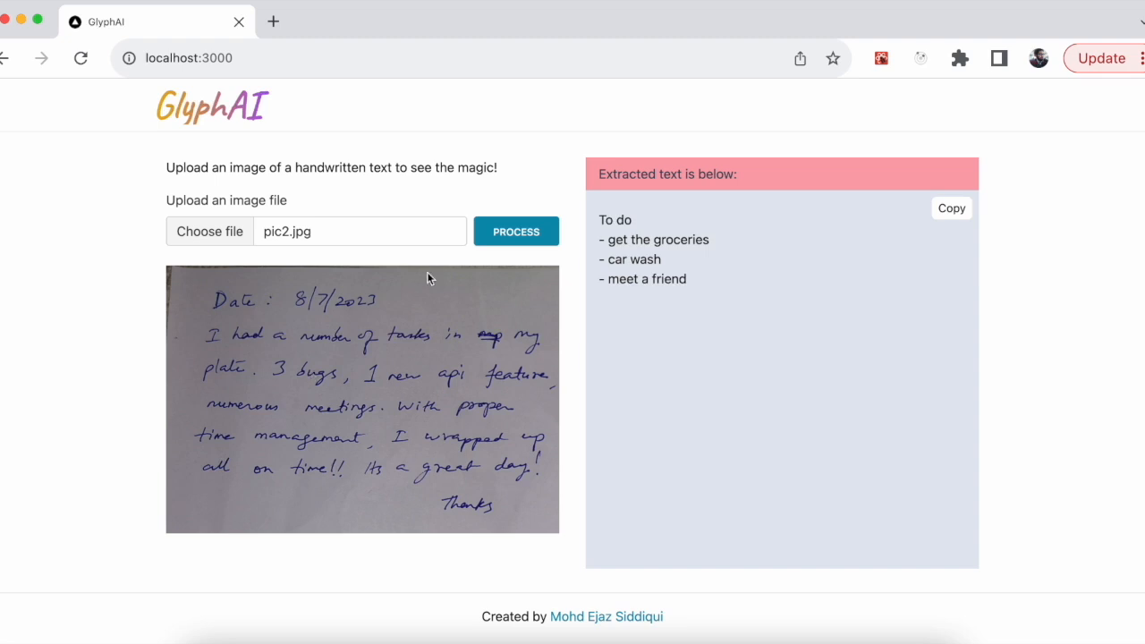
click(515, 230)
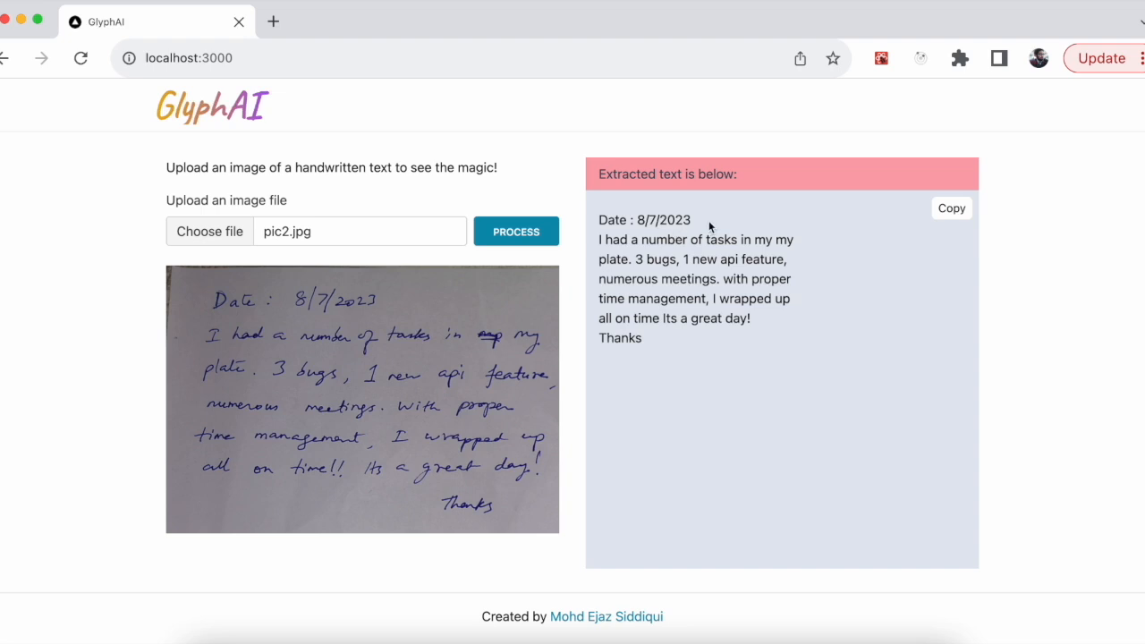
mouse_move(229, 331)
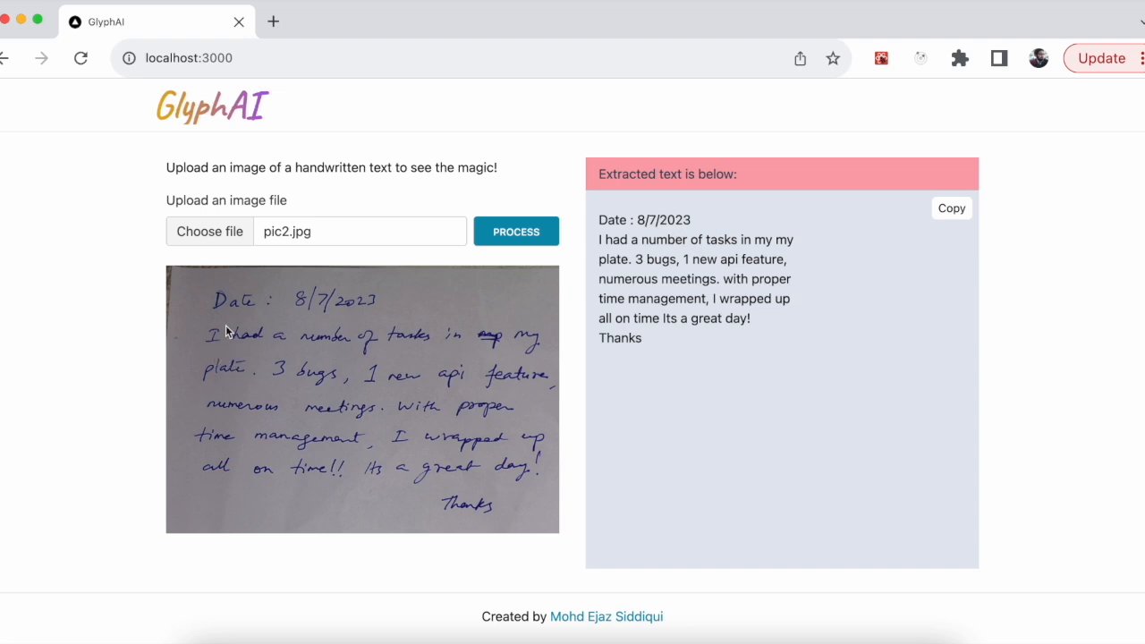
mouse_move(501, 361)
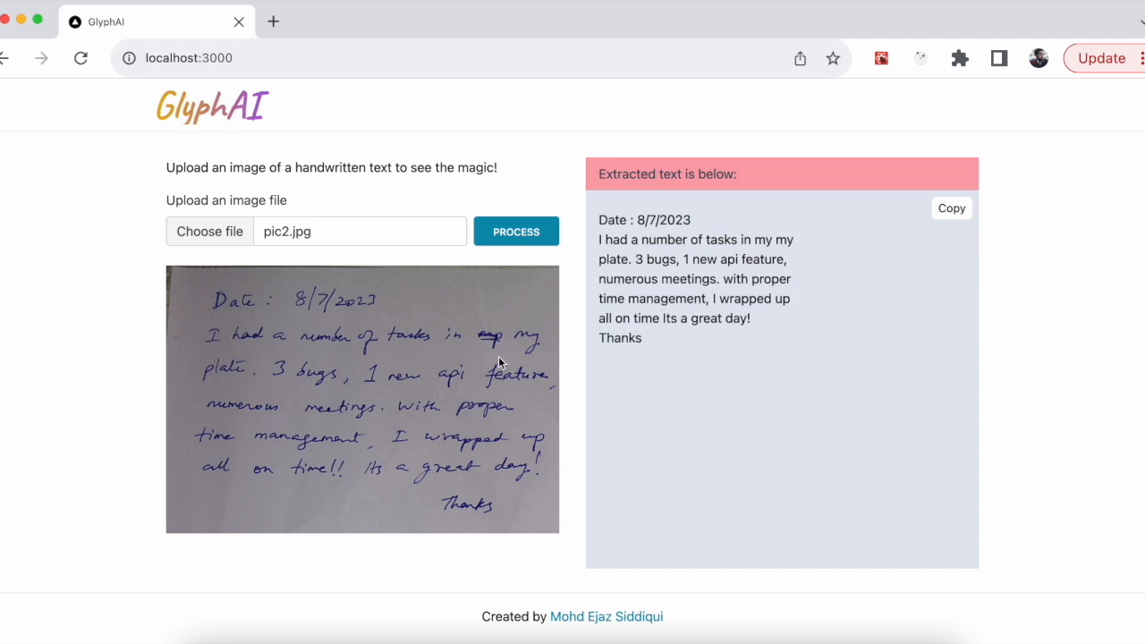
mouse_move(755, 254)
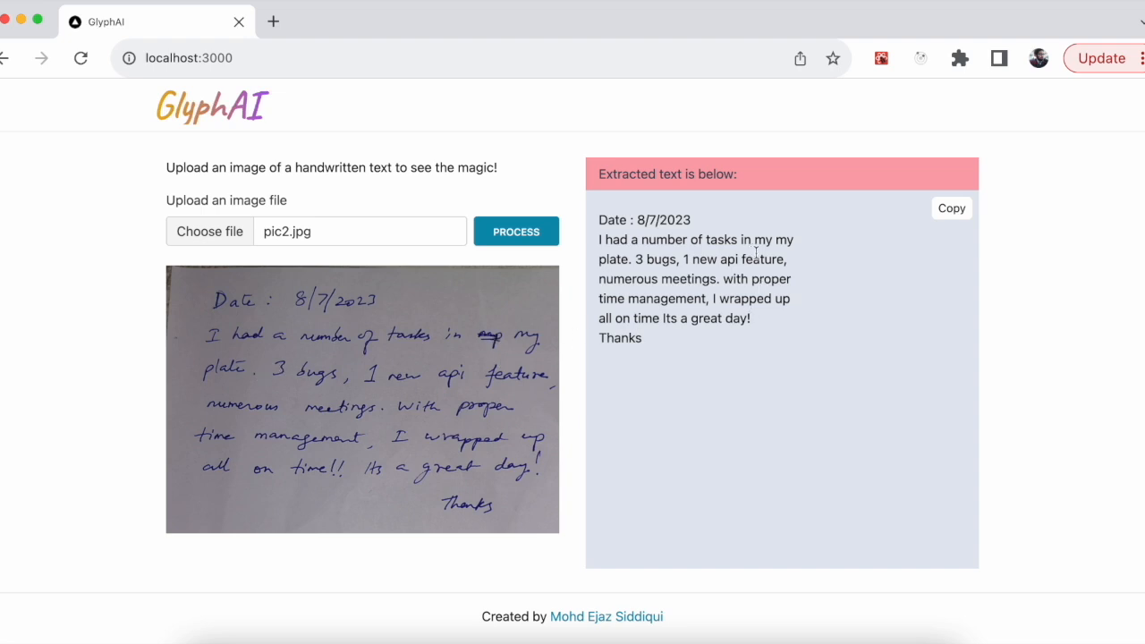
double_click(762, 240)
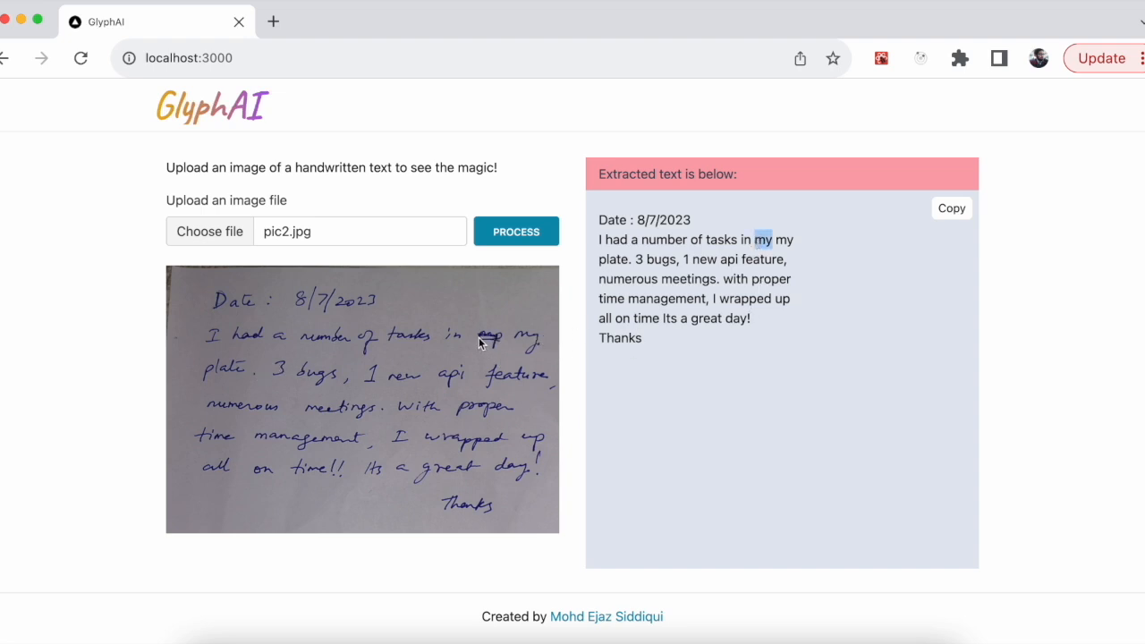
mouse_move(487, 340)
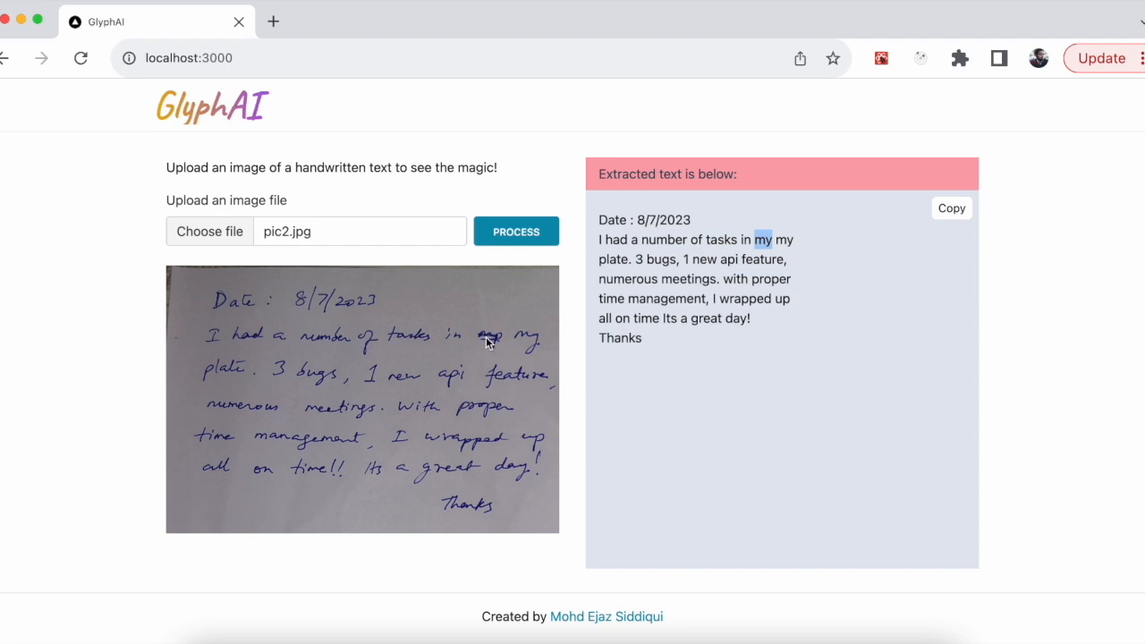
mouse_move(723, 337)
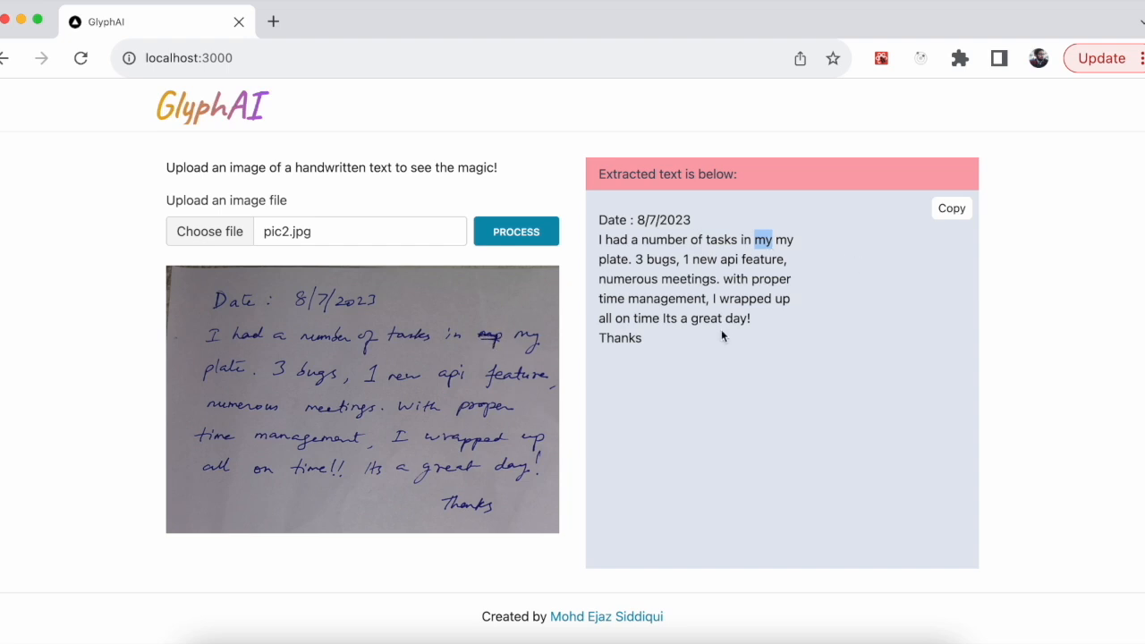
mouse_move(523, 397)
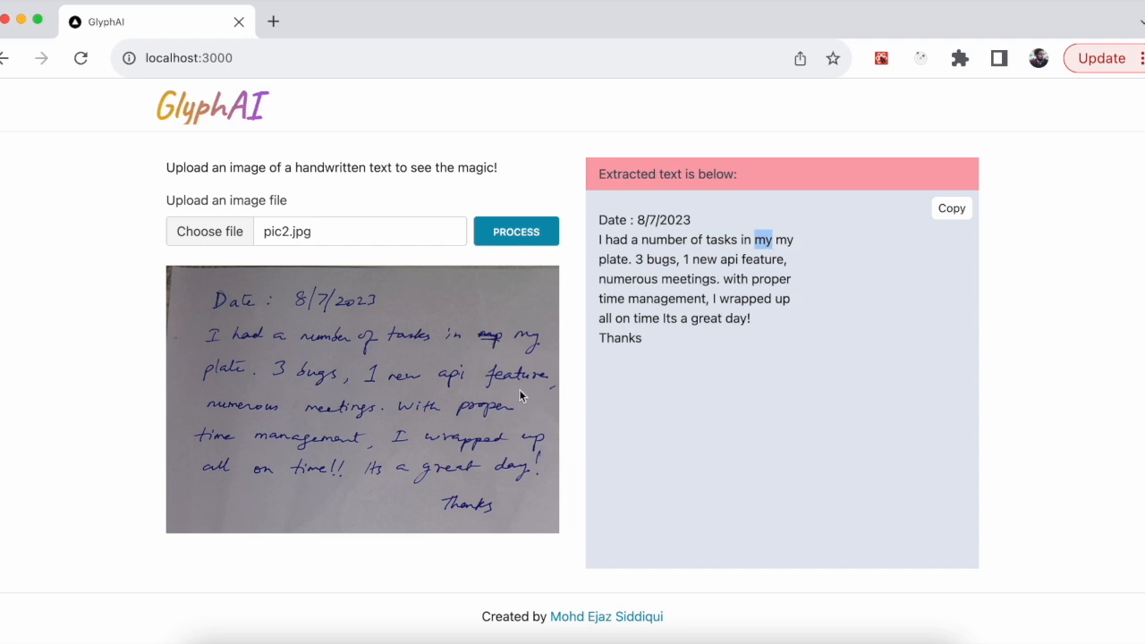
mouse_move(251, 435)
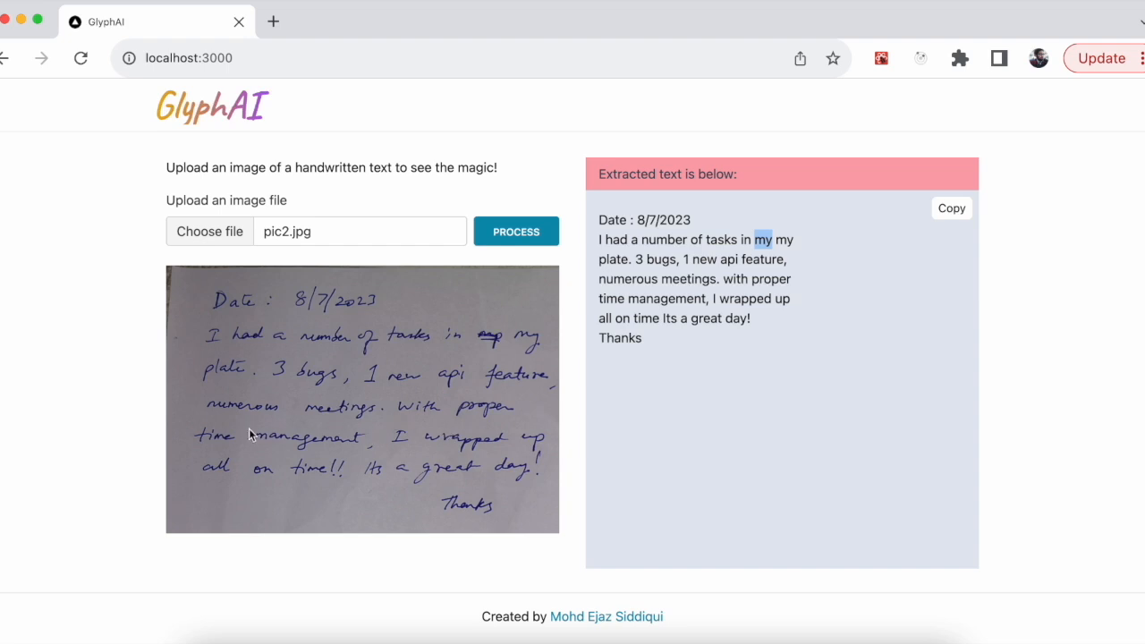
mouse_move(254, 504)
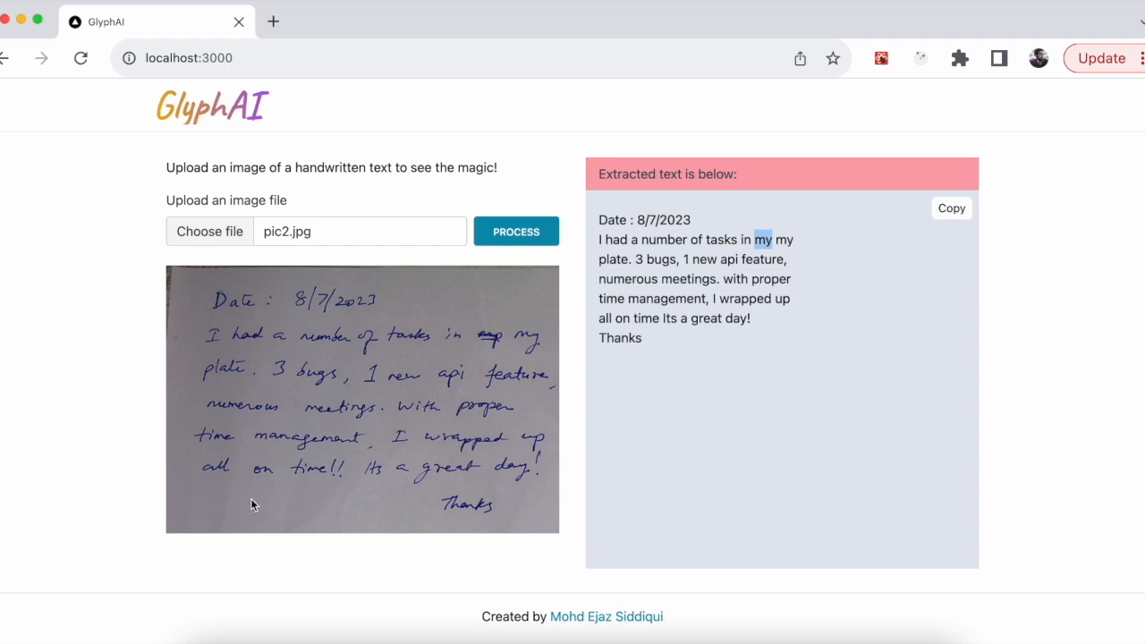
mouse_move(349, 492)
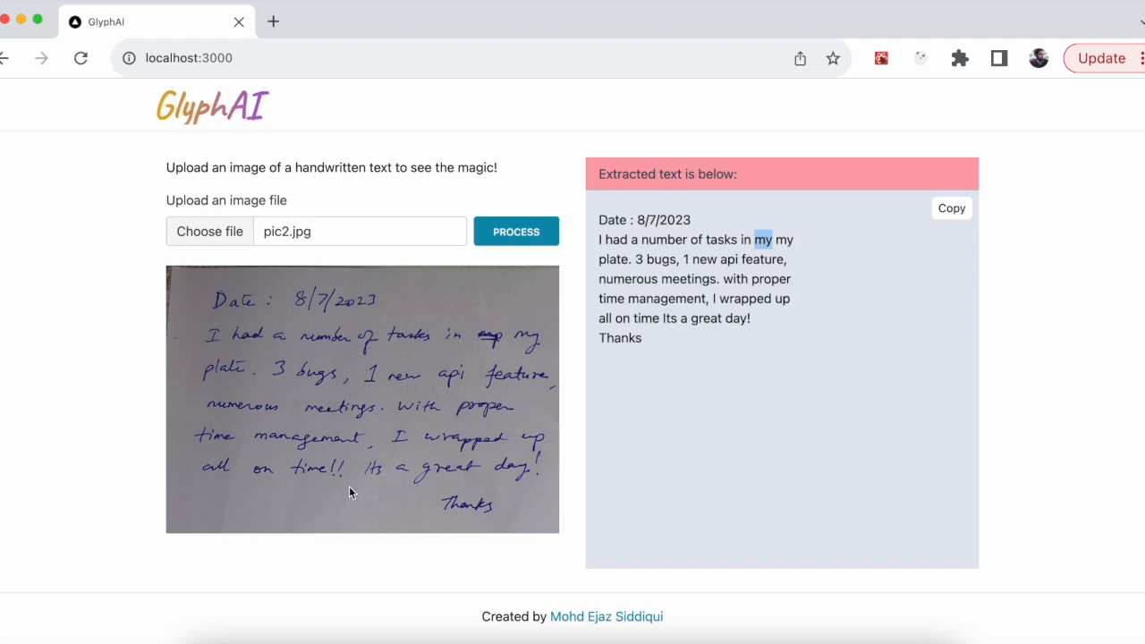
mouse_move(427, 494)
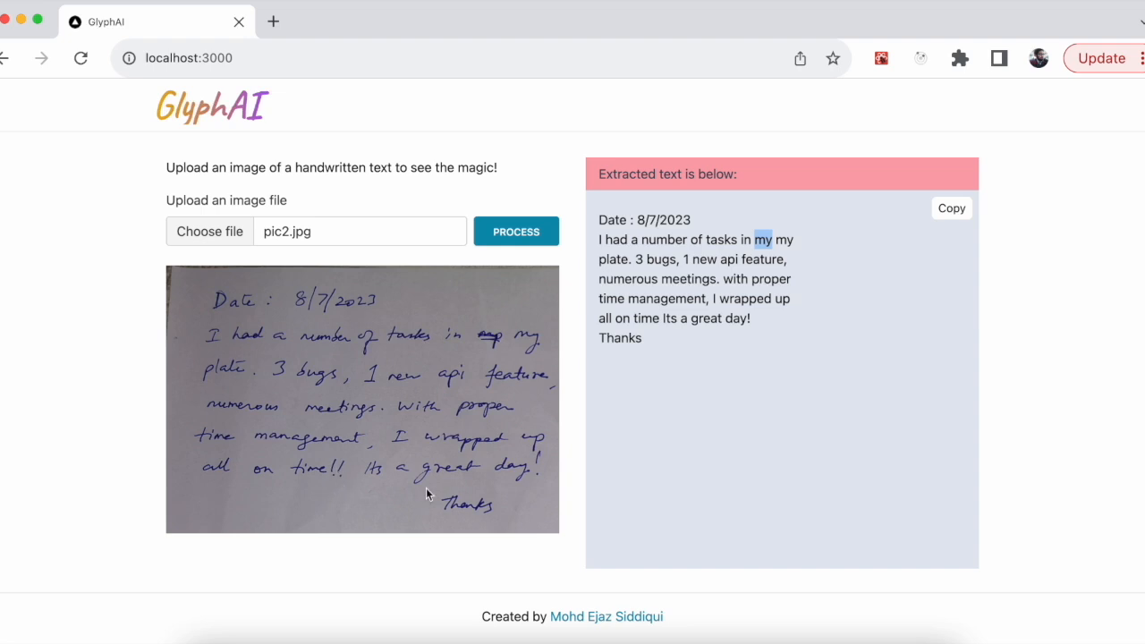
mouse_move(801, 374)
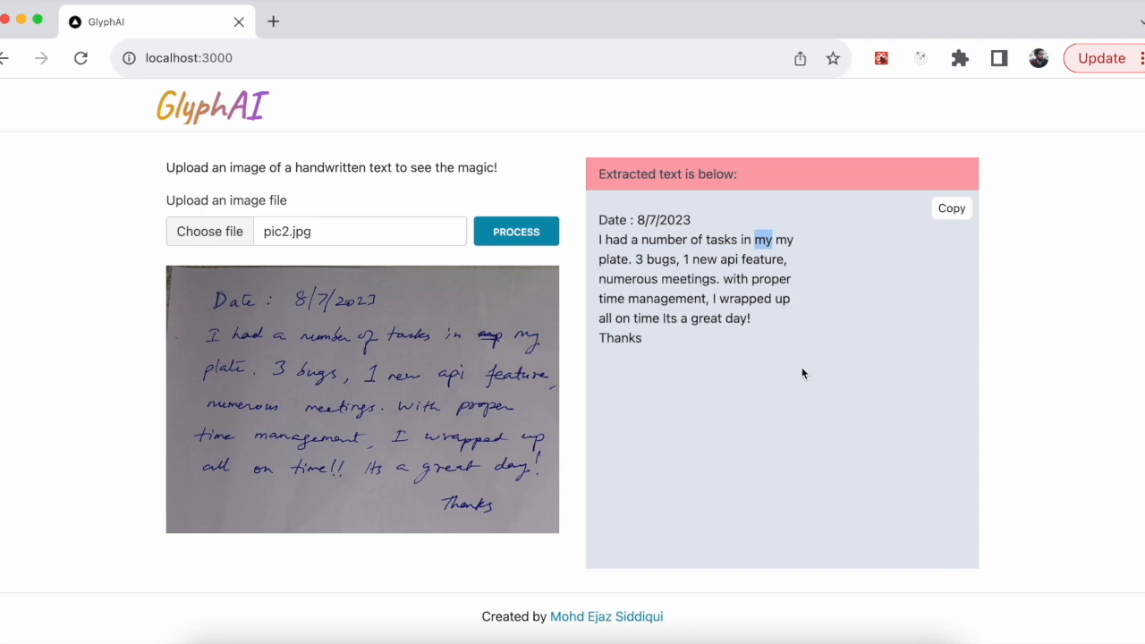
drag(590, 219, 641, 337)
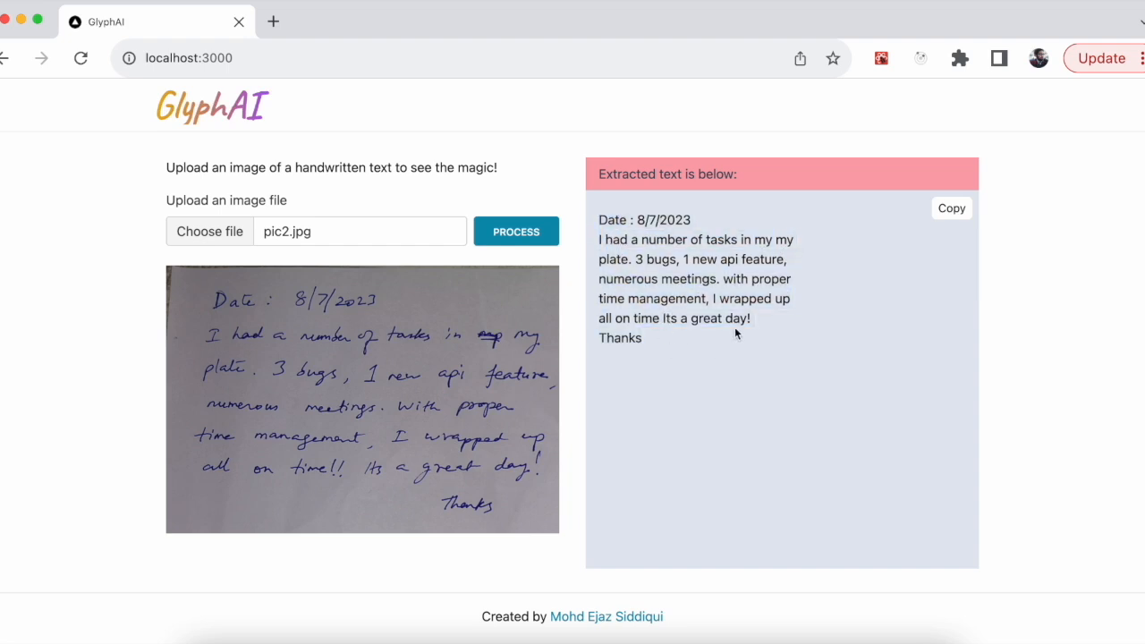
mouse_move(916, 242)
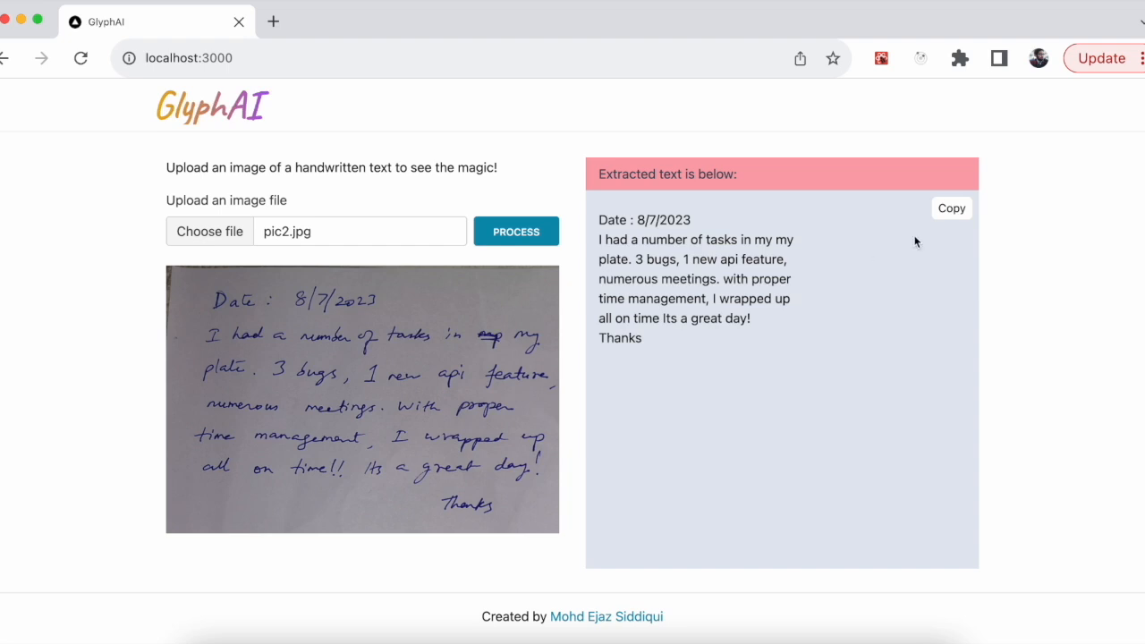
mouse_move(952, 219)
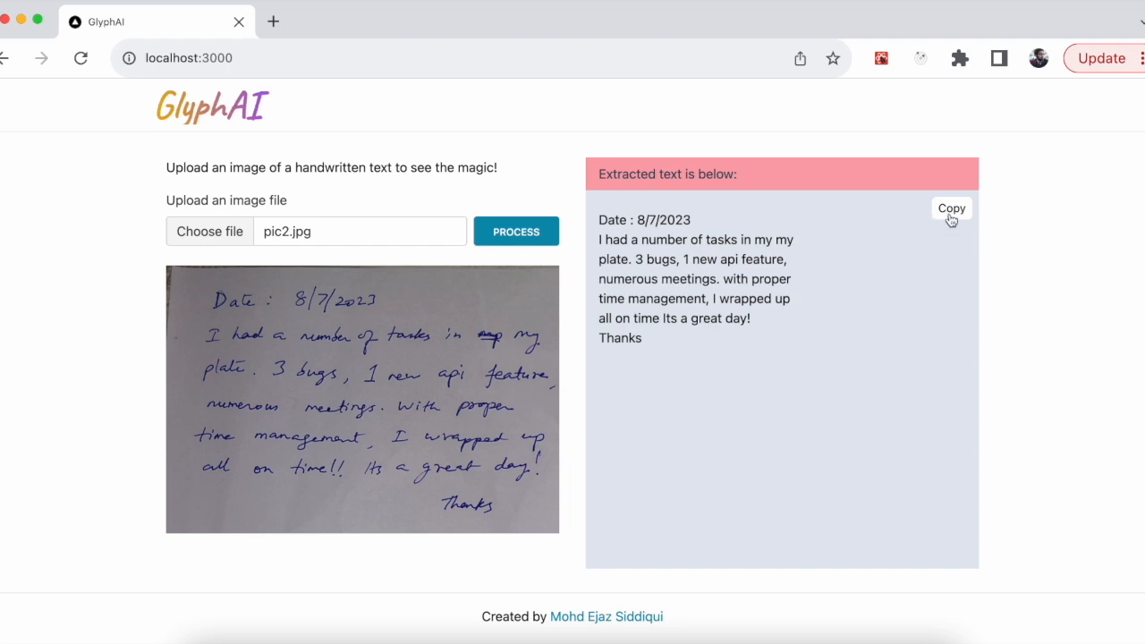
mouse_move(690, 347)
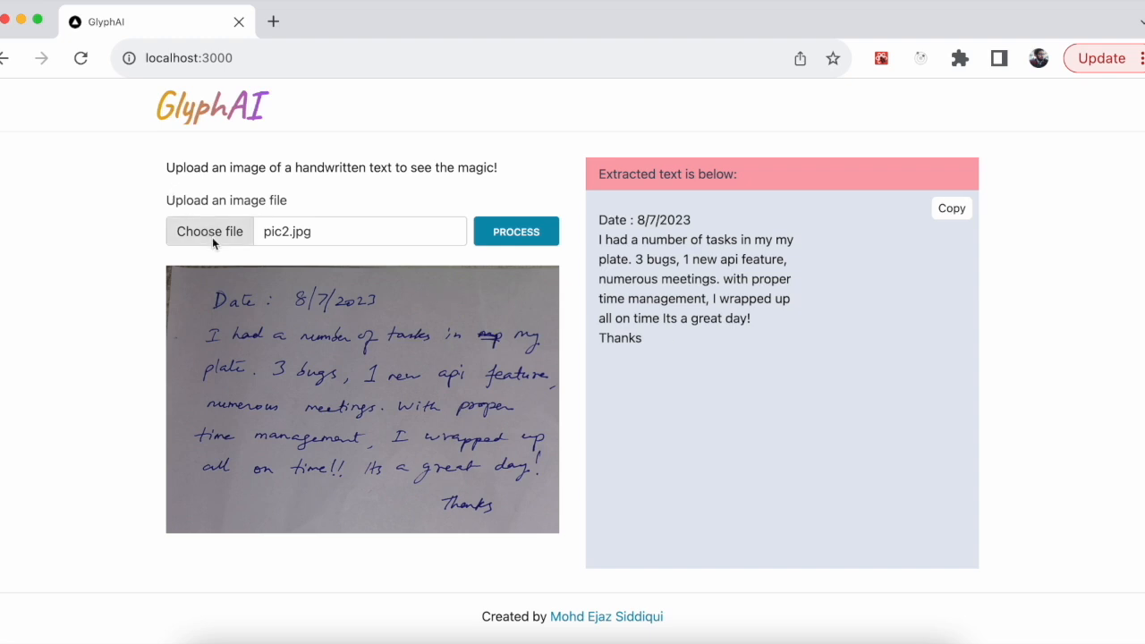
- Upload the printed book page pic3.jpg and review its preview
click(210, 231)
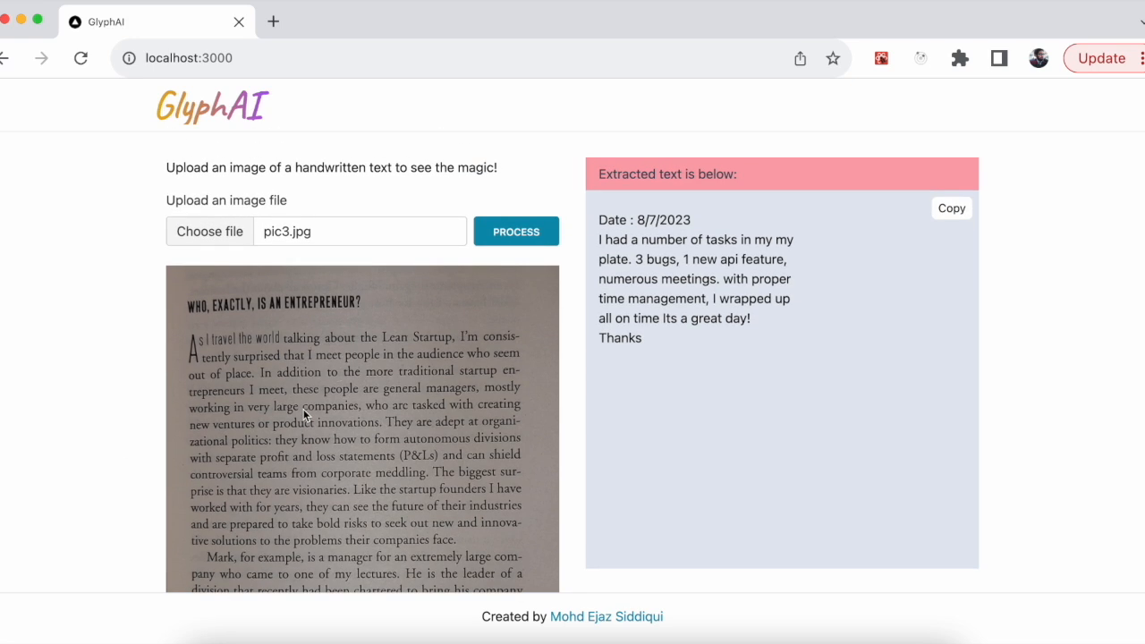
scroll(down, 3)
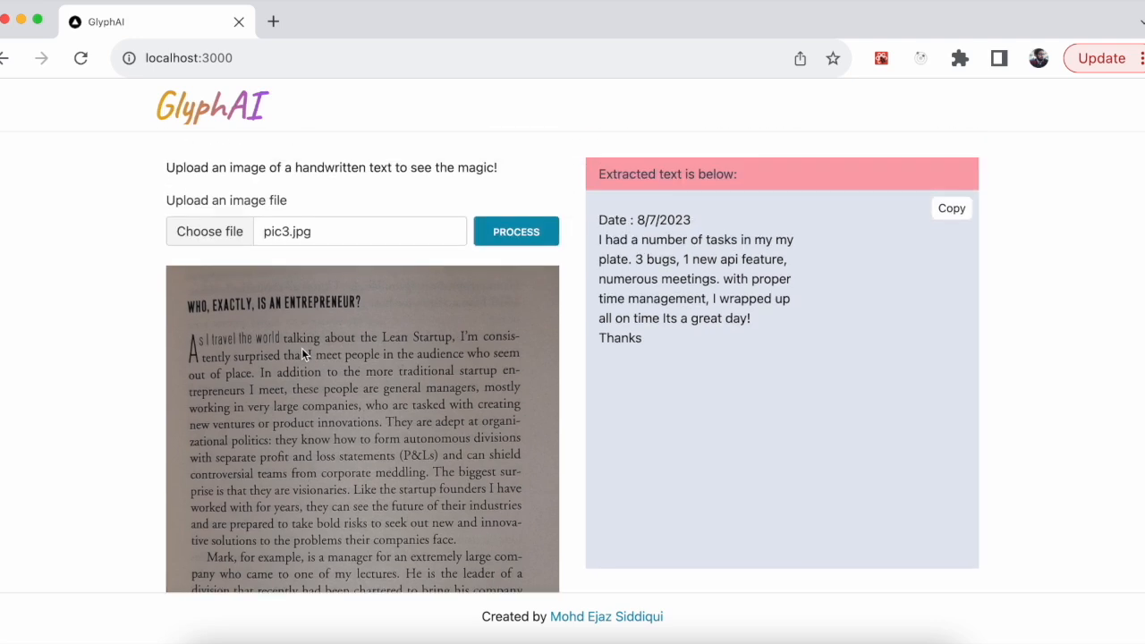
mouse_move(204, 394)
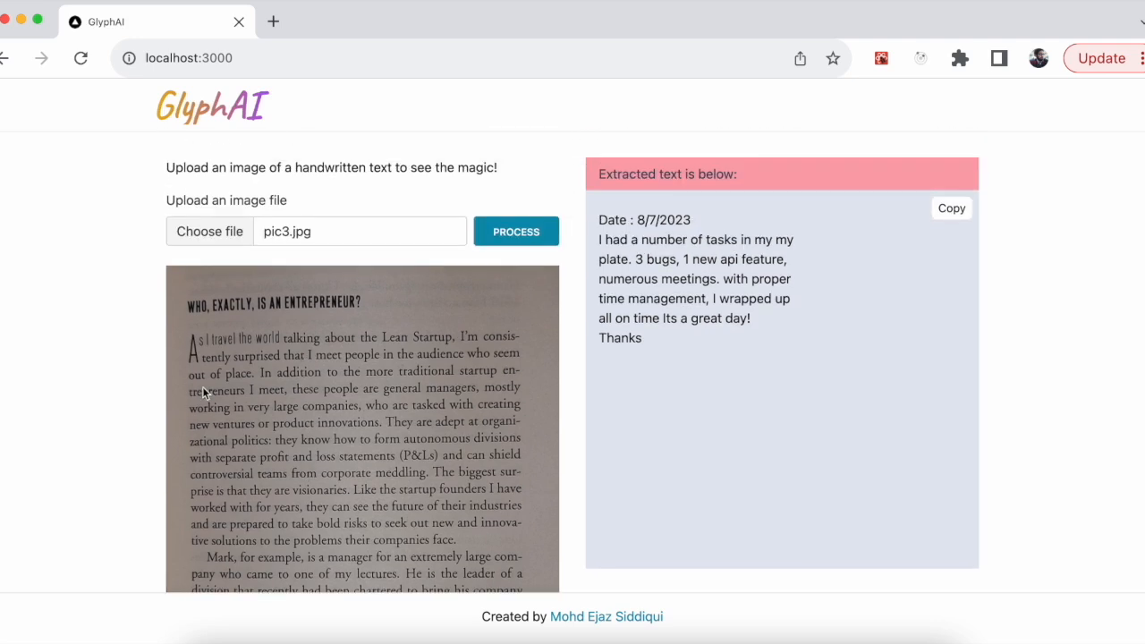
scroll(down, 3)
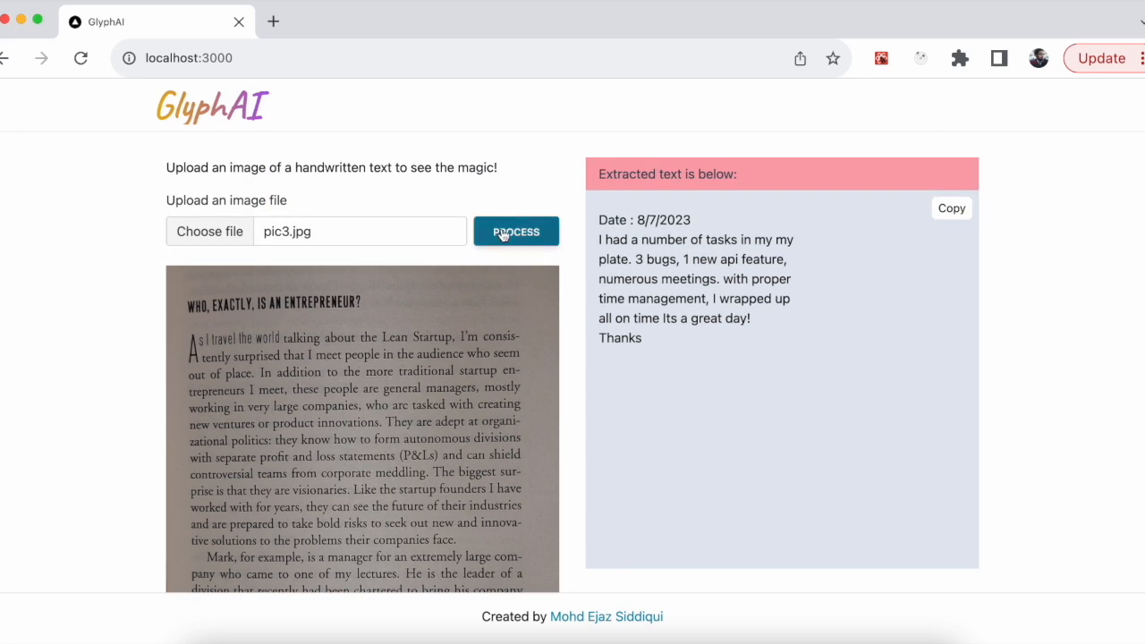
- Process the page and scroll the extracted text beginning 'WHO, EXACTLY, IS AN ENTREPRENEUR?'
click(515, 231)
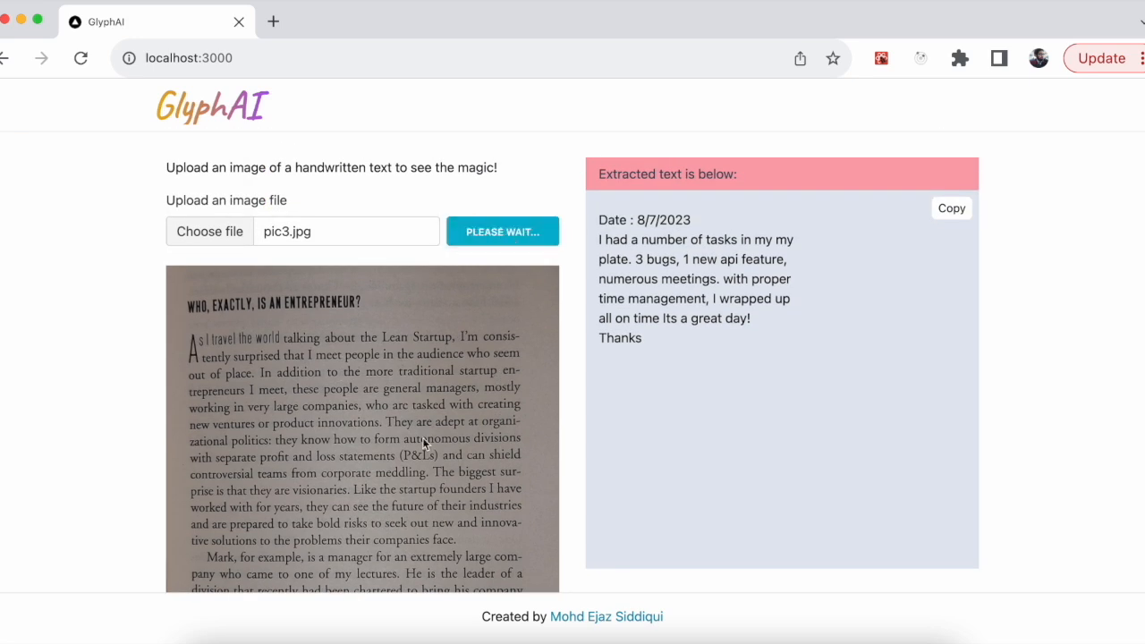
click(501, 232)
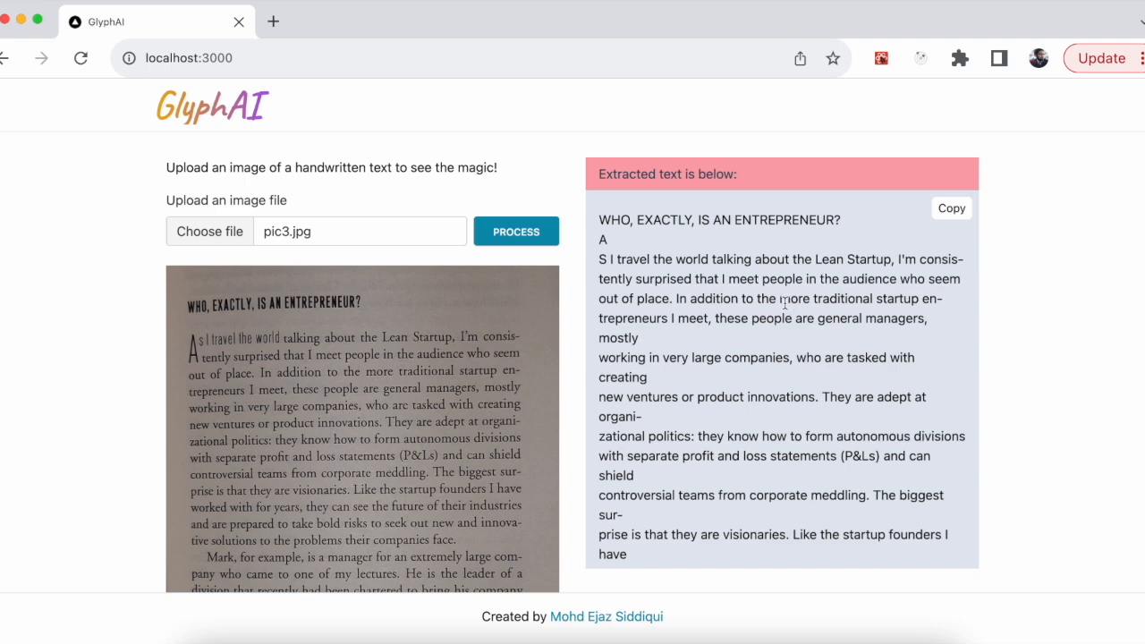
mouse_move(696, 365)
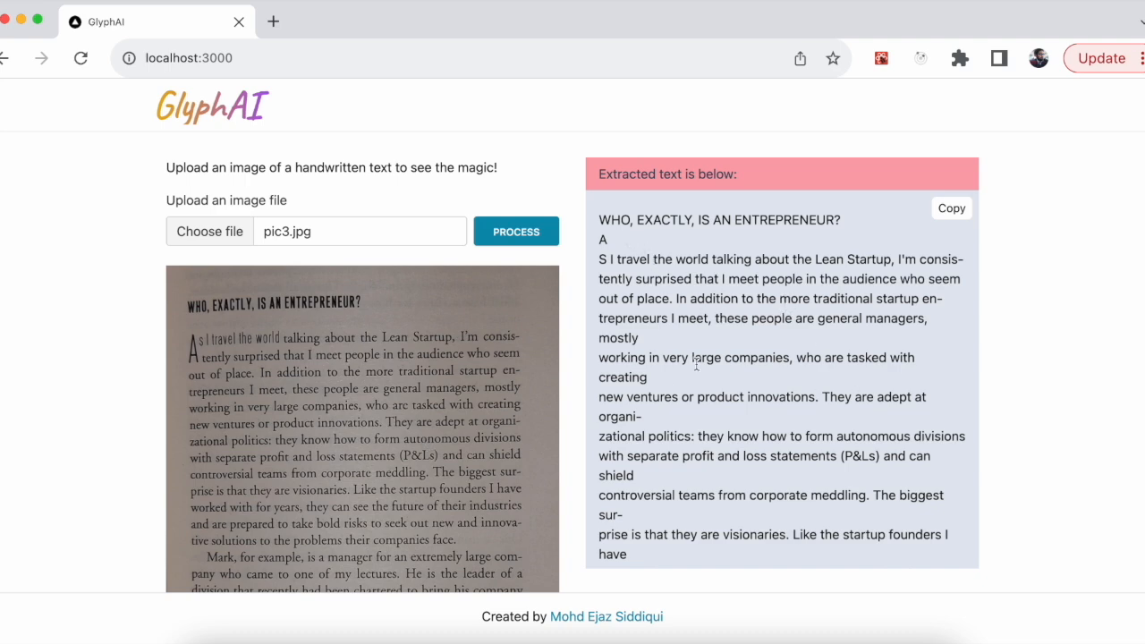
scroll(down, 3)
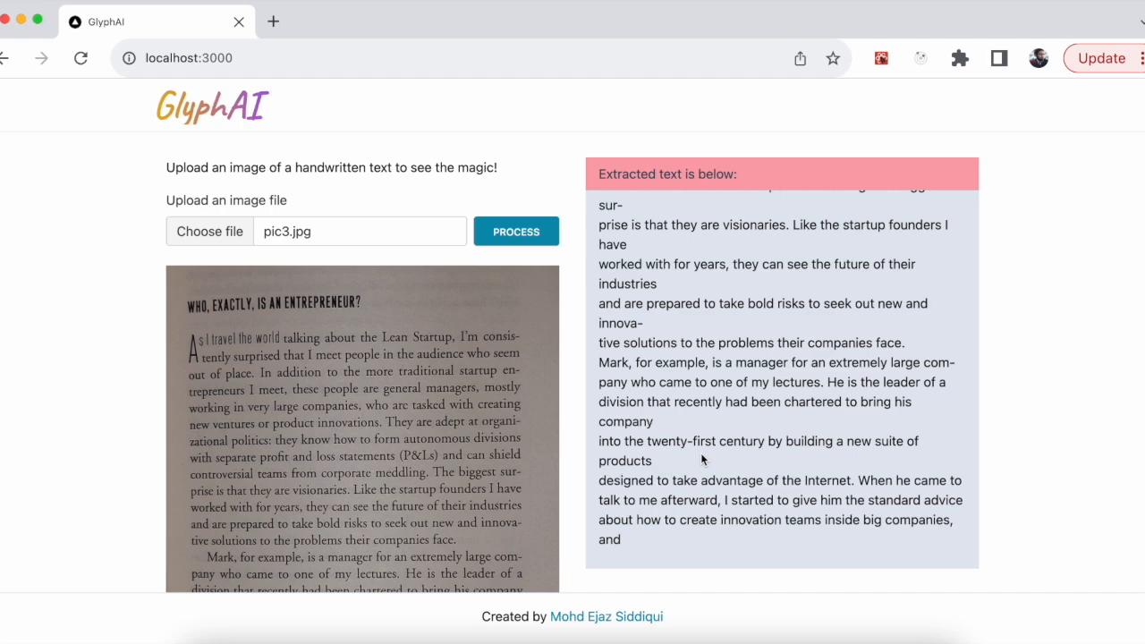
scroll(down, 3)
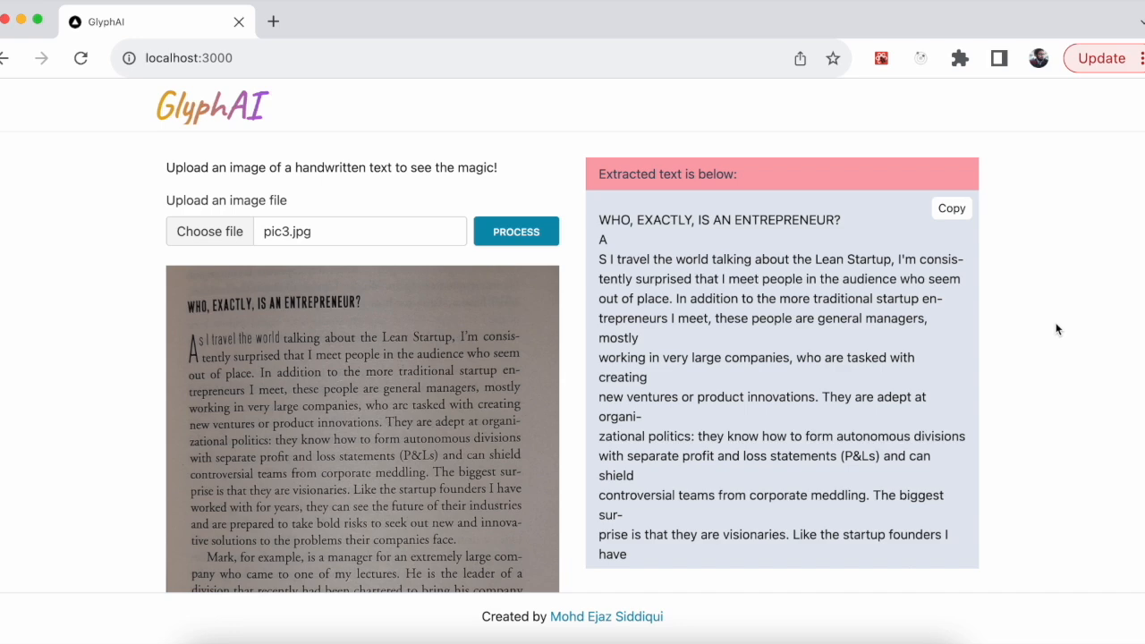
- Scroll through the Amazon Textract product overview page
scroll(down, 3)
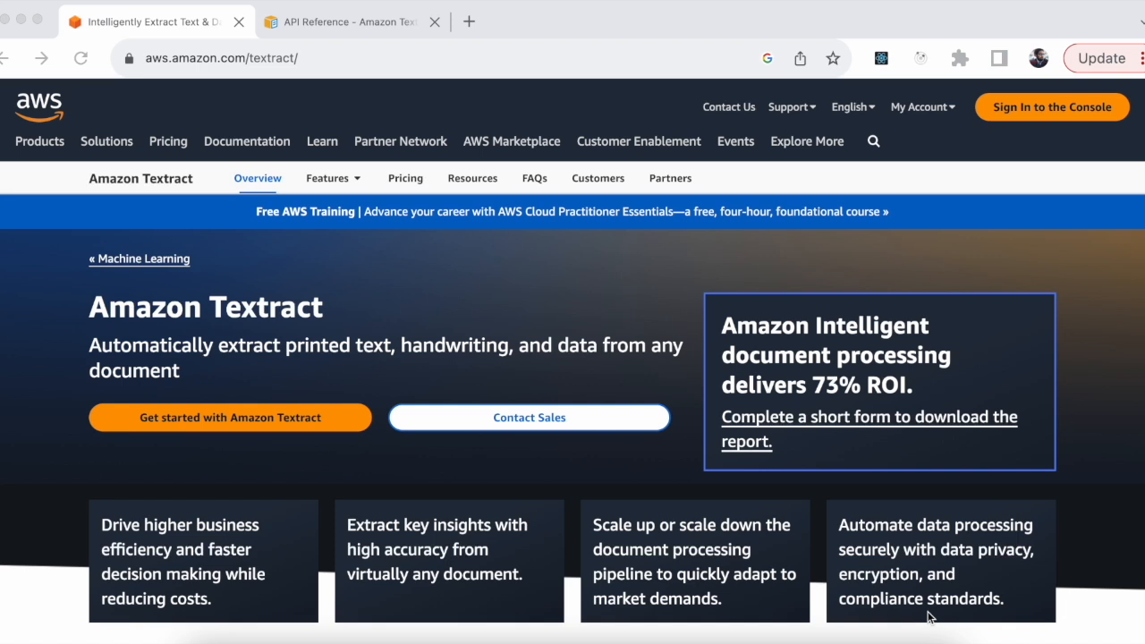
mouse_move(304, 193)
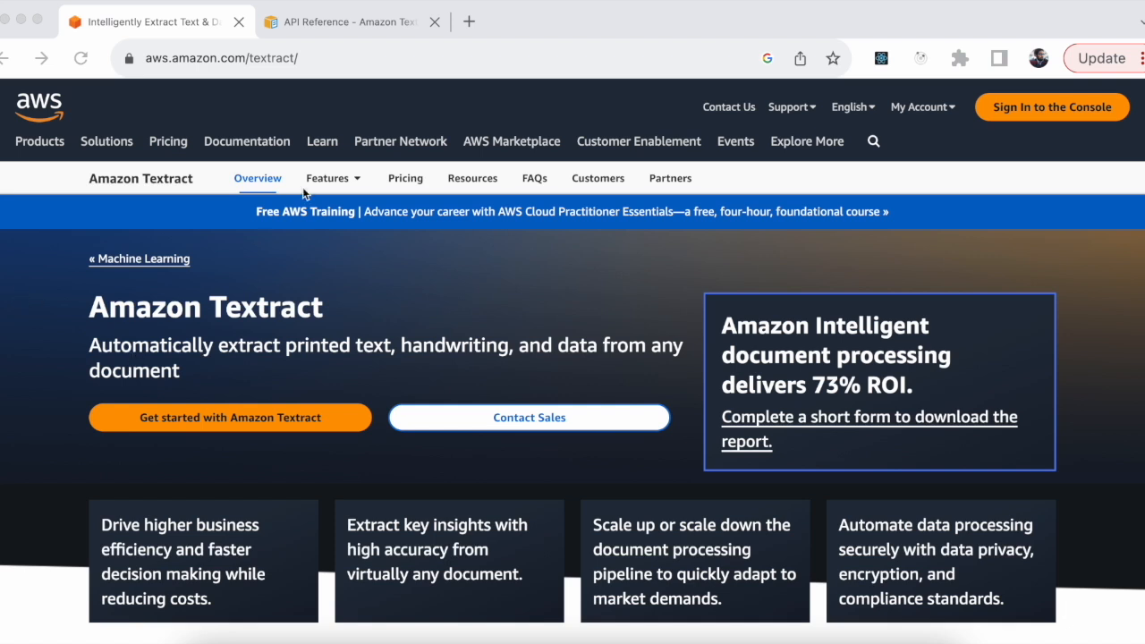
mouse_move(274, 390)
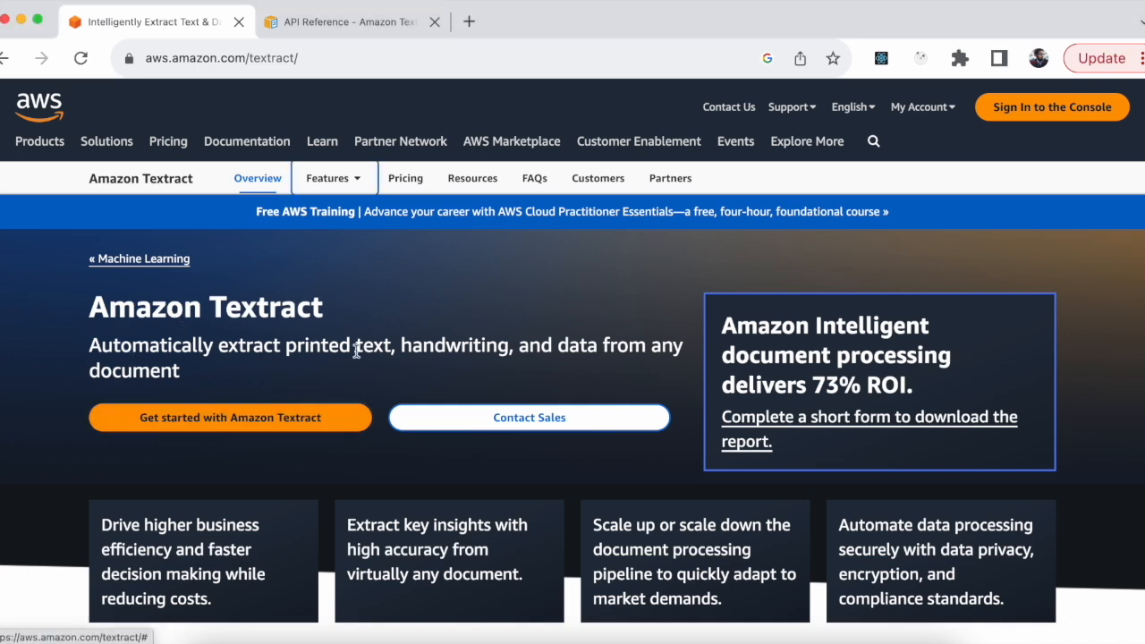
scroll(down, 3)
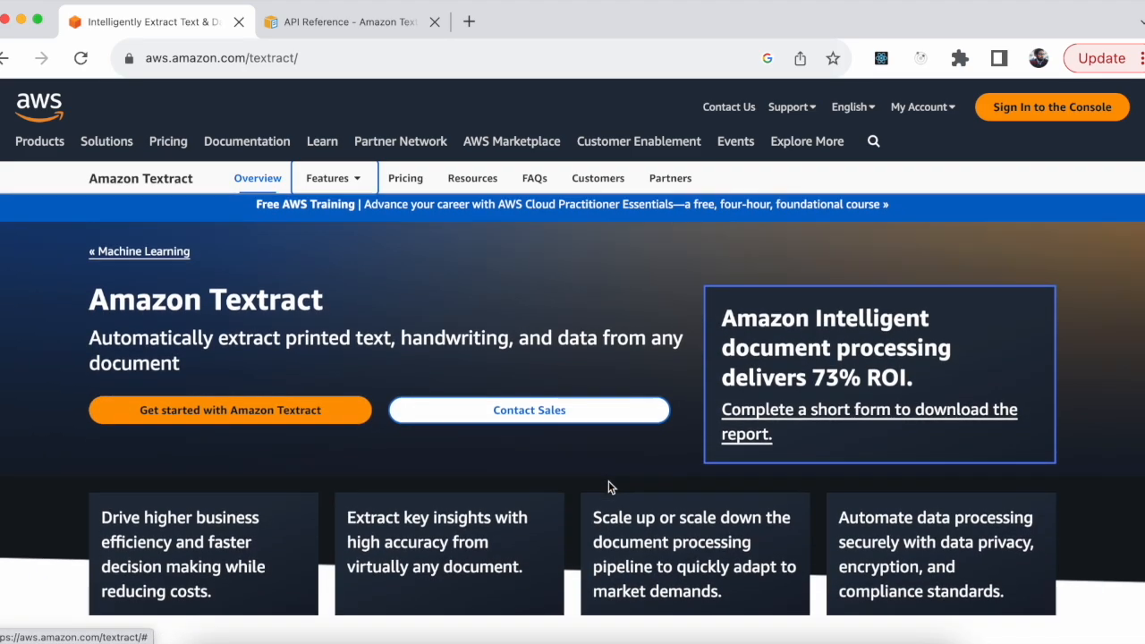
scroll(down, 3)
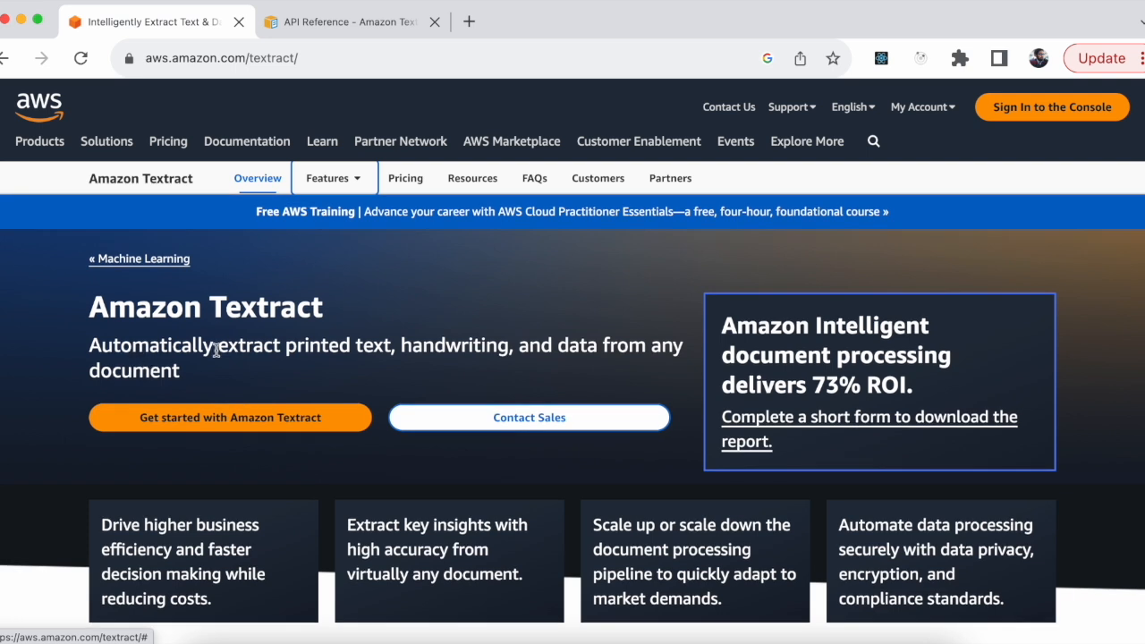
mouse_move(300, 368)
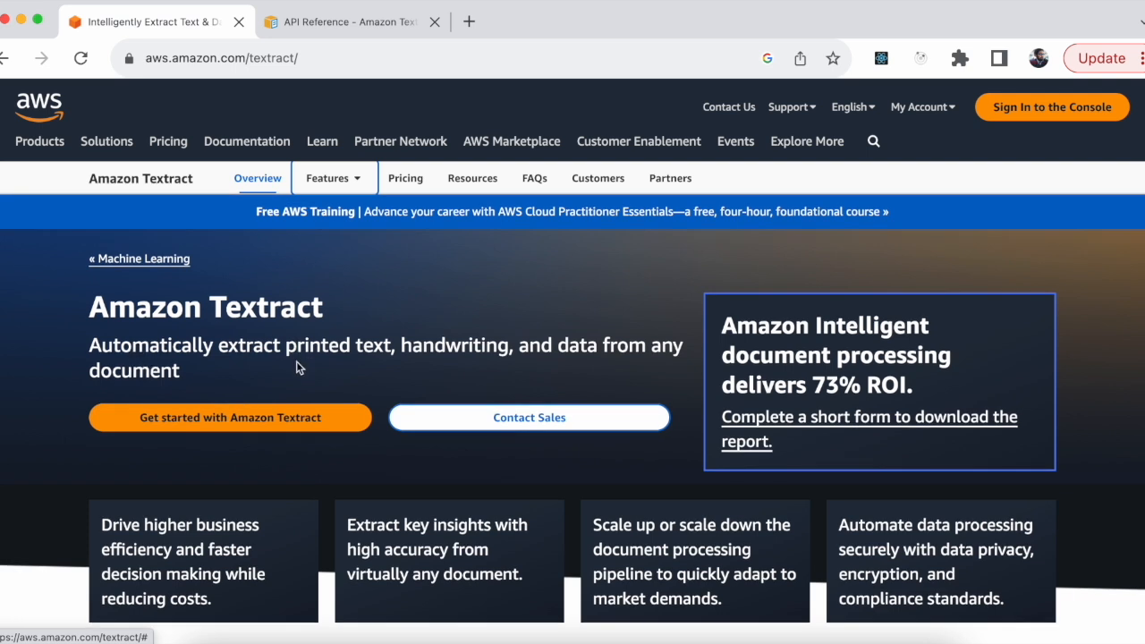
mouse_move(392, 361)
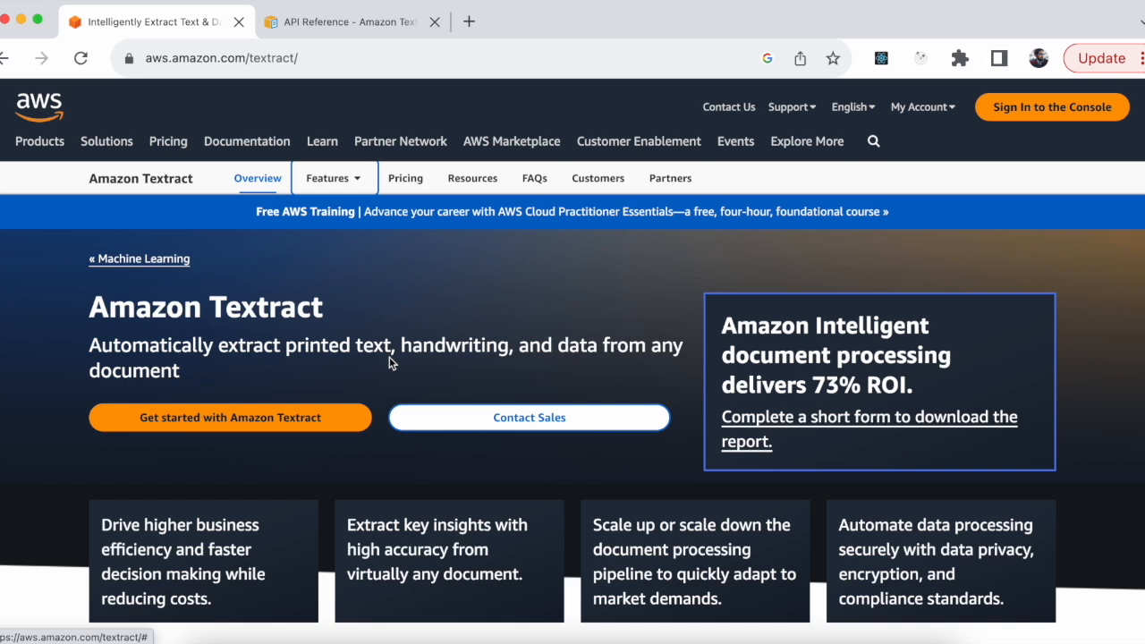
mouse_move(413, 374)
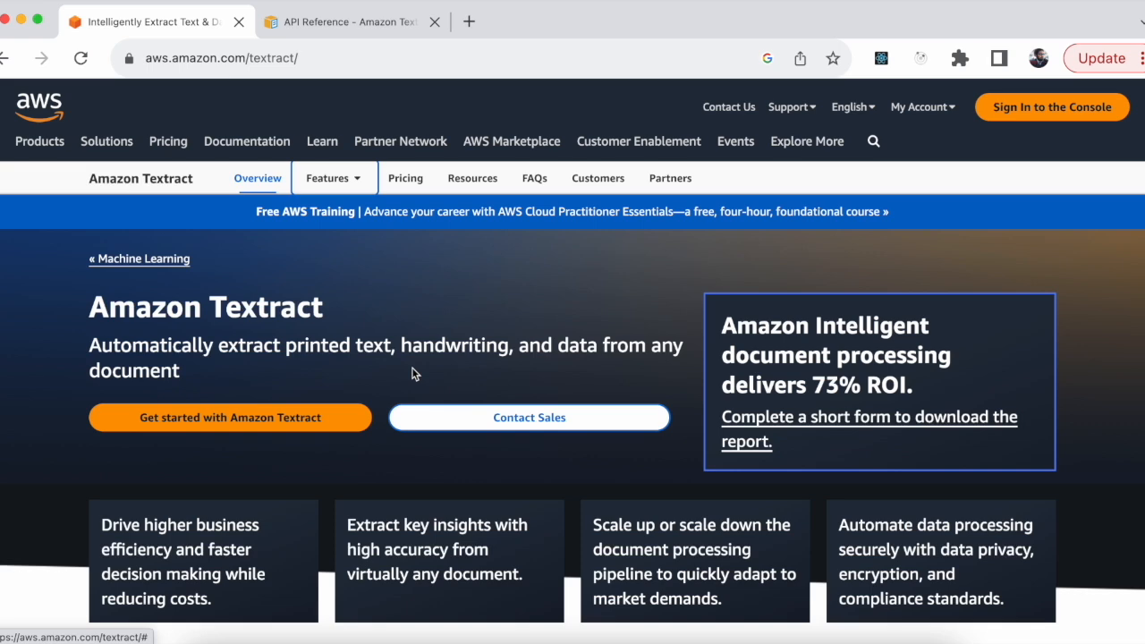
mouse_move(307, 4)
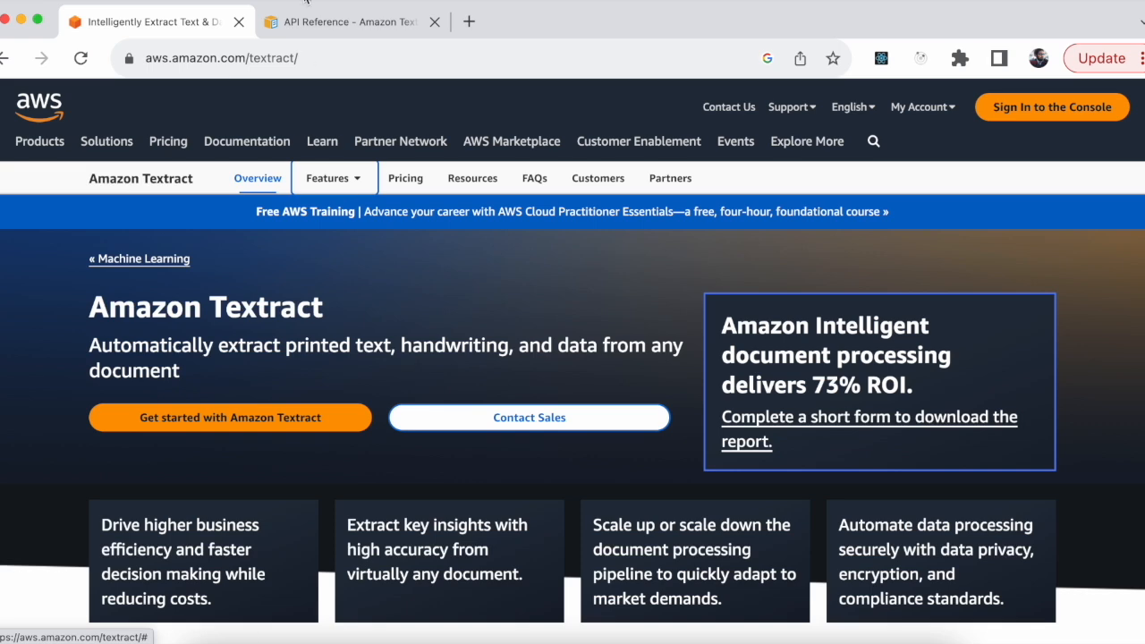
- Navigate from the Textract API Reference to the Actions list of supported operations
click(344, 21)
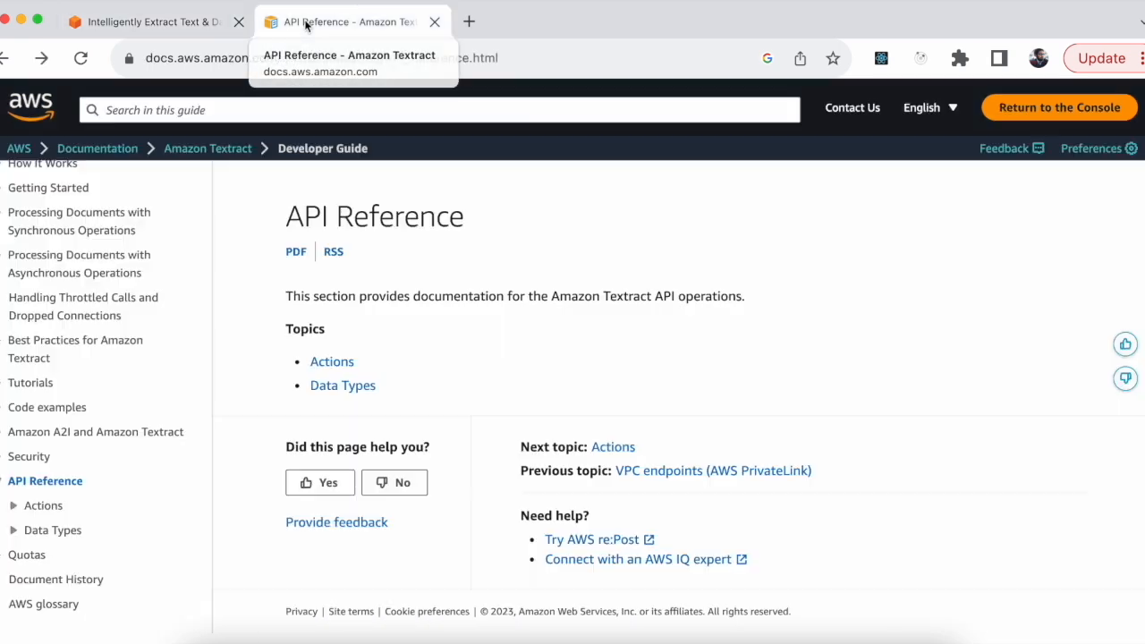
mouse_move(850, 383)
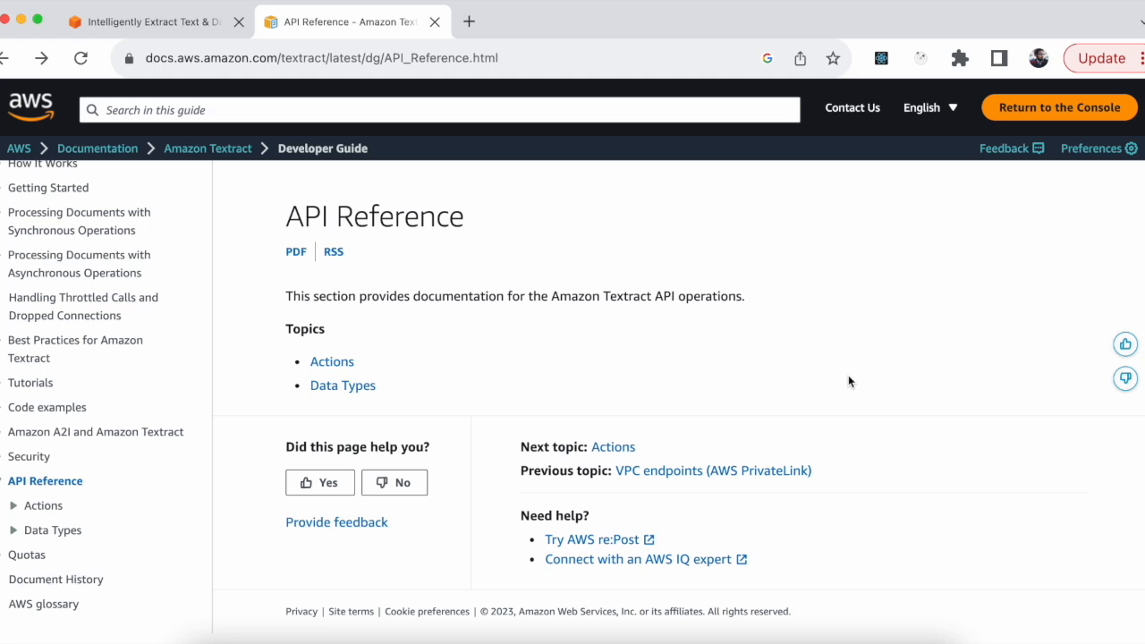
mouse_move(290, 204)
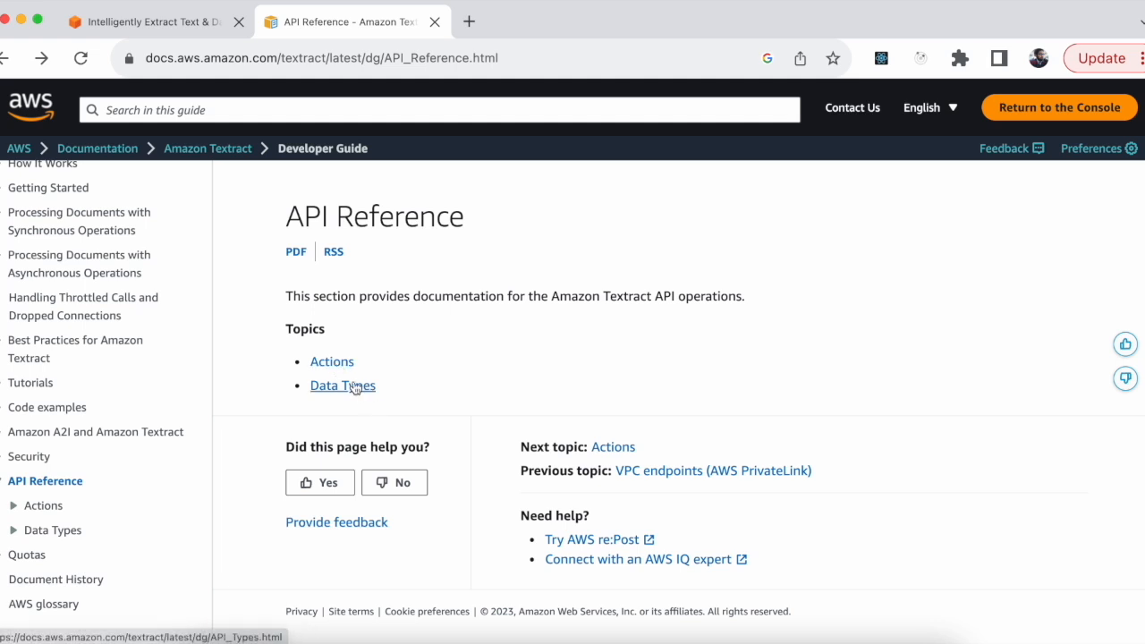
click(333, 361)
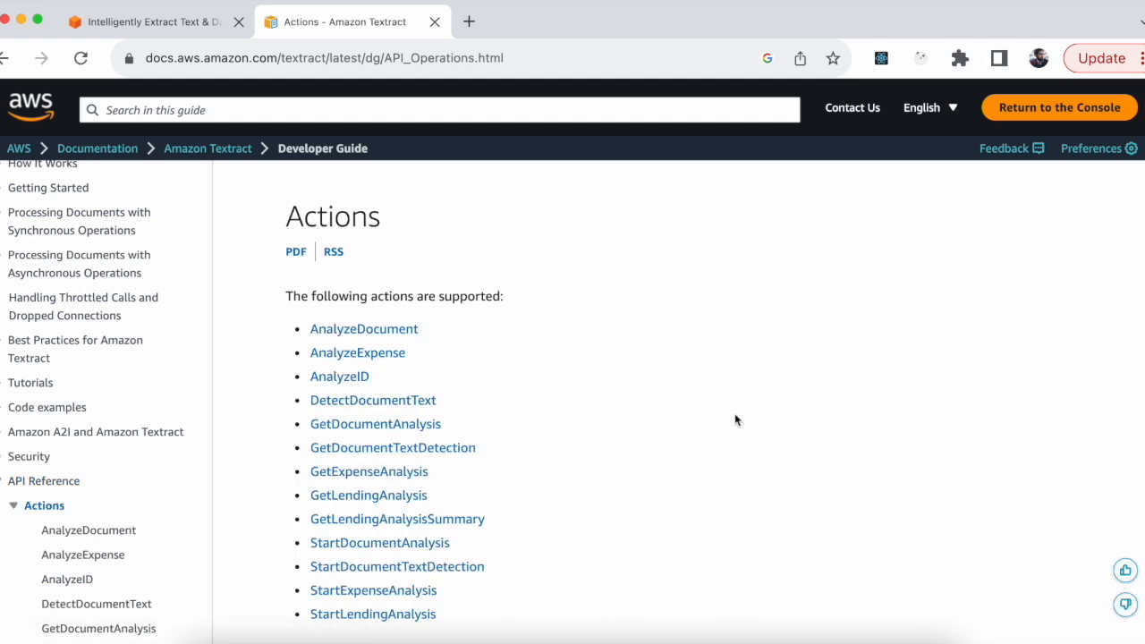
scroll(down, 3)
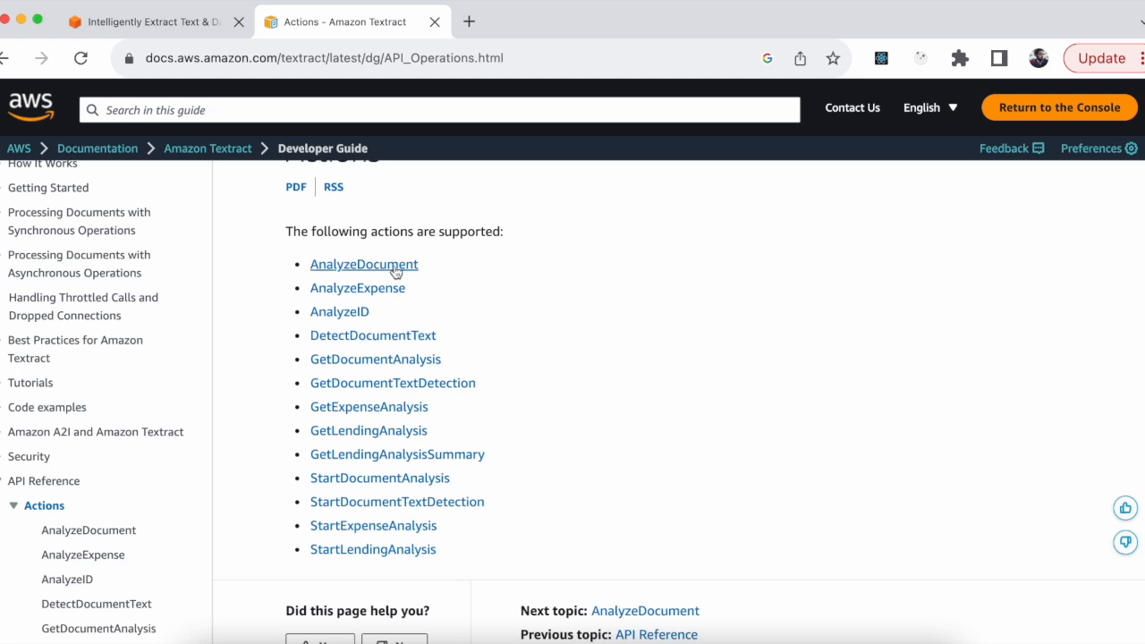
mouse_move(473, 624)
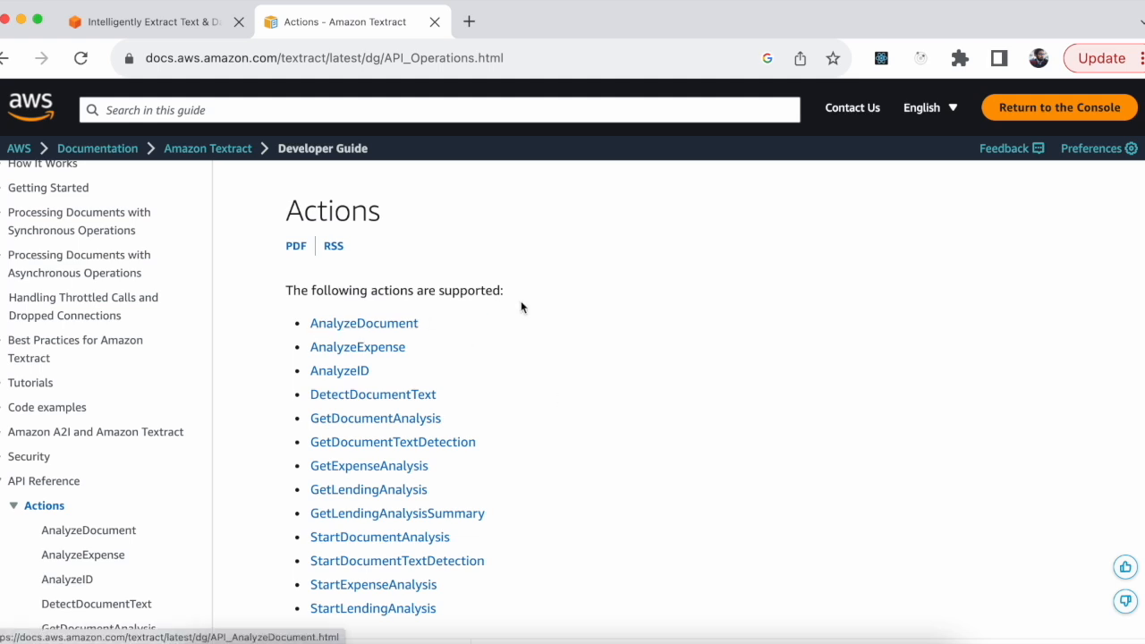
mouse_move(340, 371)
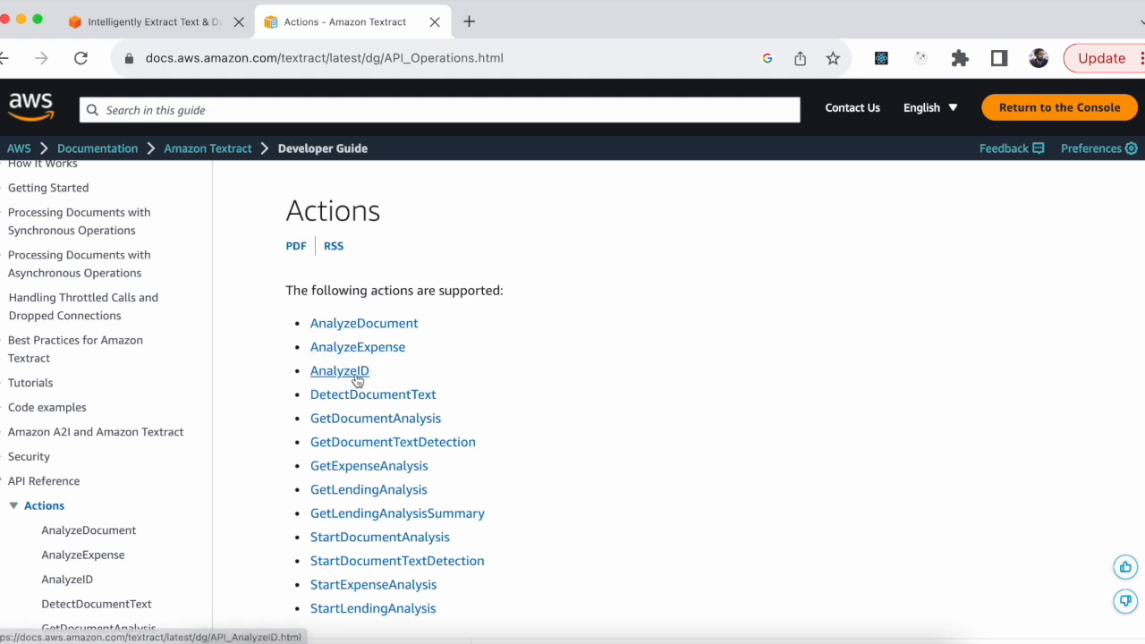
mouse_move(451, 401)
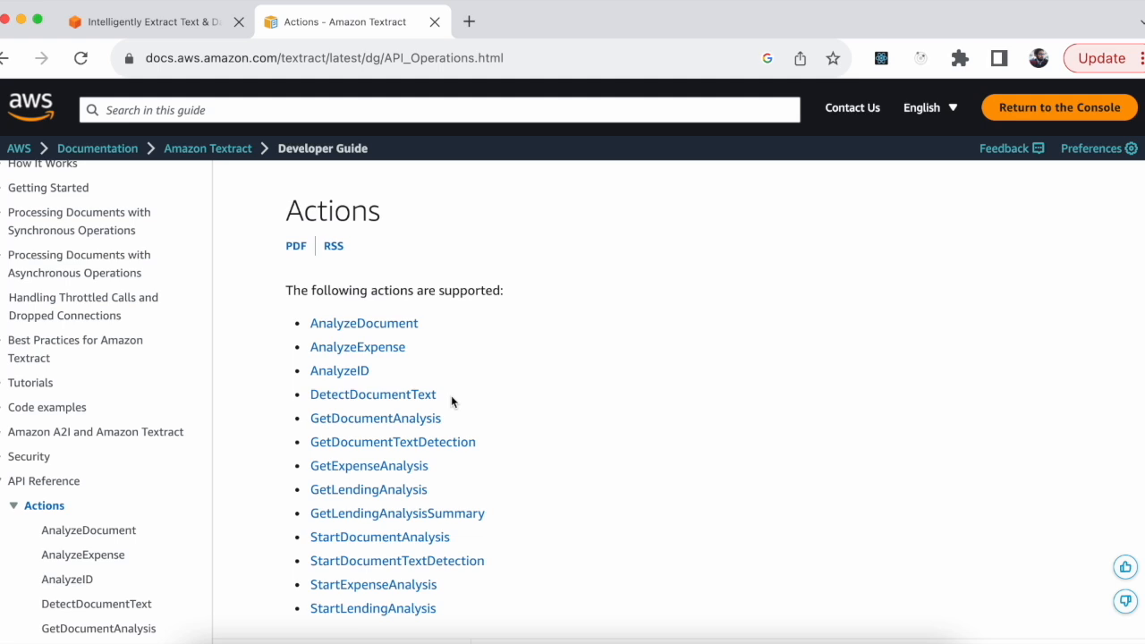
mouse_move(671, 433)
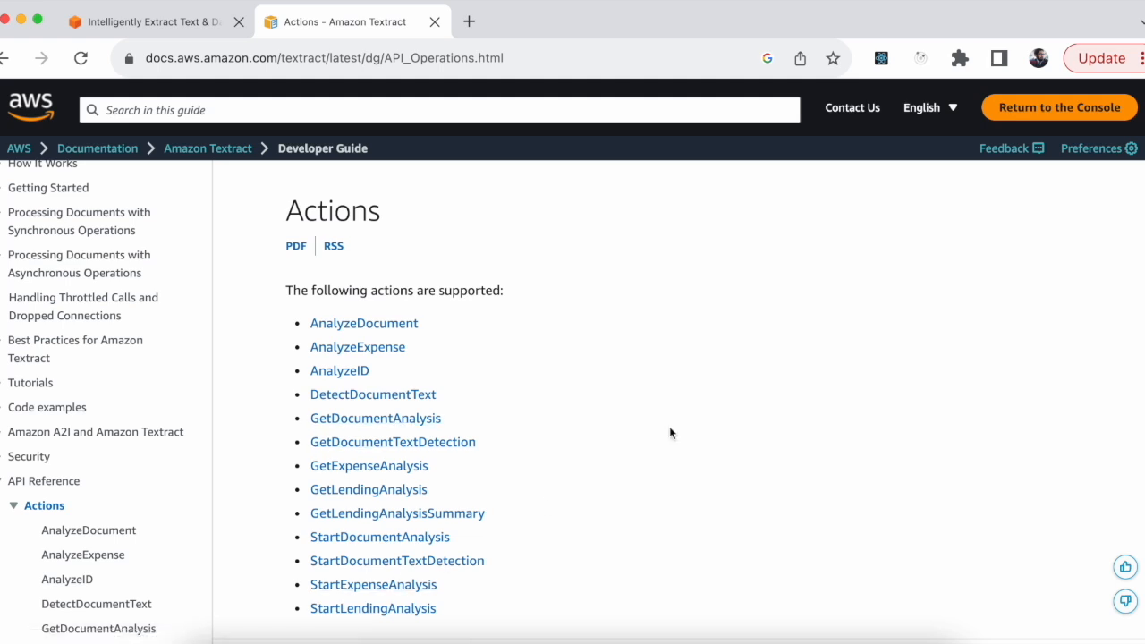
- Highlight the API actions from AnalyzeDocument through DetectDocumentText
drag(311, 322, 437, 394)
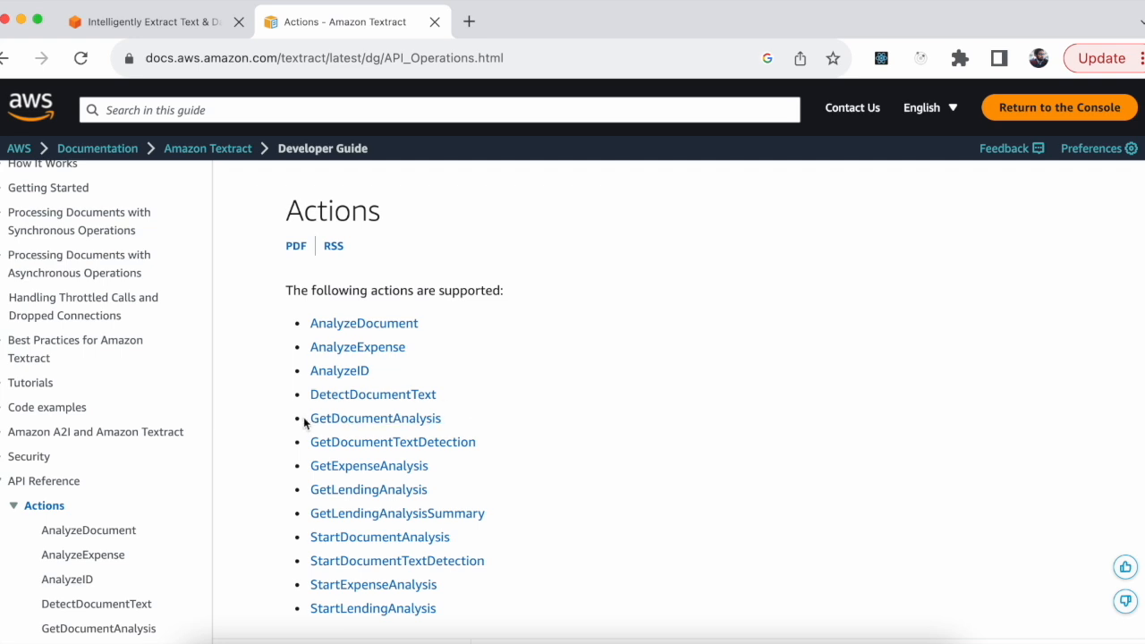
drag(311, 418, 397, 584)
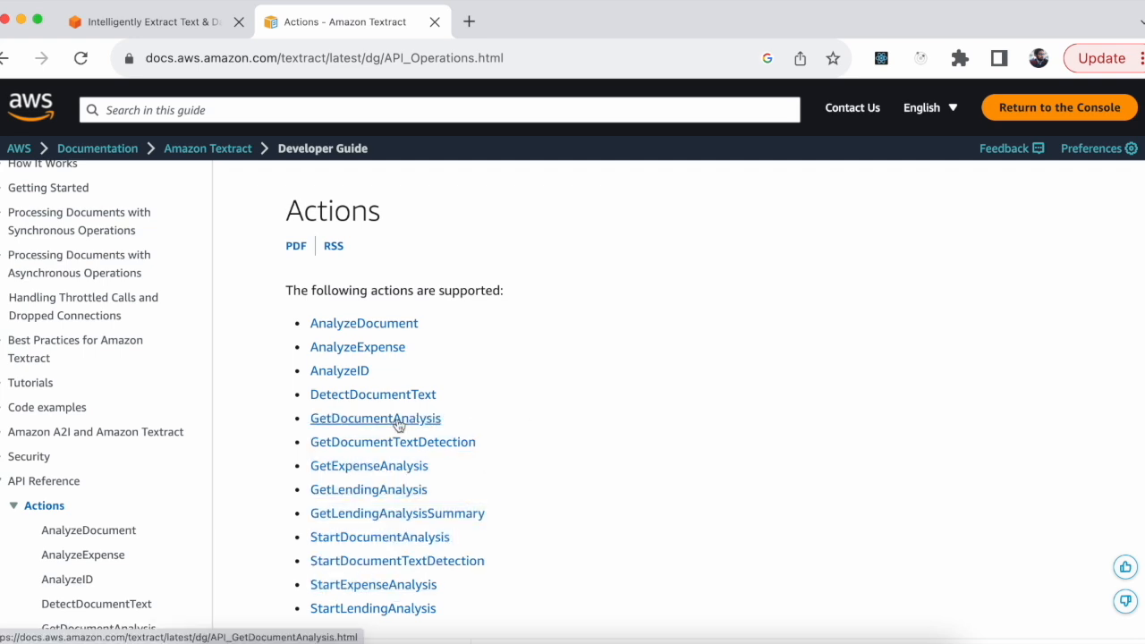
mouse_move(376, 428)
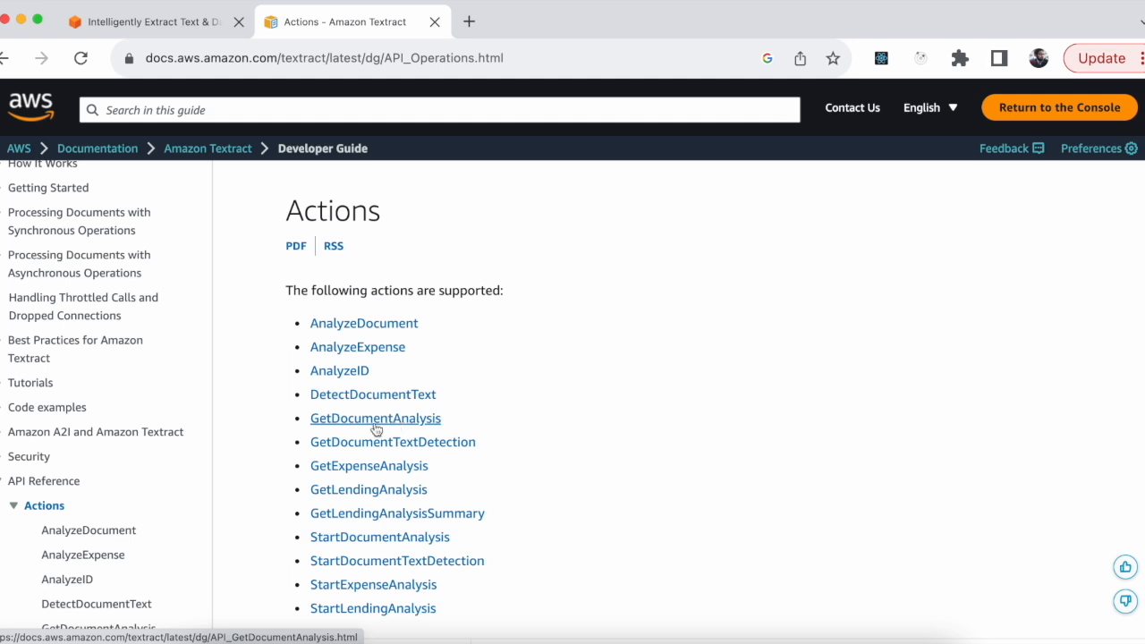
click(376, 418)
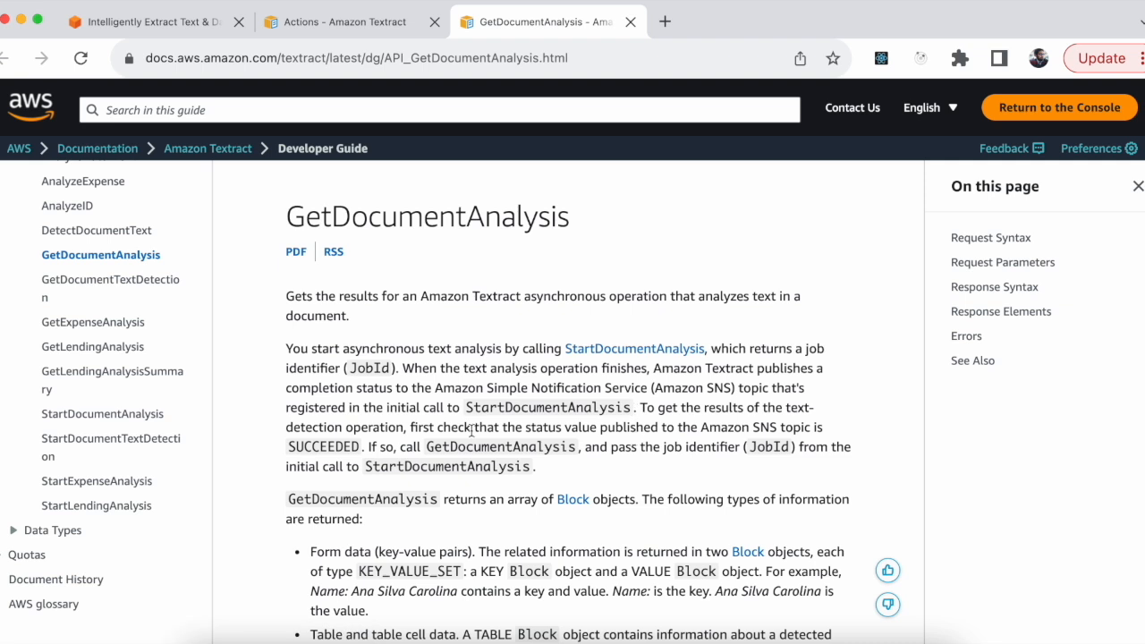
double_click(368, 368)
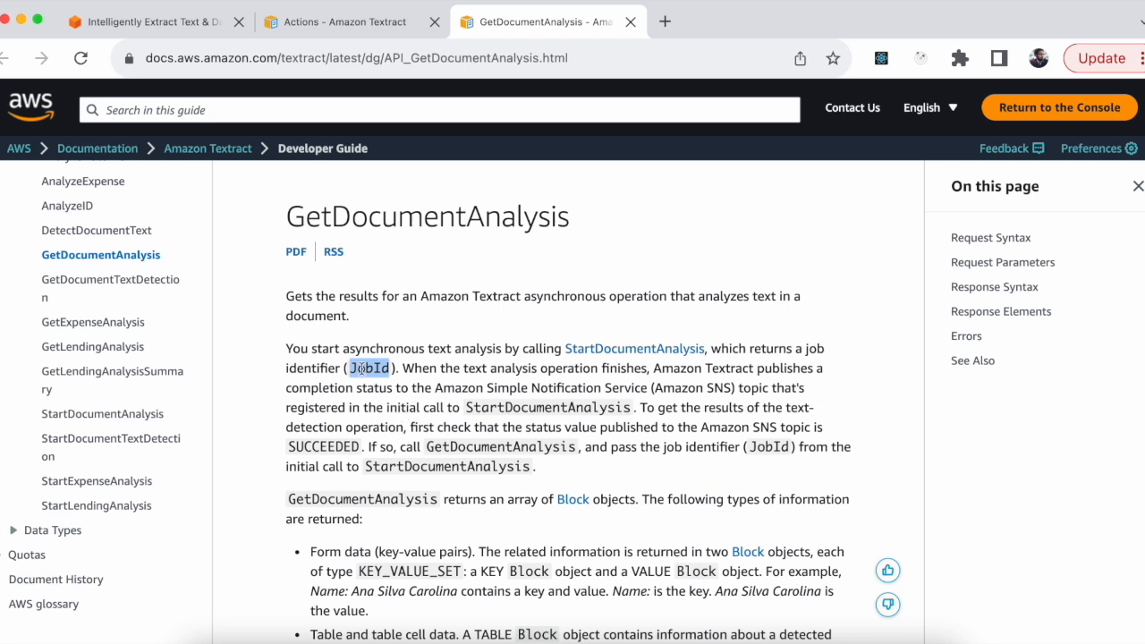
mouse_move(494, 405)
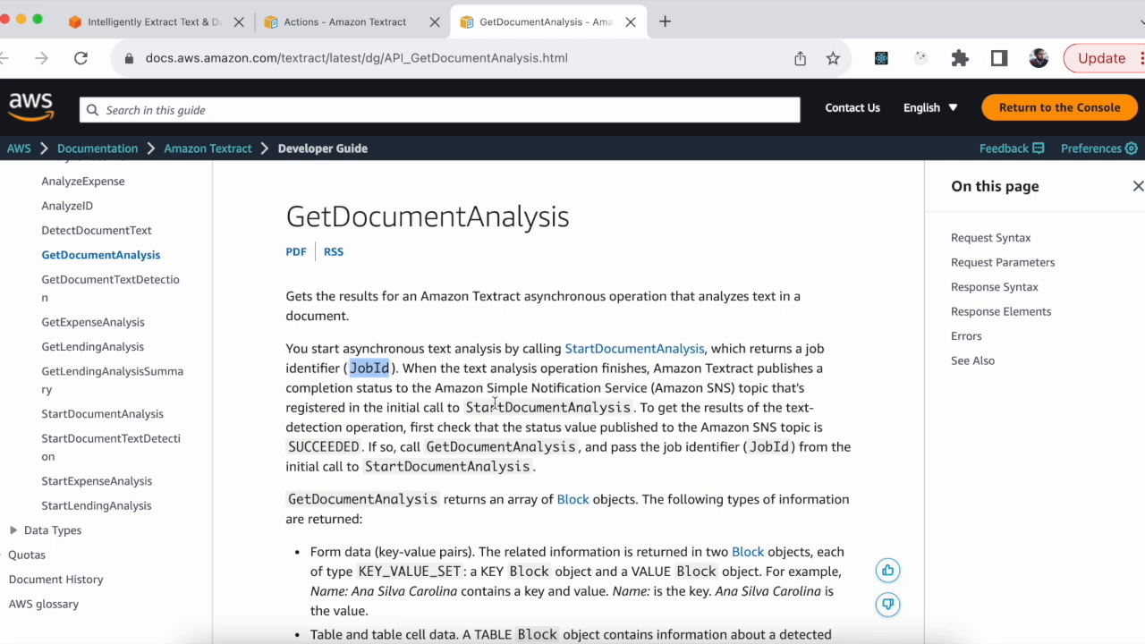
mouse_move(601, 401)
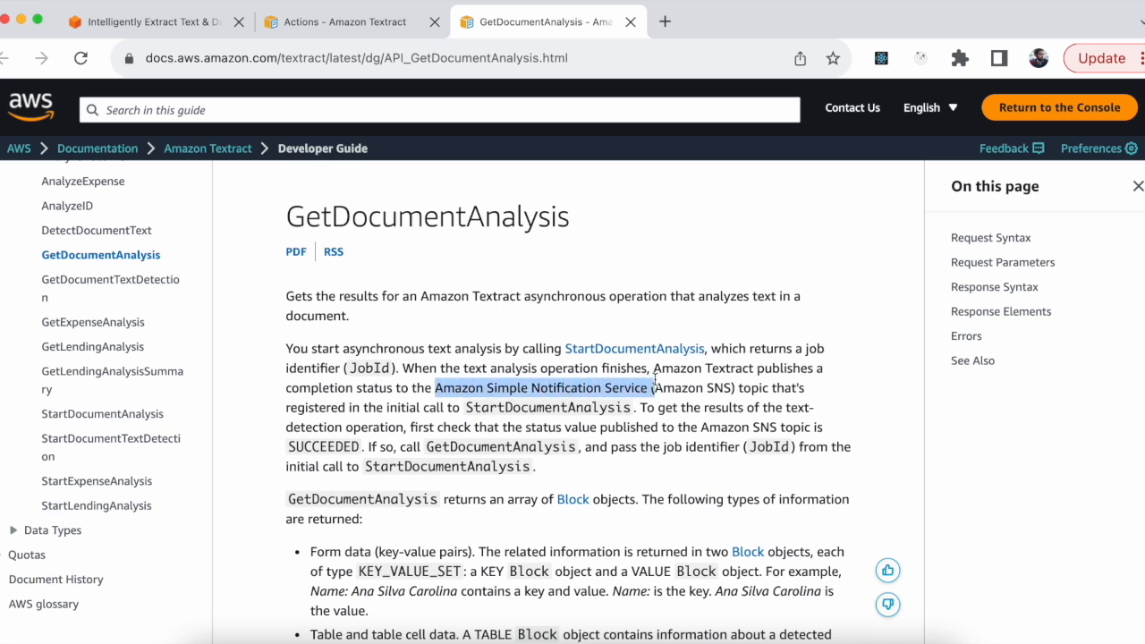
mouse_move(655, 424)
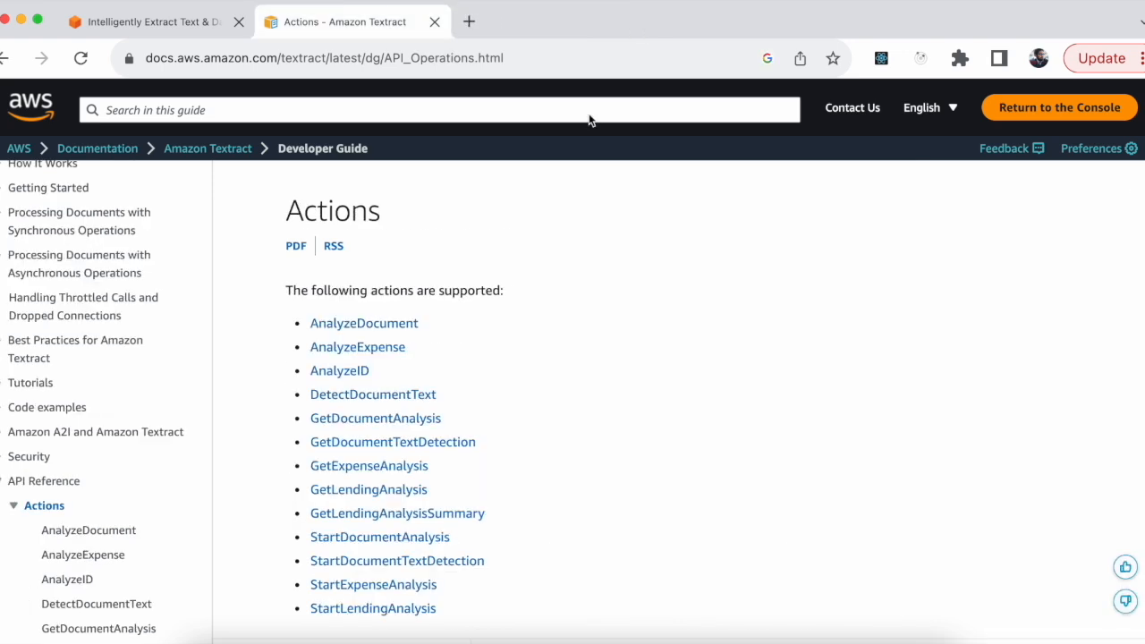
mouse_move(498, 400)
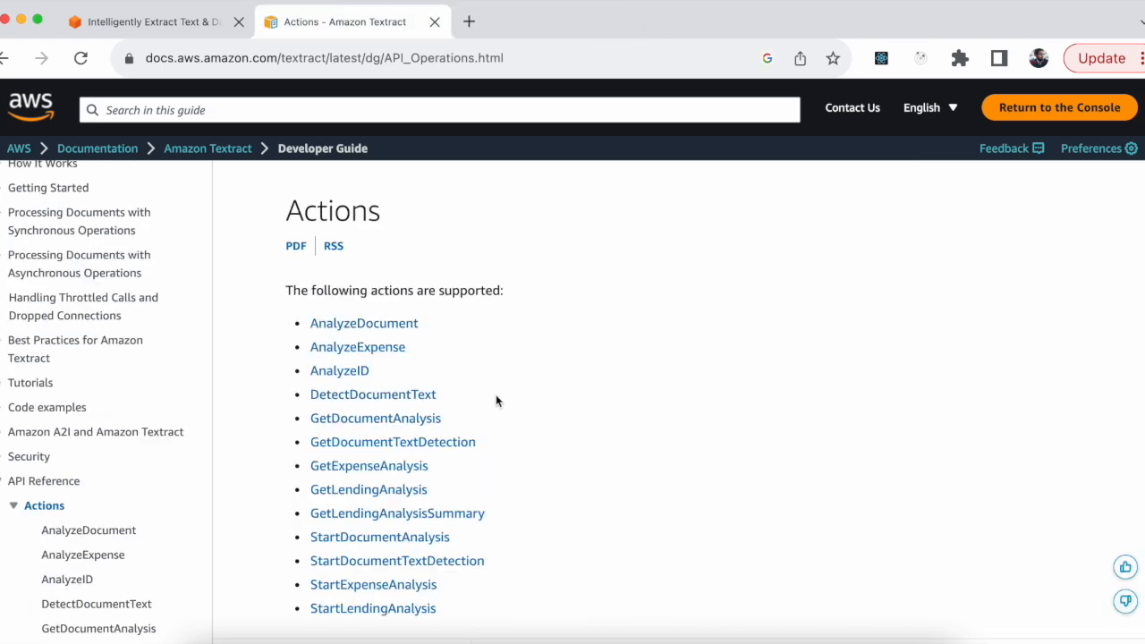
mouse_move(501, 456)
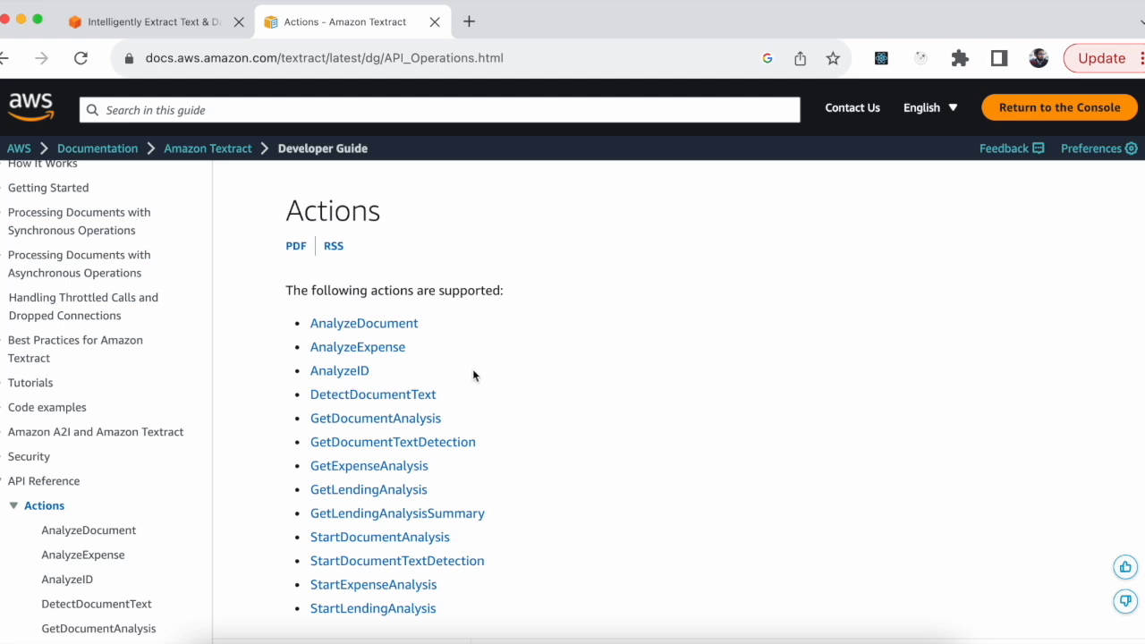
mouse_move(372, 395)
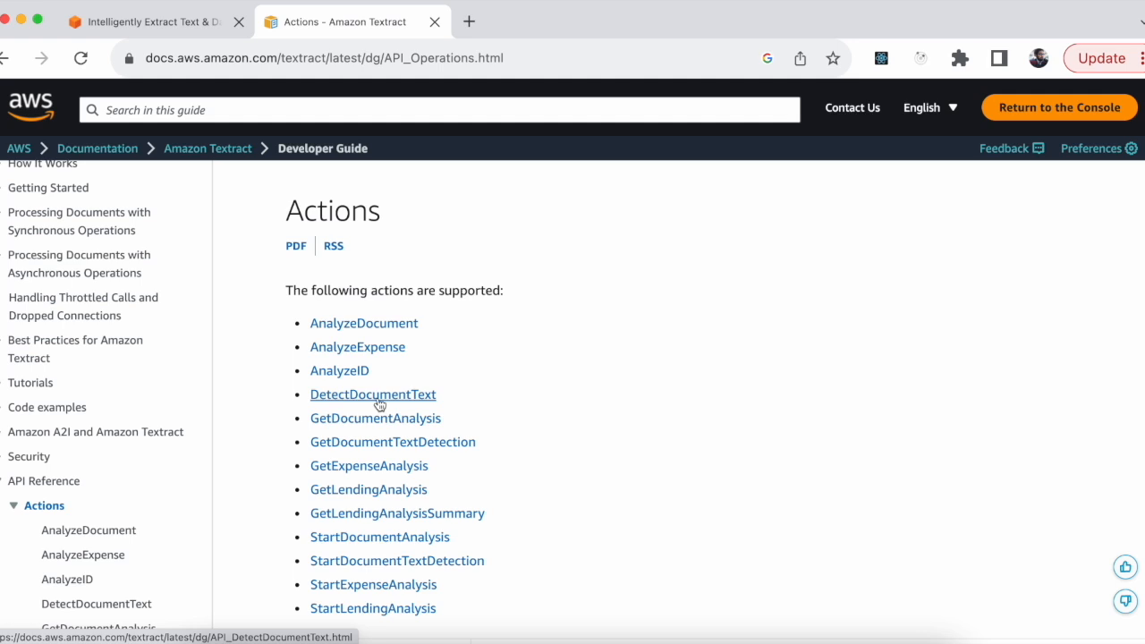
click(372, 394)
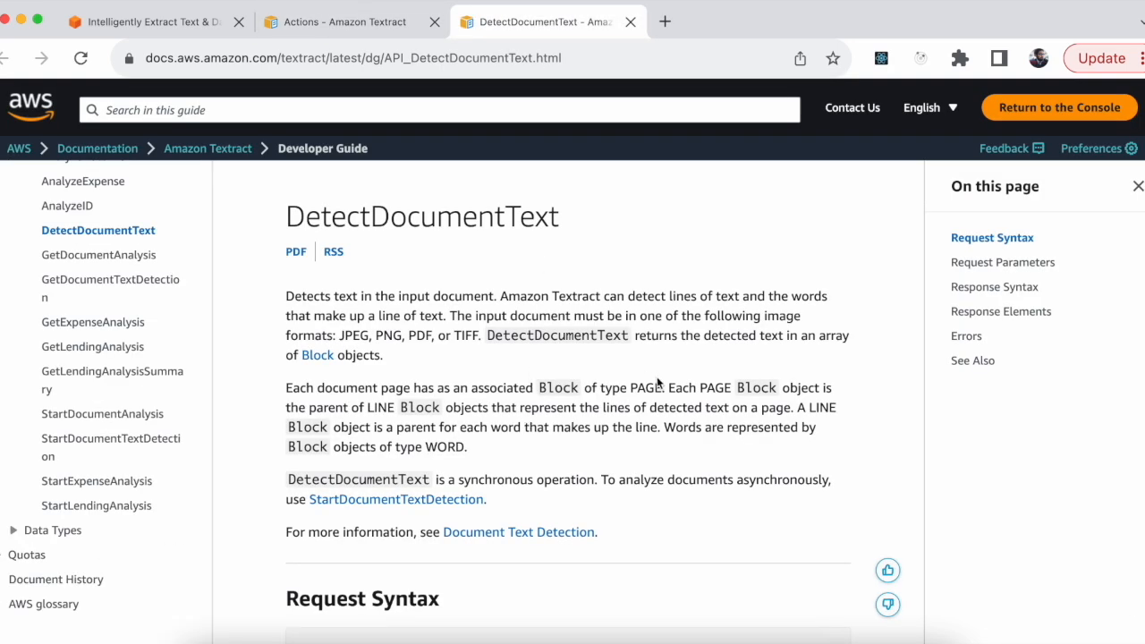
scroll(down, 3)
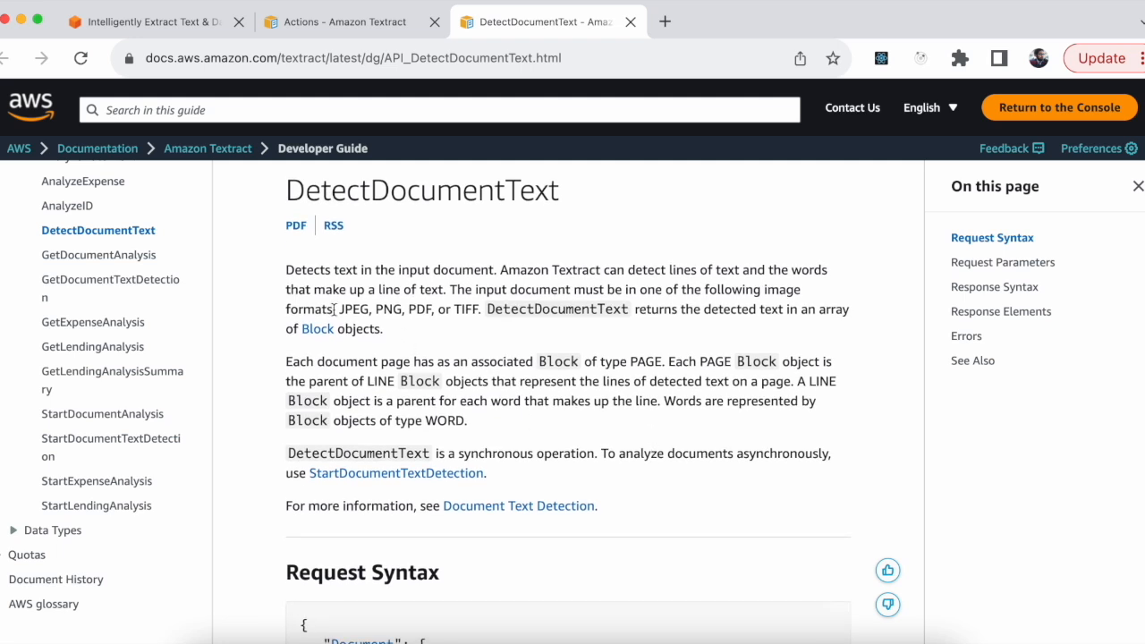
double_click(419, 308)
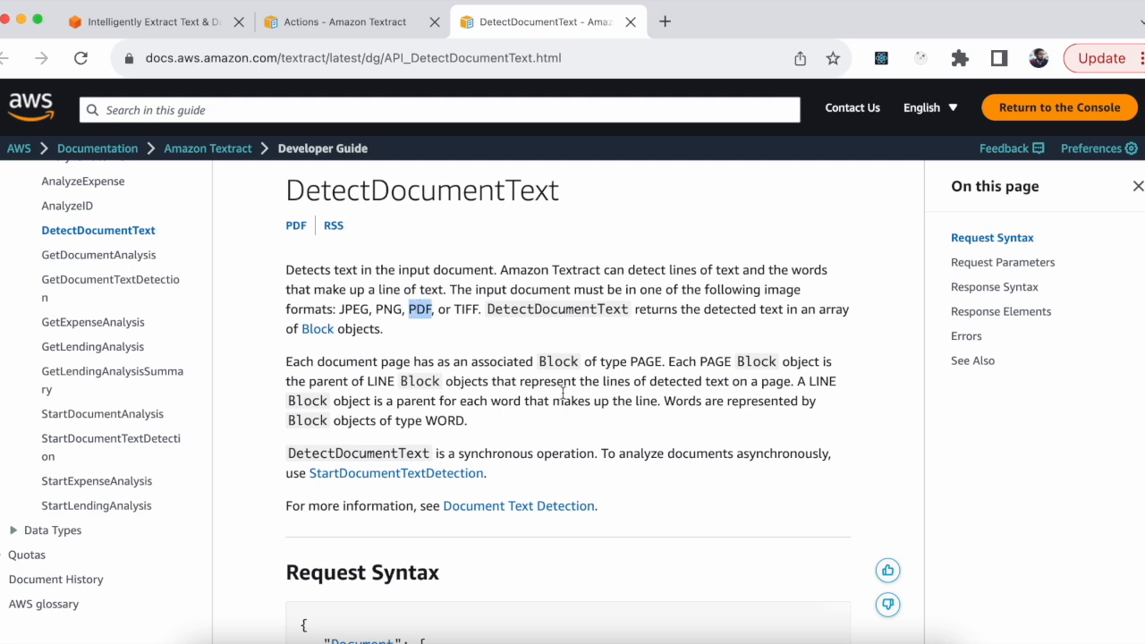
scroll(down, 3)
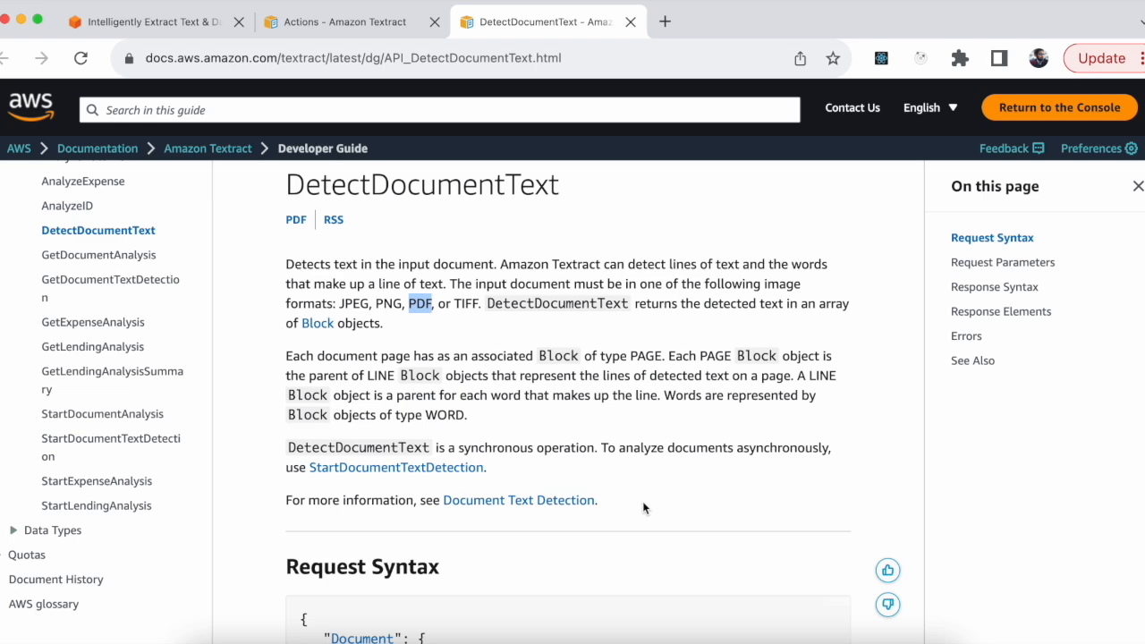
scroll(down, 3)
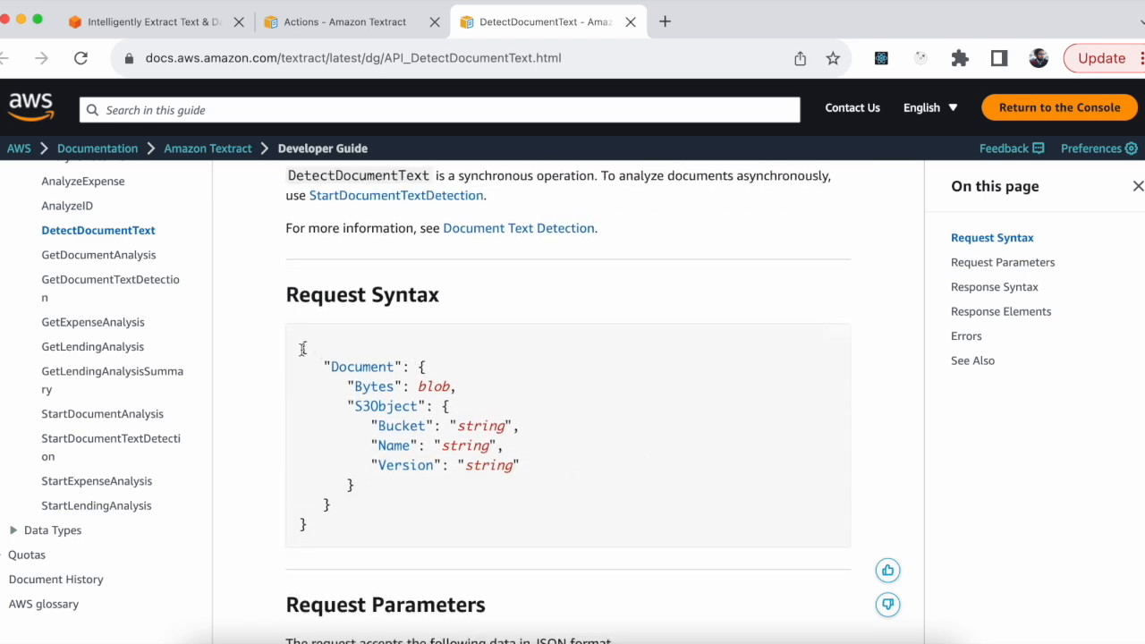
mouse_move(476, 393)
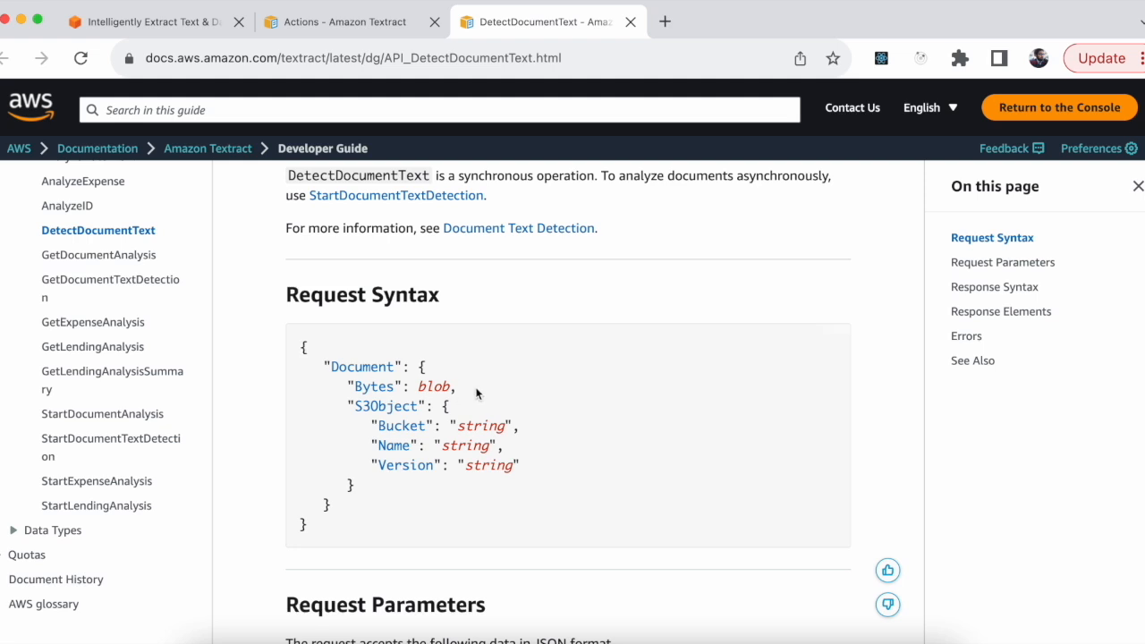
mouse_move(350, 401)
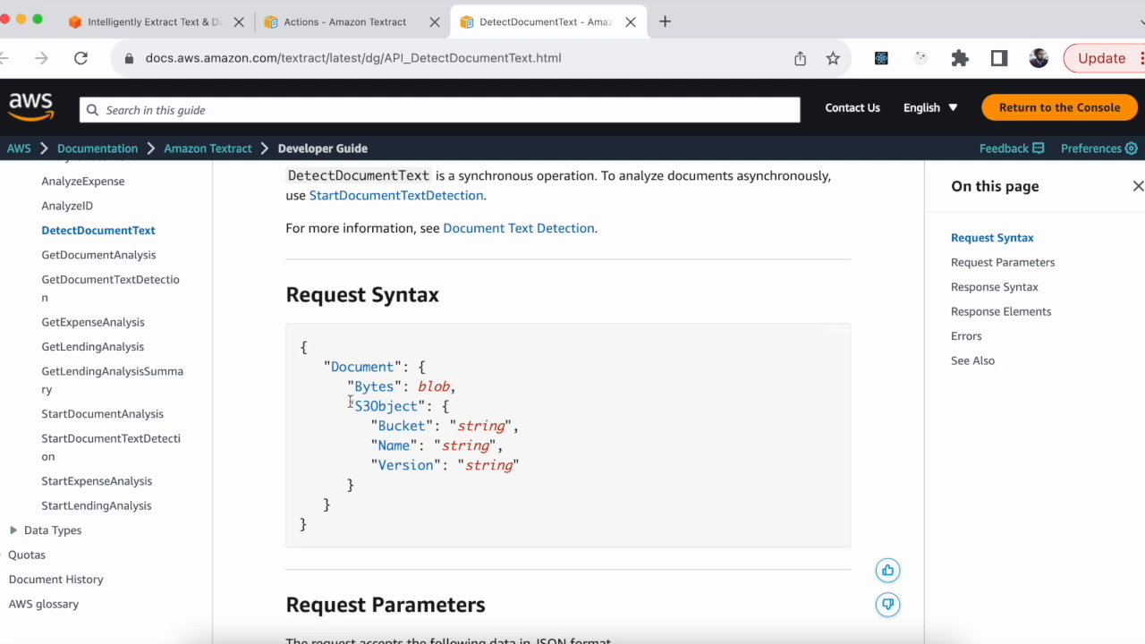
drag(344, 404, 362, 487)
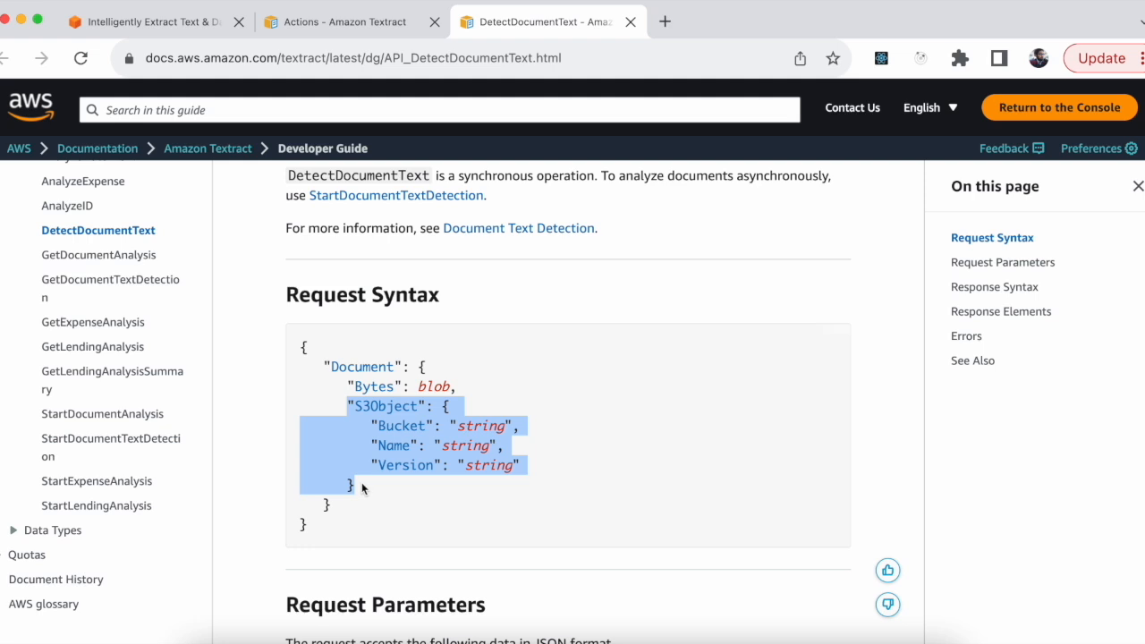
click(480, 390)
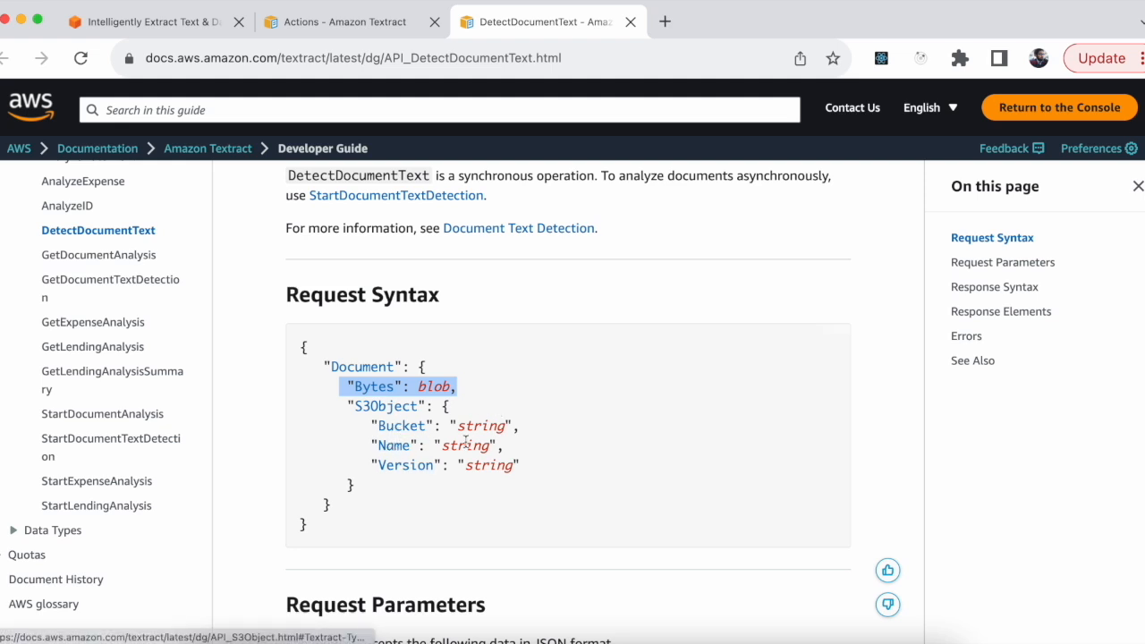
mouse_move(487, 497)
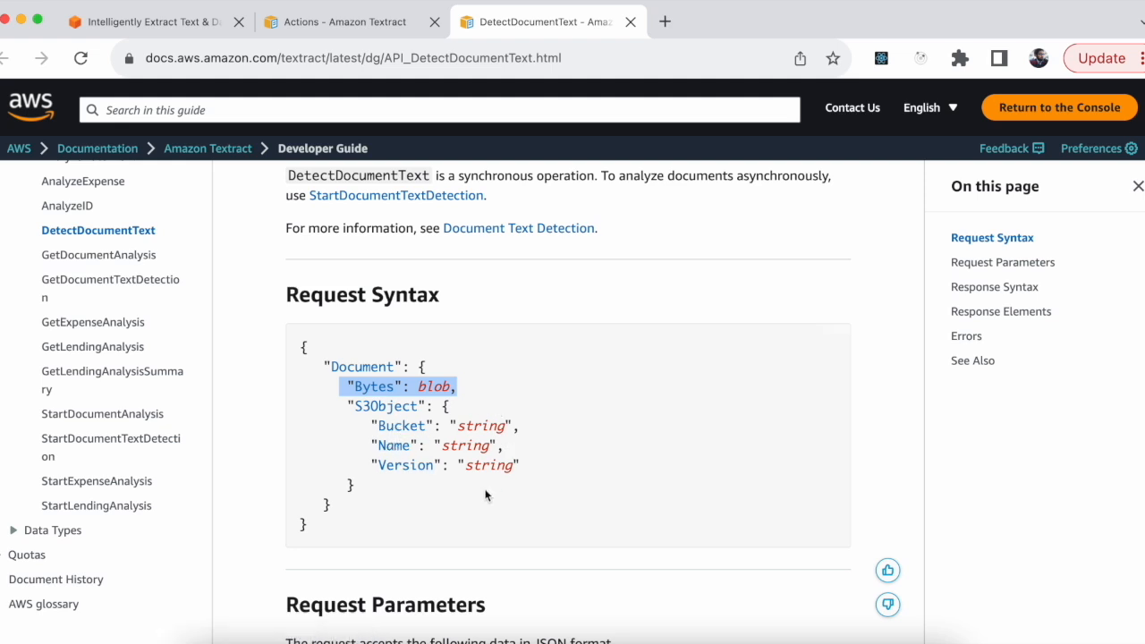
scroll(down, 3)
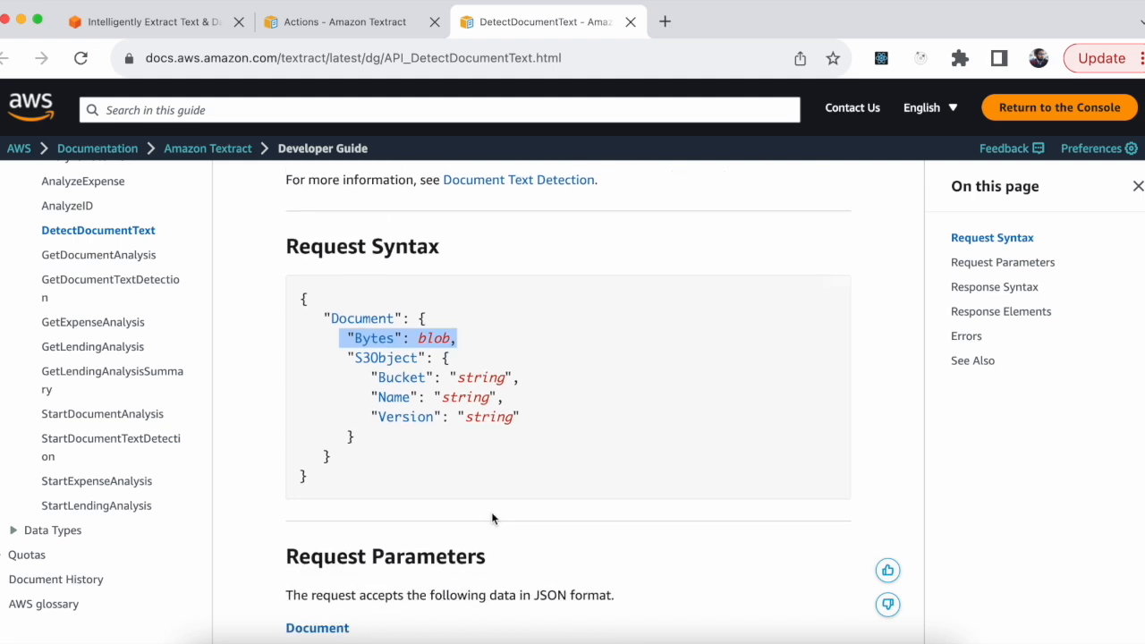
scroll(down, 3)
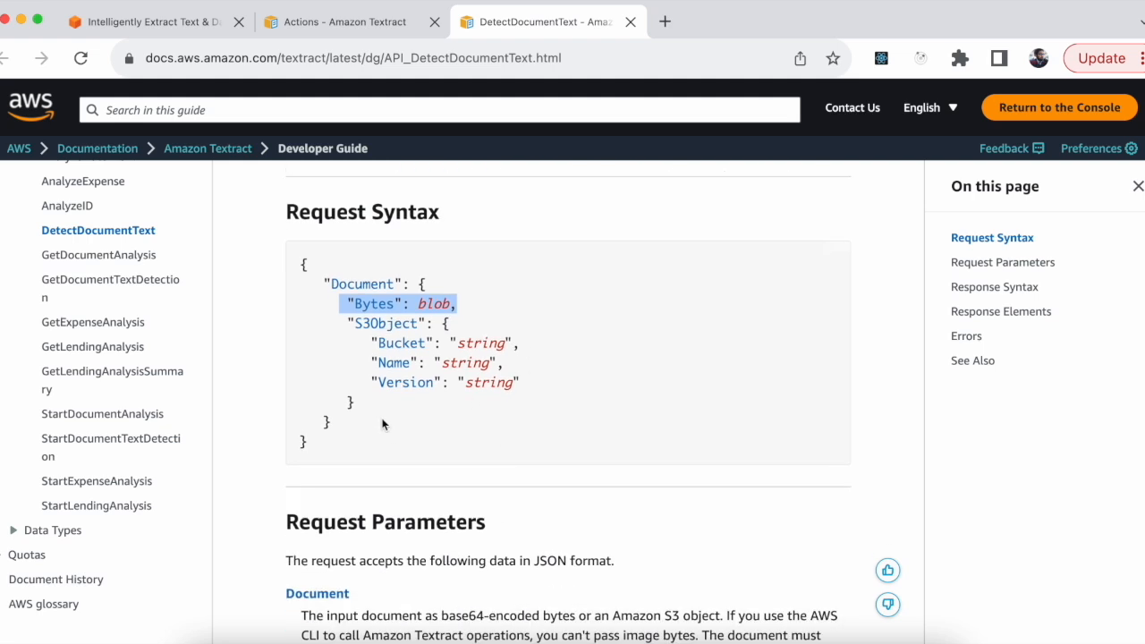
scroll(down, 3)
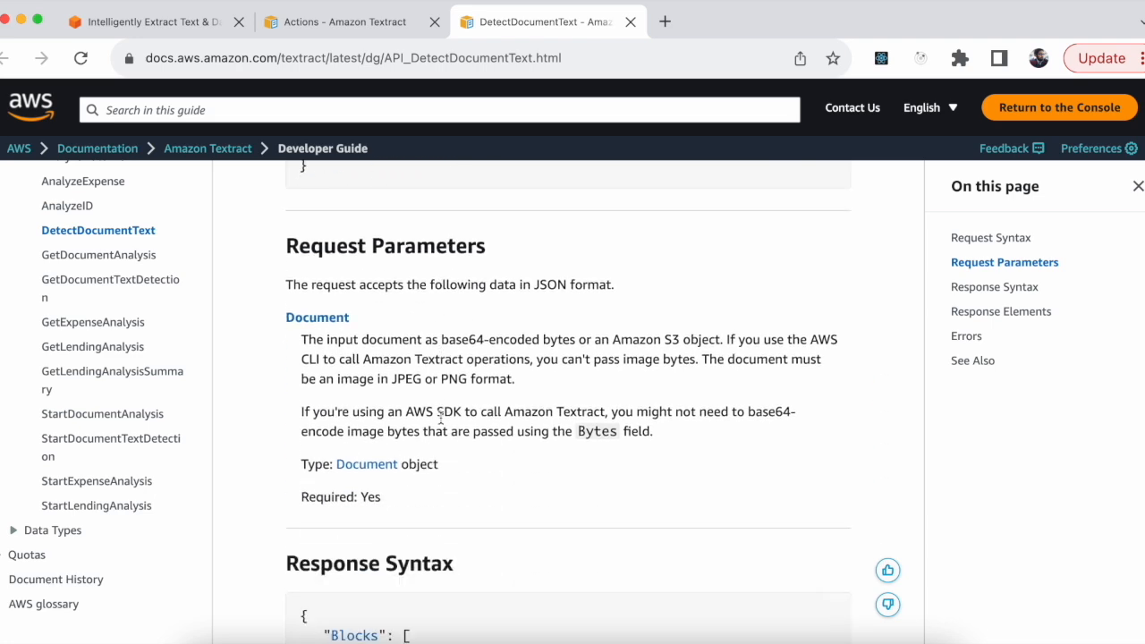
scroll(down, 3)
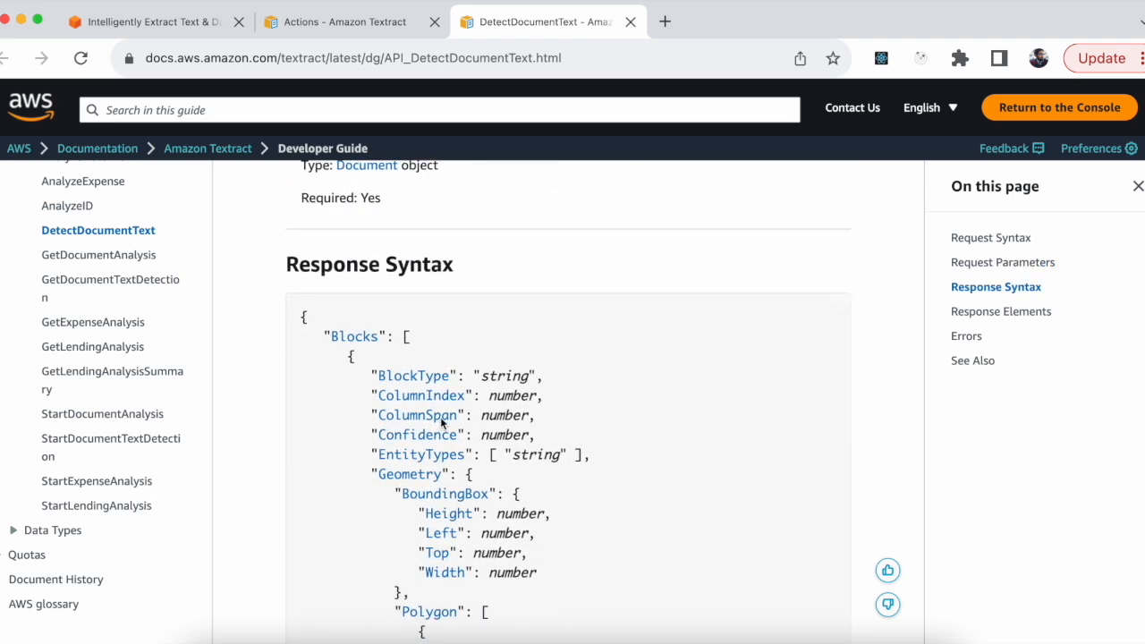
scroll(down, 3)
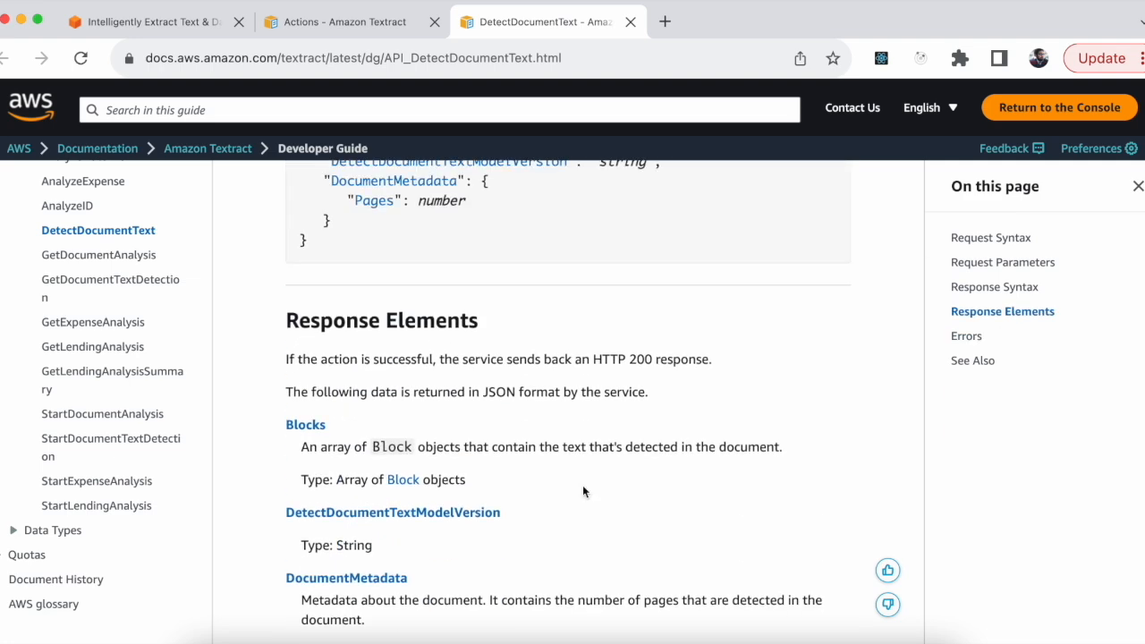
scroll(down, 3)
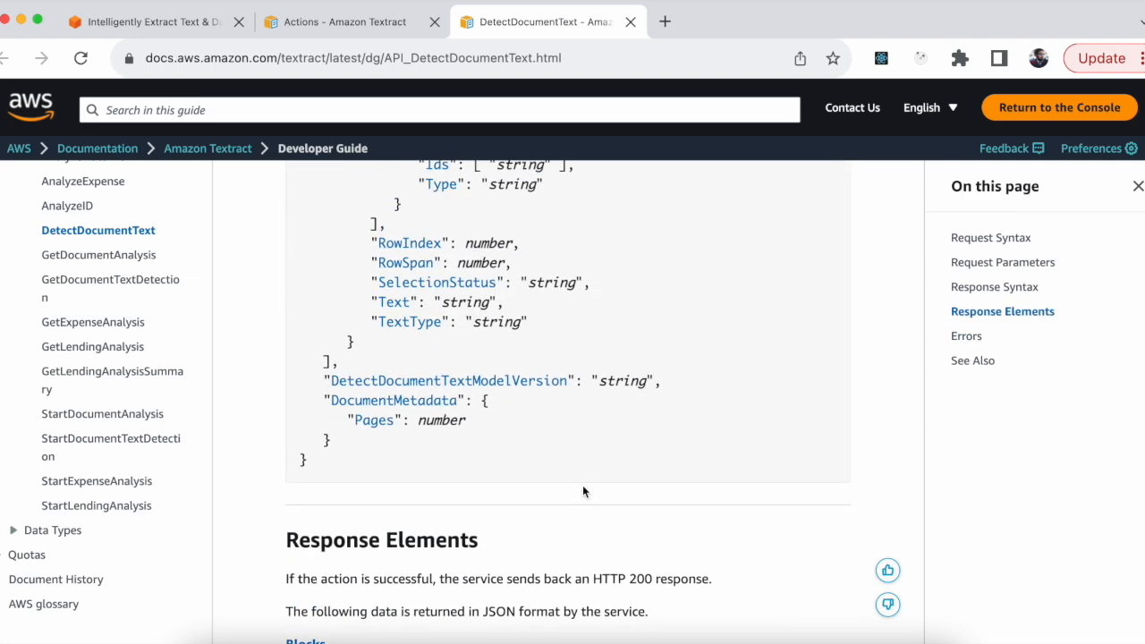
scroll(down, 3)
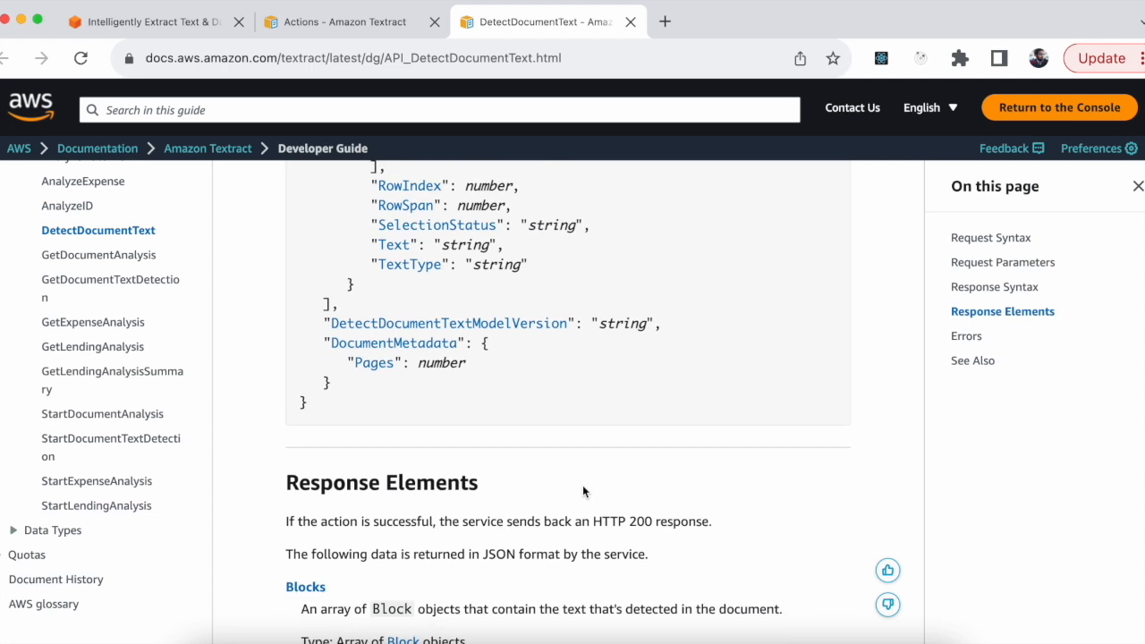
mouse_move(588, 465)
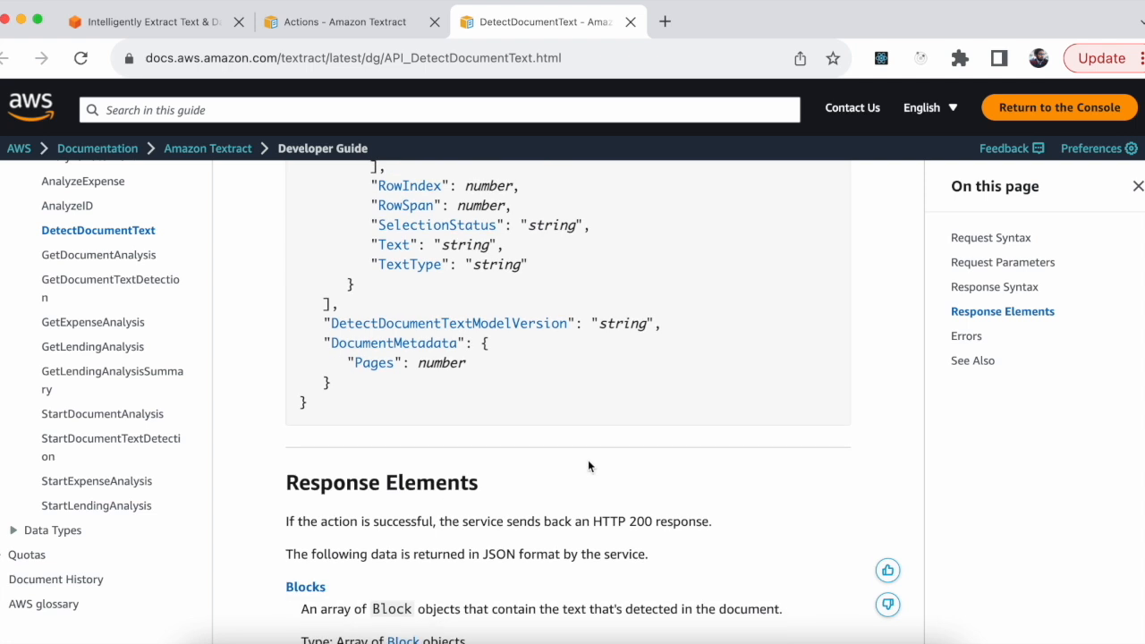
mouse_move(562, 517)
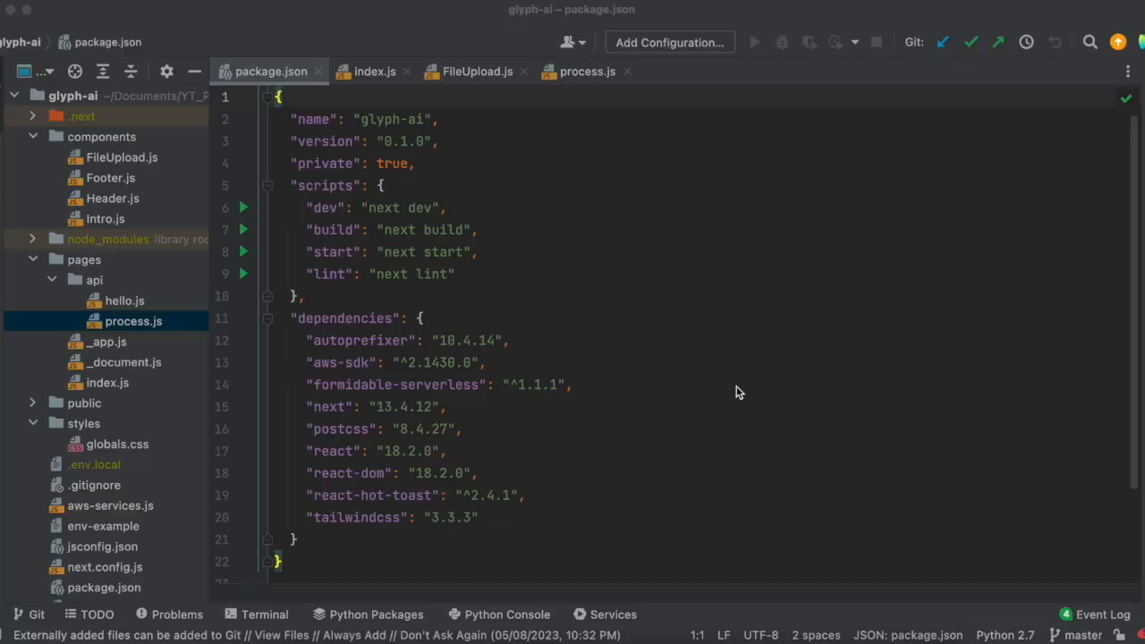
- Highlight the next and aws-sdk dependencies in package.json
double_click(330, 406)
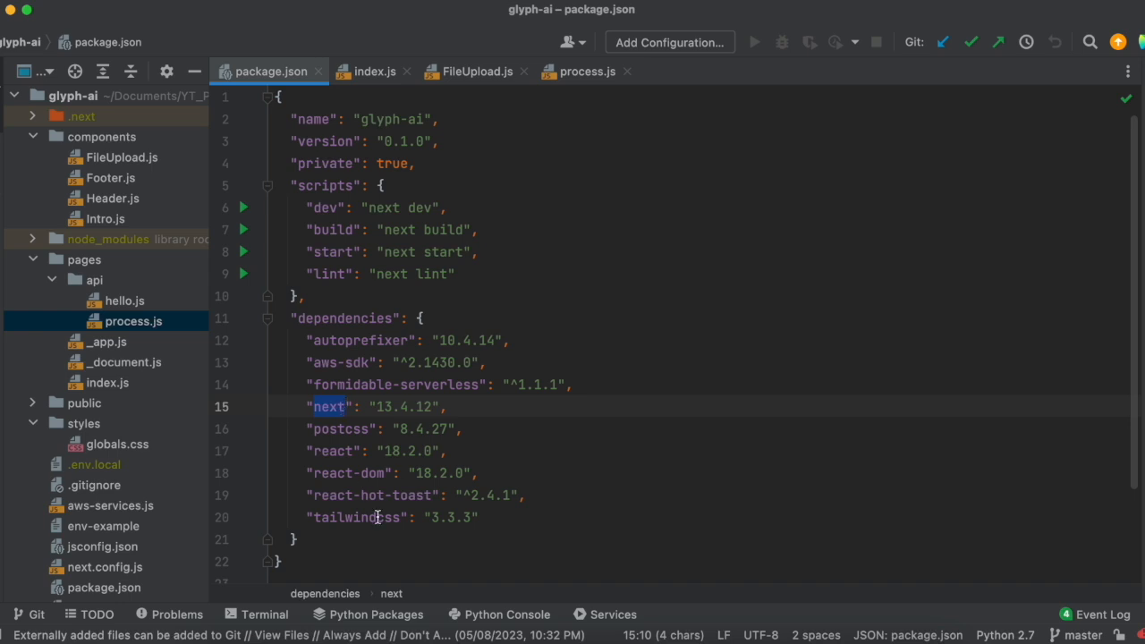
double_click(358, 517)
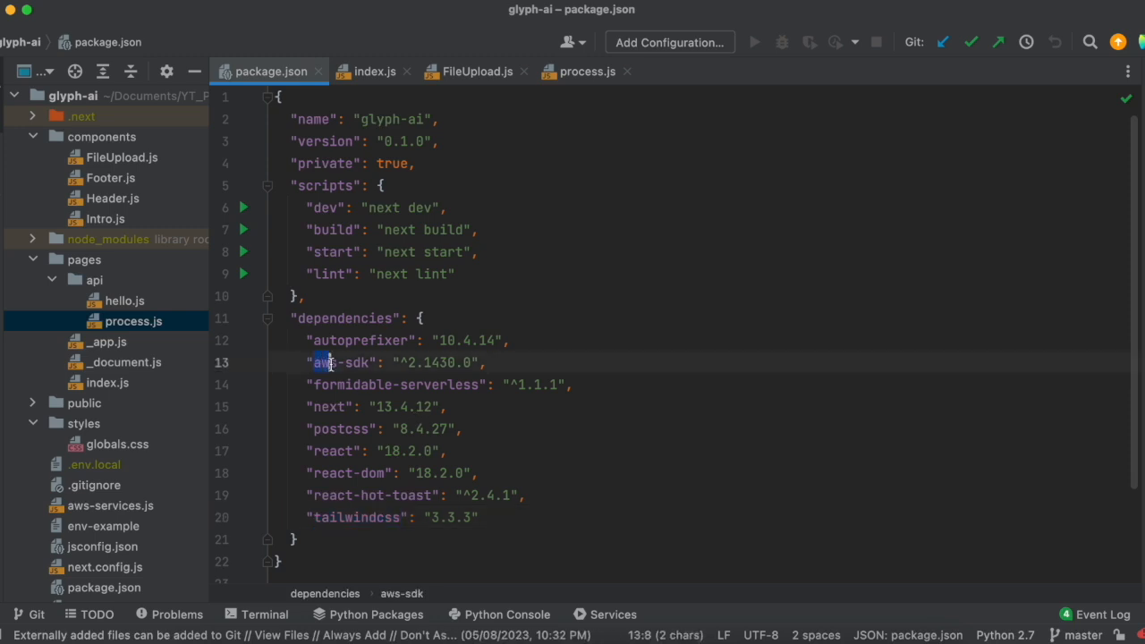
mouse_move(343, 362)
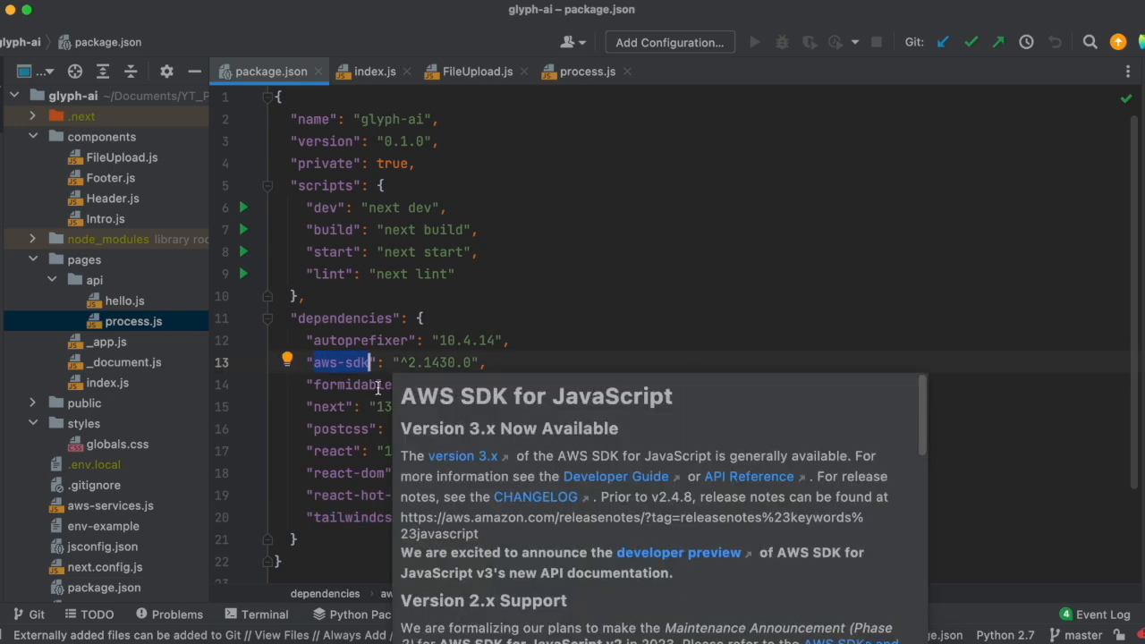
mouse_move(659, 339)
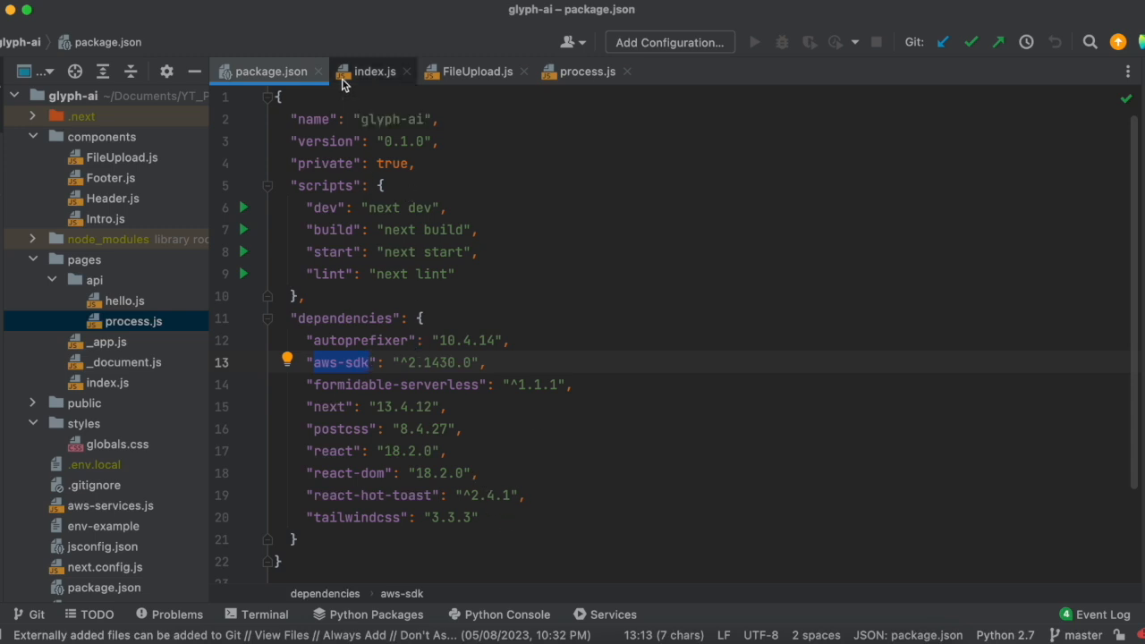
- Review the Home component JSX in index.js and highlight the copyText handler
click(374, 72)
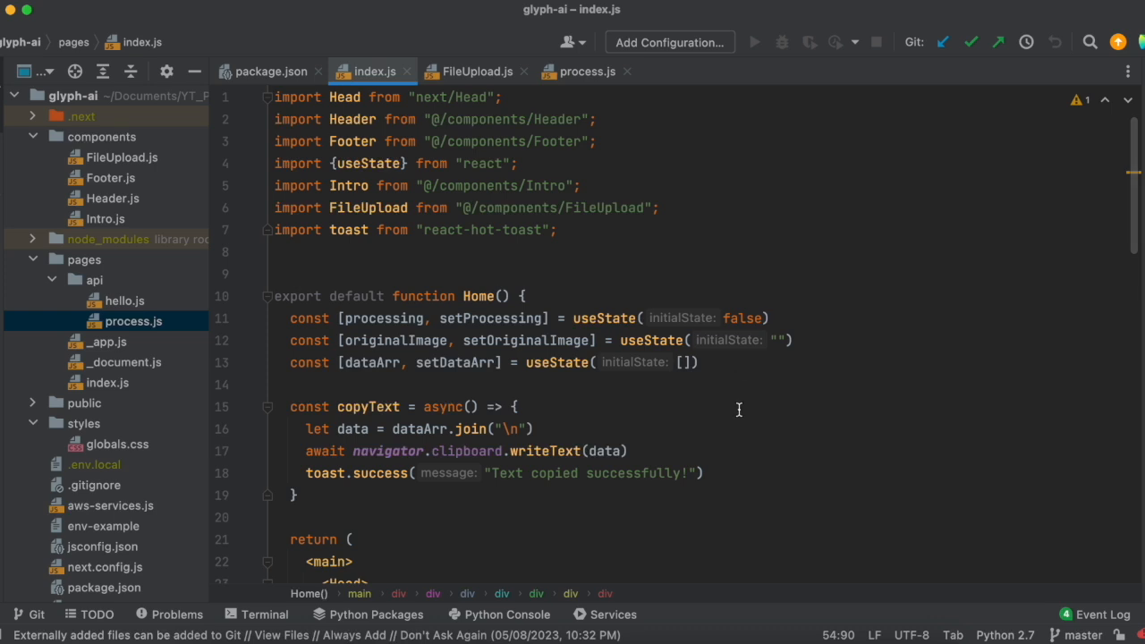
scroll(down, 3)
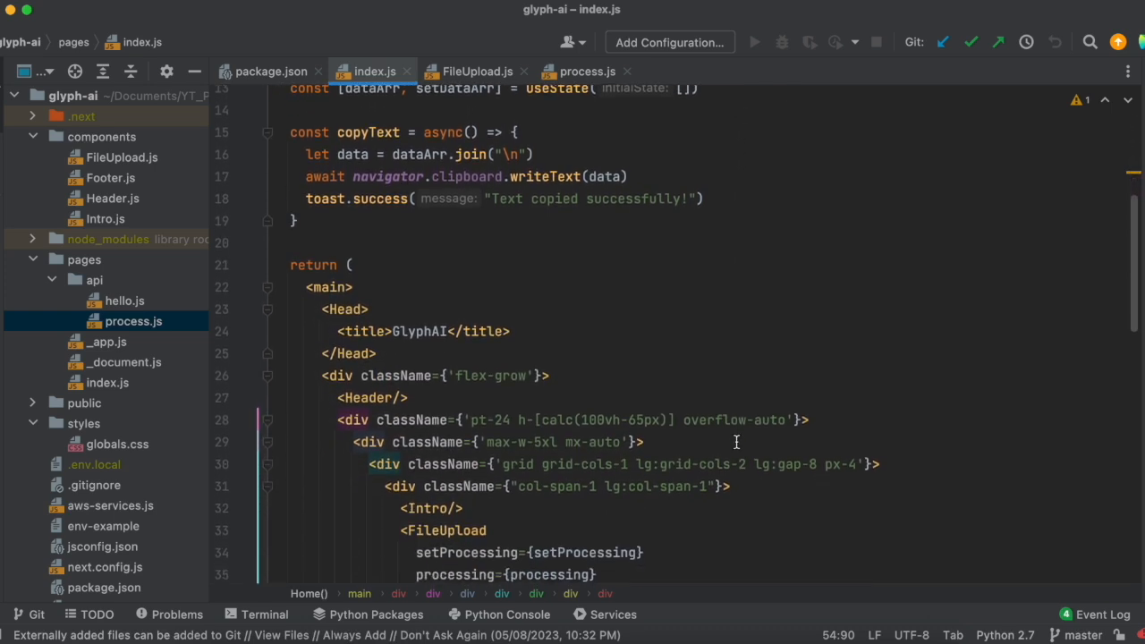
scroll(down, 3)
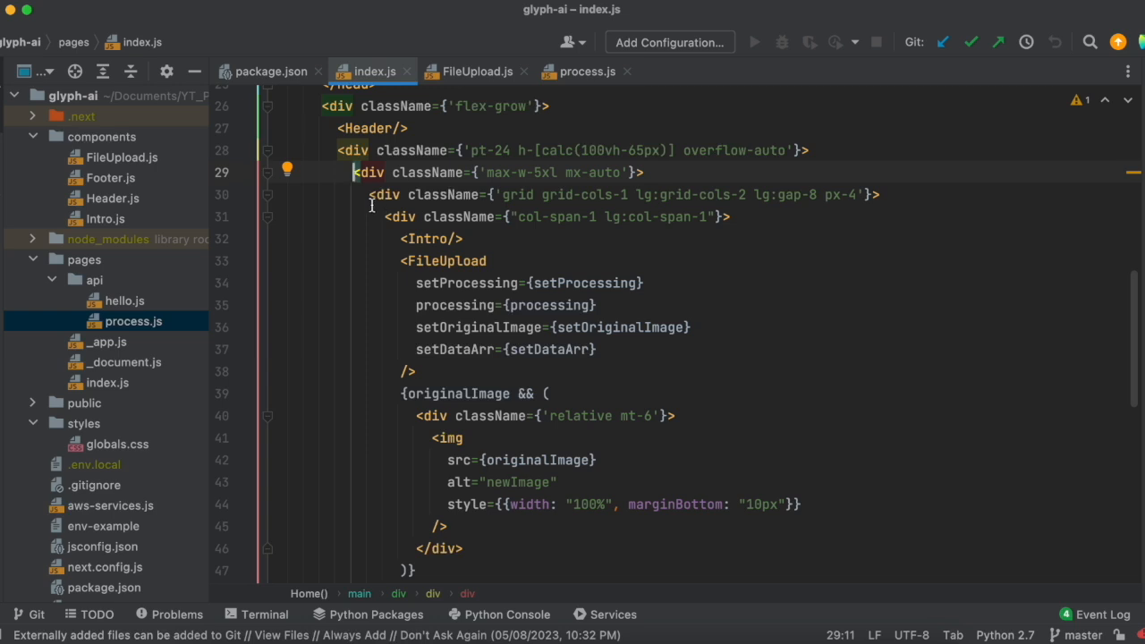
scroll(down, 3)
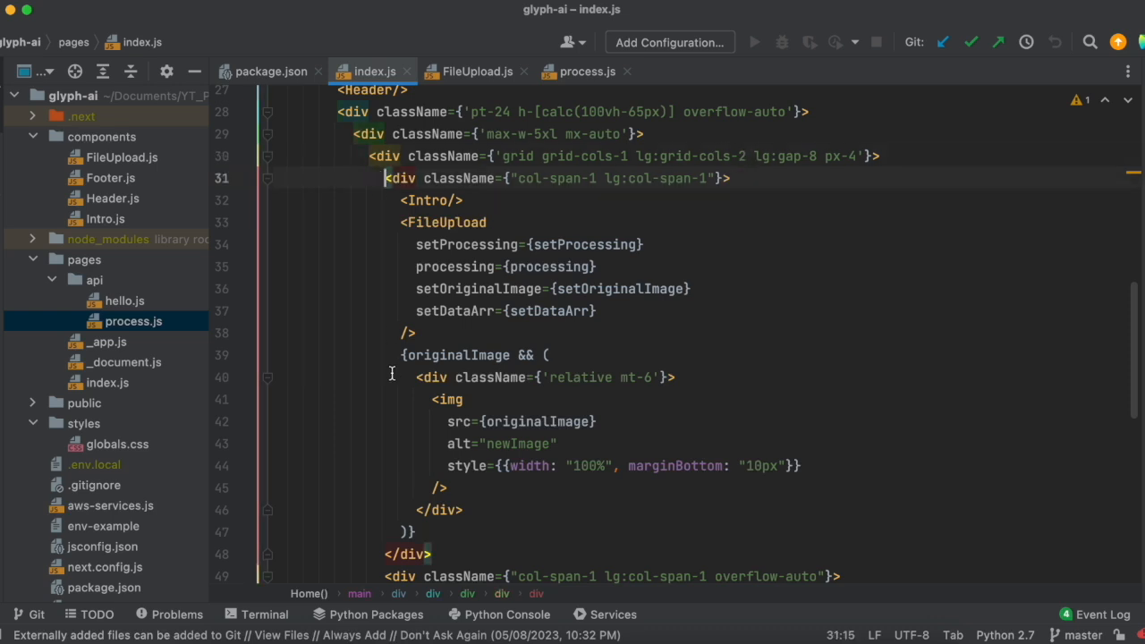
scroll(down, 3)
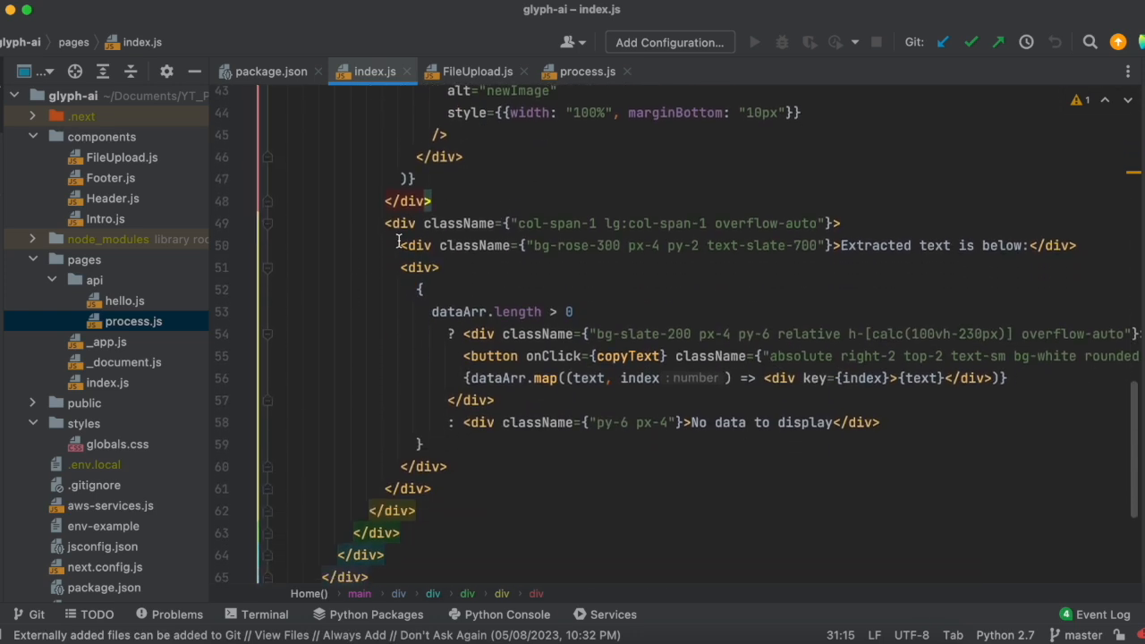
click(387, 222)
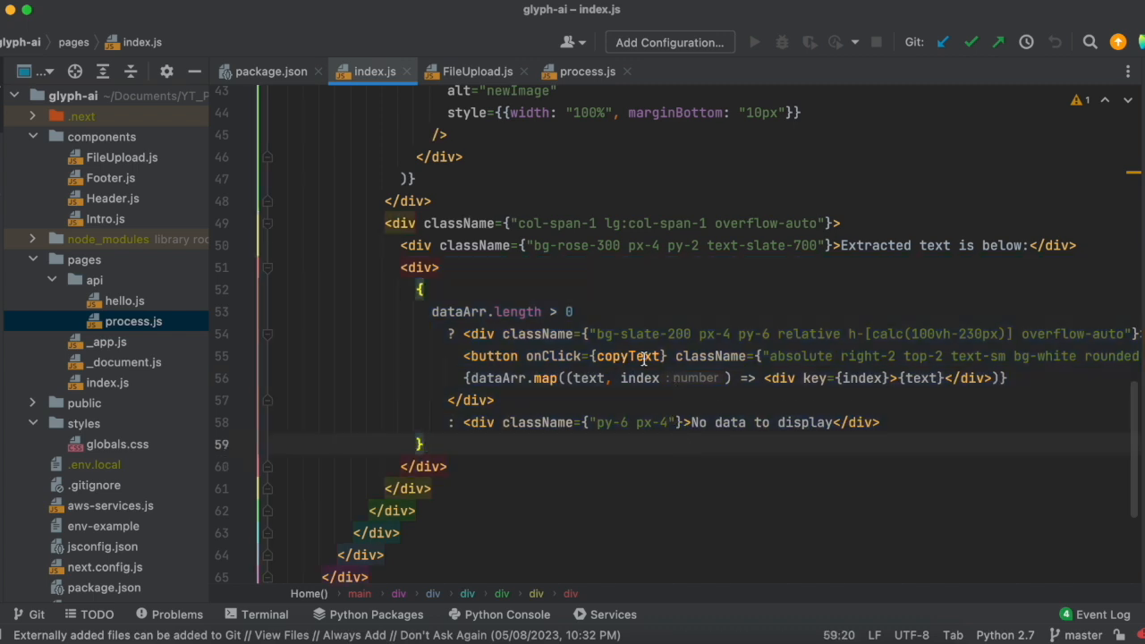
double_click(628, 354)
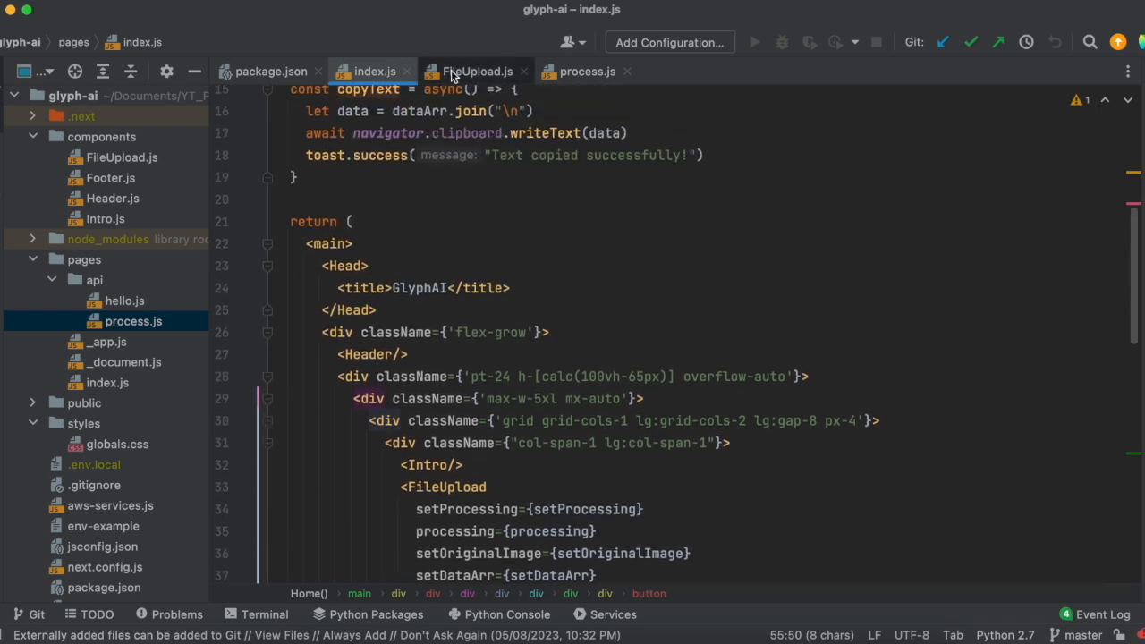
- Follow the file input's change handler to the handleFileChange definition with its image-type check
click(476, 72)
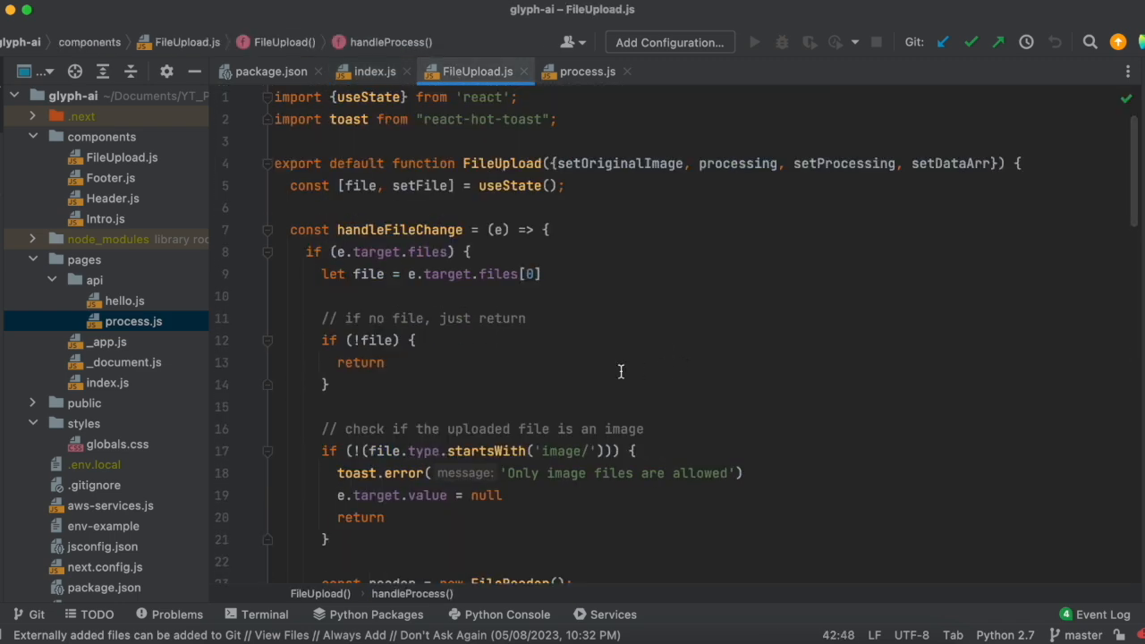
scroll(down, 3)
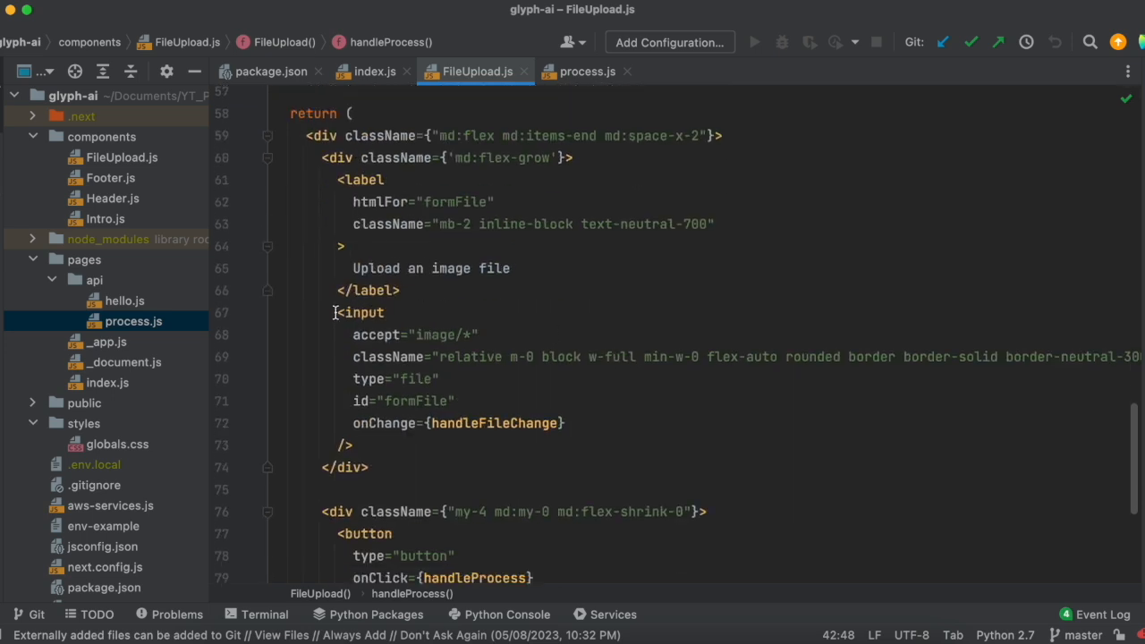
click(338, 311)
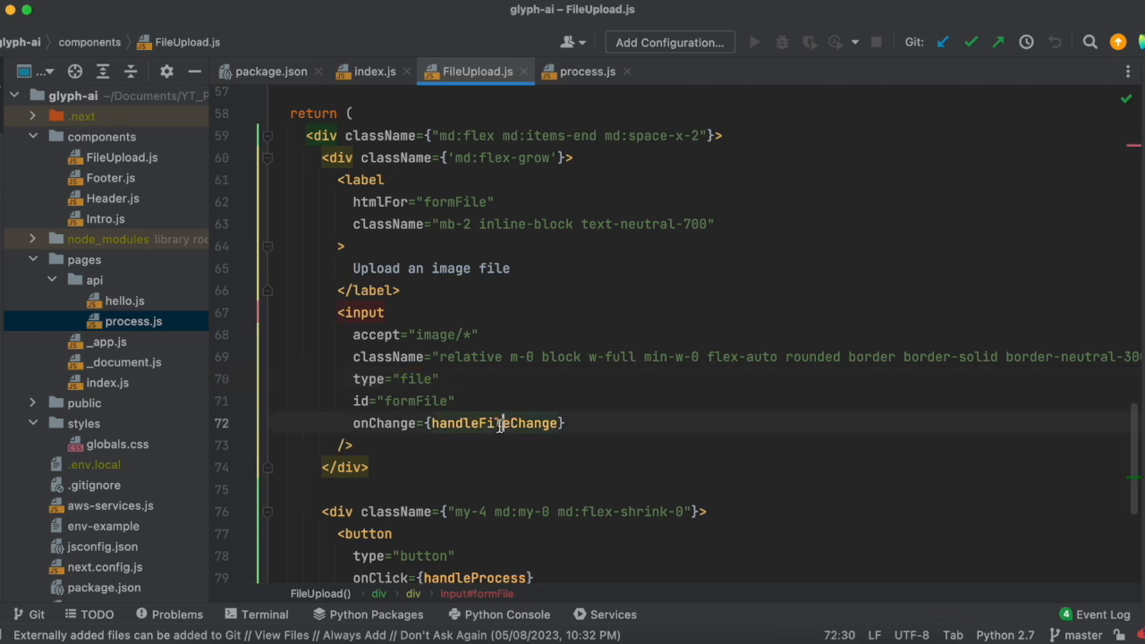
double_click(494, 423)
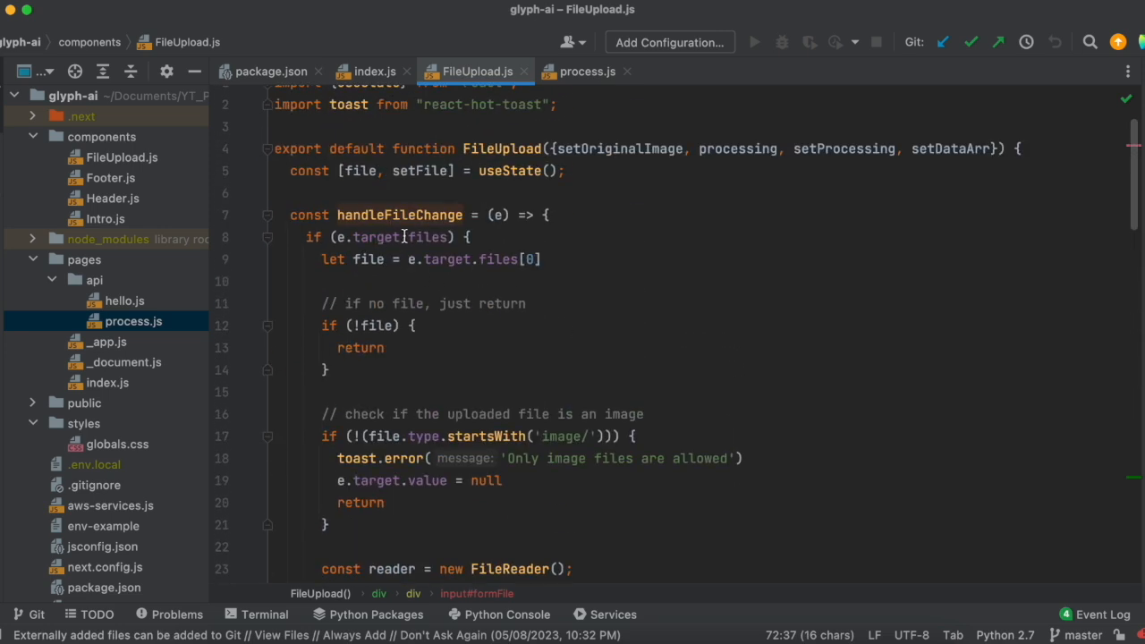
scroll(down, 3)
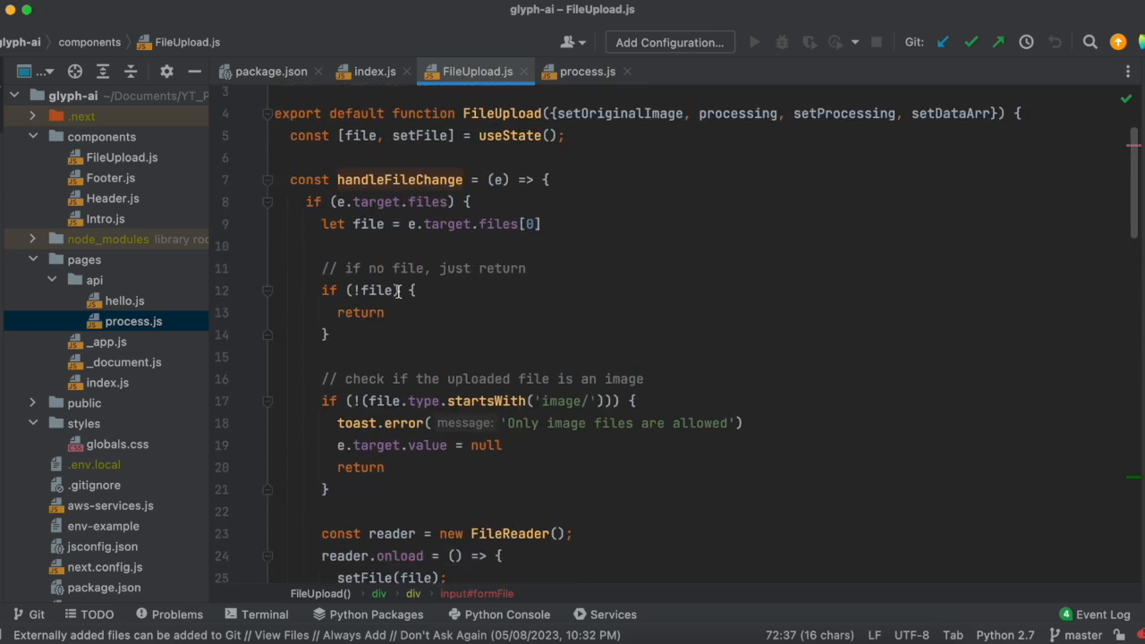
scroll(down, 3)
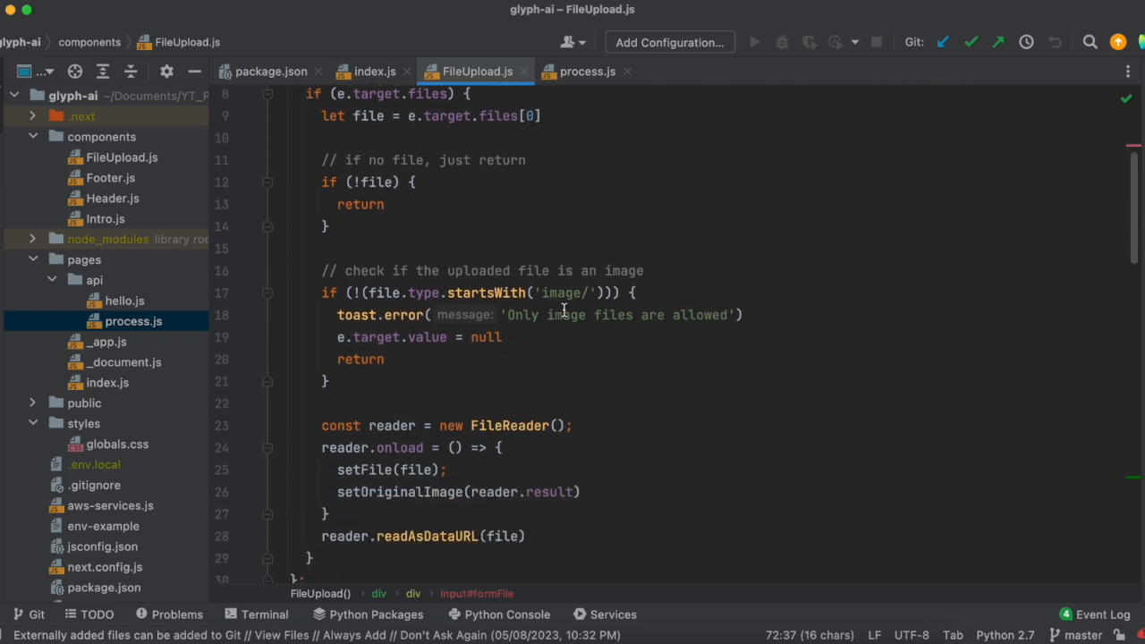
drag(446, 294, 594, 293)
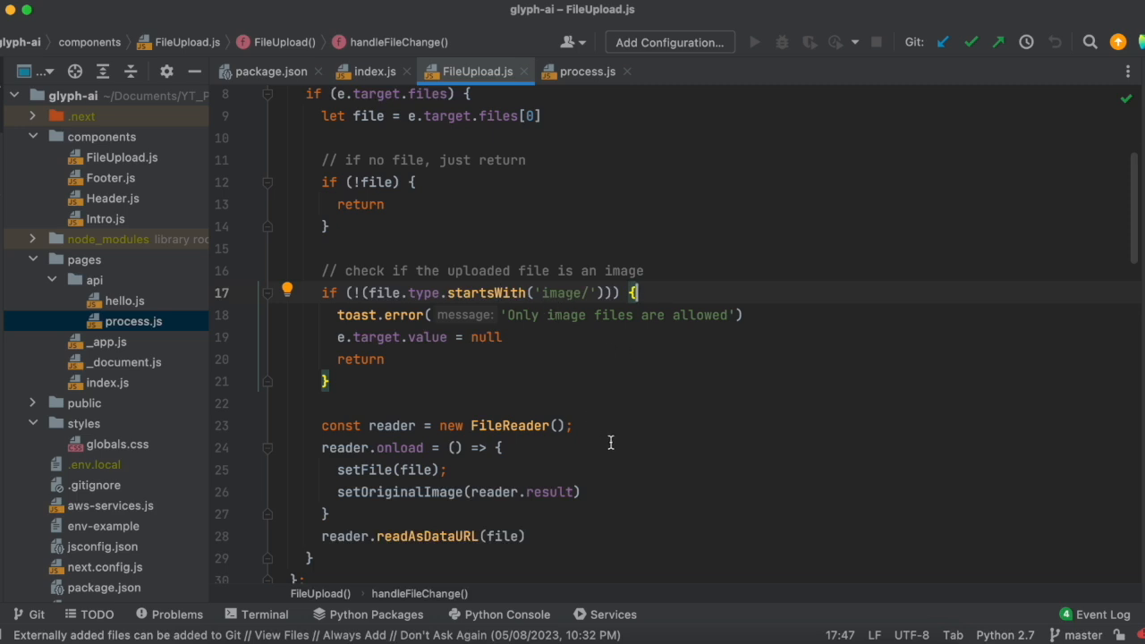
- Highlight the FileReader preview code through readAsDataURL and scroll down to handleProcess
scroll(down, 3)
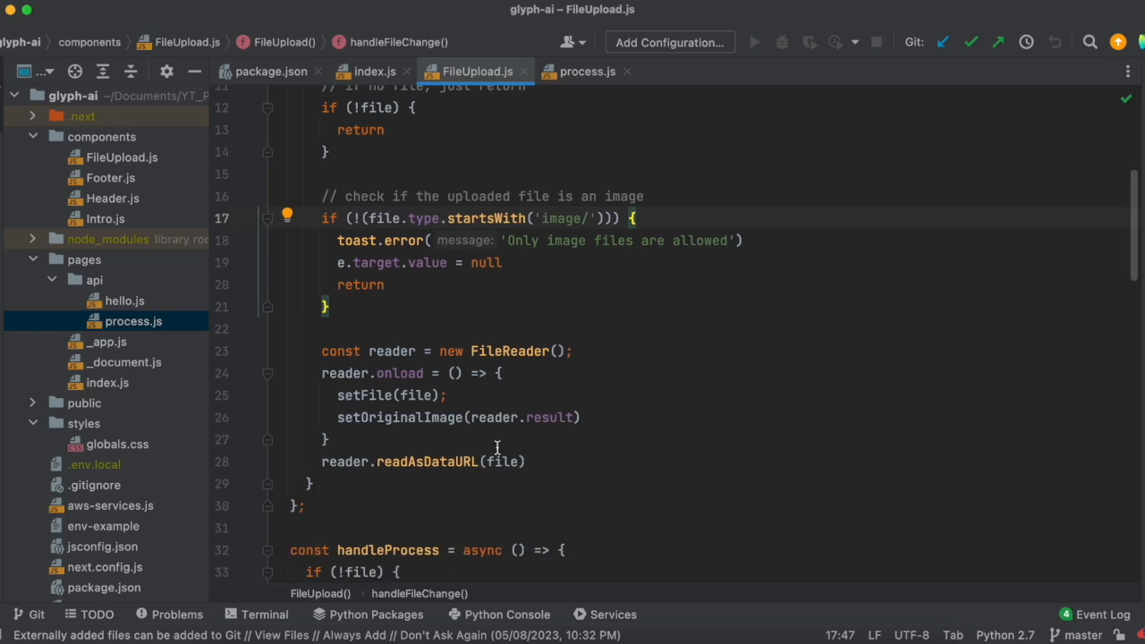
drag(322, 351, 430, 396)
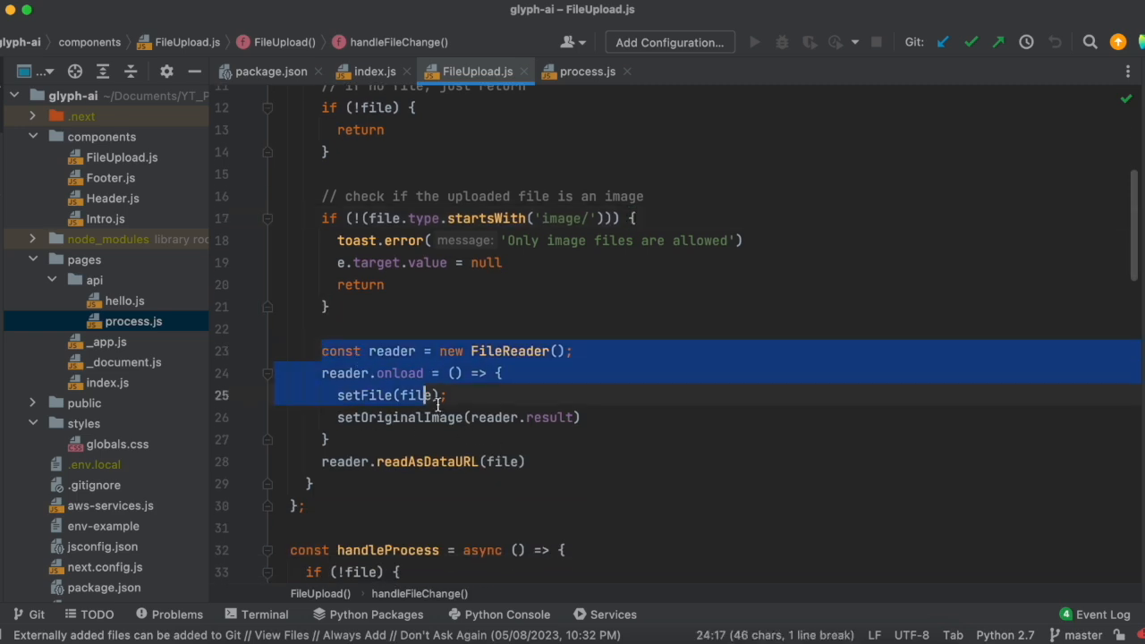
click(528, 462)
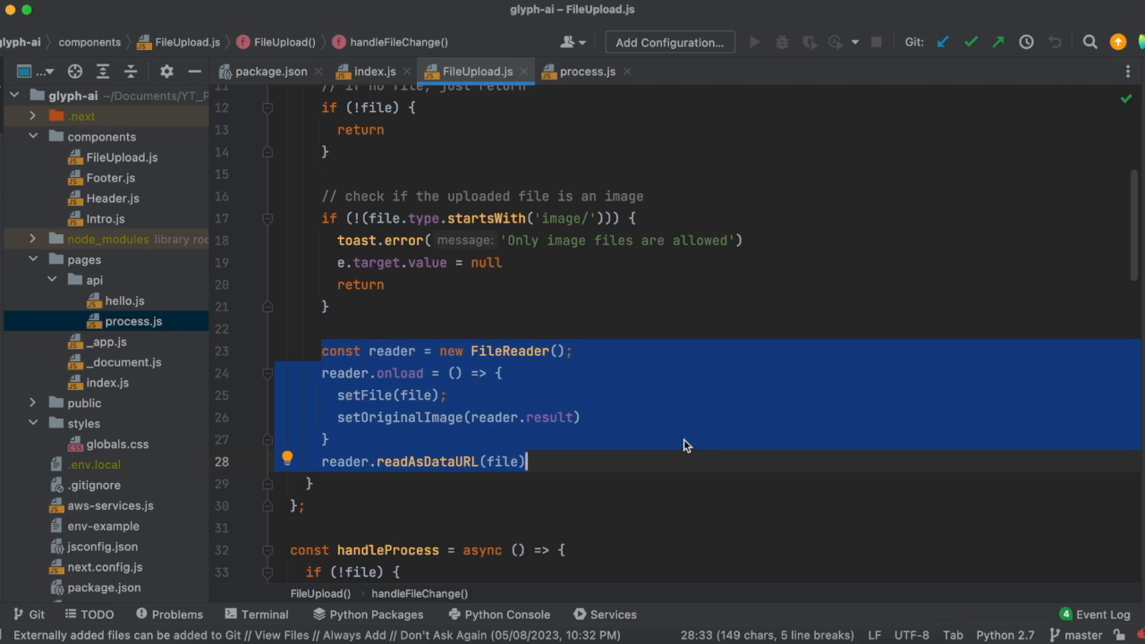
scroll(down, 3)
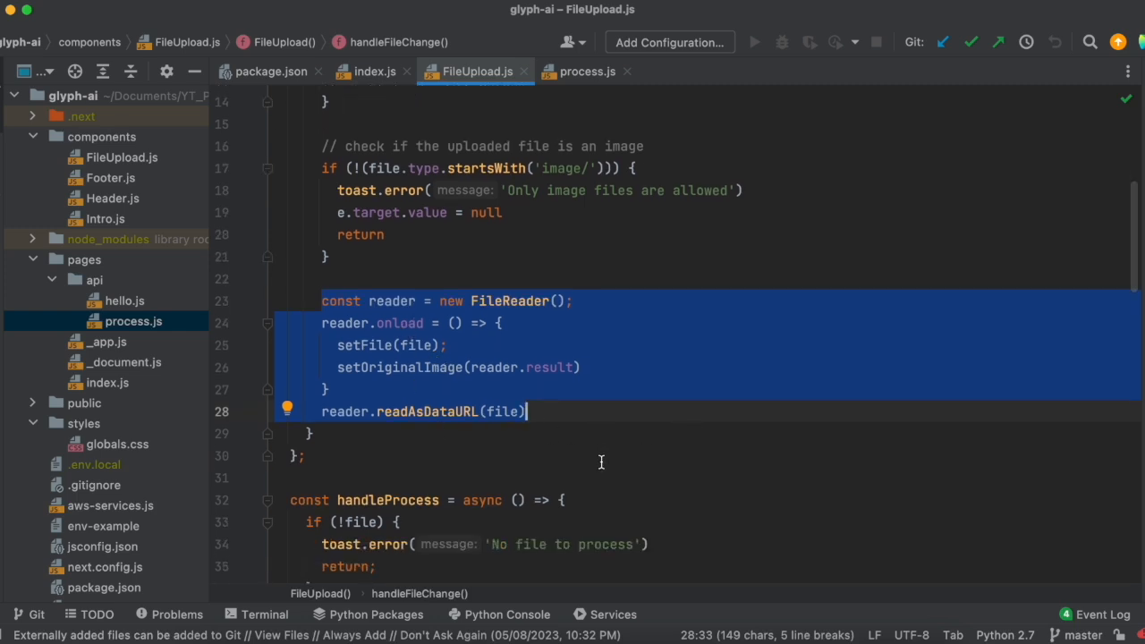
scroll(down, 3)
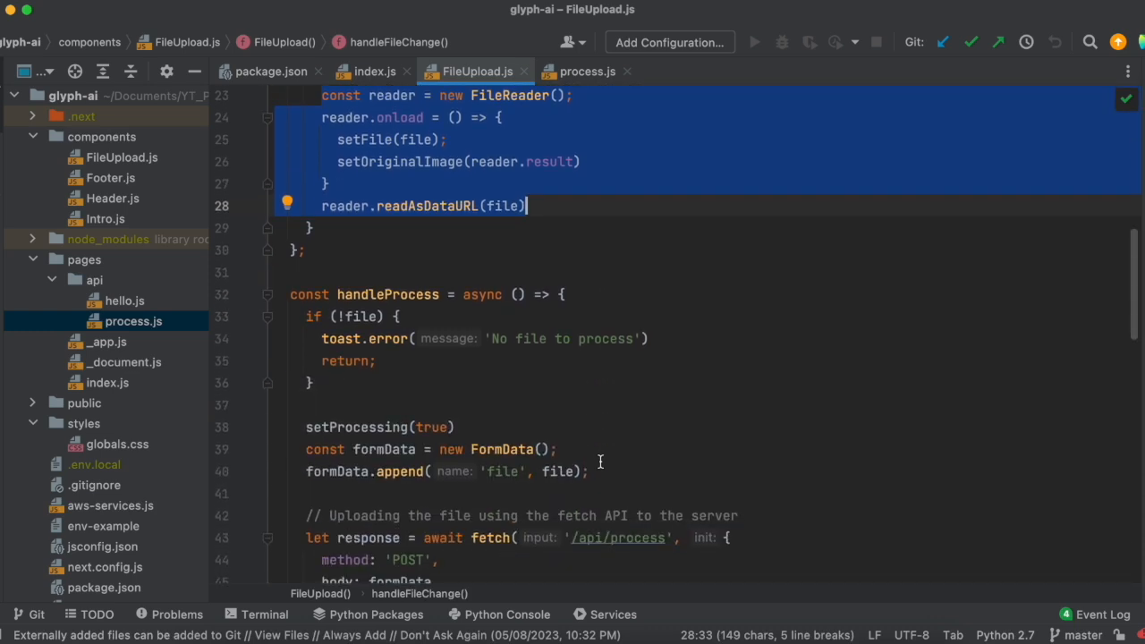
scroll(down, 3)
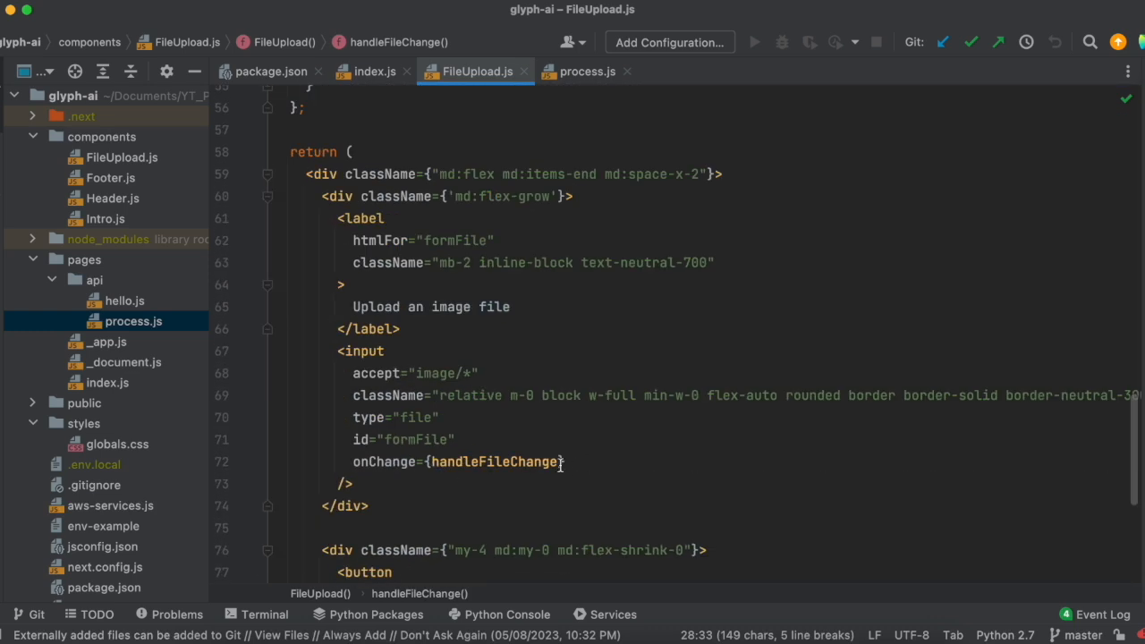
scroll(down, 3)
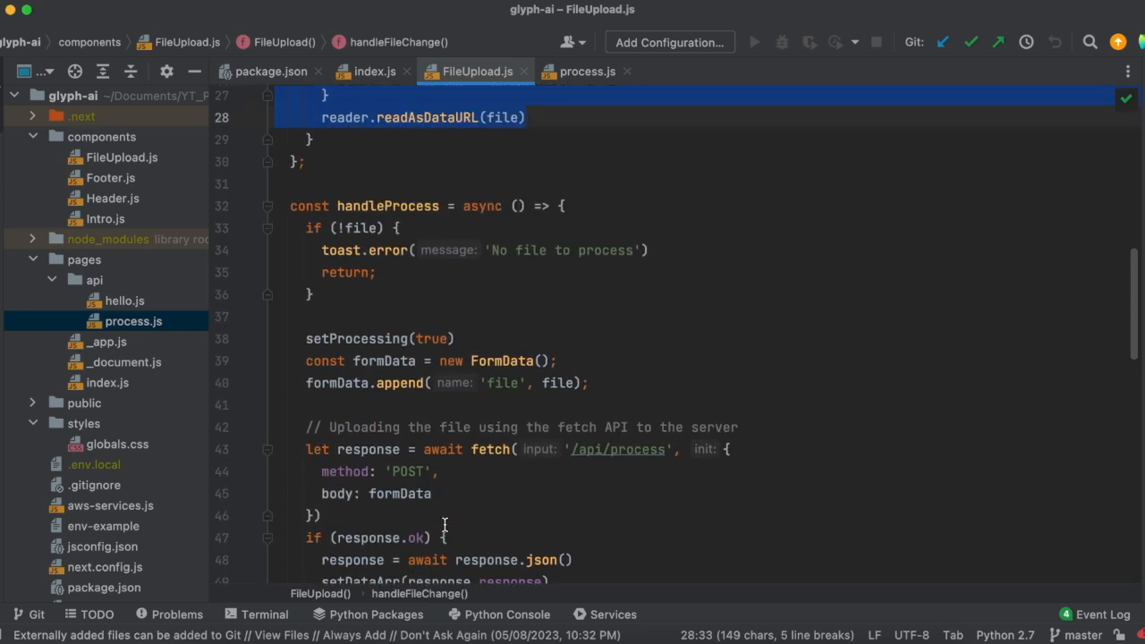
- Walk through handleProcess, marking FormData in the form-building line
scroll(down, 3)
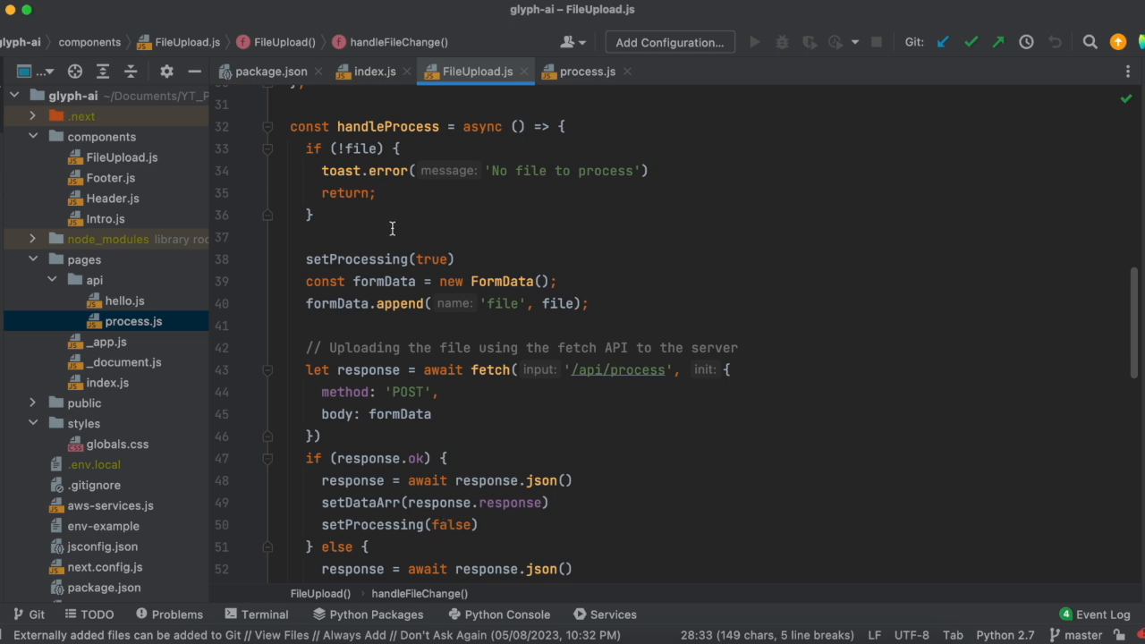
scroll(down, 3)
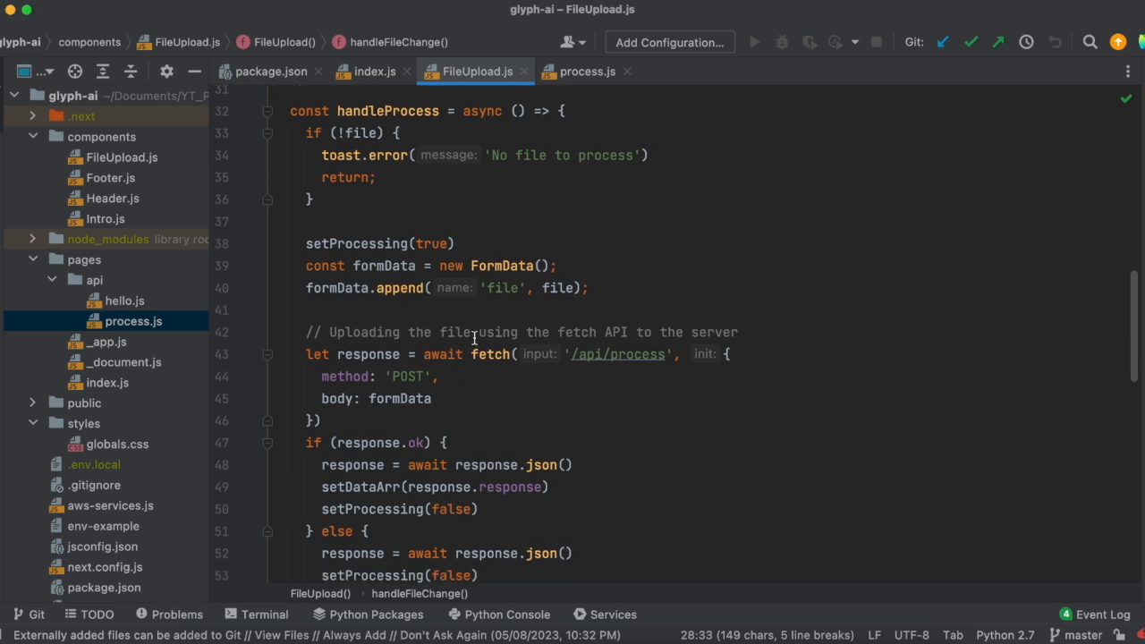
double_click(501, 265)
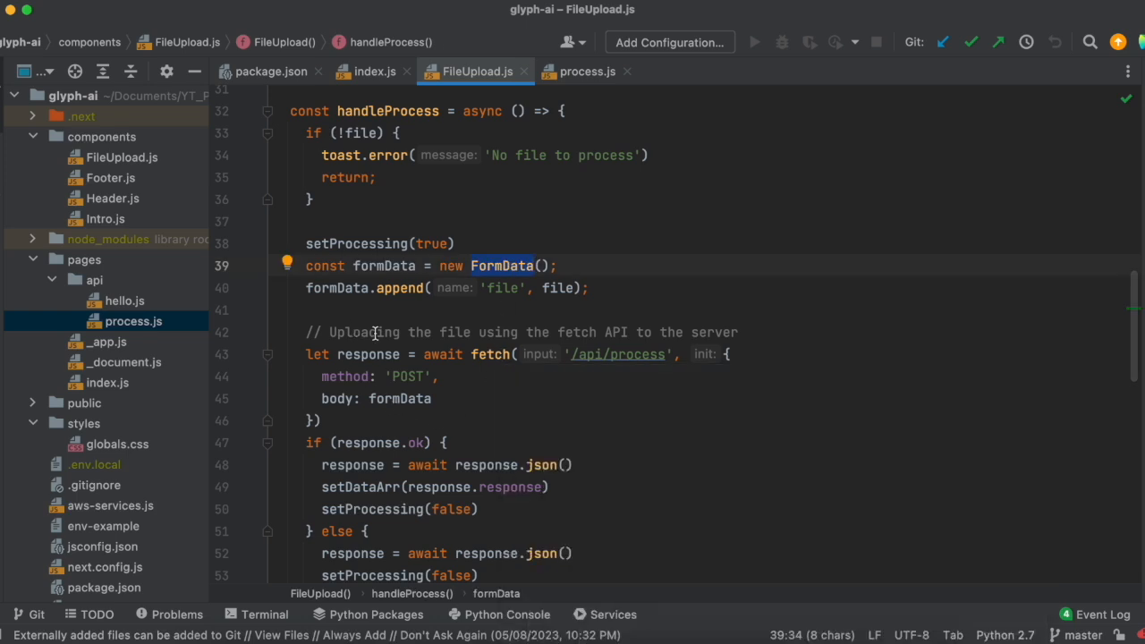
scroll(down, 3)
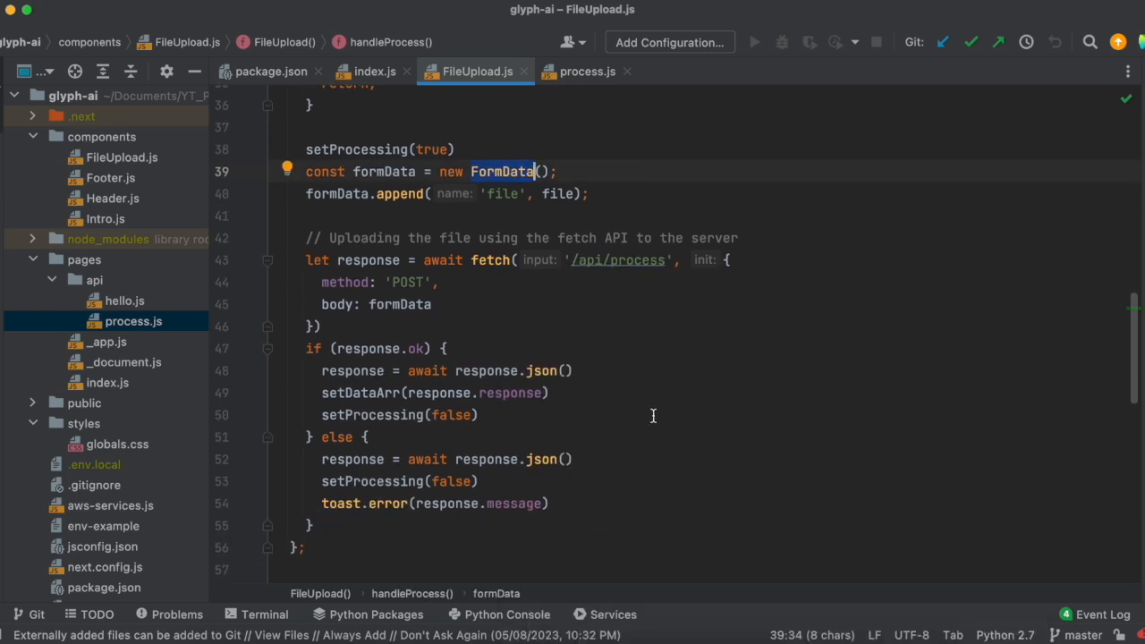
scroll(down, 3)
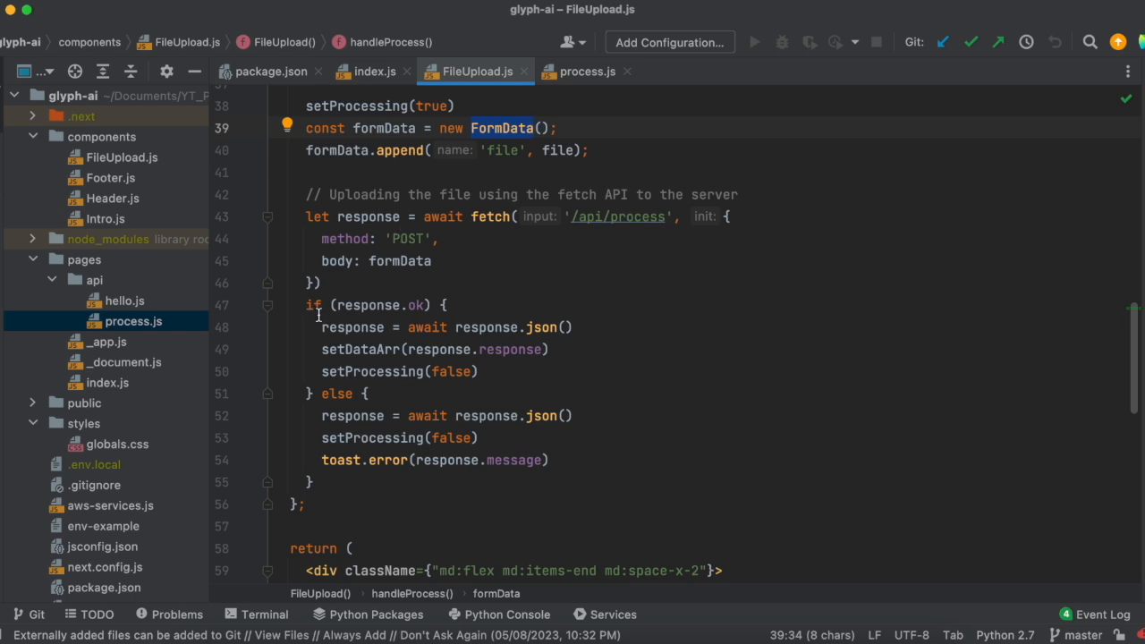
- Point out the response stored via setDataArr and the error toast in the else branch
click(580, 349)
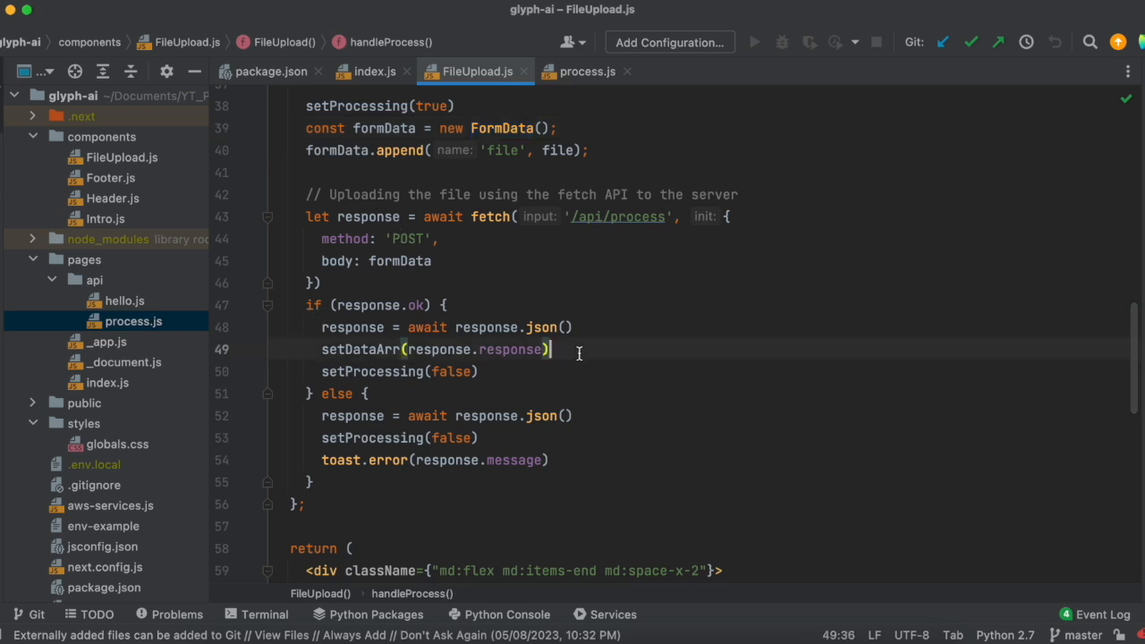
double_click(512, 349)
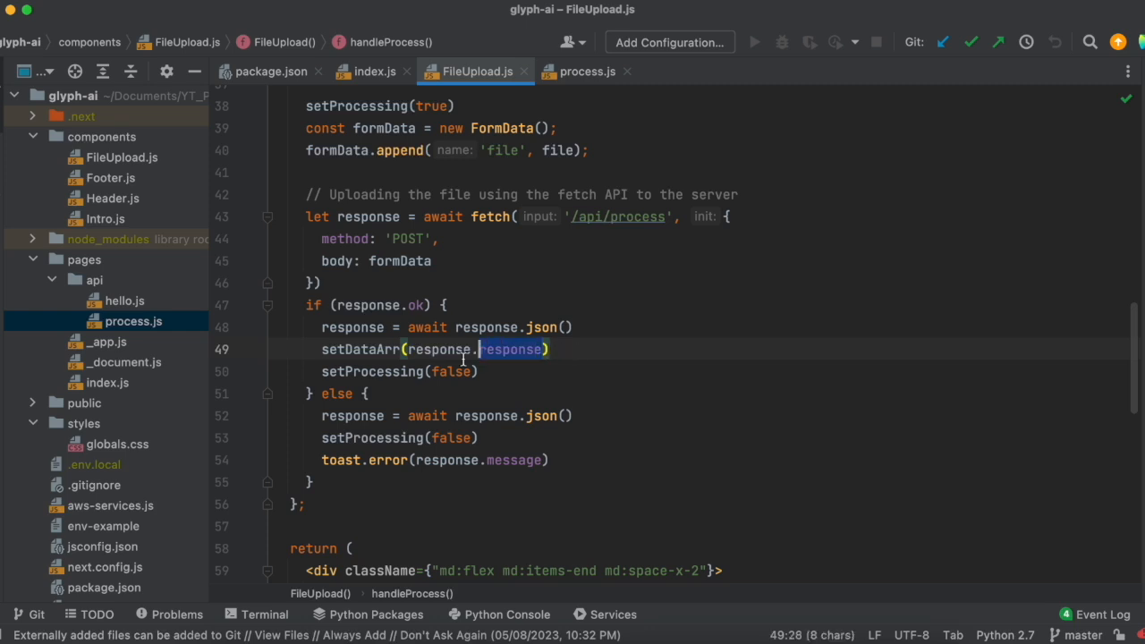
mouse_move(512, 349)
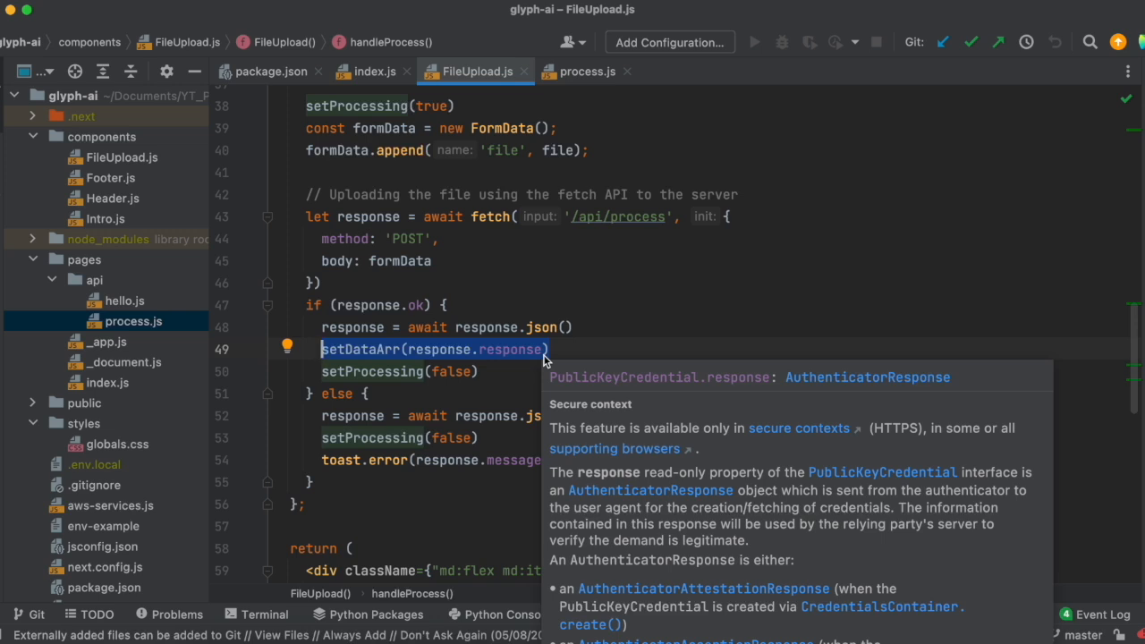
double_click(508, 349)
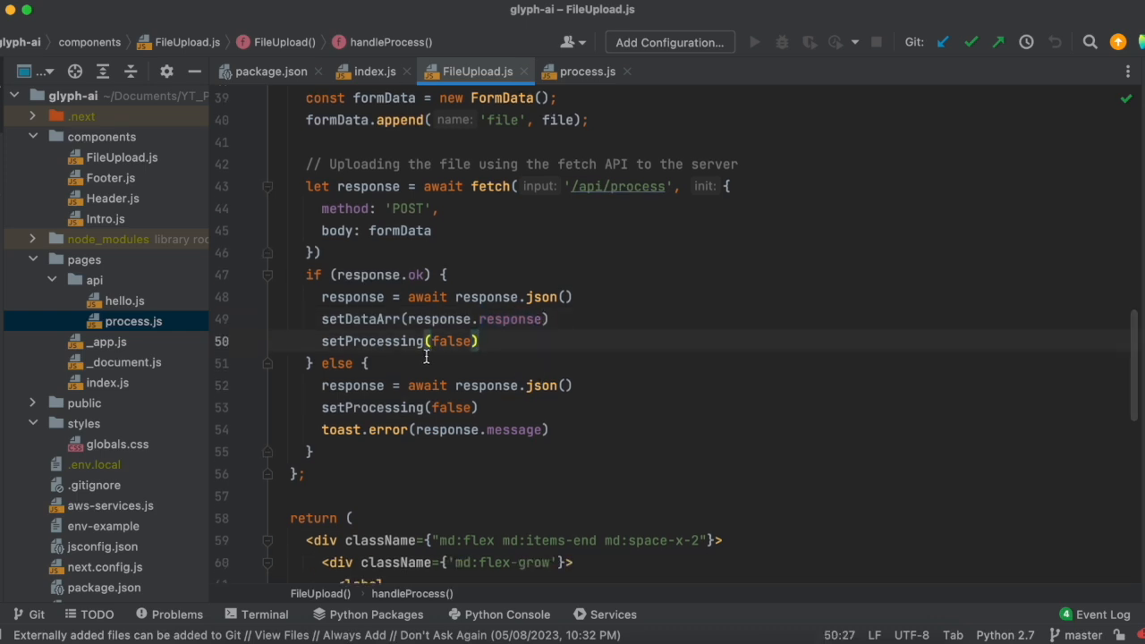
scroll(down, 3)
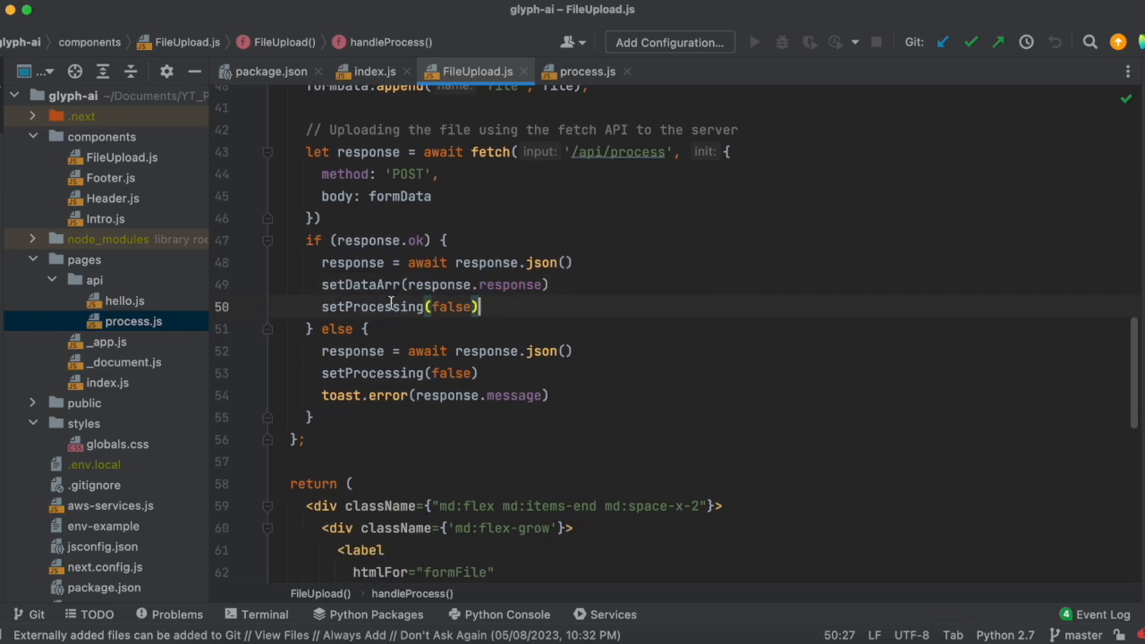
click(553, 396)
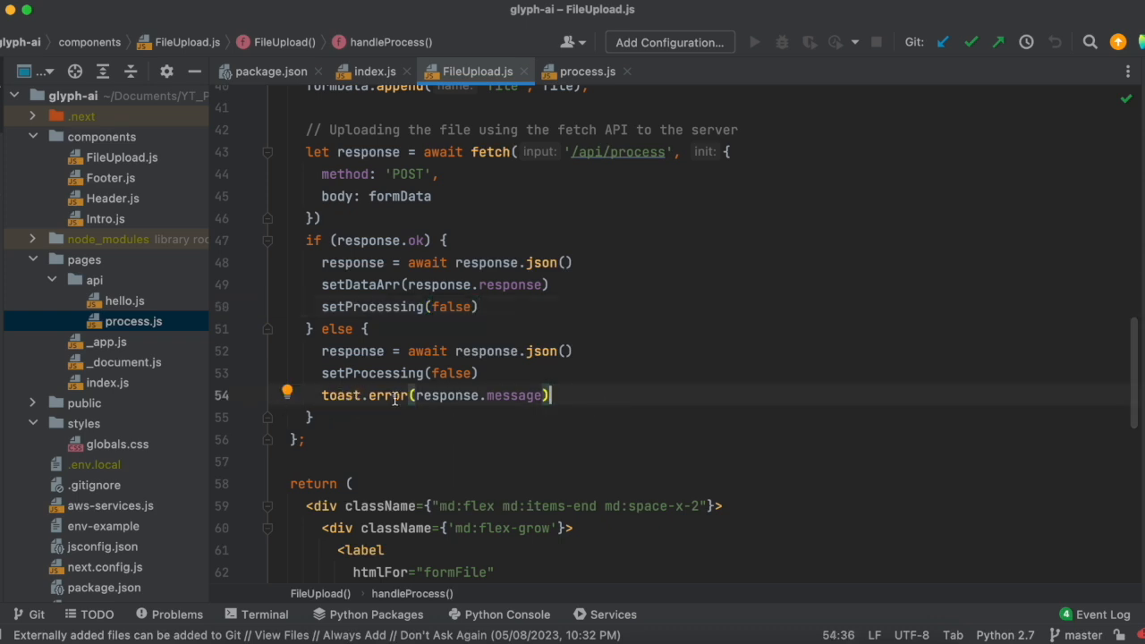
scroll(down, 3)
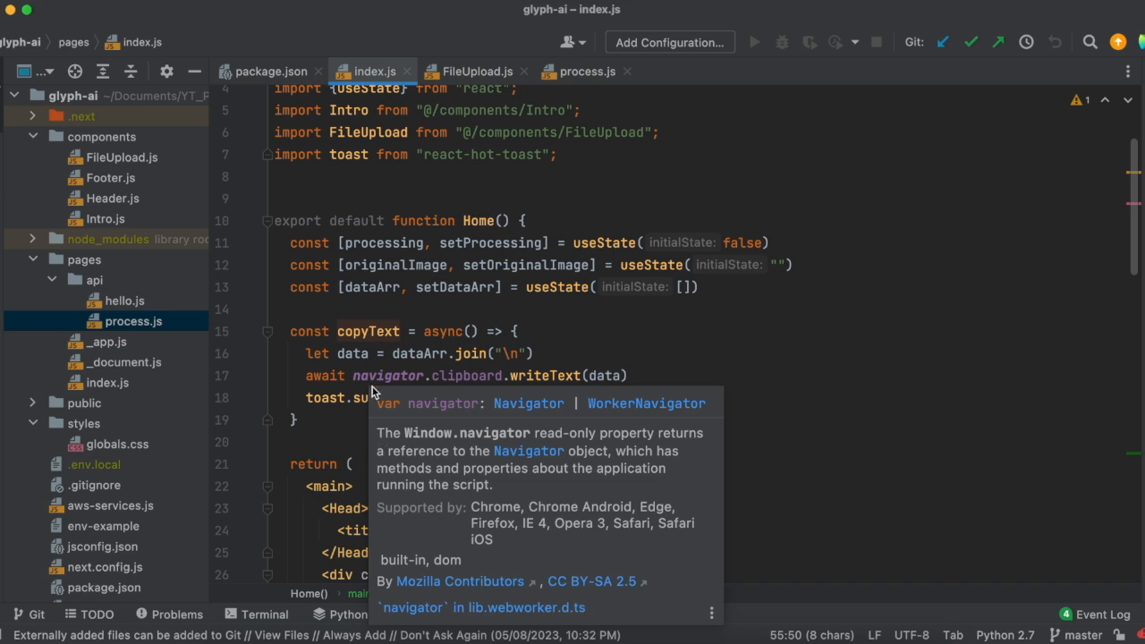
- Review the rest of copyText in index.js, then view the process.js API route
click(630, 376)
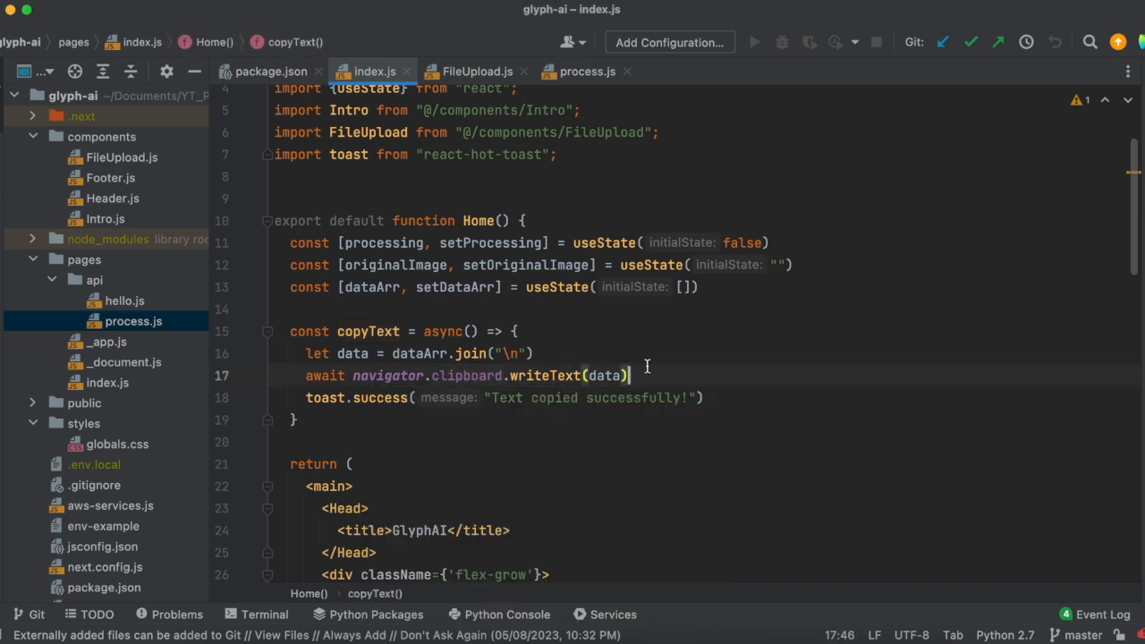
scroll(down, 3)
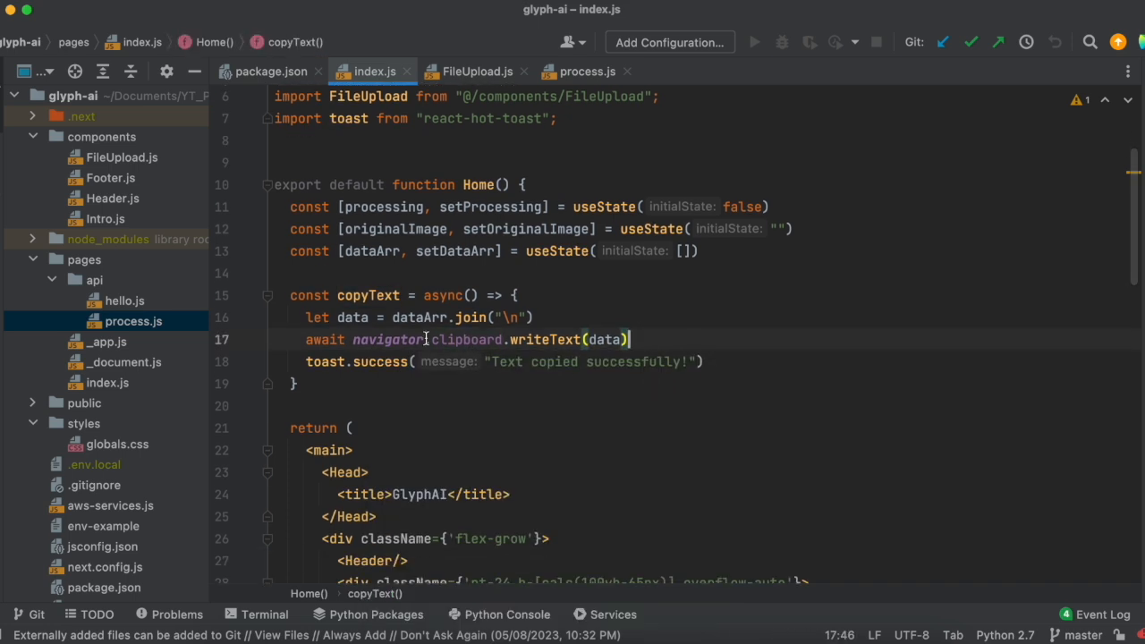
mouse_move(390, 340)
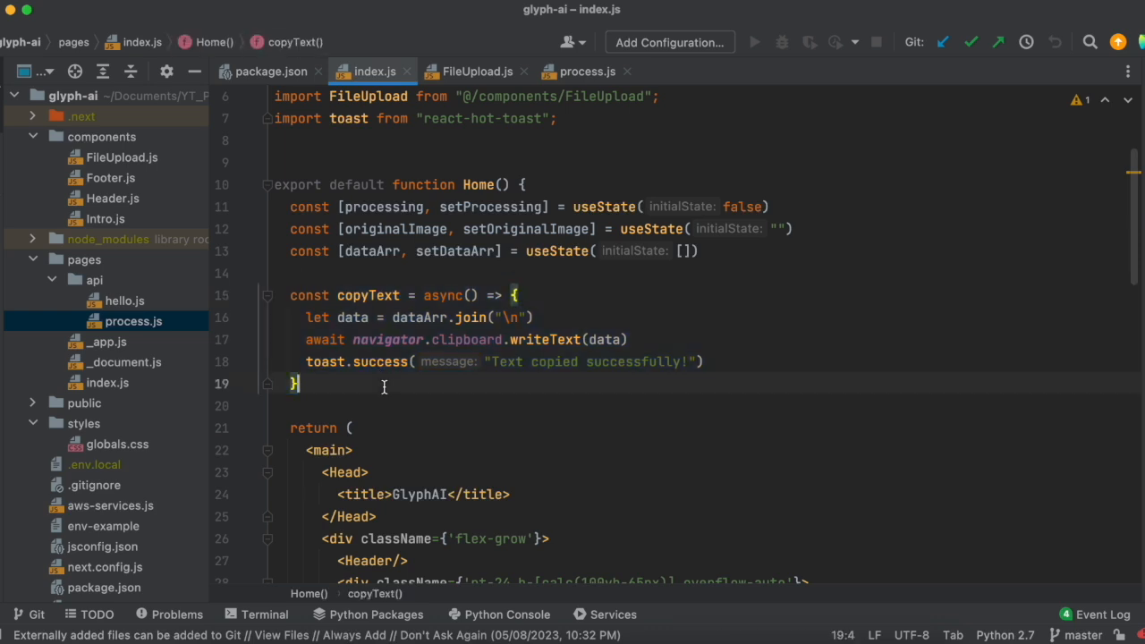
mouse_move(388, 340)
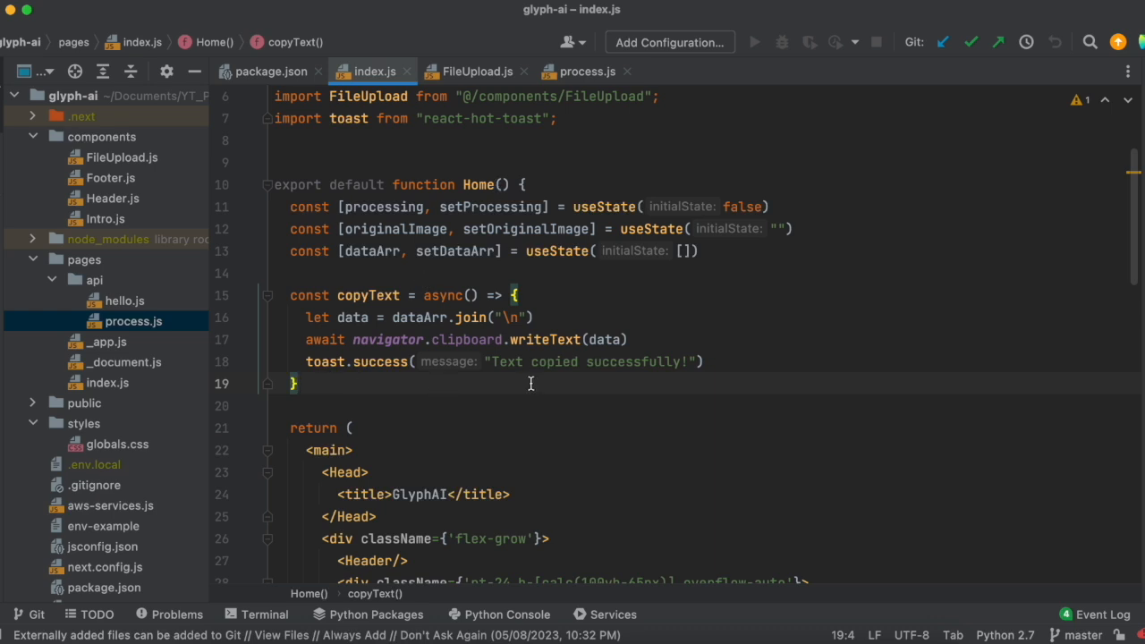
mouse_move(633, 343)
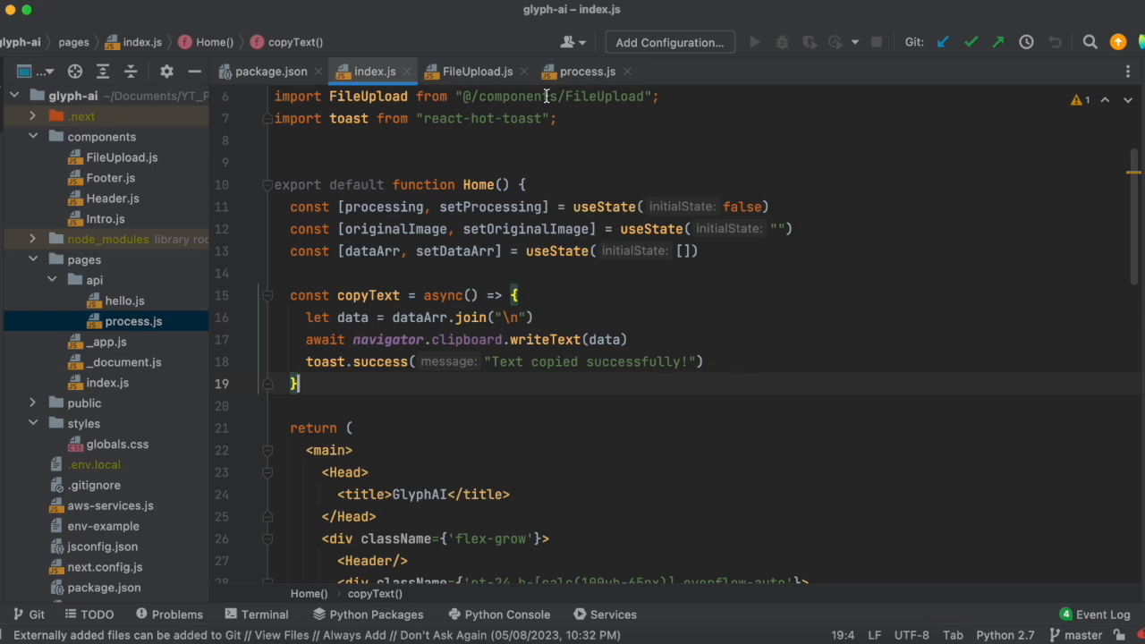
click(587, 72)
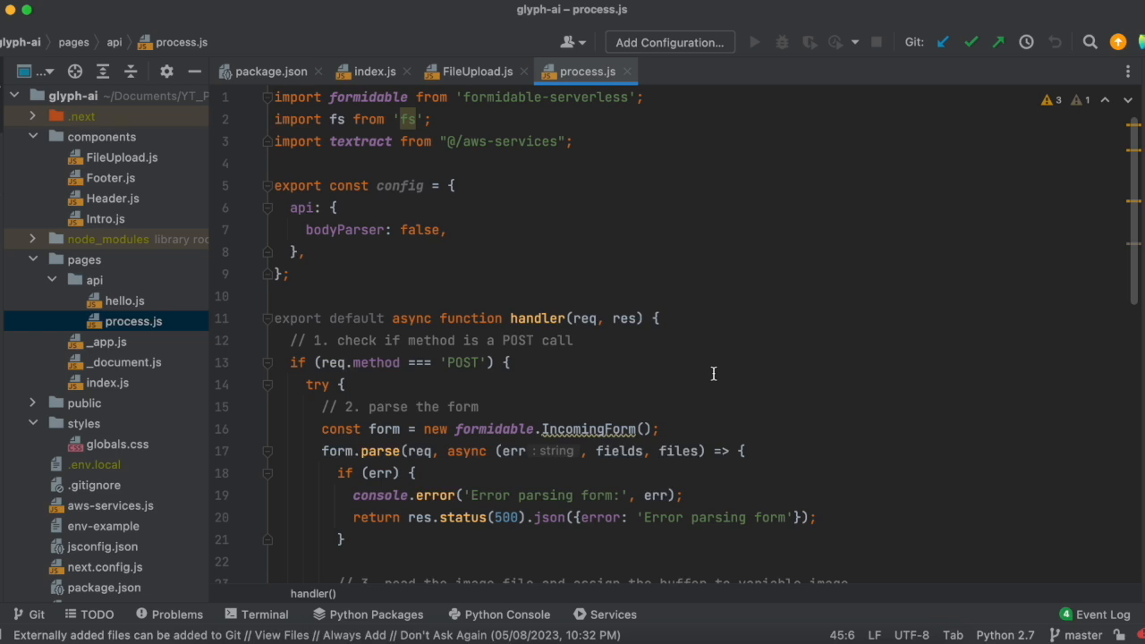
mouse_move(714, 304)
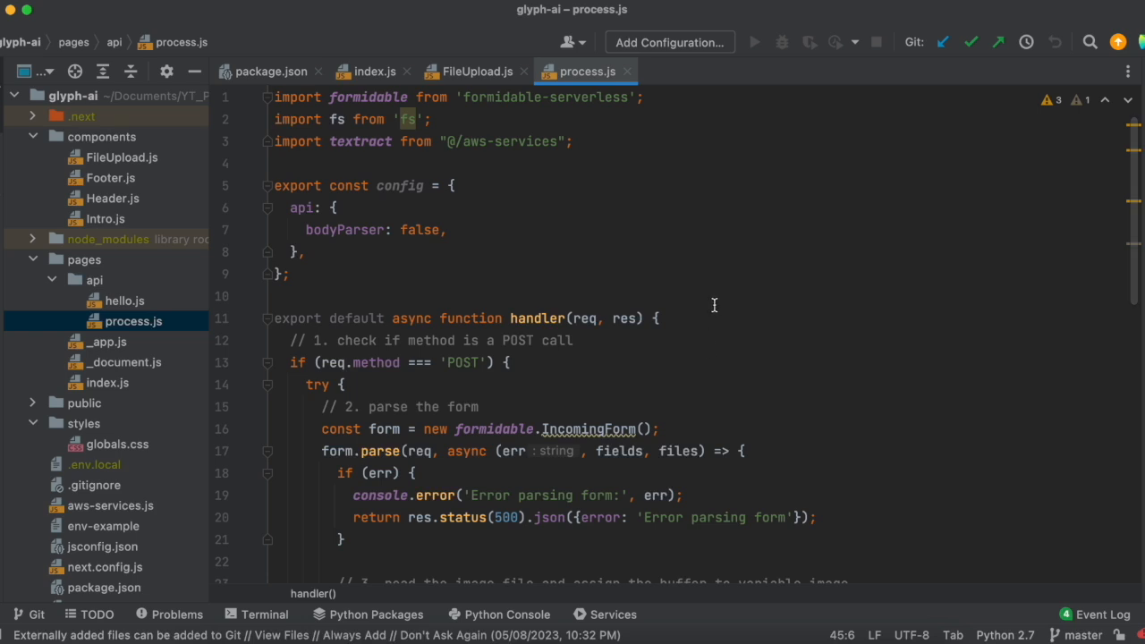
scroll(down, 3)
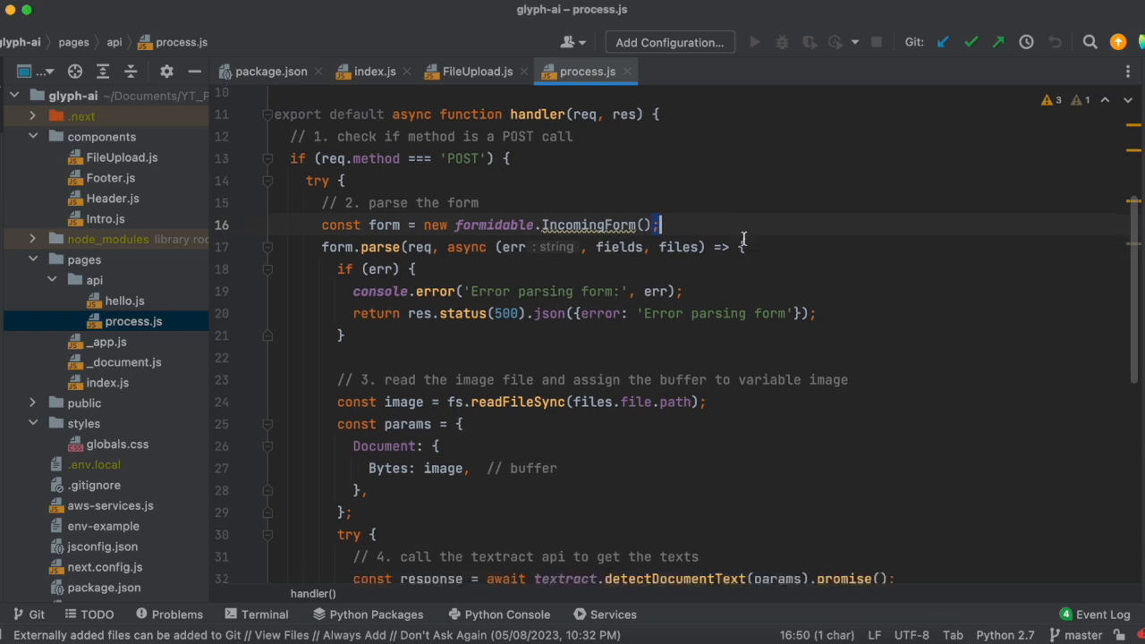
scroll(down, 3)
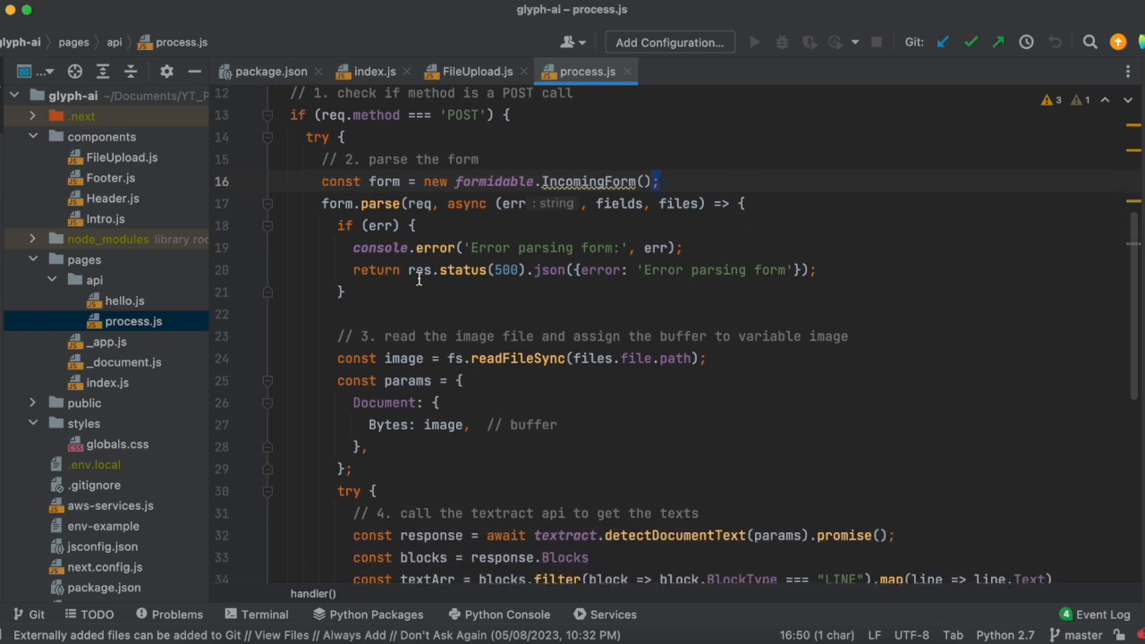
scroll(down, 3)
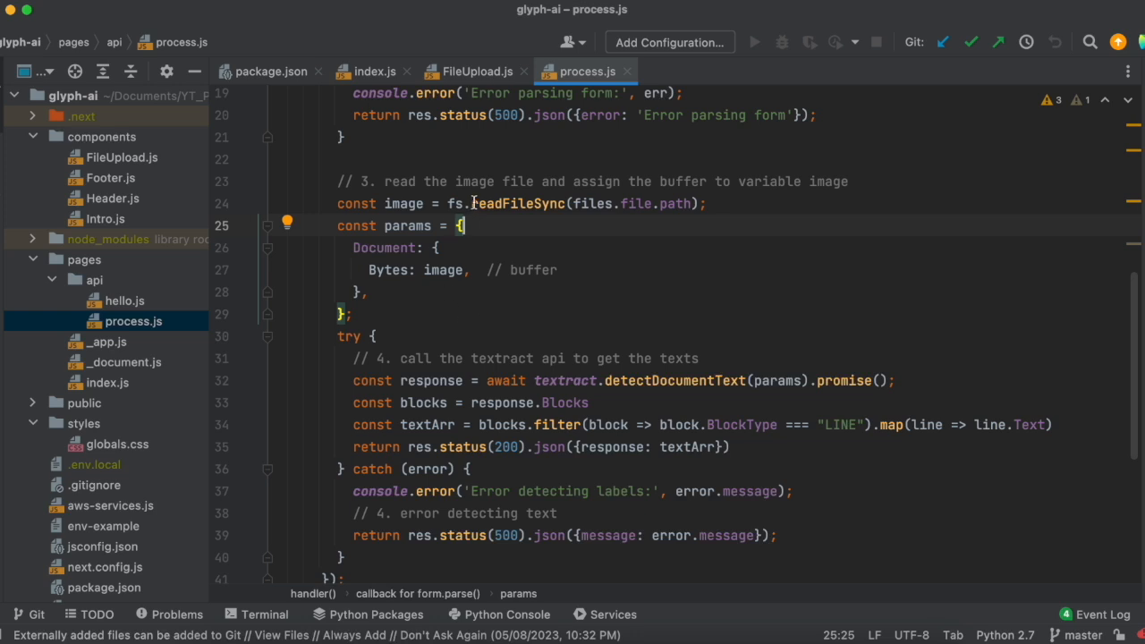
mouse_move(558, 394)
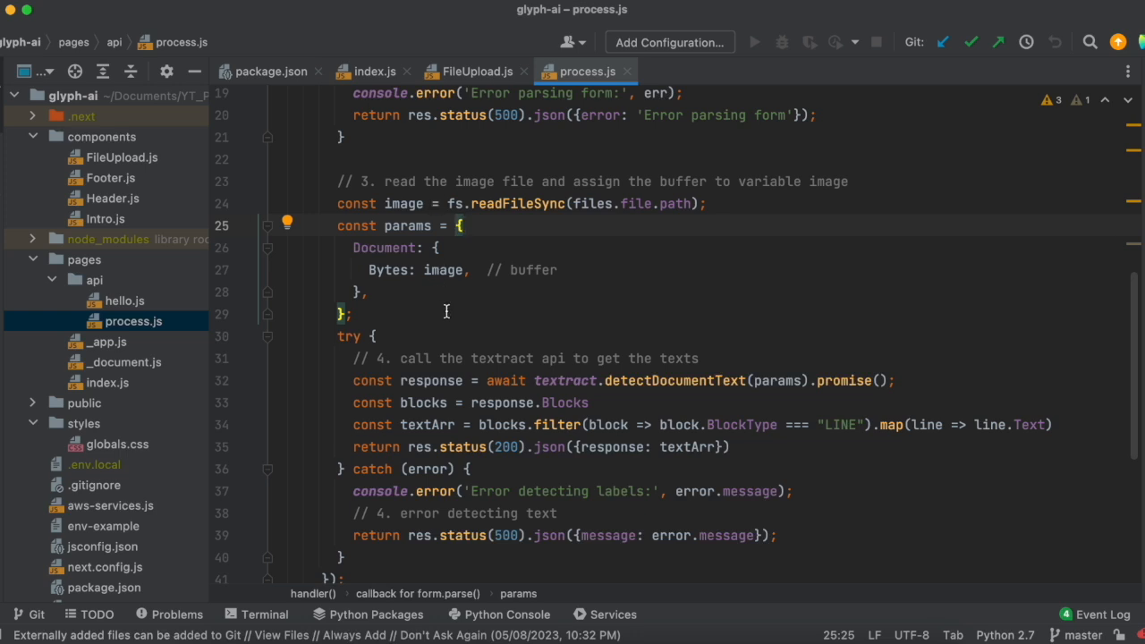
click(460, 225)
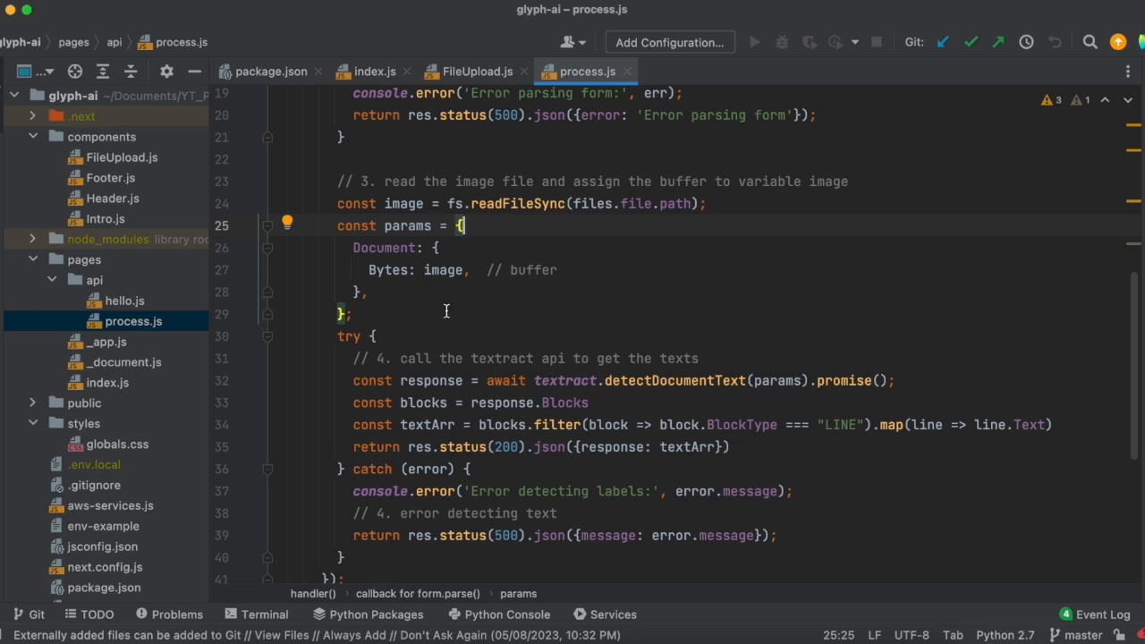
mouse_move(411, 240)
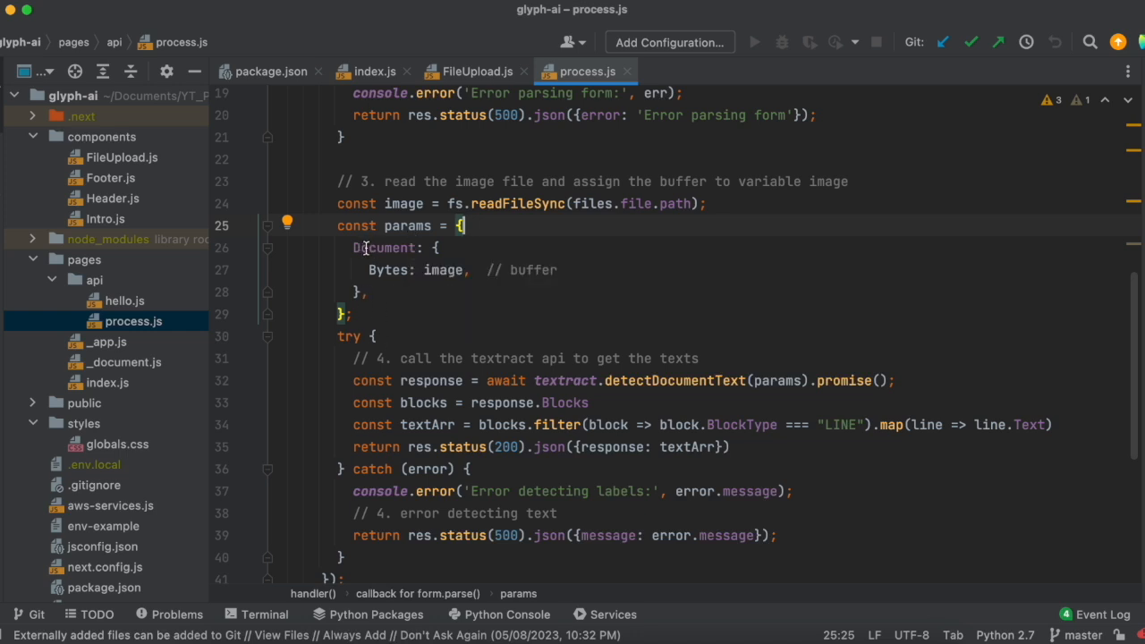
double_click(383, 247)
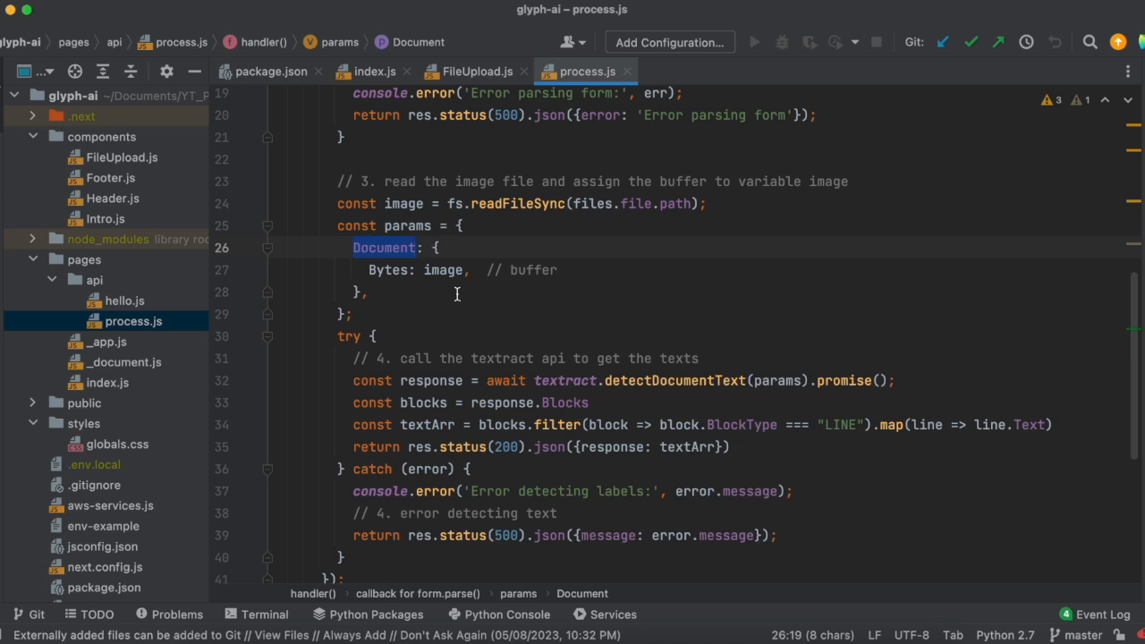
mouse_move(402, 258)
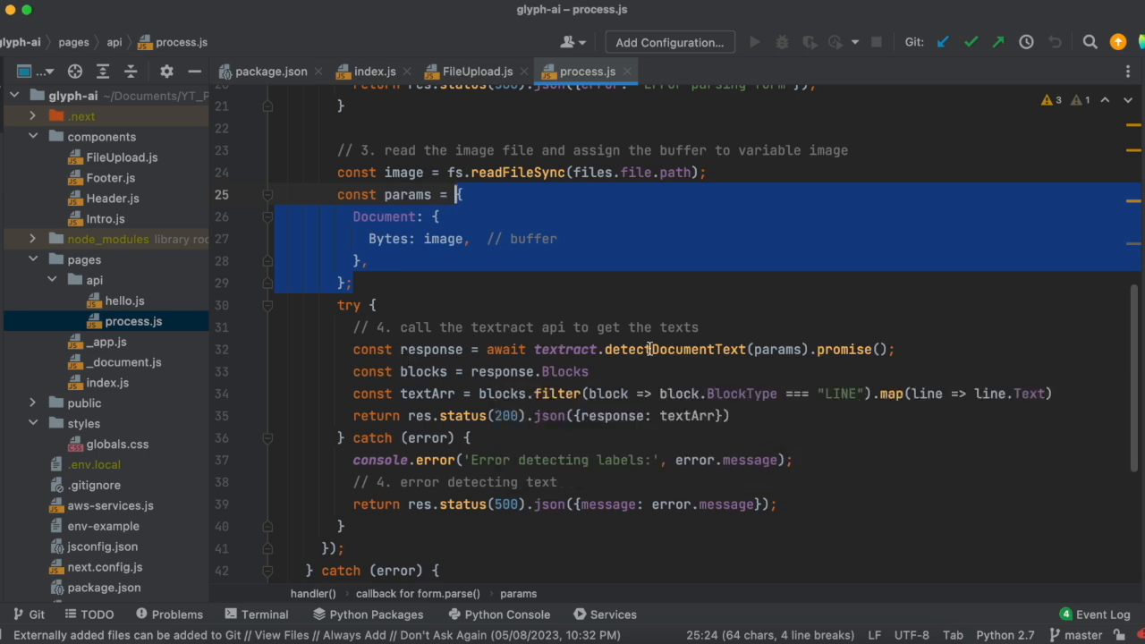
double_click(675, 349)
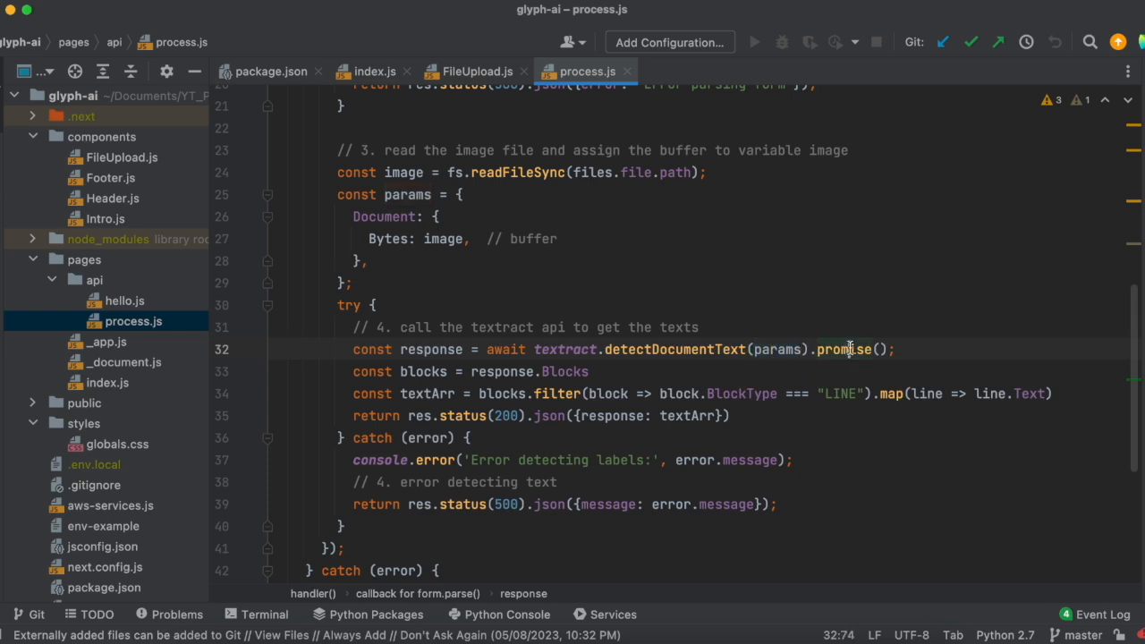
double_click(844, 349)
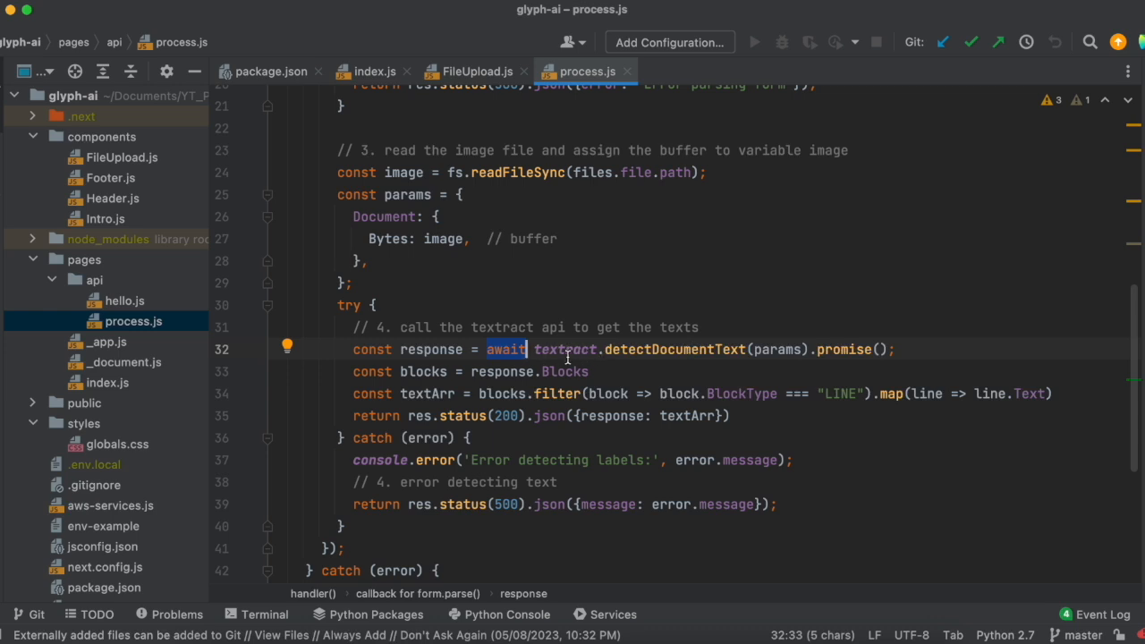
scroll(down, 3)
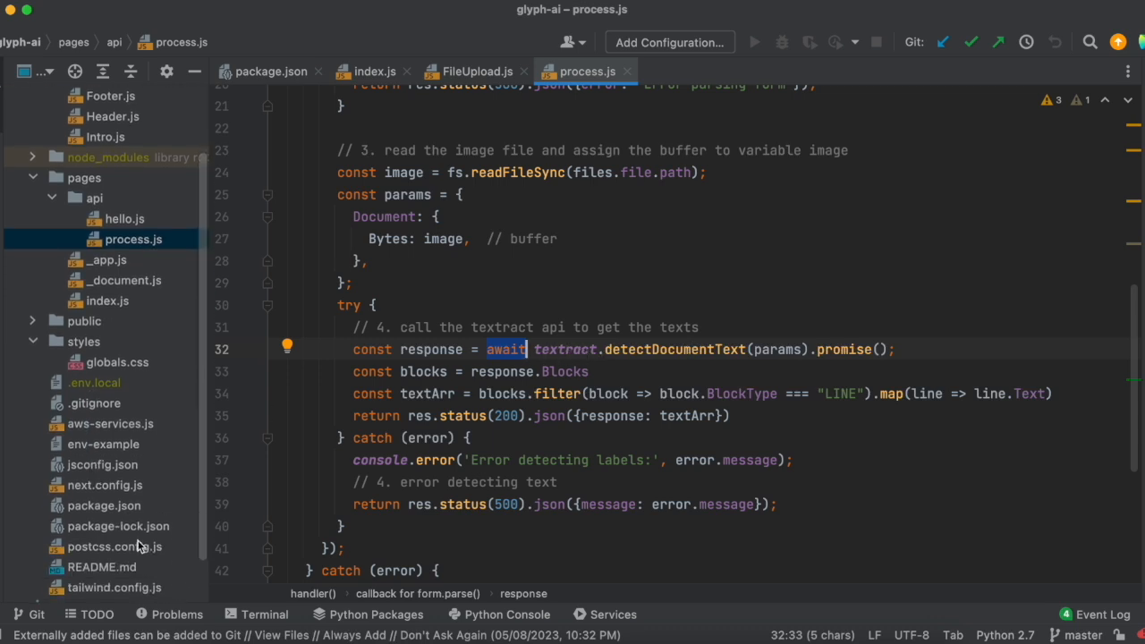
mouse_move(115, 435)
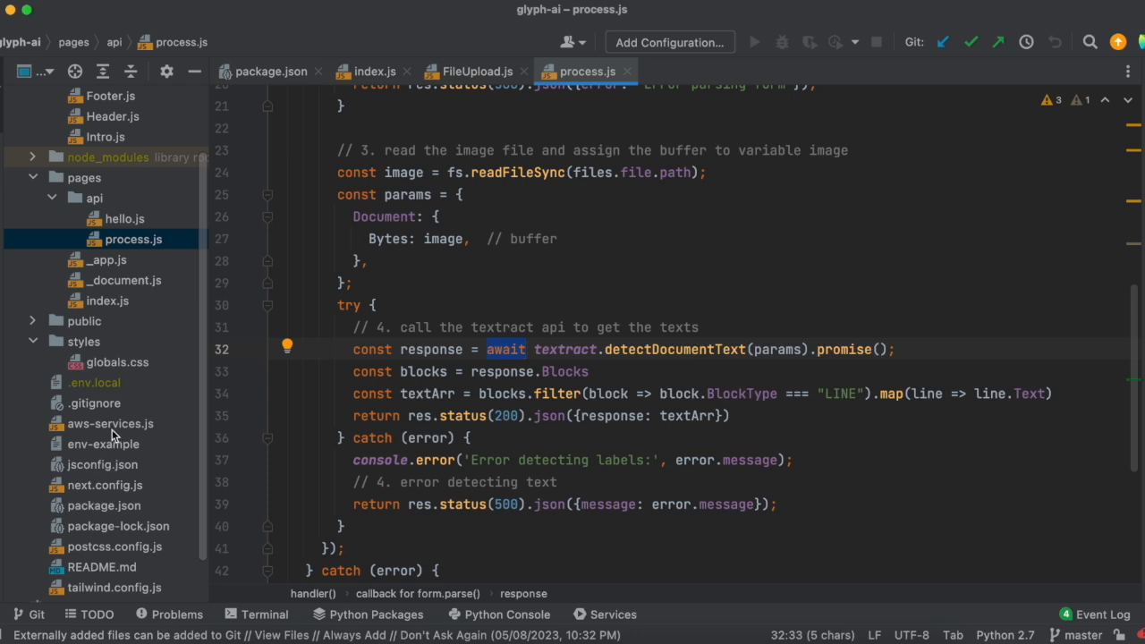
- Review aws-services.js Textract client setup and the AWS variables in env-example
click(110, 422)
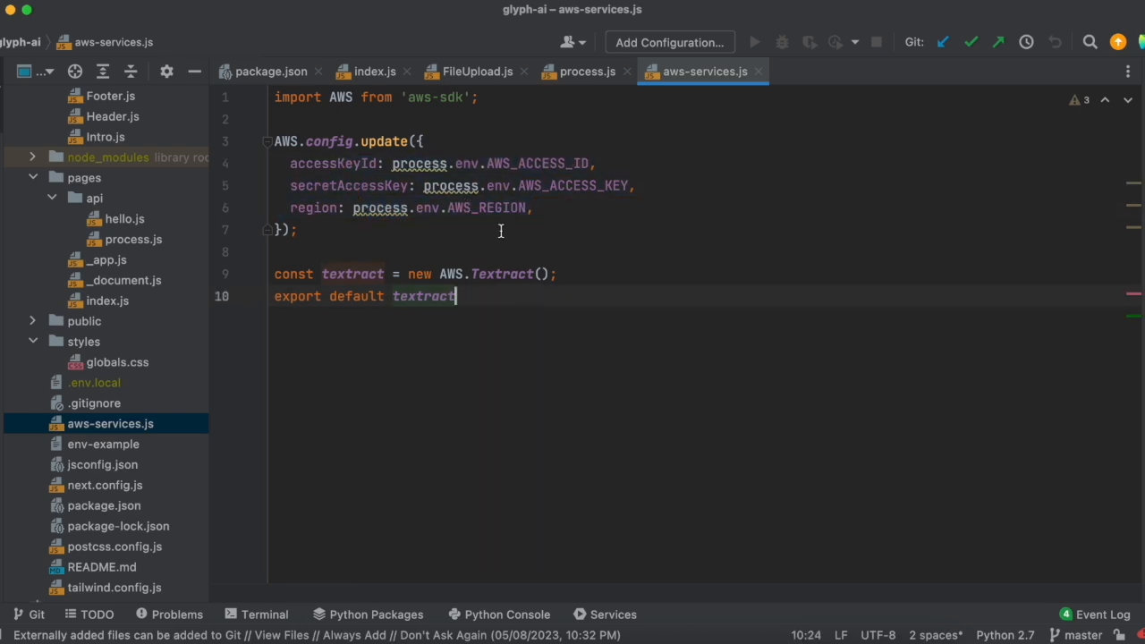
click(104, 444)
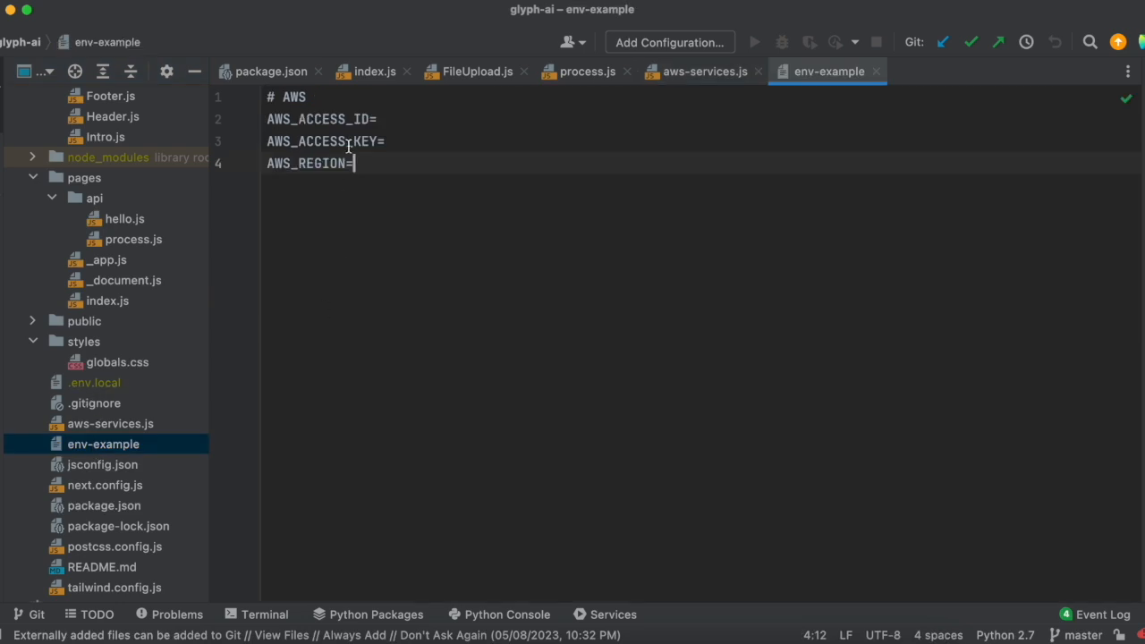
click(386, 140)
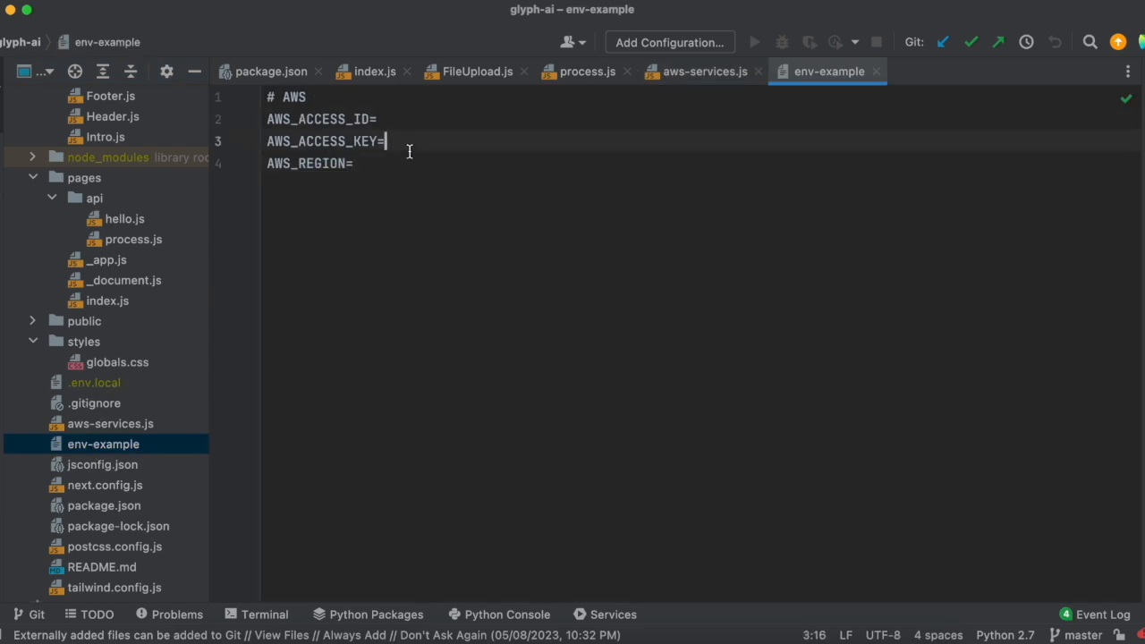
click(354, 163)
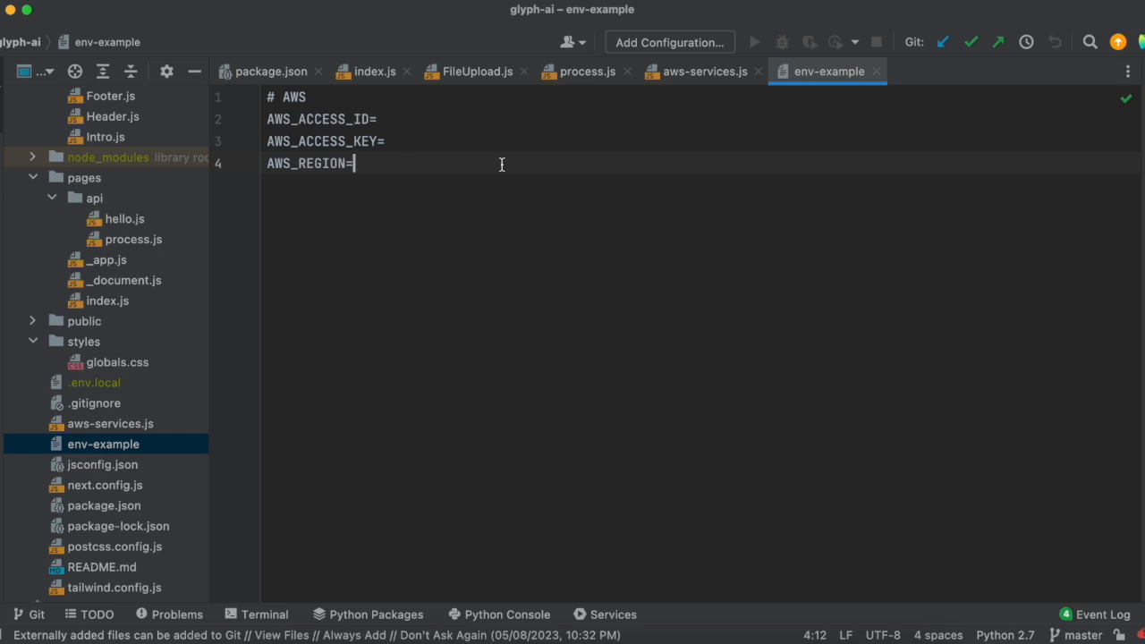
- Highlight the textract client in aws-services.js and view its use in process.js
click(704, 71)
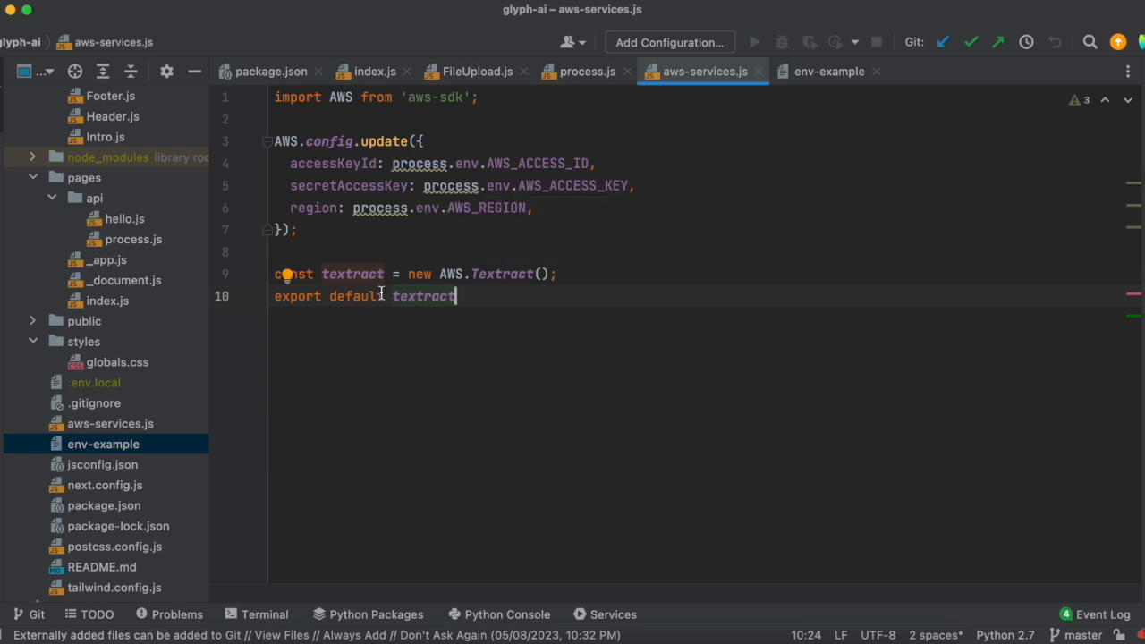
double_click(350, 274)
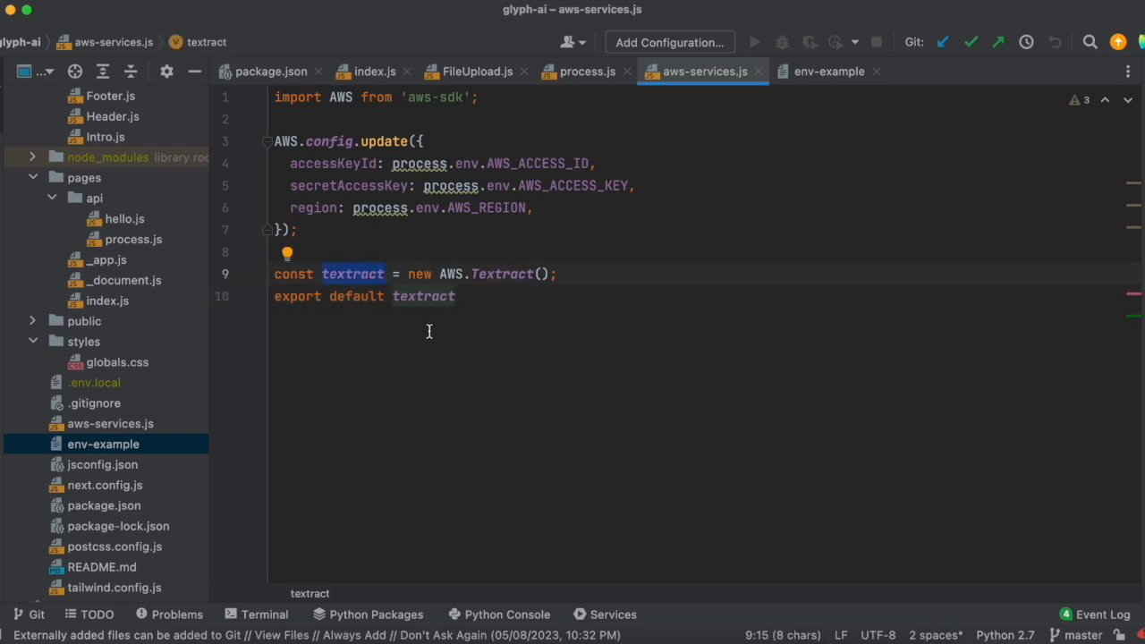
click(583, 72)
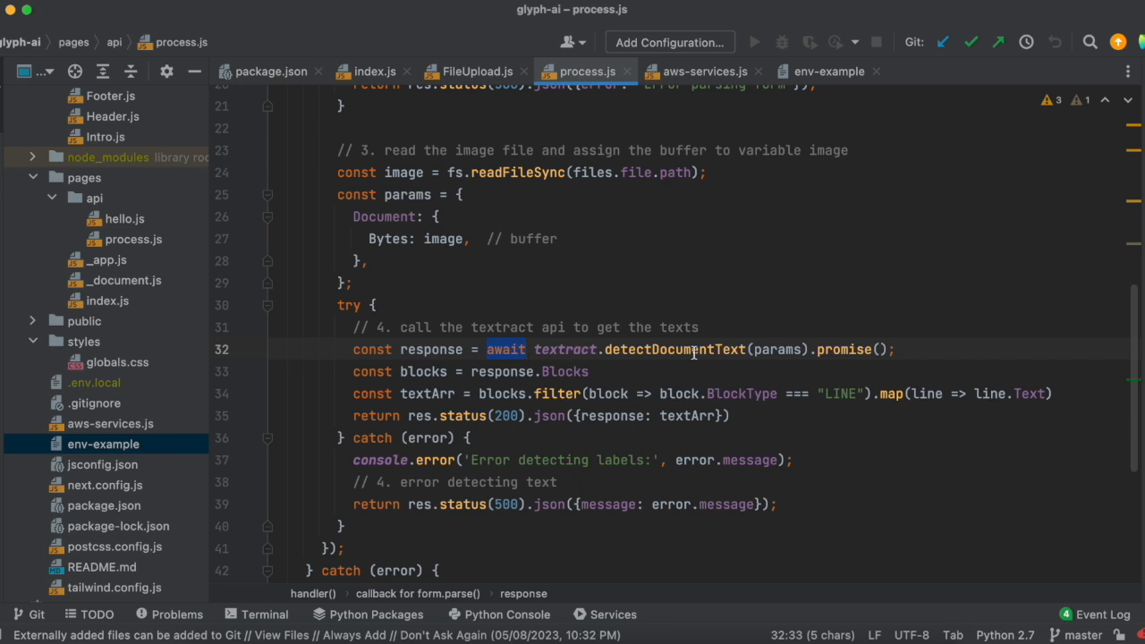
scroll(down, 3)
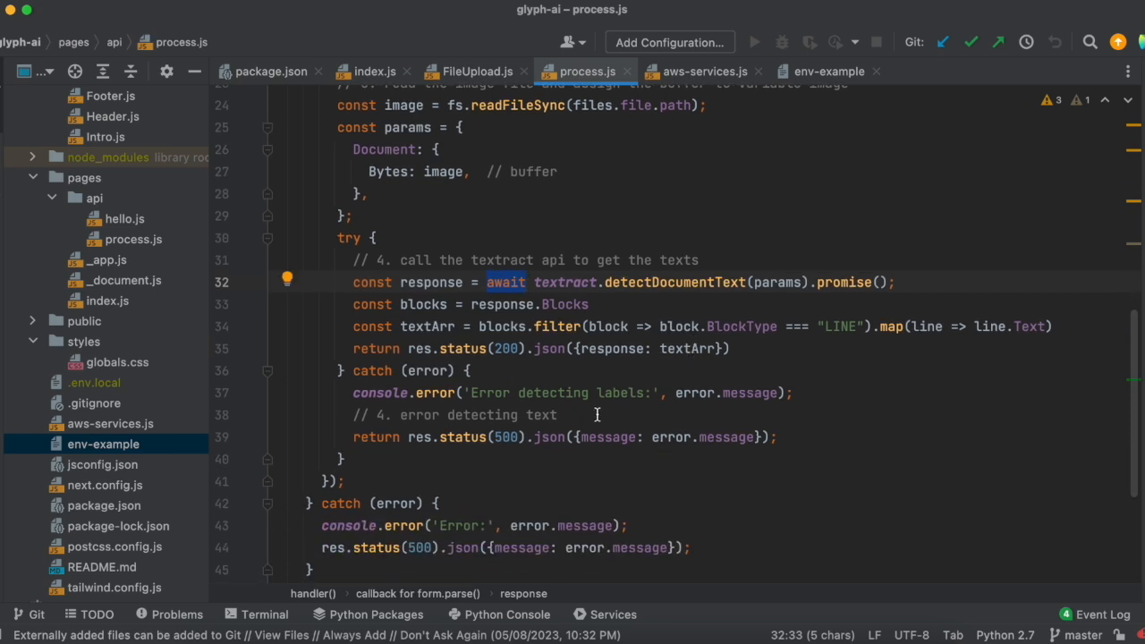
scroll(down, 3)
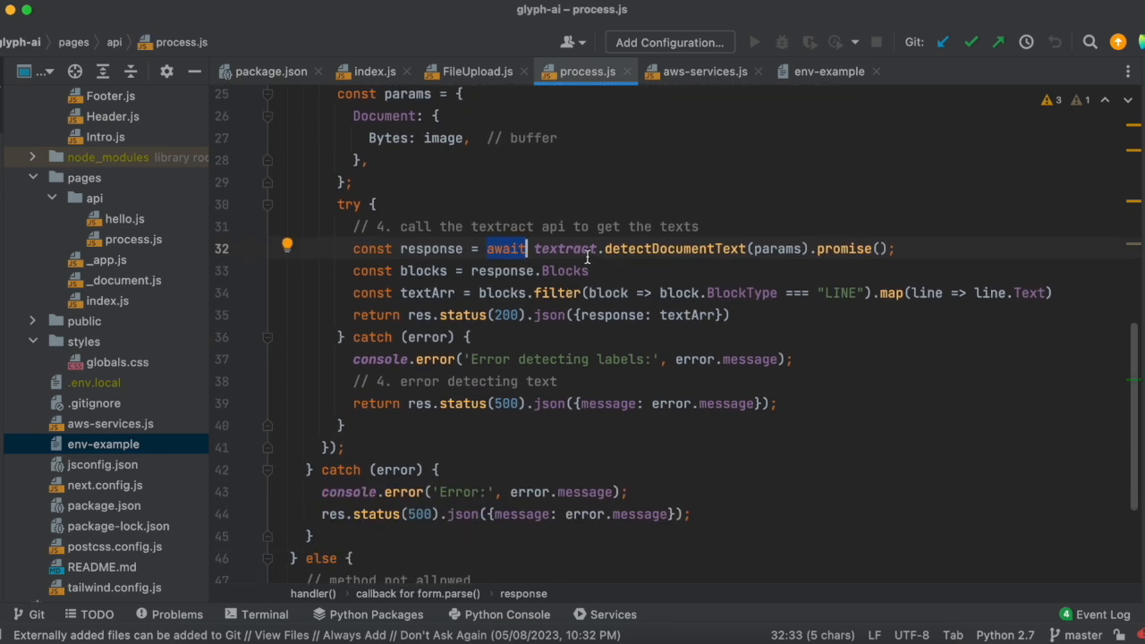
drag(487, 248, 744, 248)
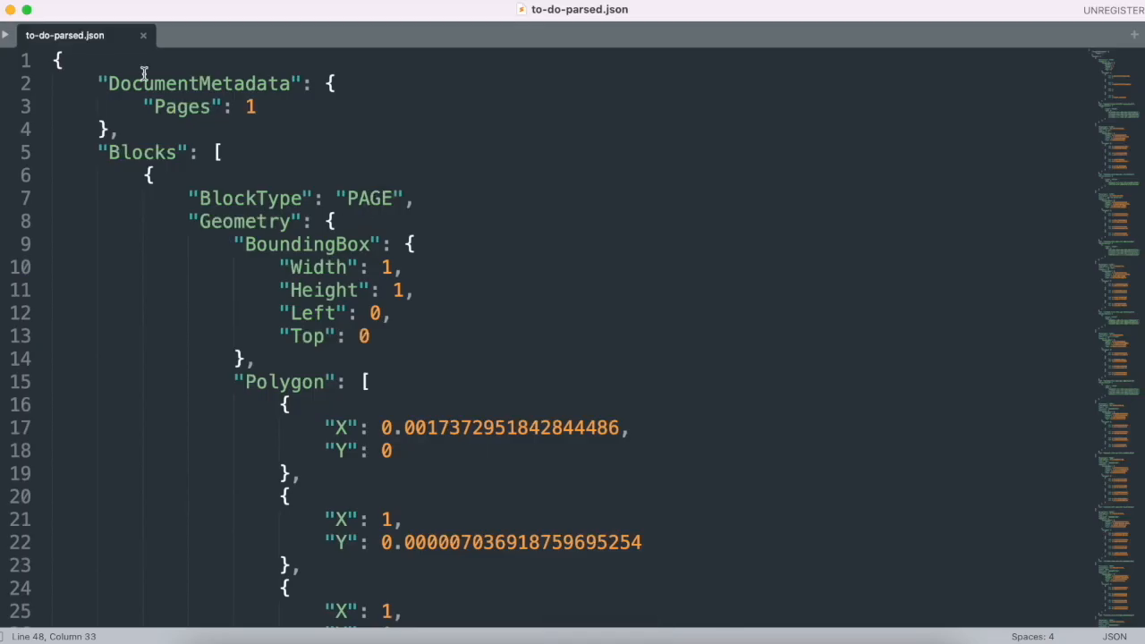
mouse_move(476, 278)
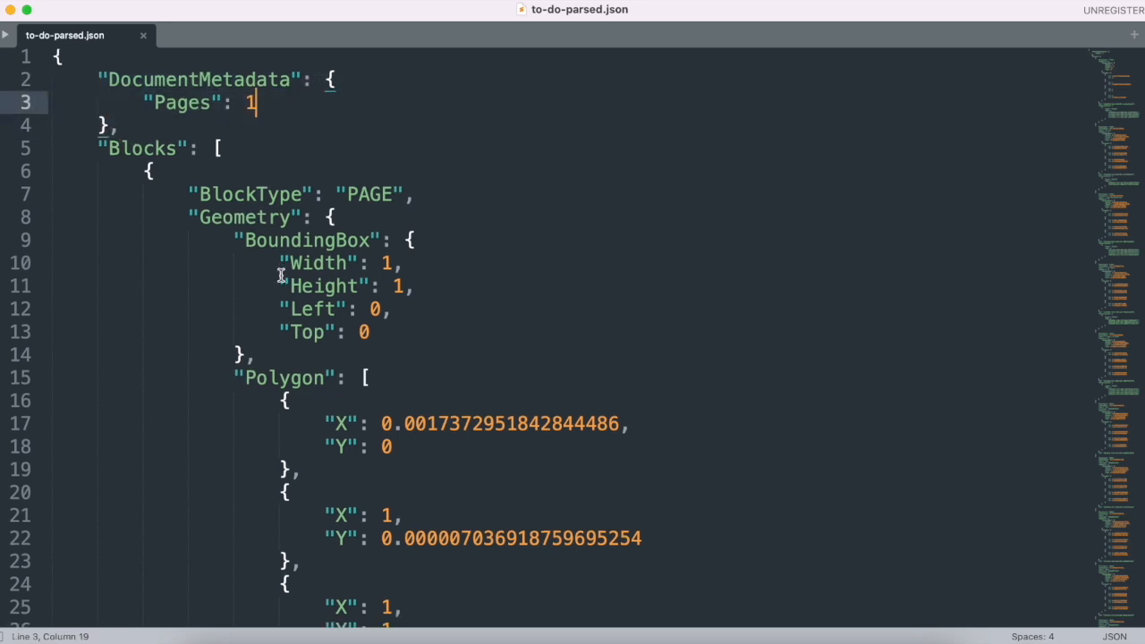
- Fold and unfold the Blocks array and highlight the first block's BlockType key
scroll(down, 3)
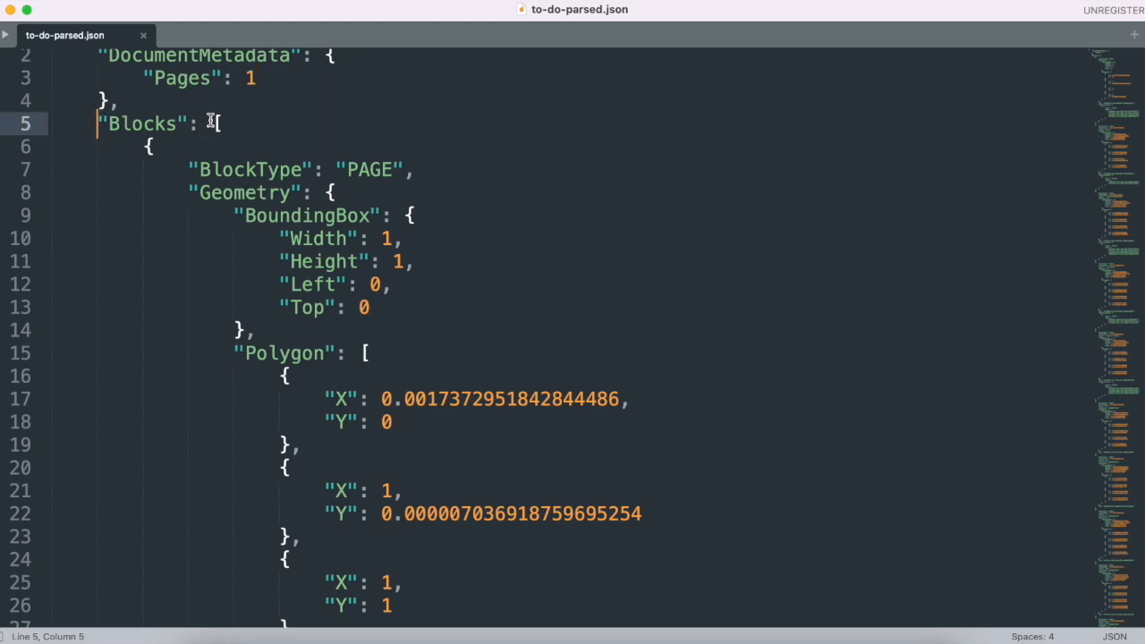
scroll(down, 3)
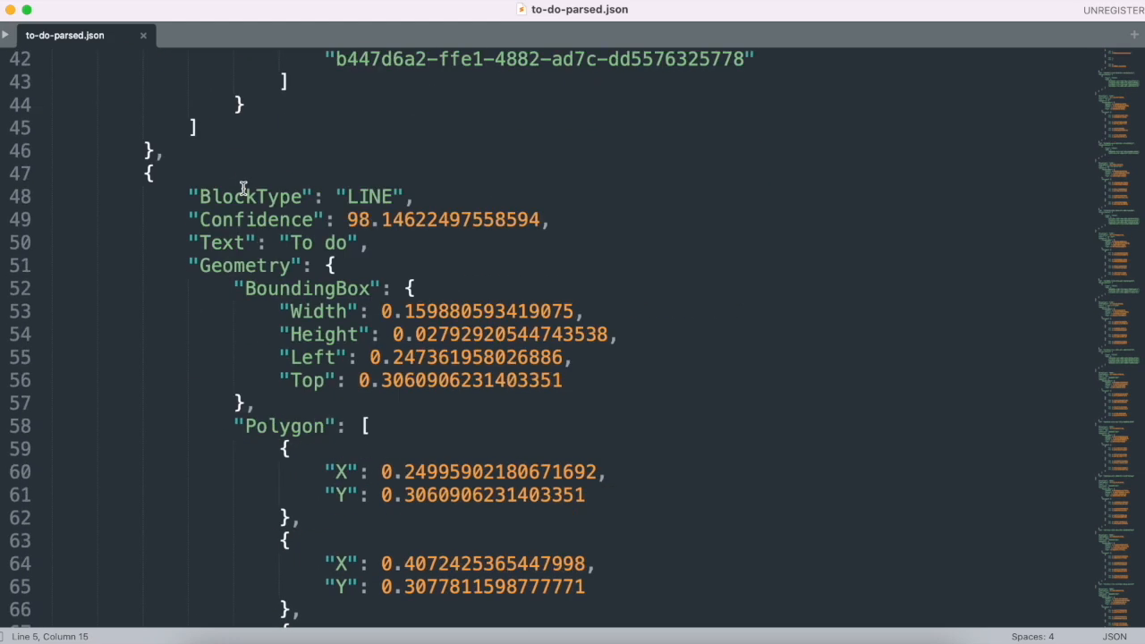
click(39, 152)
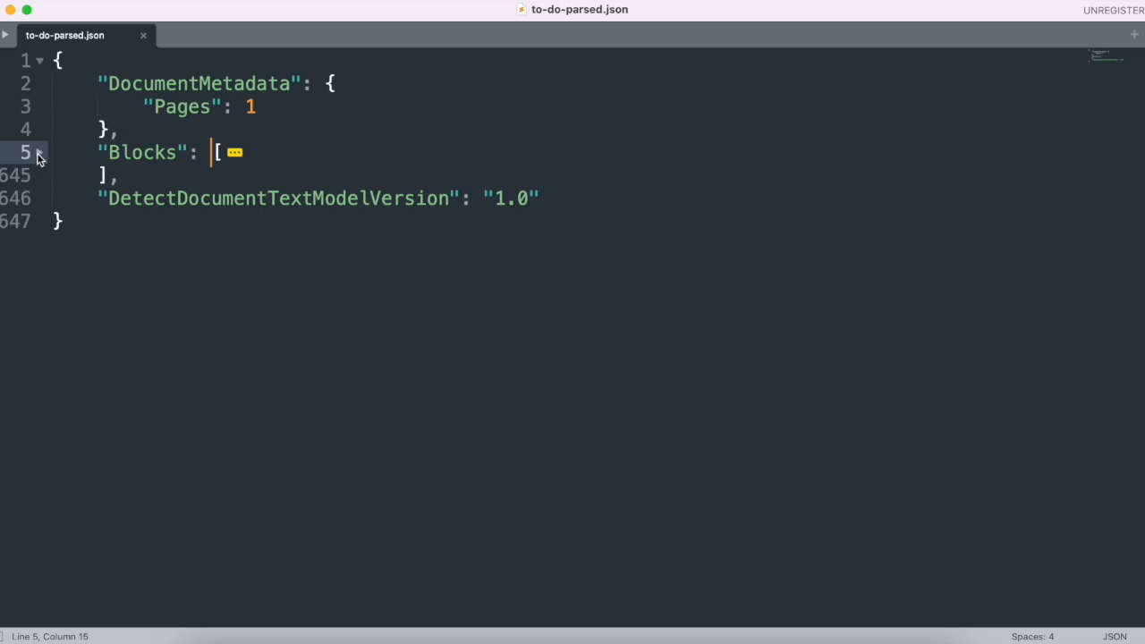
click(234, 152)
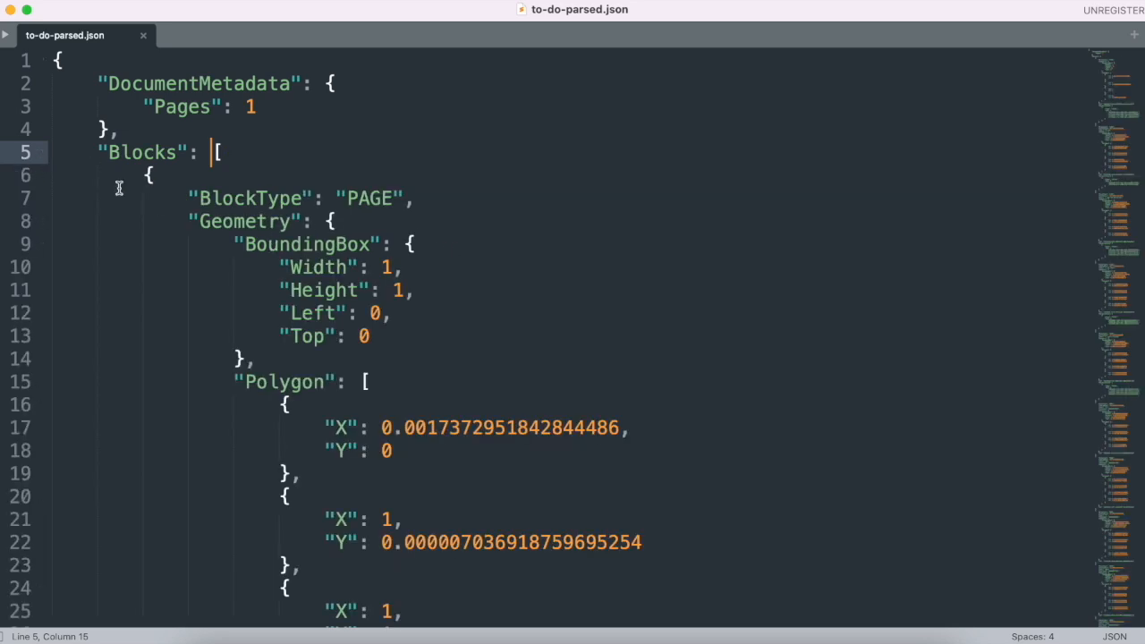
click(147, 176)
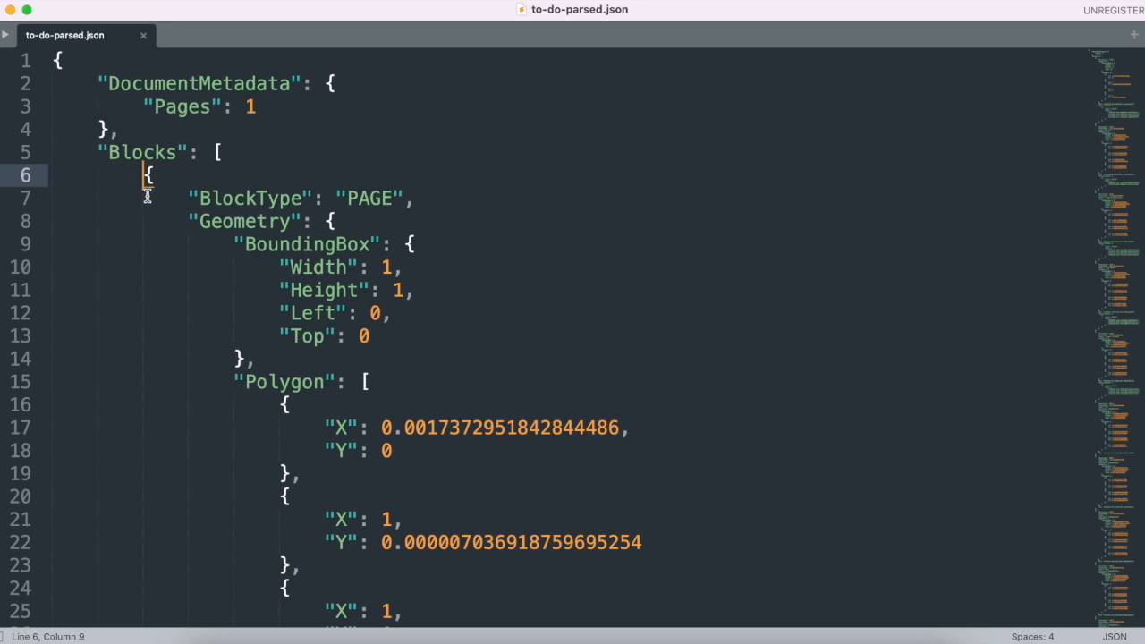
mouse_move(276, 197)
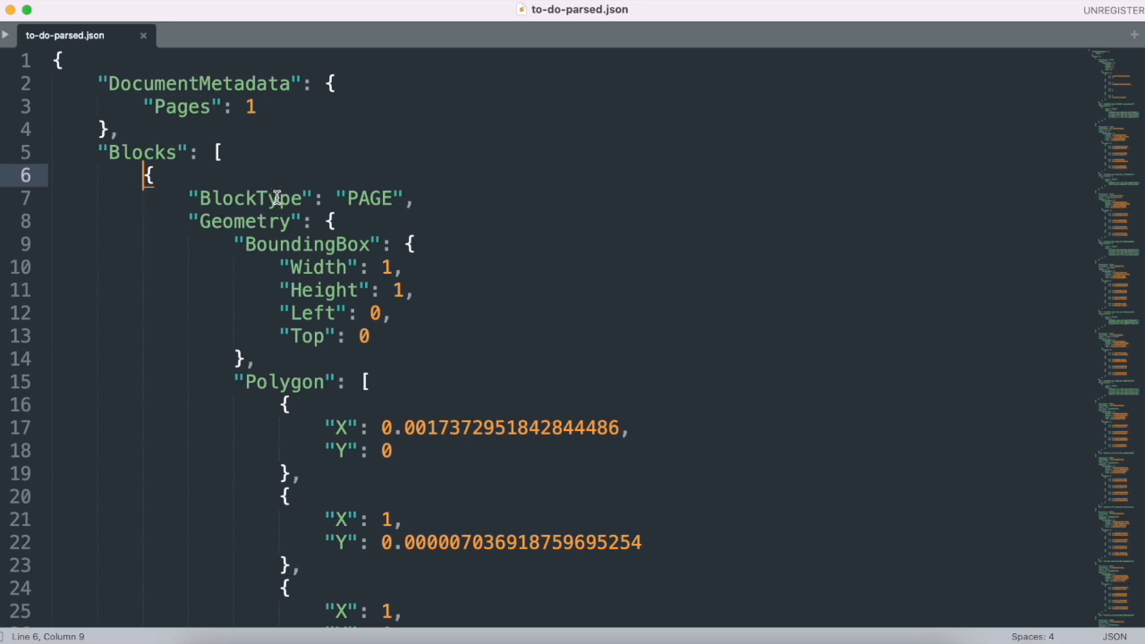
double_click(251, 197)
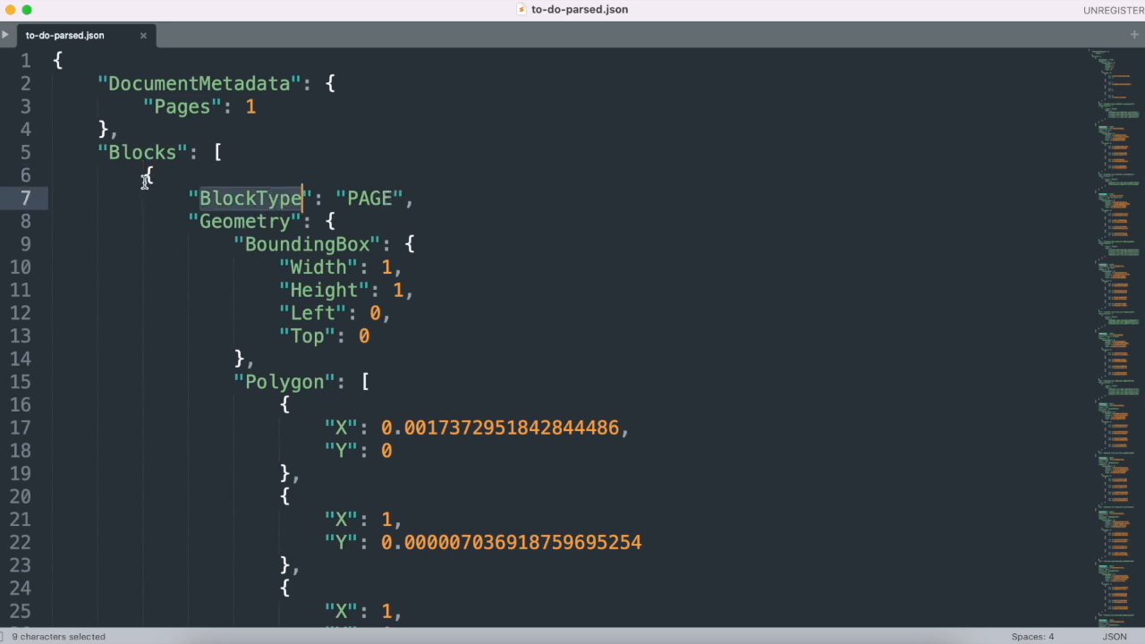
- Browse down to a LINE block and highlight its Confidence value
scroll(down, 3)
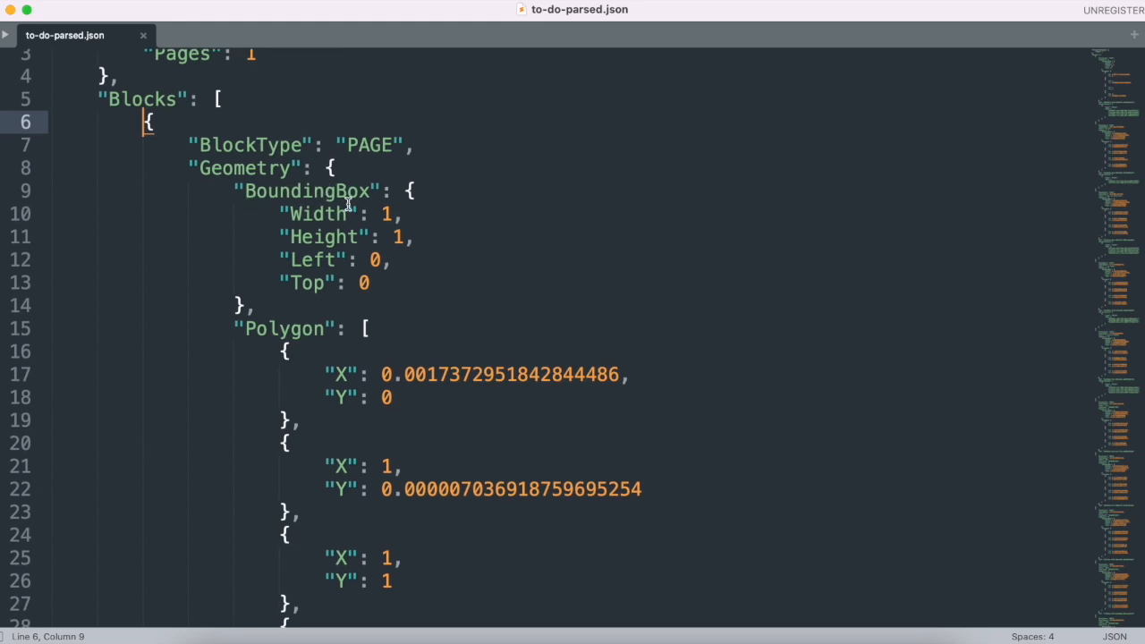
mouse_move(270, 211)
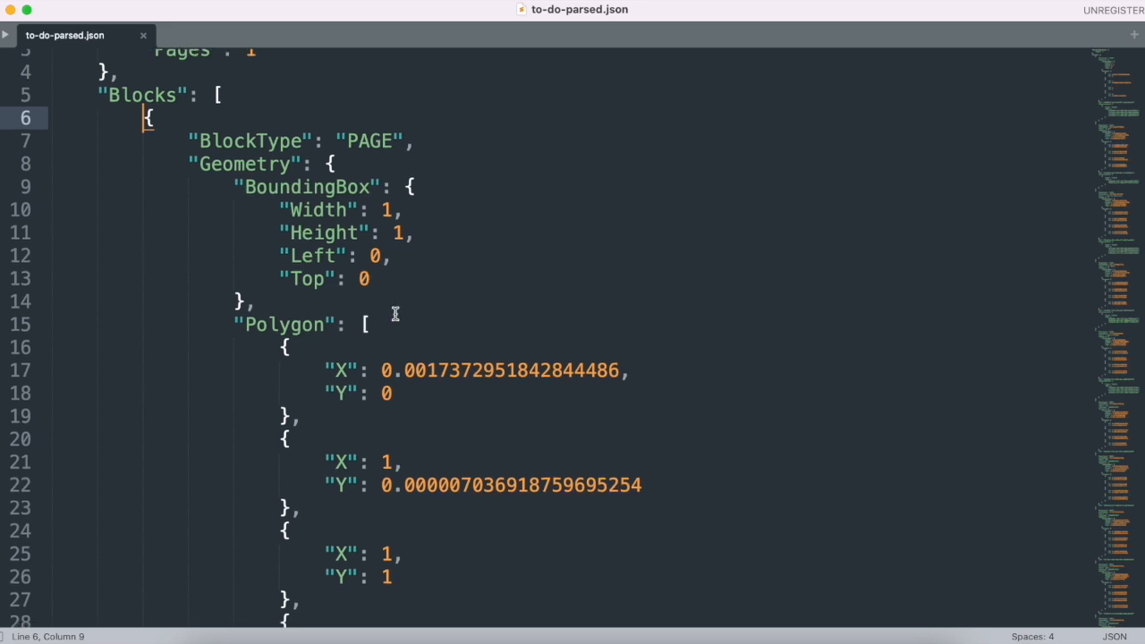
scroll(down, 3)
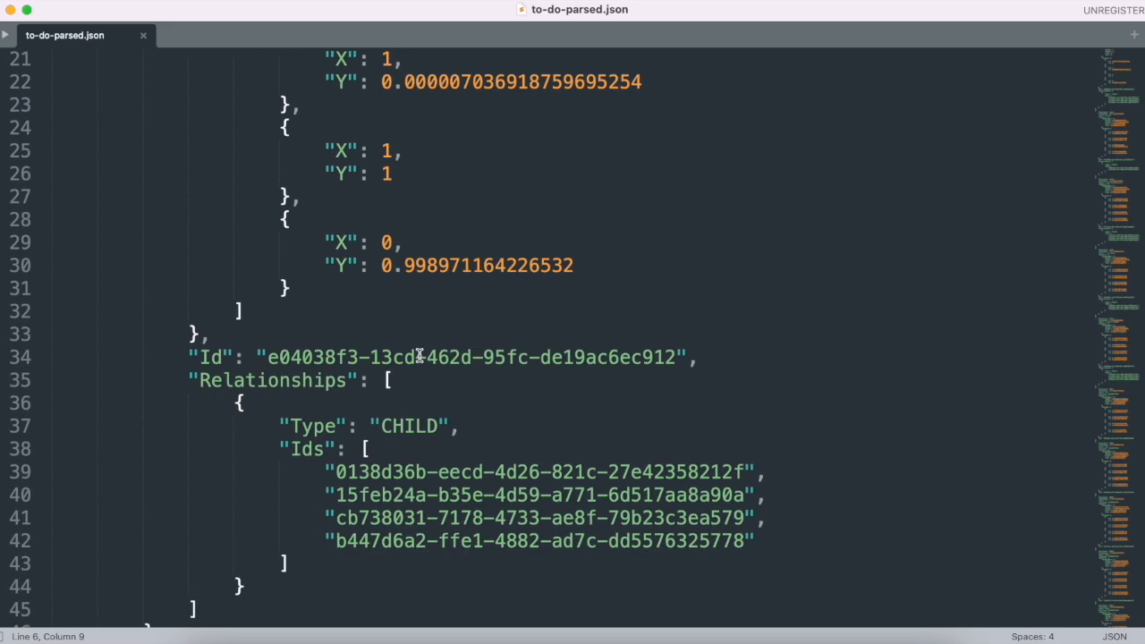
scroll(down, 3)
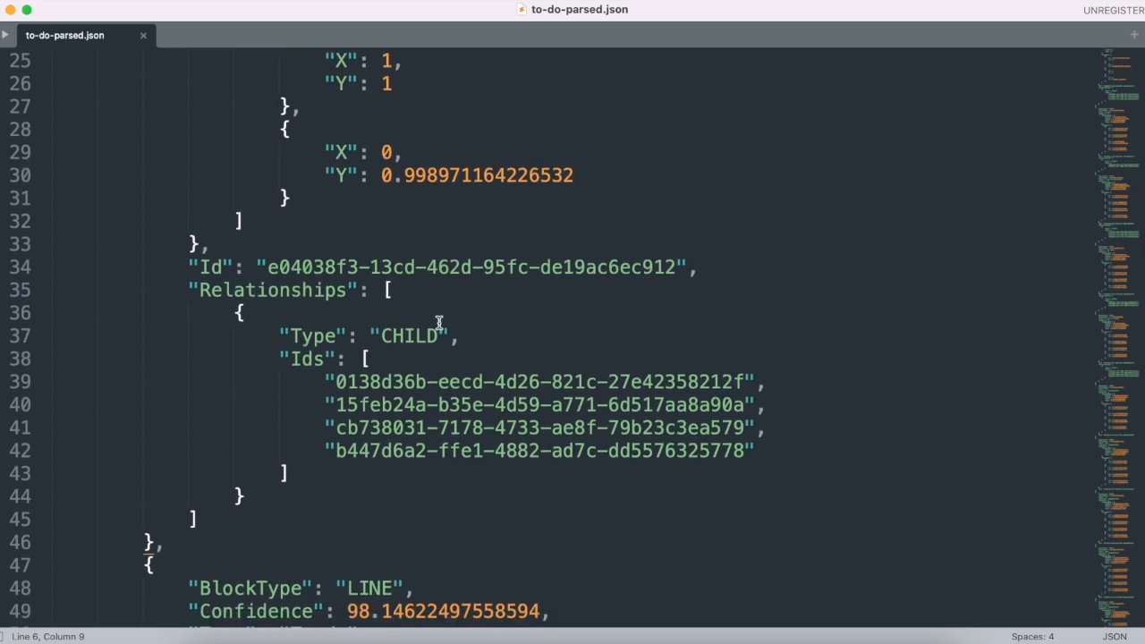
mouse_move(380, 363)
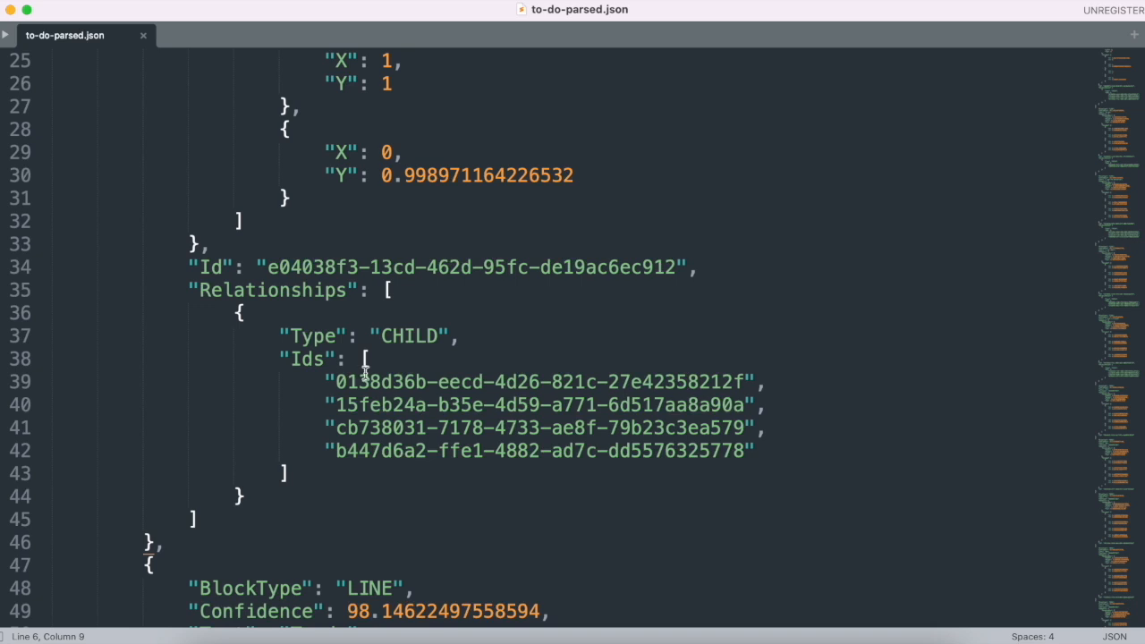
scroll(down, 3)
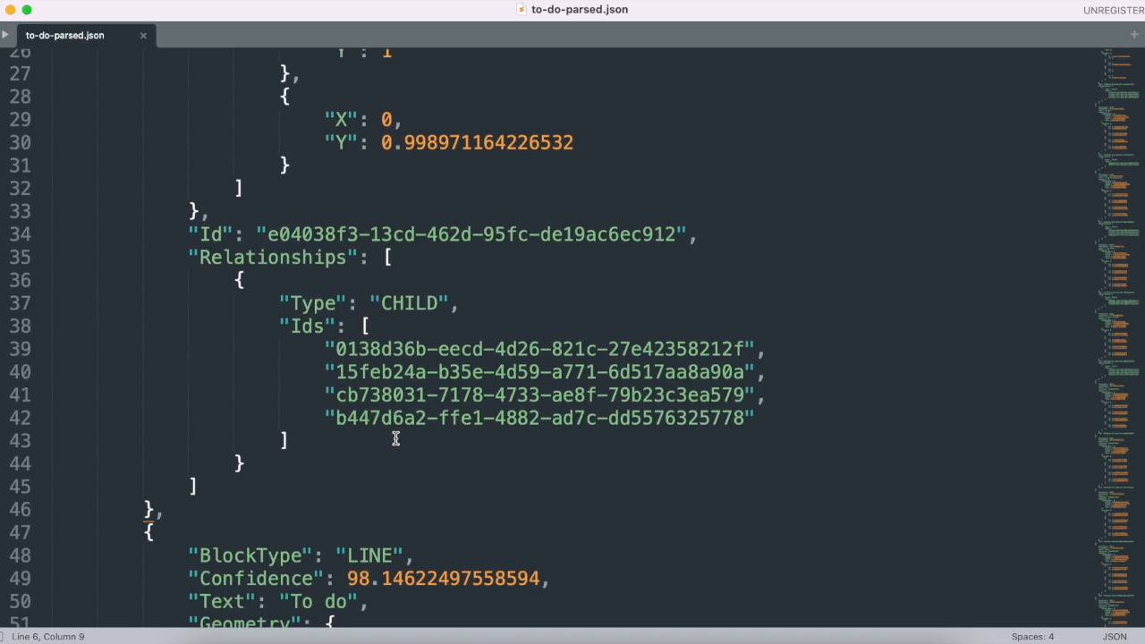
scroll(down, 3)
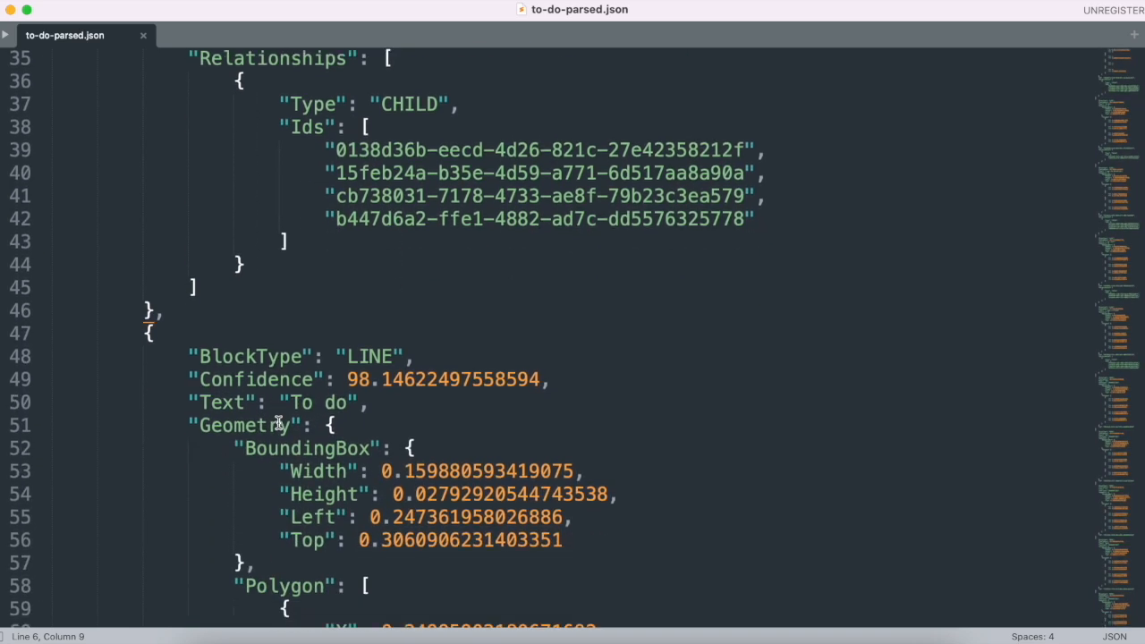
scroll(down, 3)
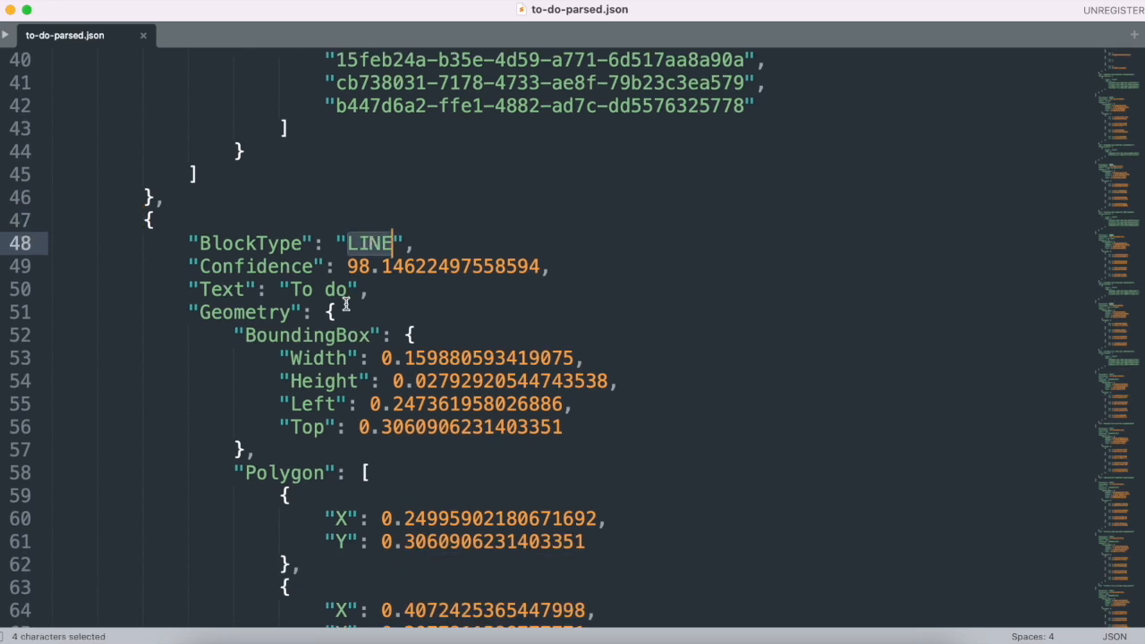
scroll(down, 3)
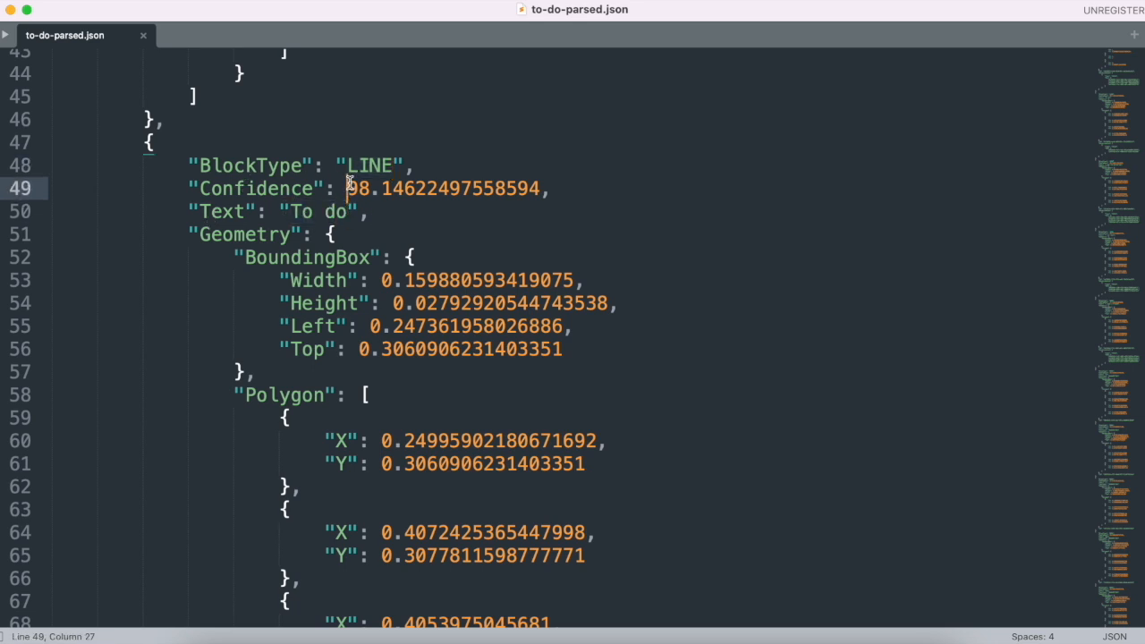
drag(347, 189, 390, 189)
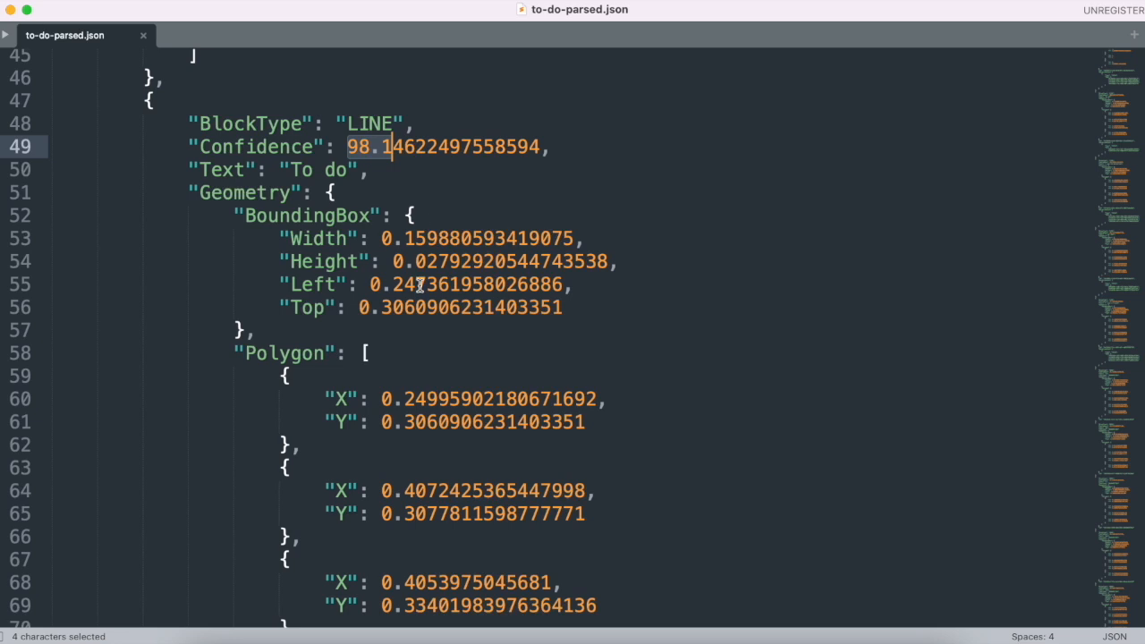
mouse_move(288, 123)
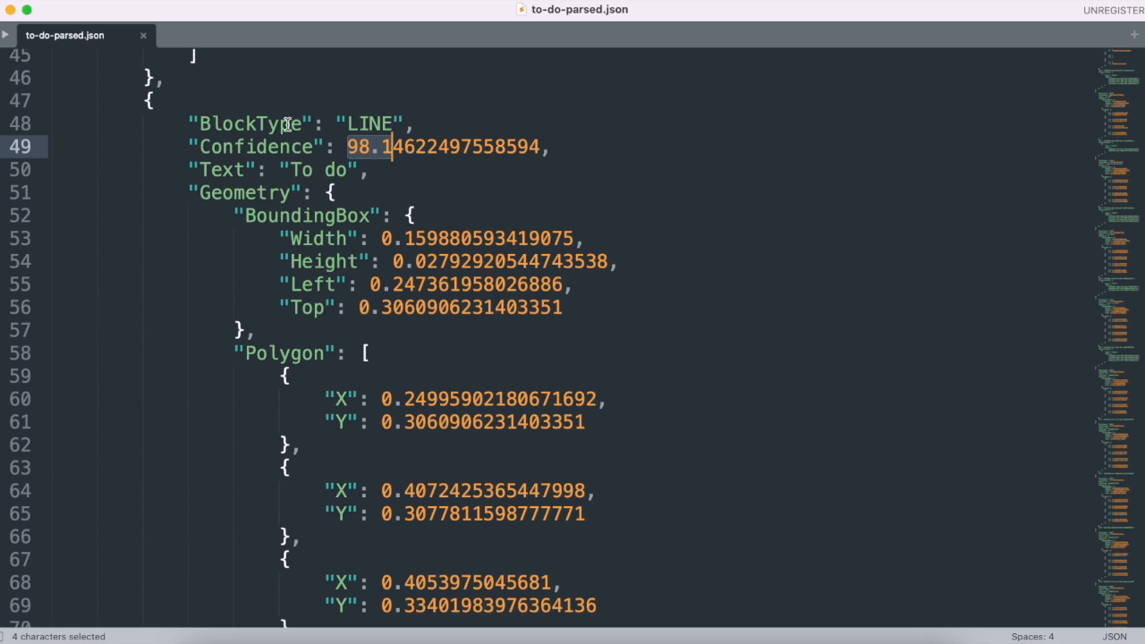
mouse_move(236, 405)
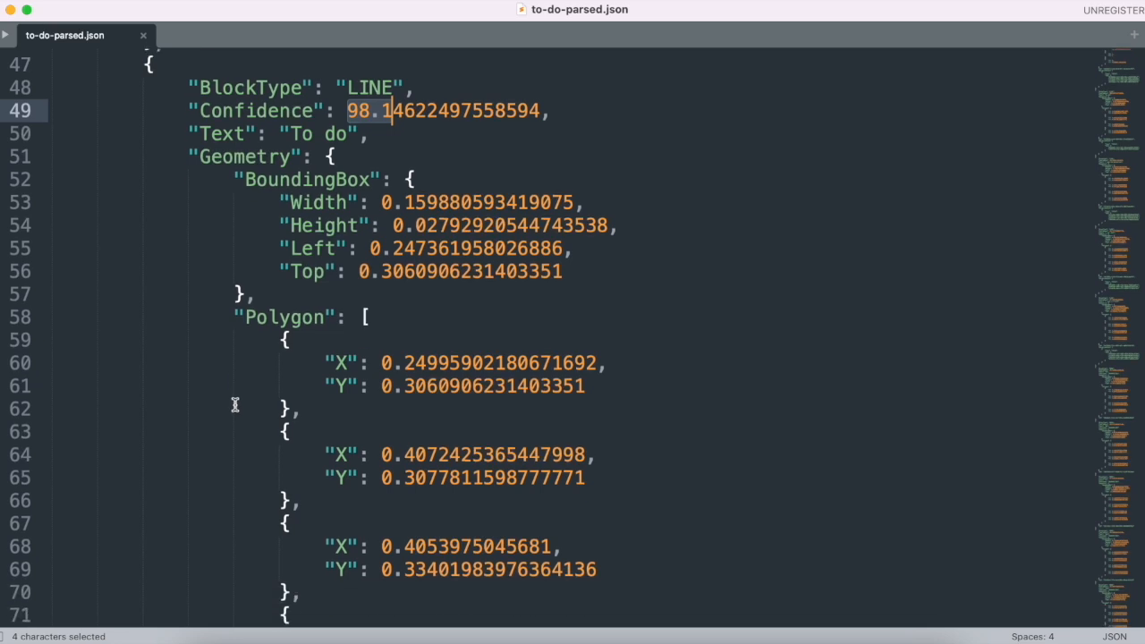
mouse_move(320, 194)
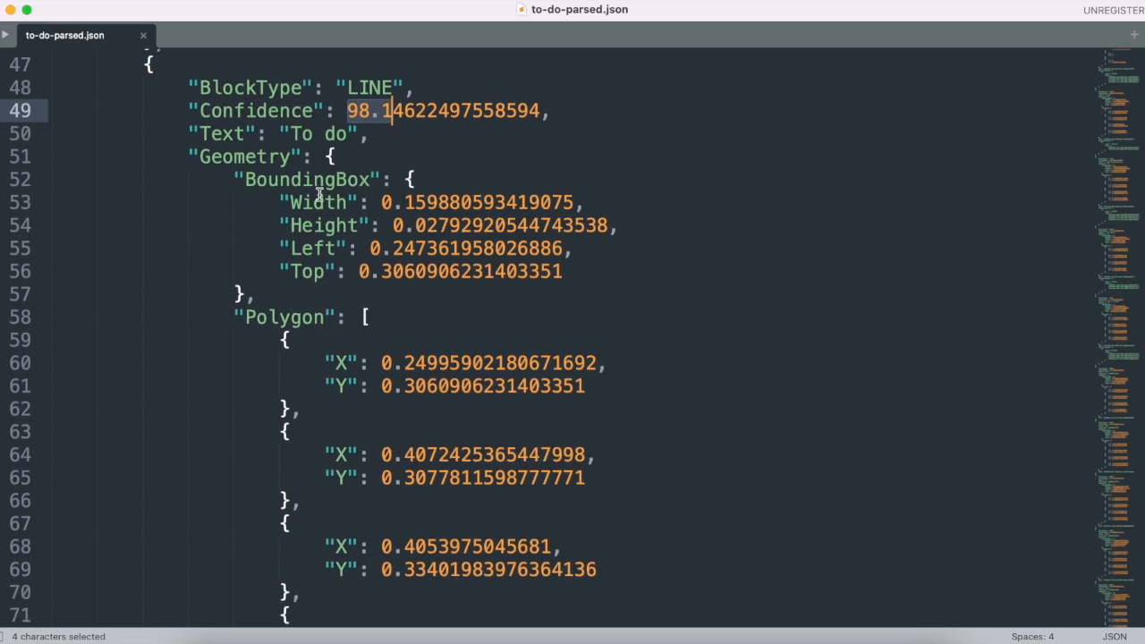
mouse_move(291, 331)
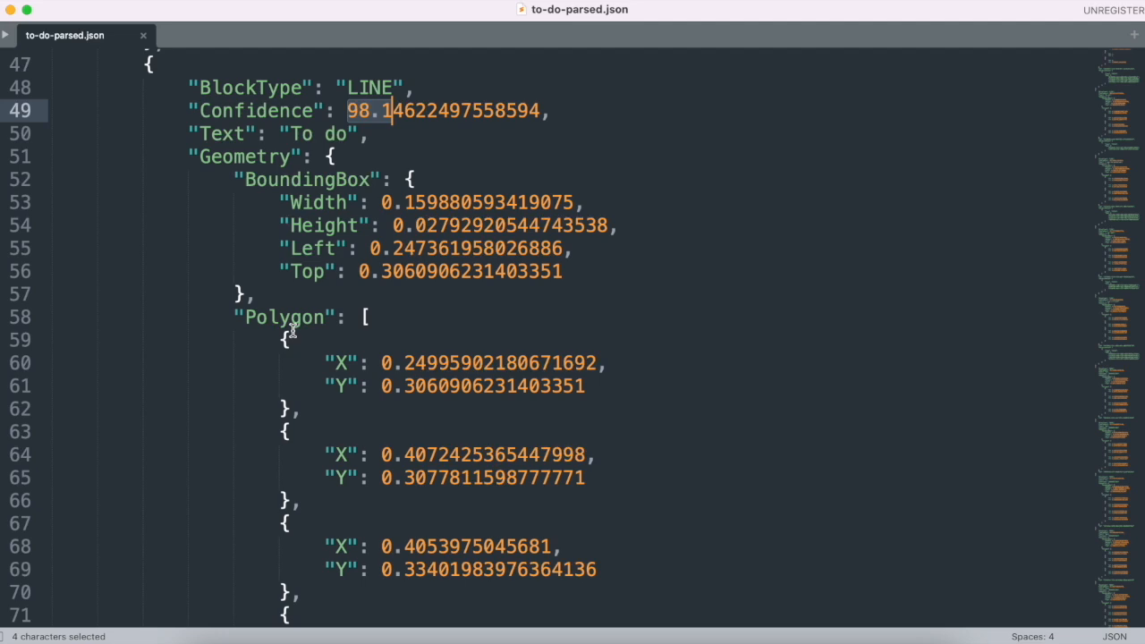
mouse_move(237, 325)
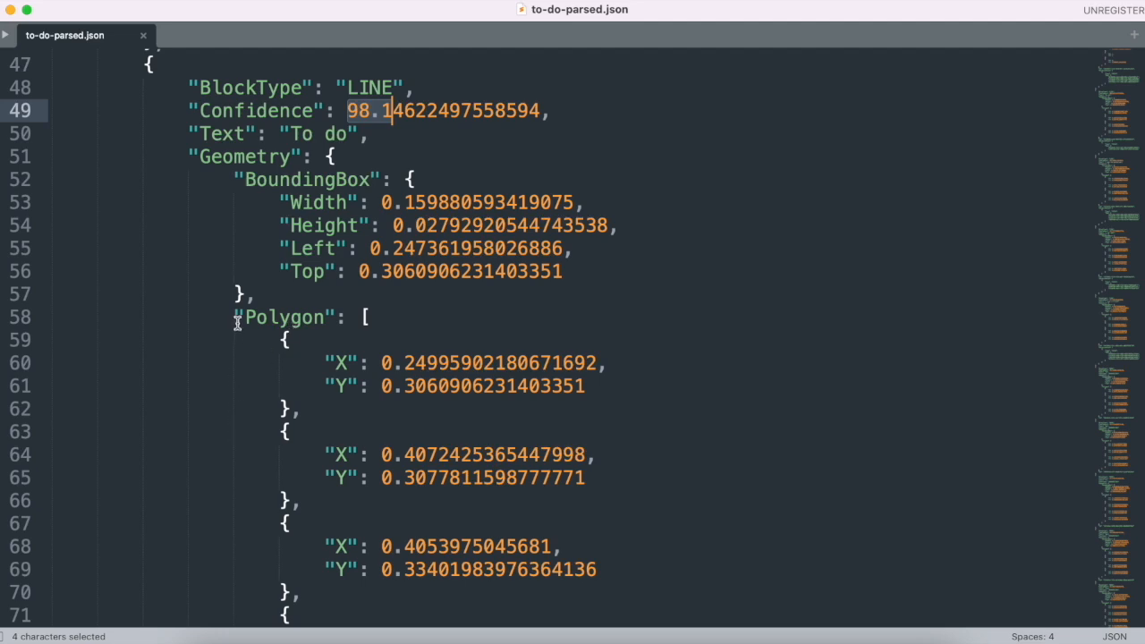
- Browse the 'To do' LINE block's bounding box and polygon coordinates
scroll(down, 3)
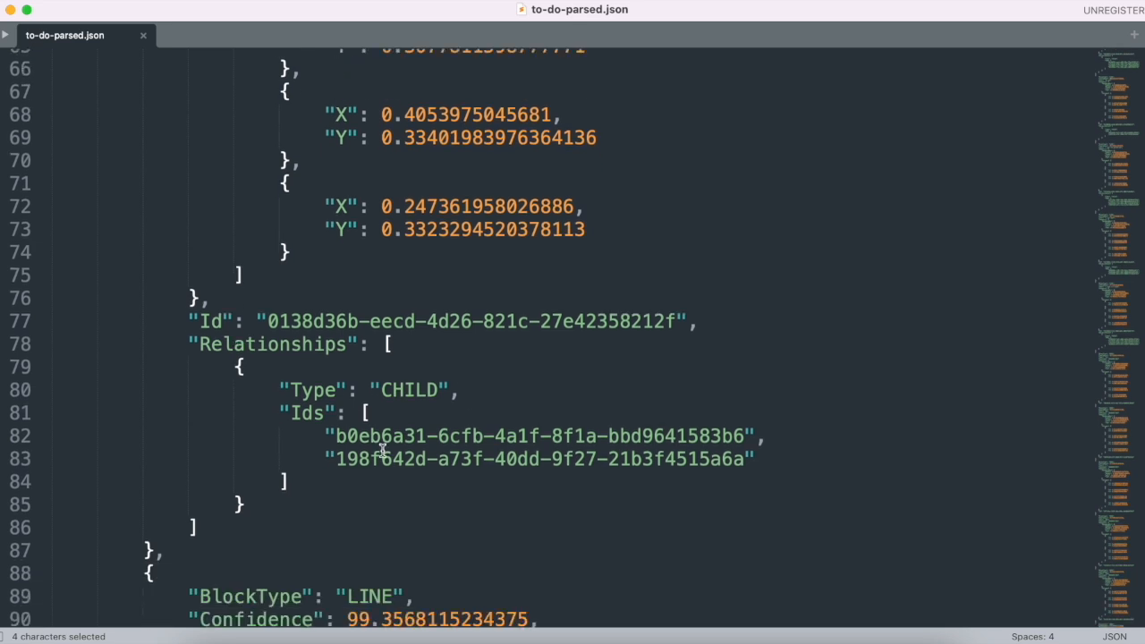
mouse_move(383, 472)
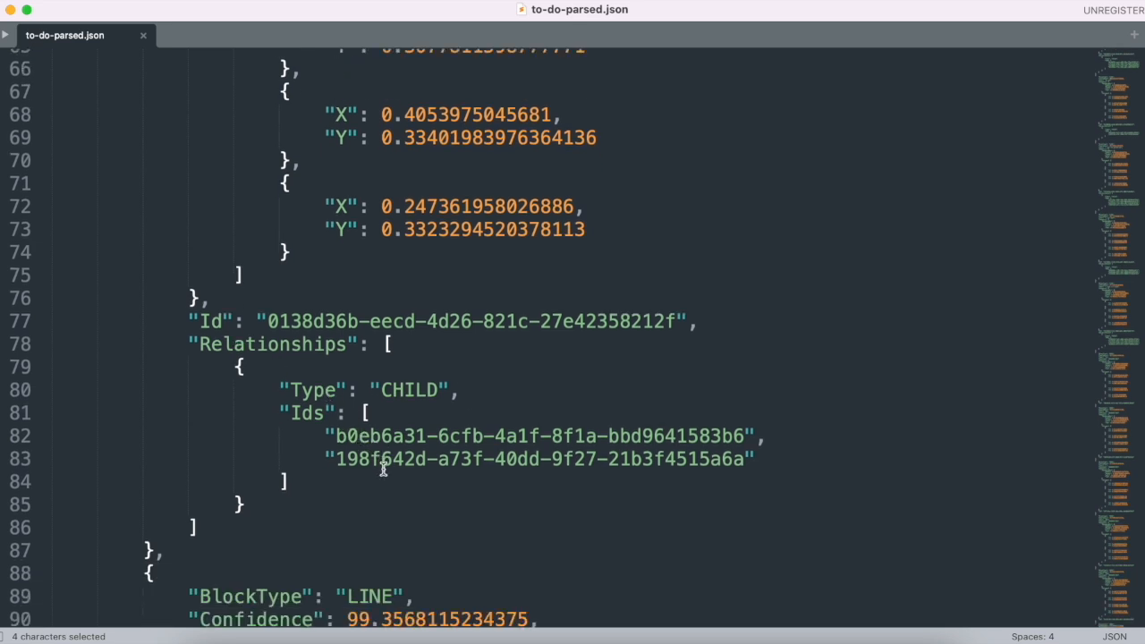
scroll(down, 3)
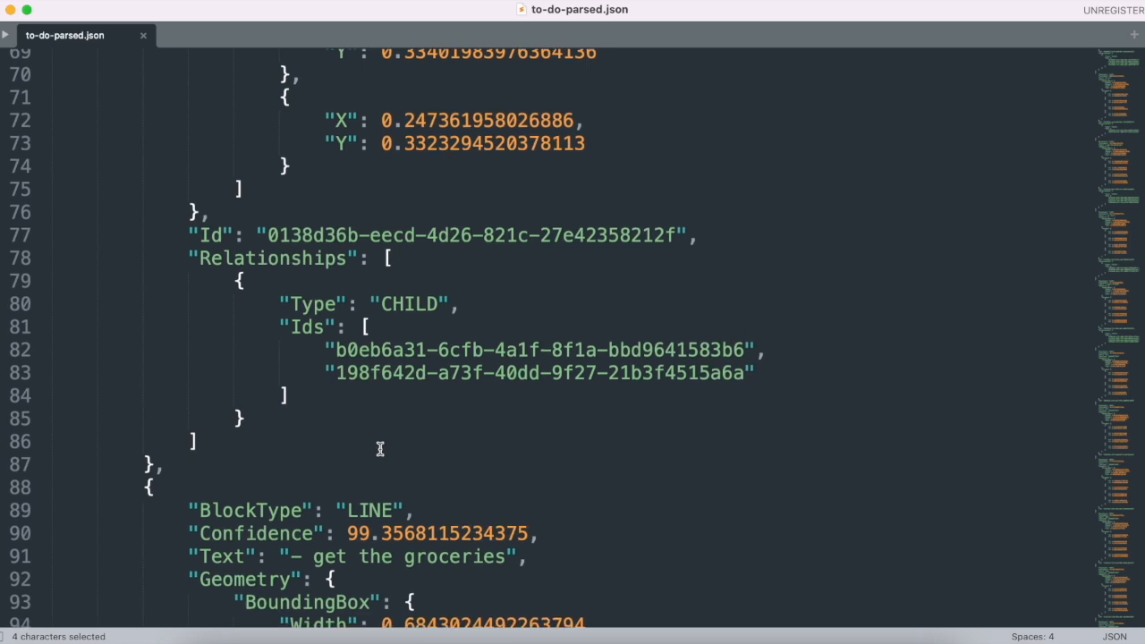
scroll(down, 3)
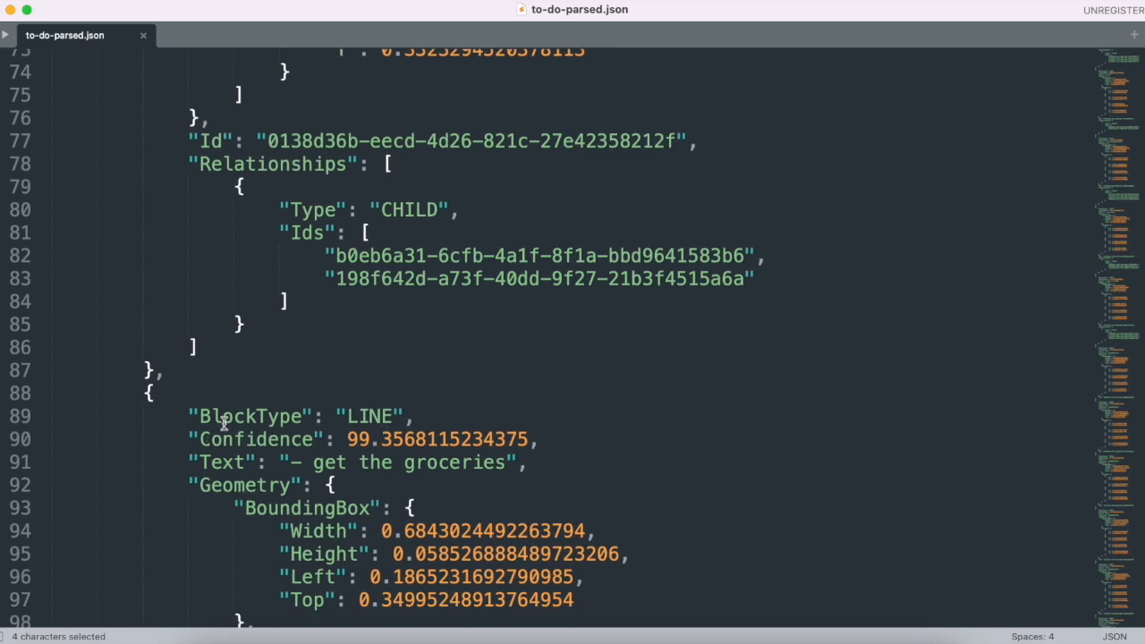
scroll(down, 3)
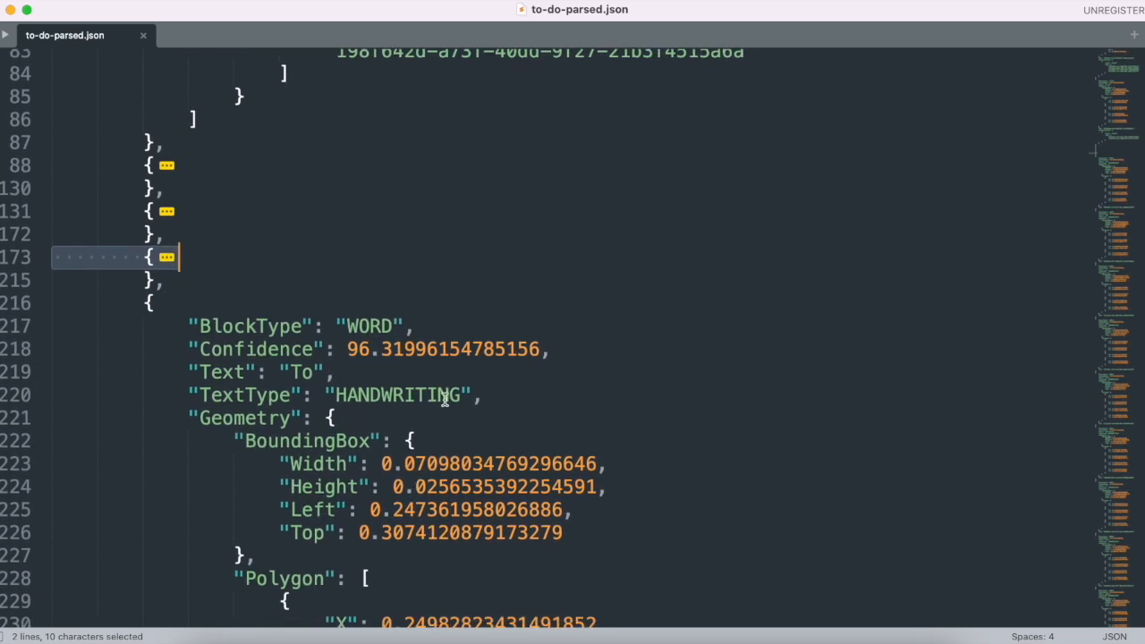
scroll(down, 3)
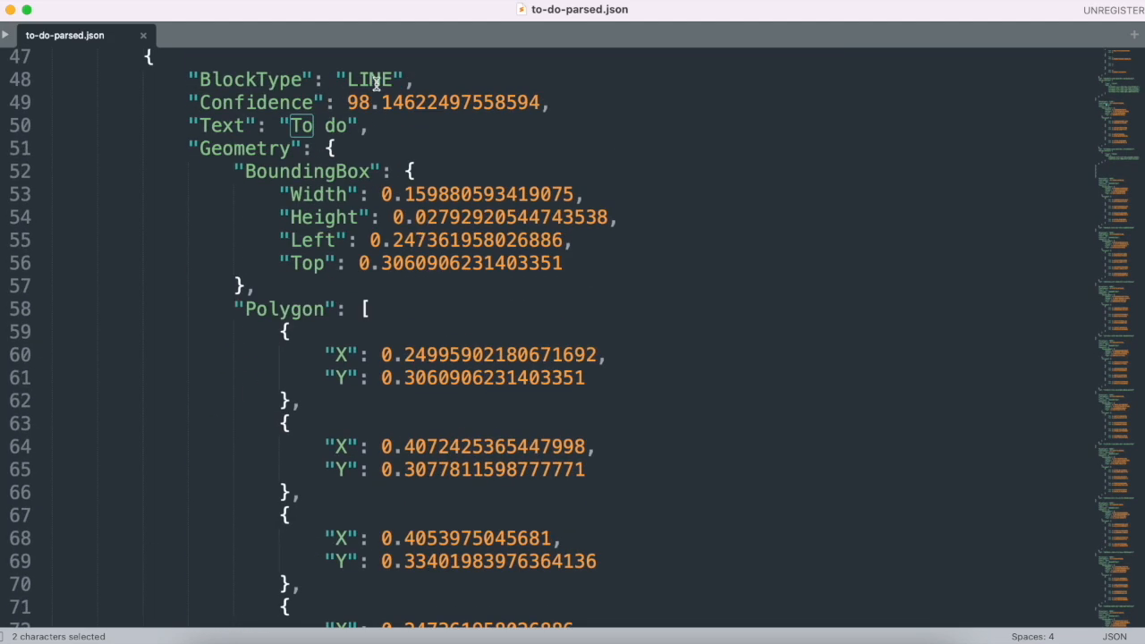
- Find the 'To do' line's first Relationships child Id to locate its matching WORD block
scroll(down, 3)
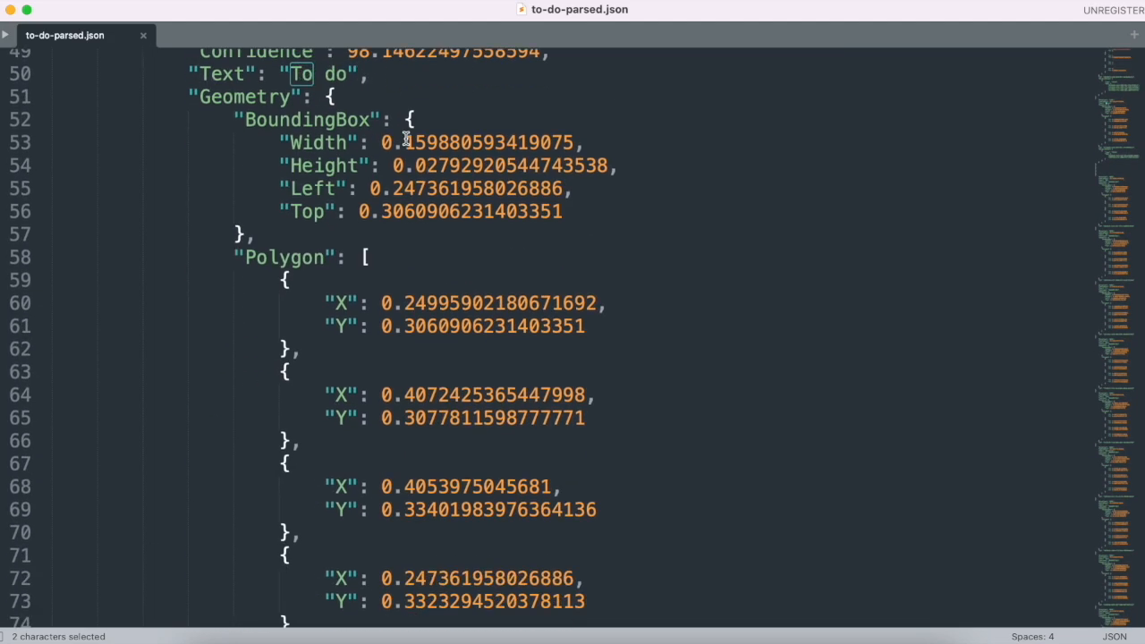
scroll(down, 3)
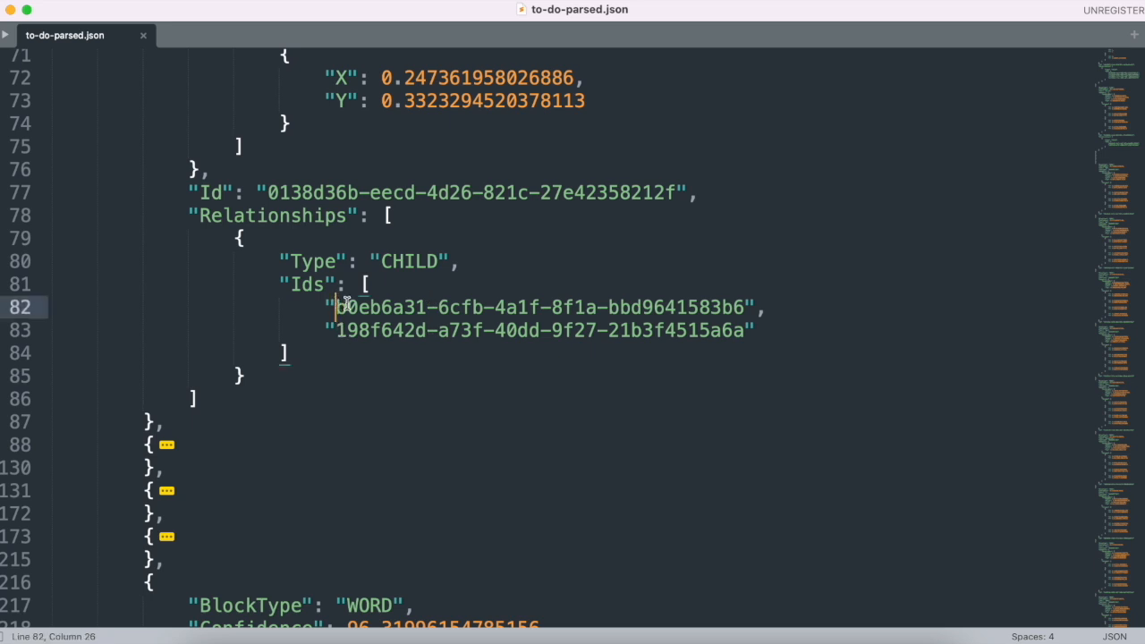
drag(338, 308, 743, 308)
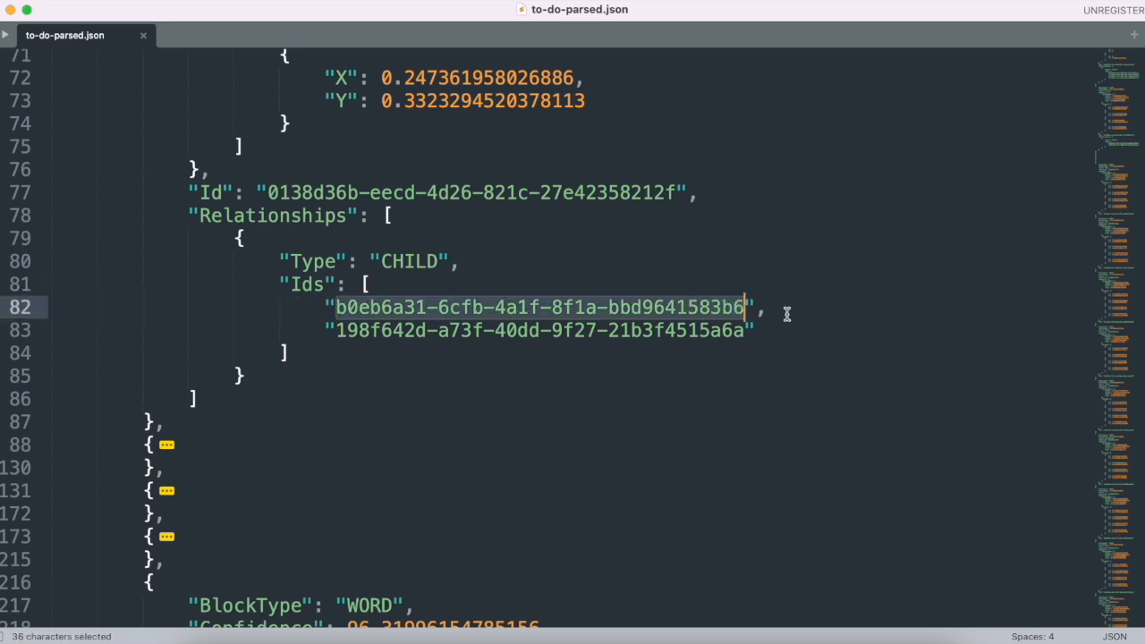
key(cmd+f)
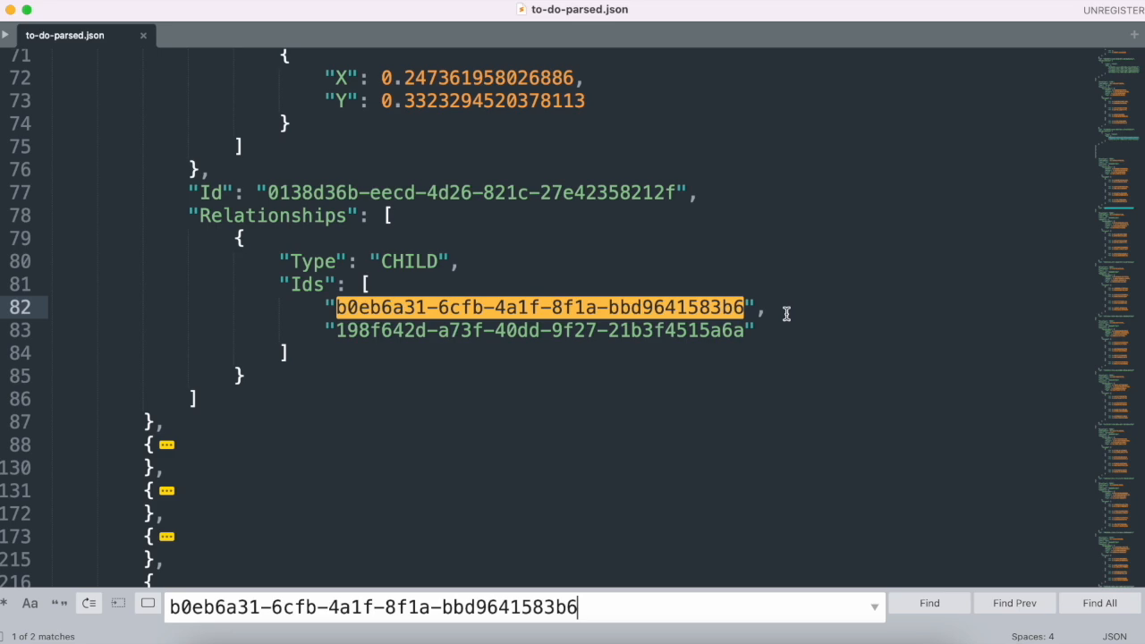
click(929, 601)
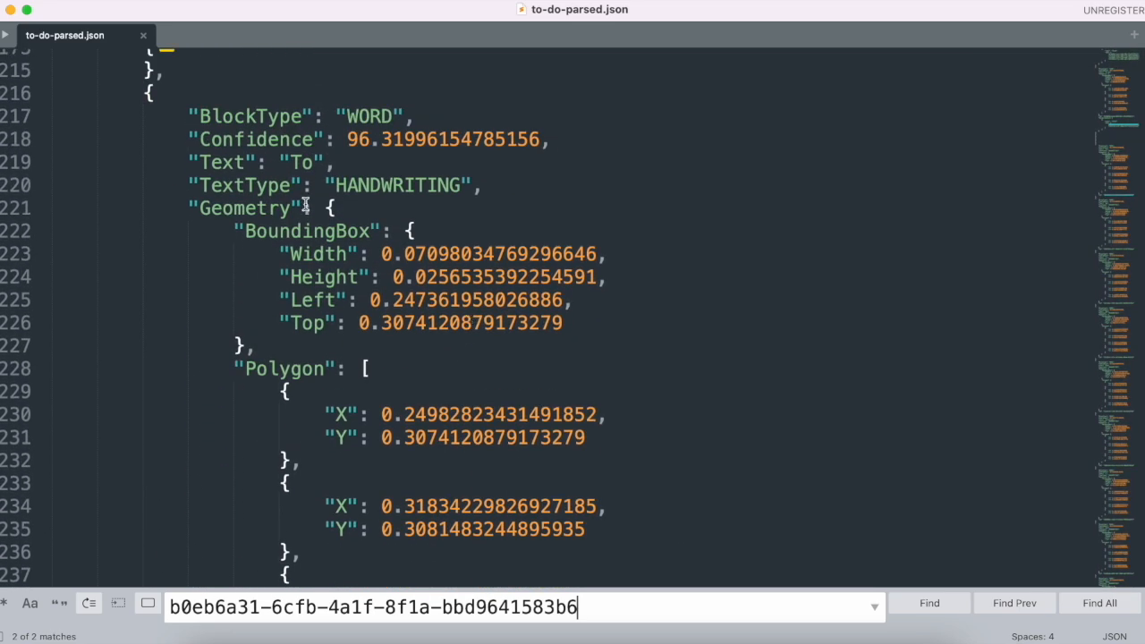
mouse_move(308, 161)
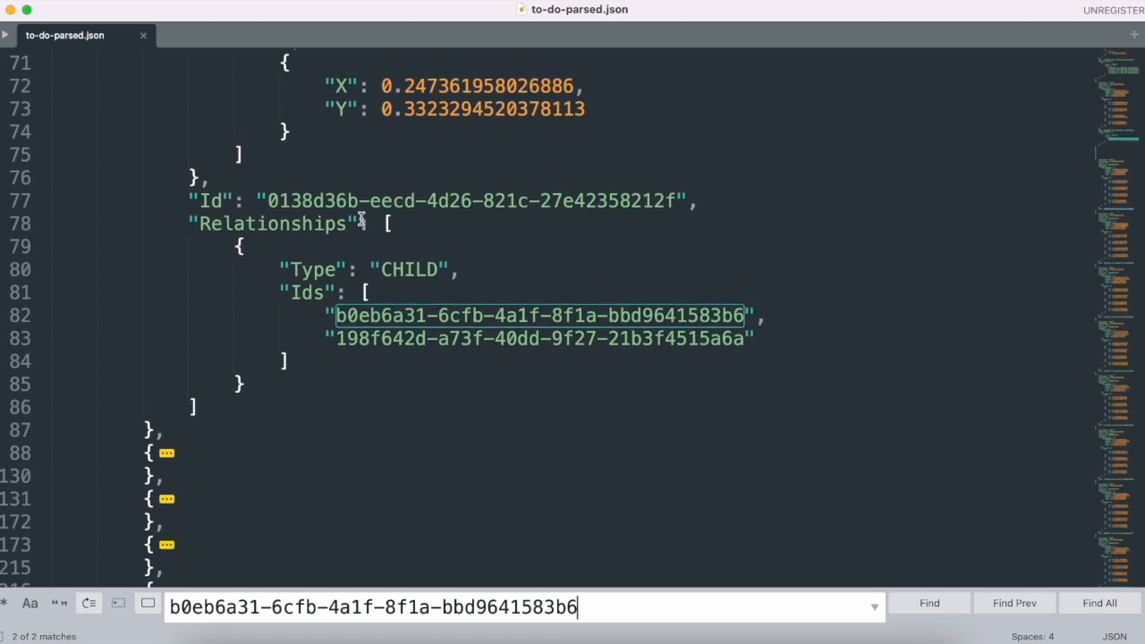
mouse_move(404, 315)
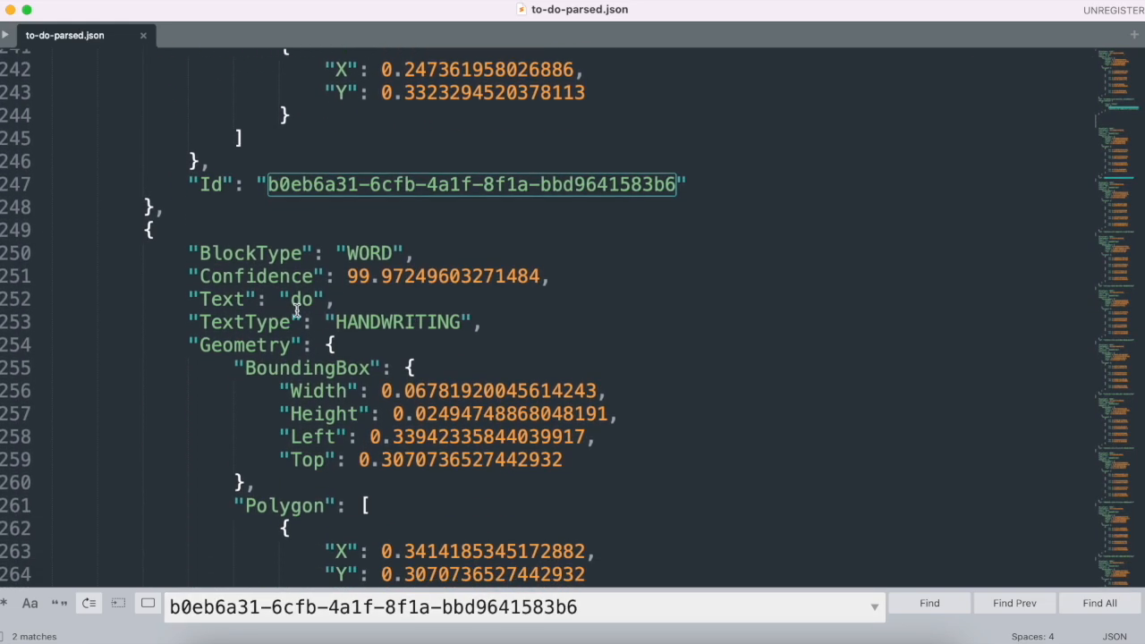
scroll(down, 3)
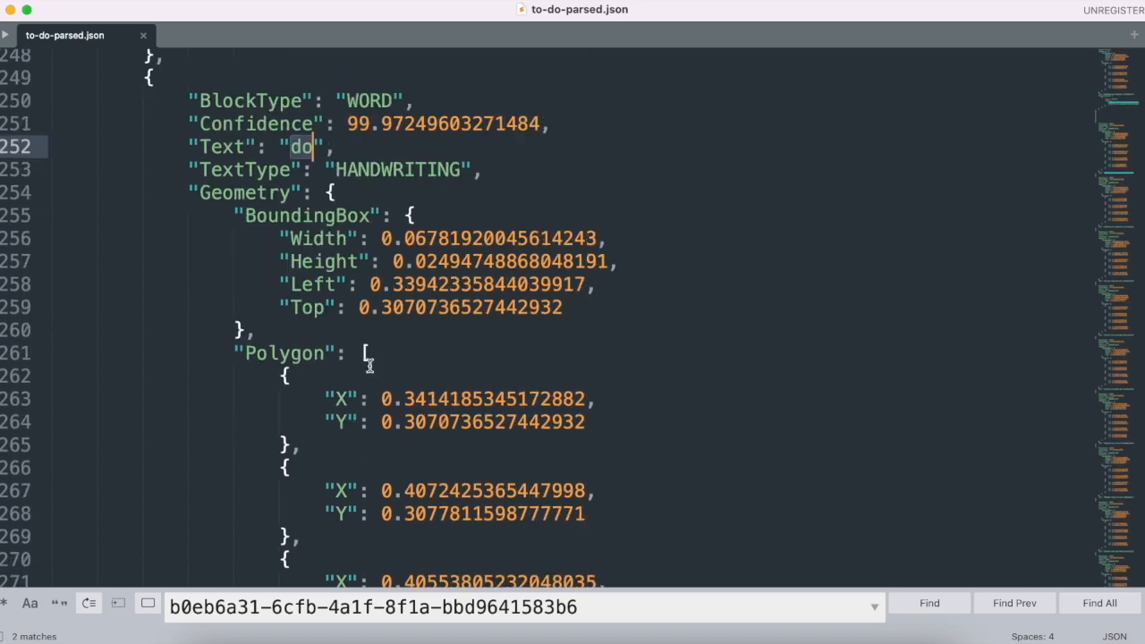
scroll(down, 3)
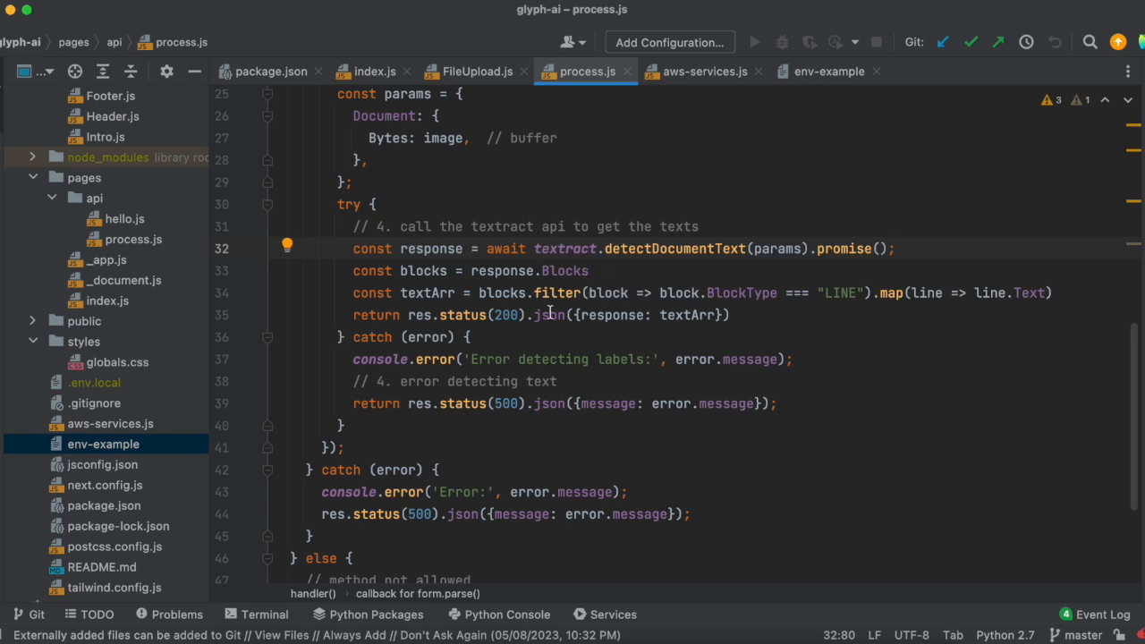
- Point out the blocks.filter on BlockType === 'LINE' and the handler's error responses
click(898, 249)
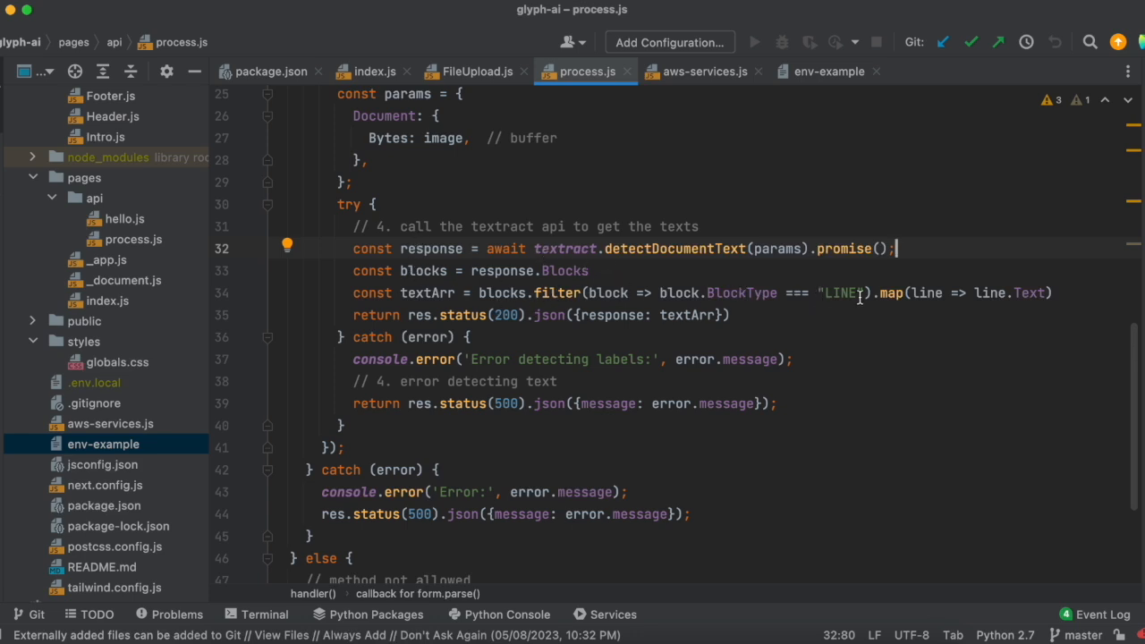
mouse_move(835, 293)
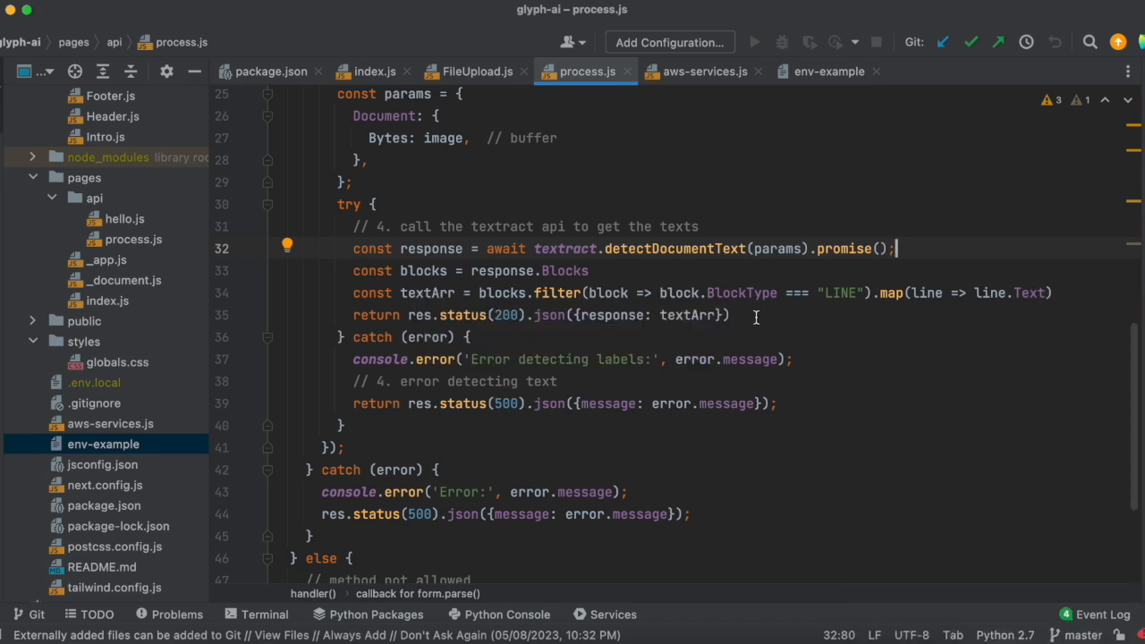
scroll(down, 3)
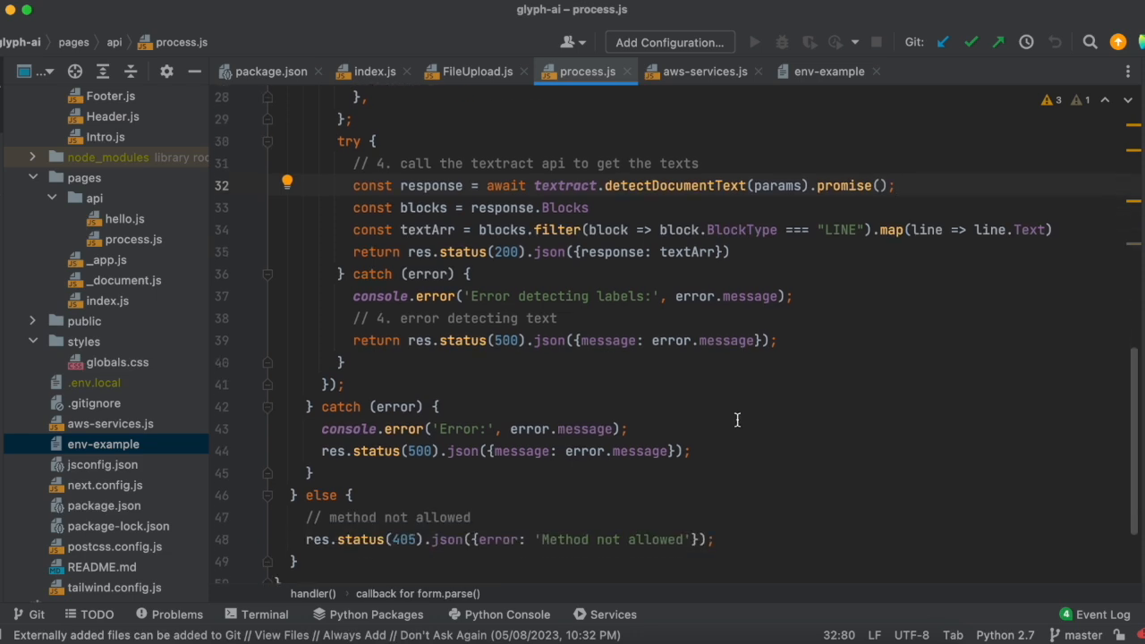
scroll(down, 3)
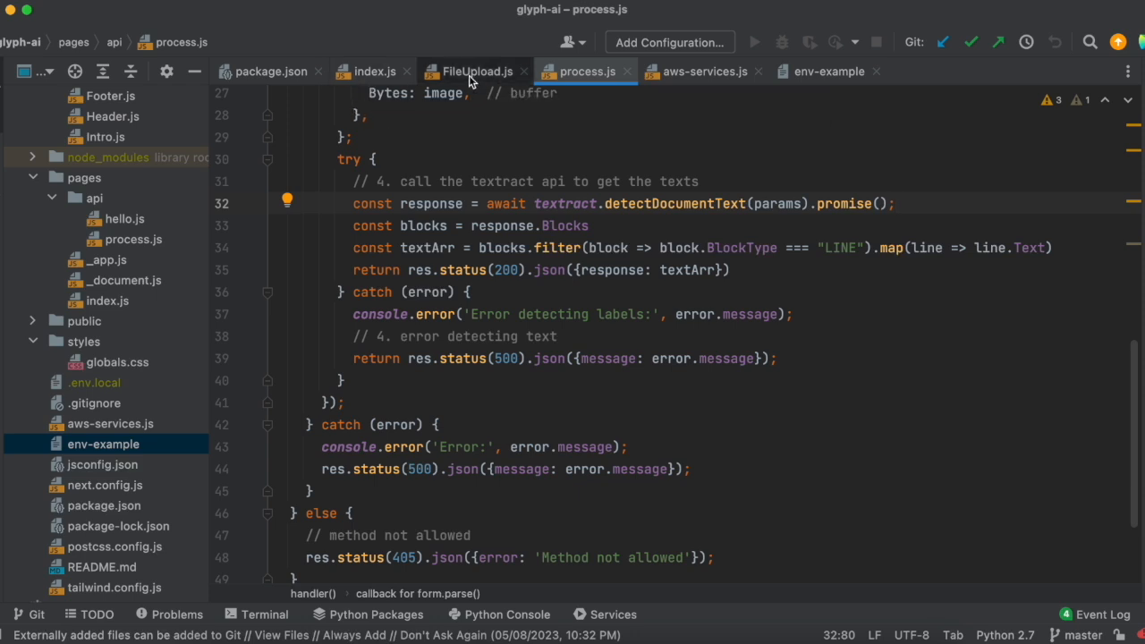
- Trace setDataArr in FileUpload.js to the dataArr.map text divs in index.js
click(476, 72)
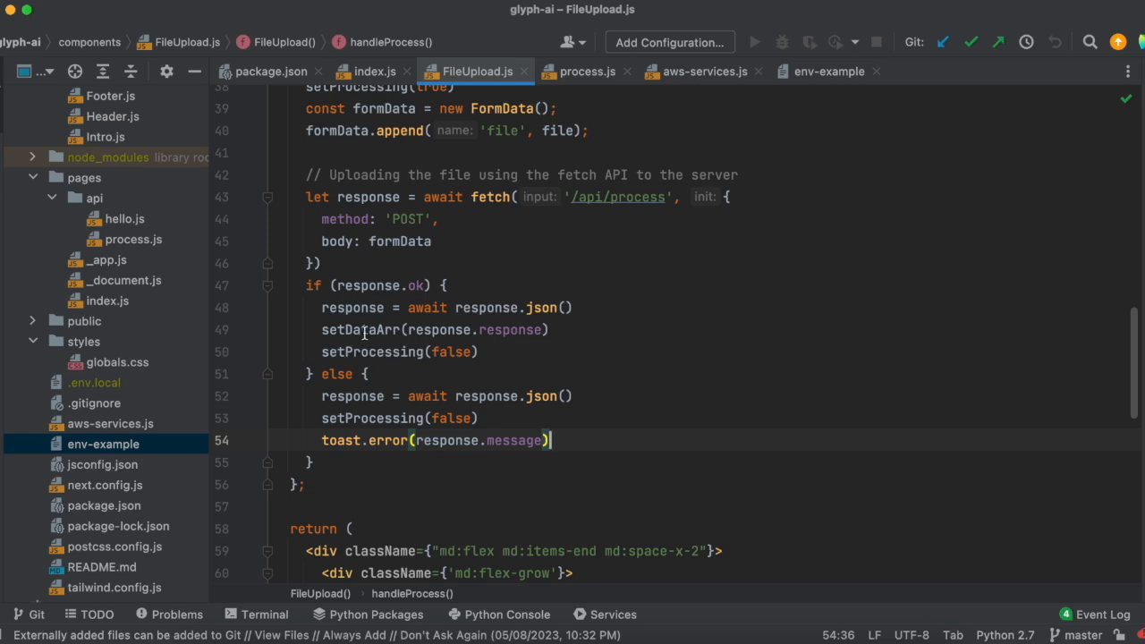
double_click(361, 329)
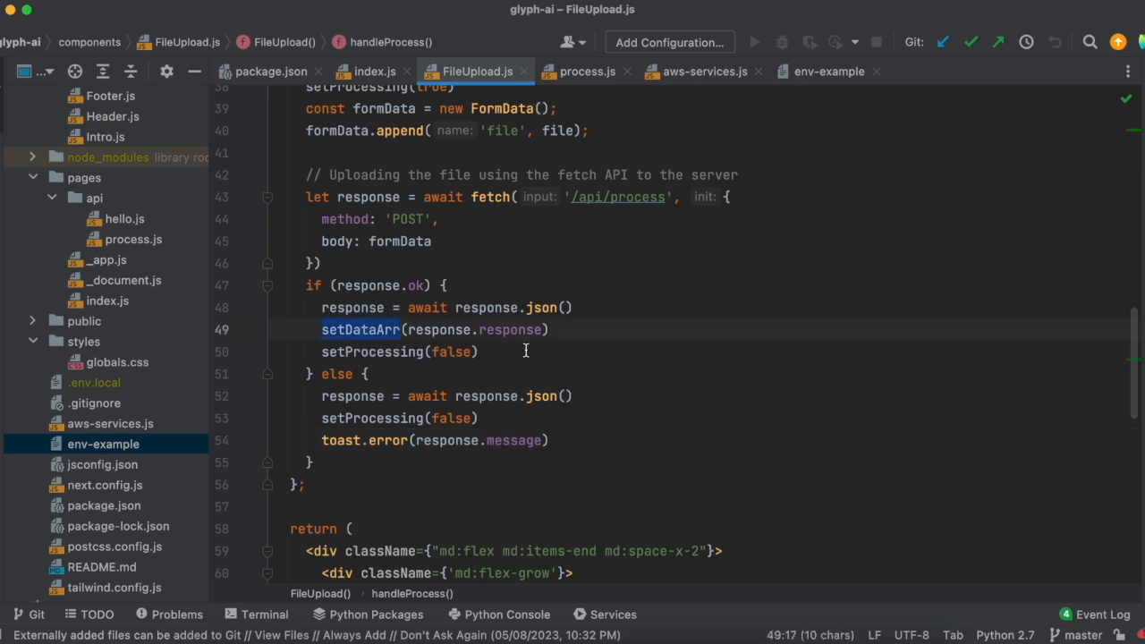
click(372, 72)
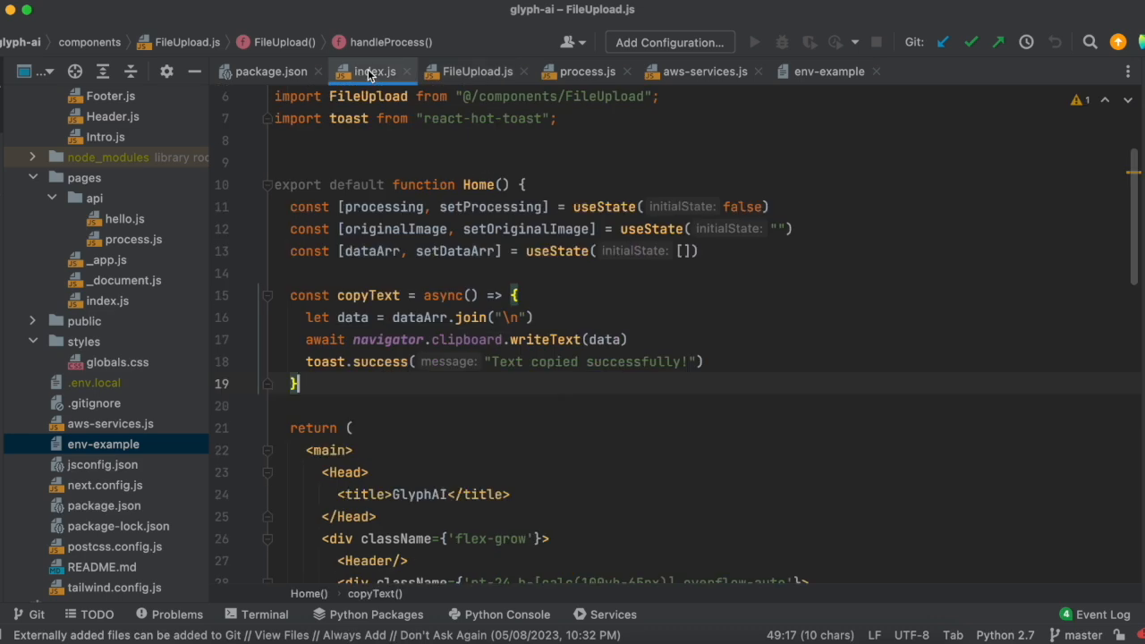
click(465, 251)
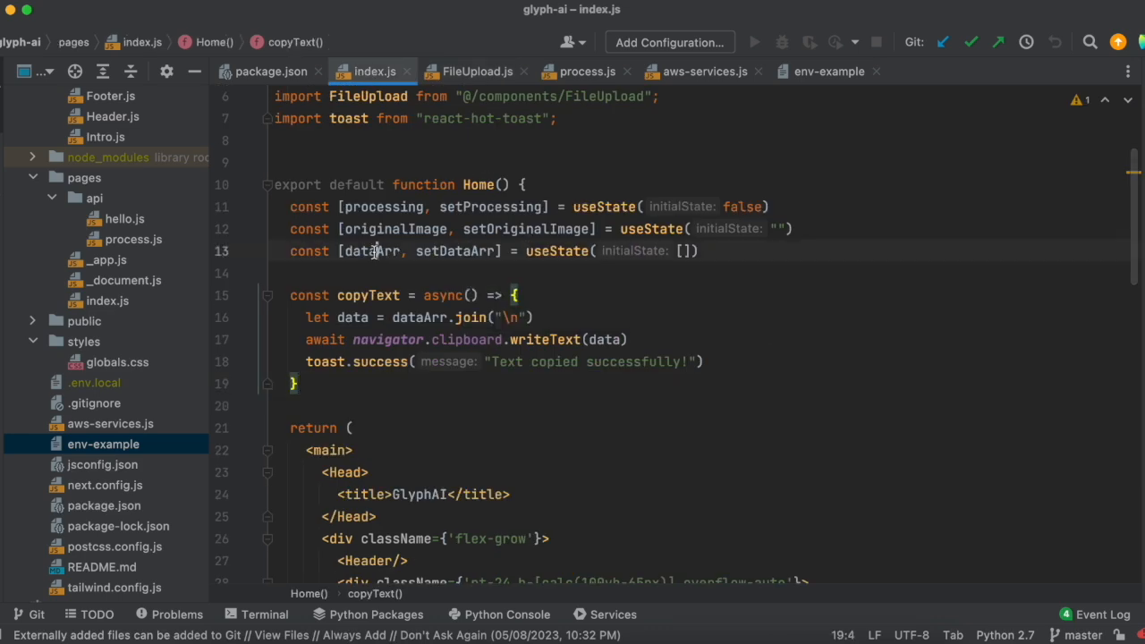
scroll(down, 3)
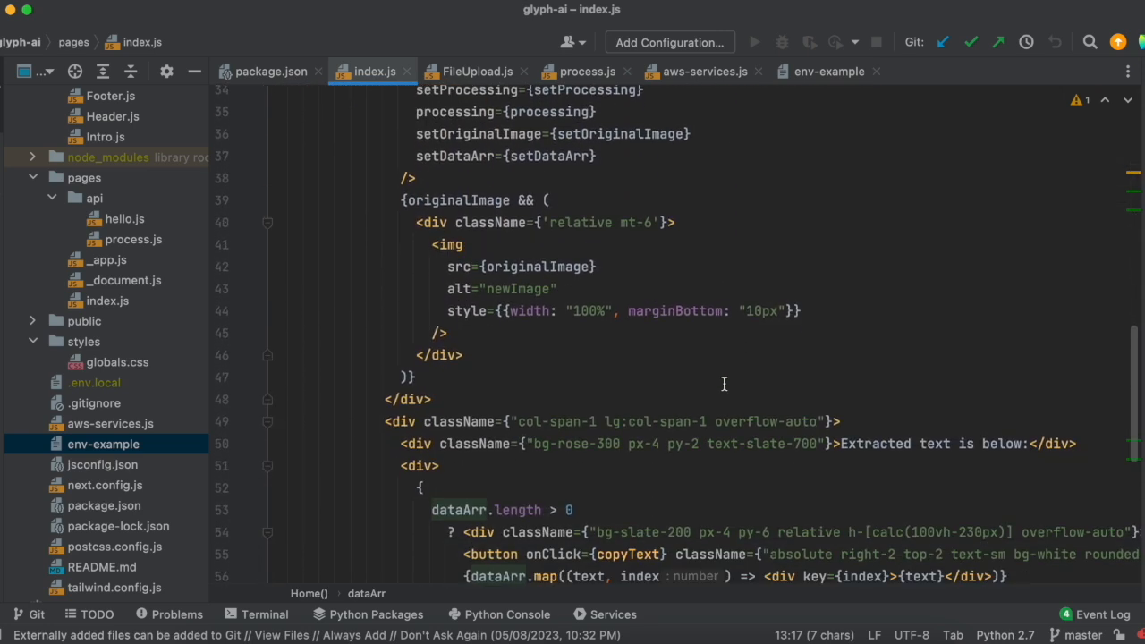
scroll(down, 3)
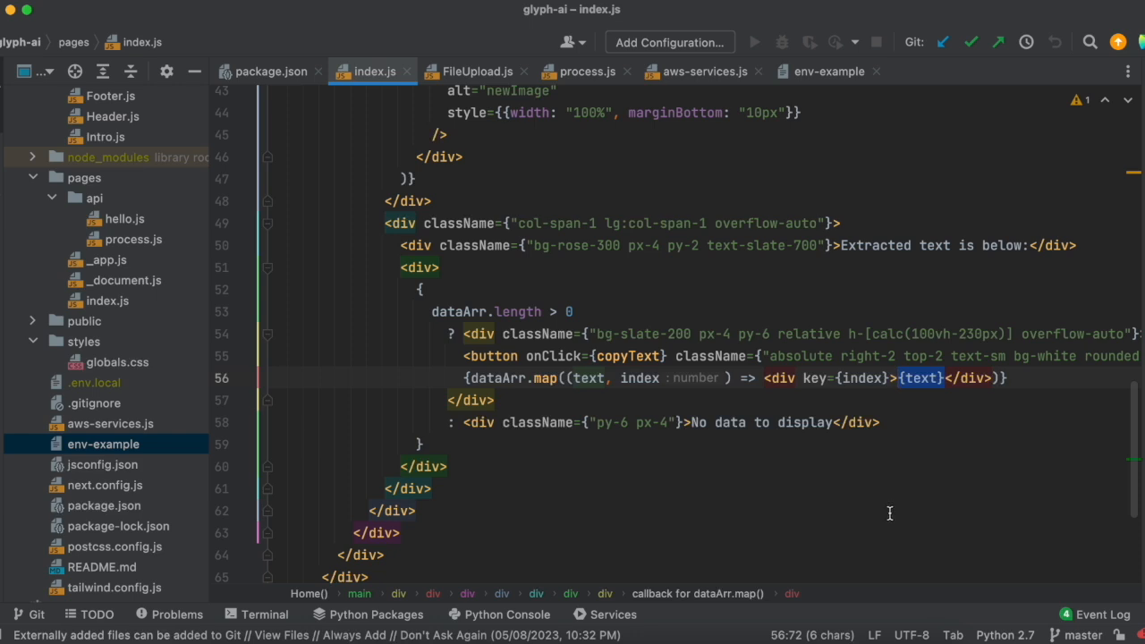
mouse_move(615, 445)
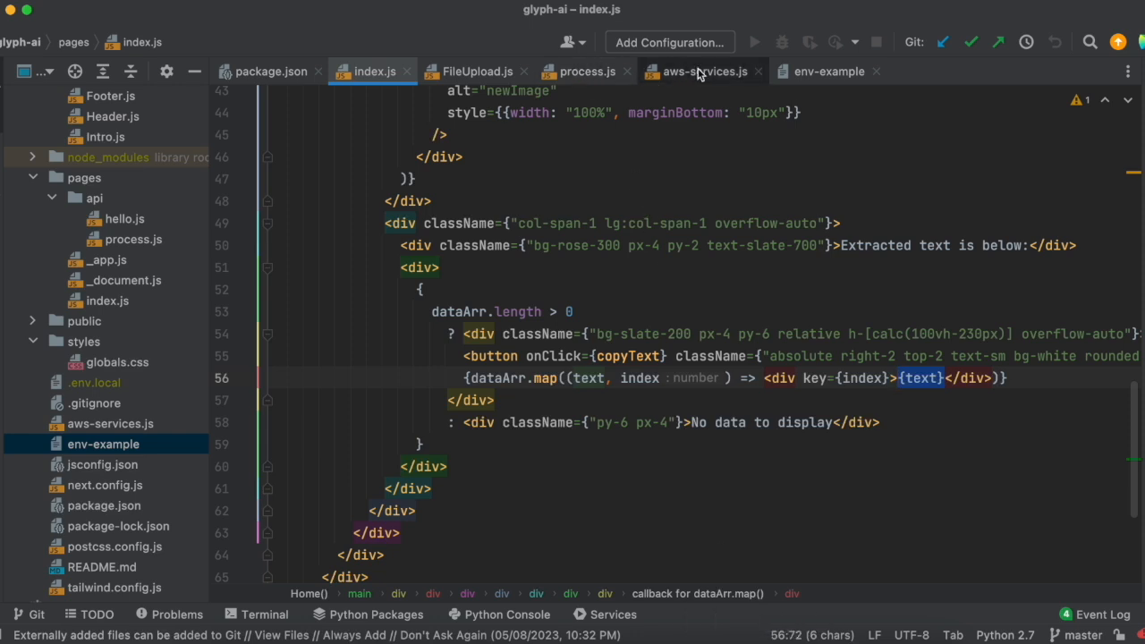
- Return to process.js and point out the bodyParser: false config above the handler
click(586, 72)
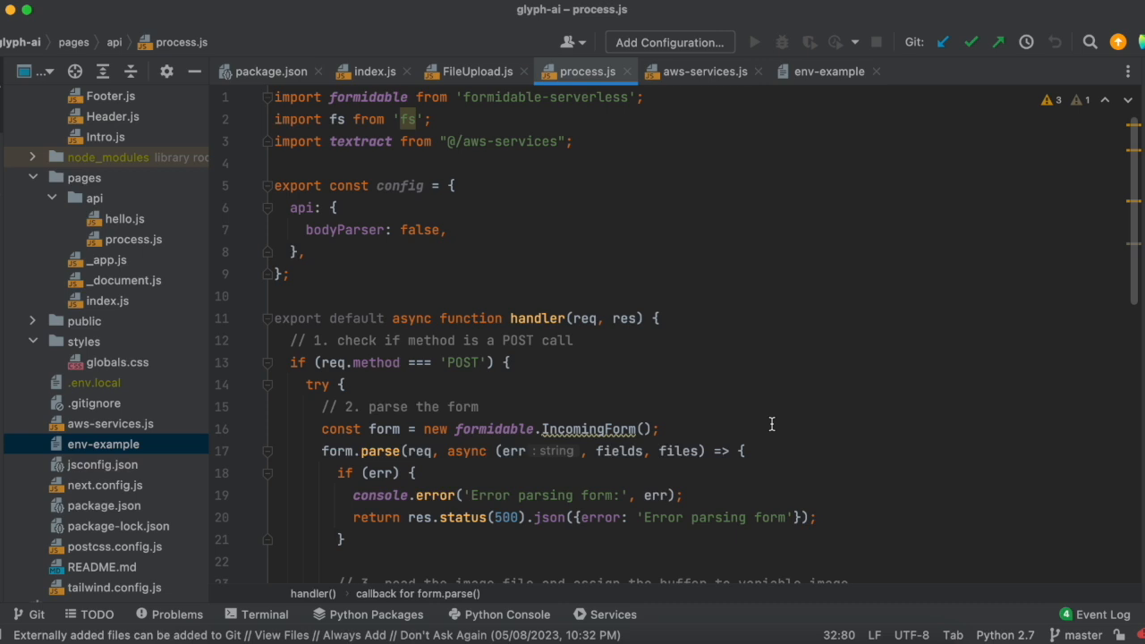
mouse_move(655, 326)
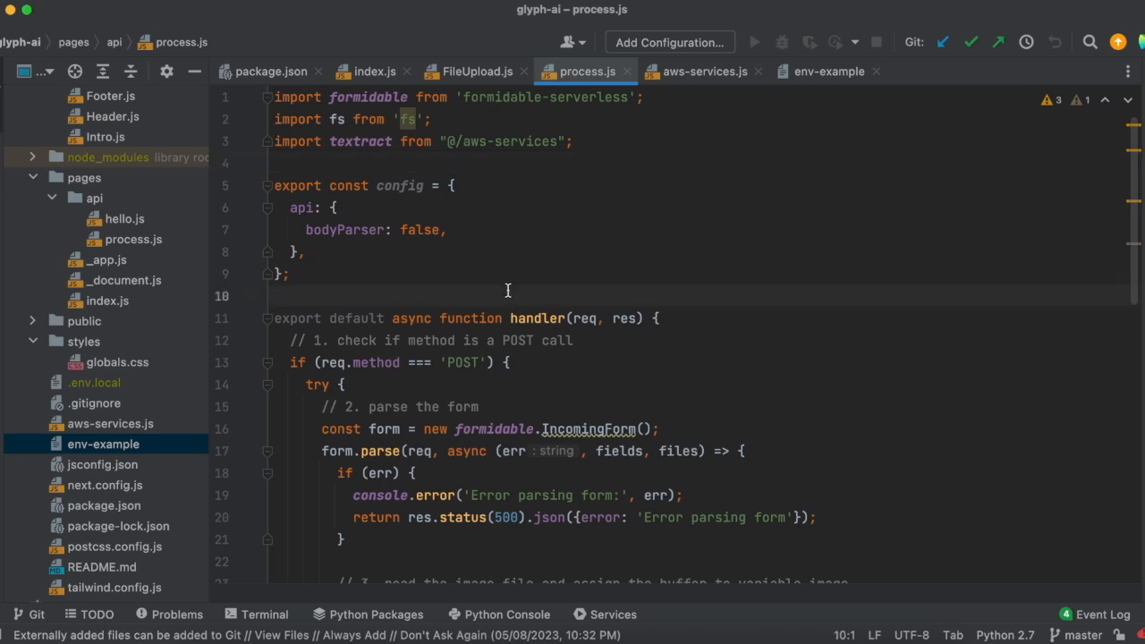
click(447, 229)
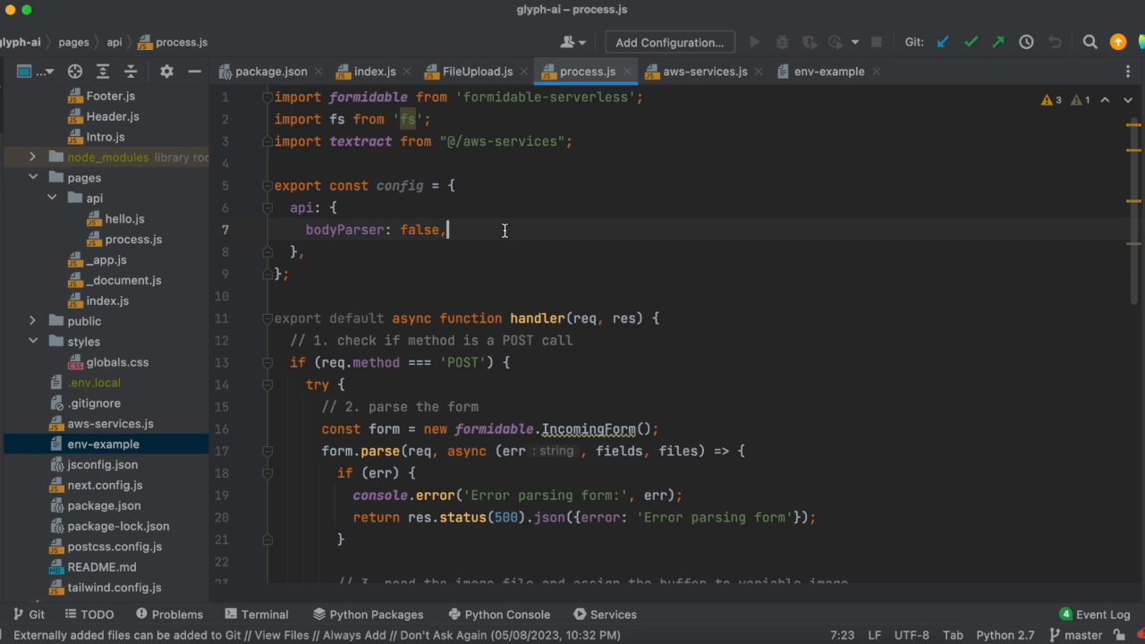